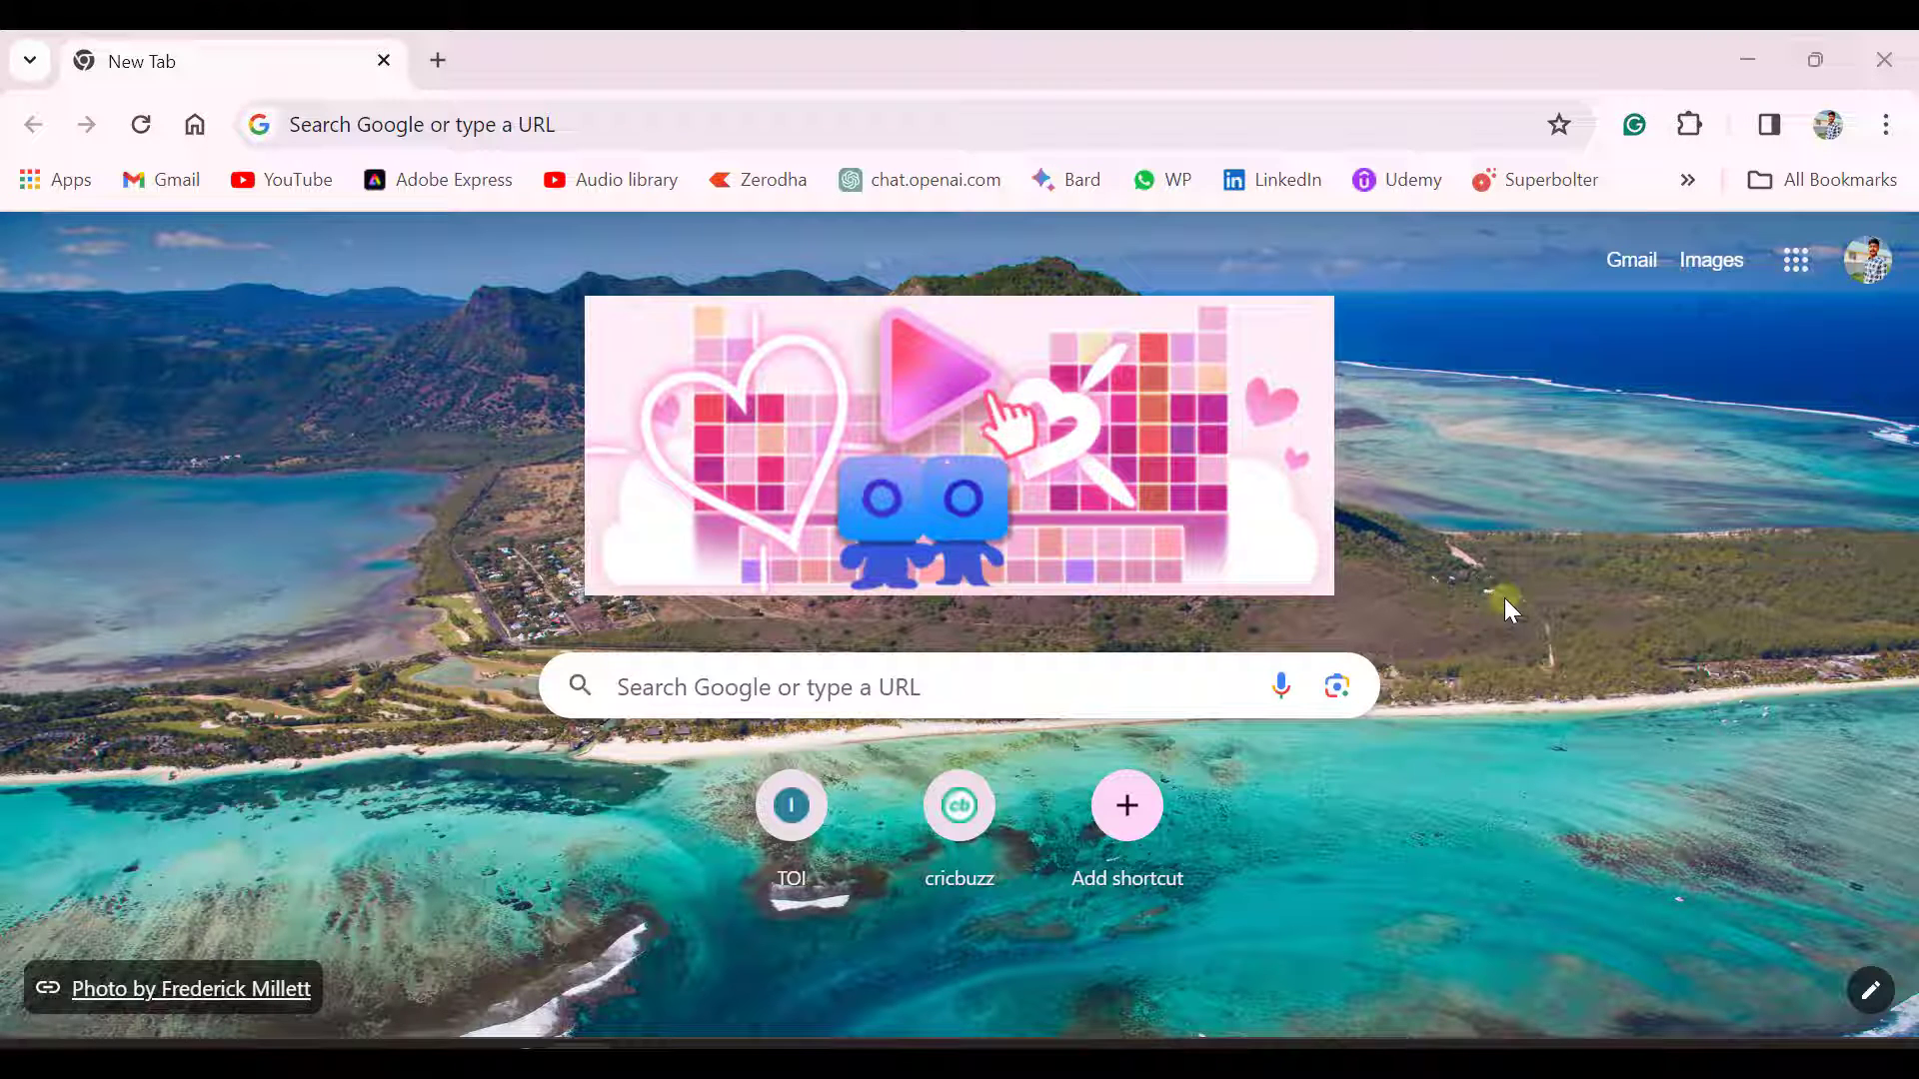
mouse_move(448, 296)
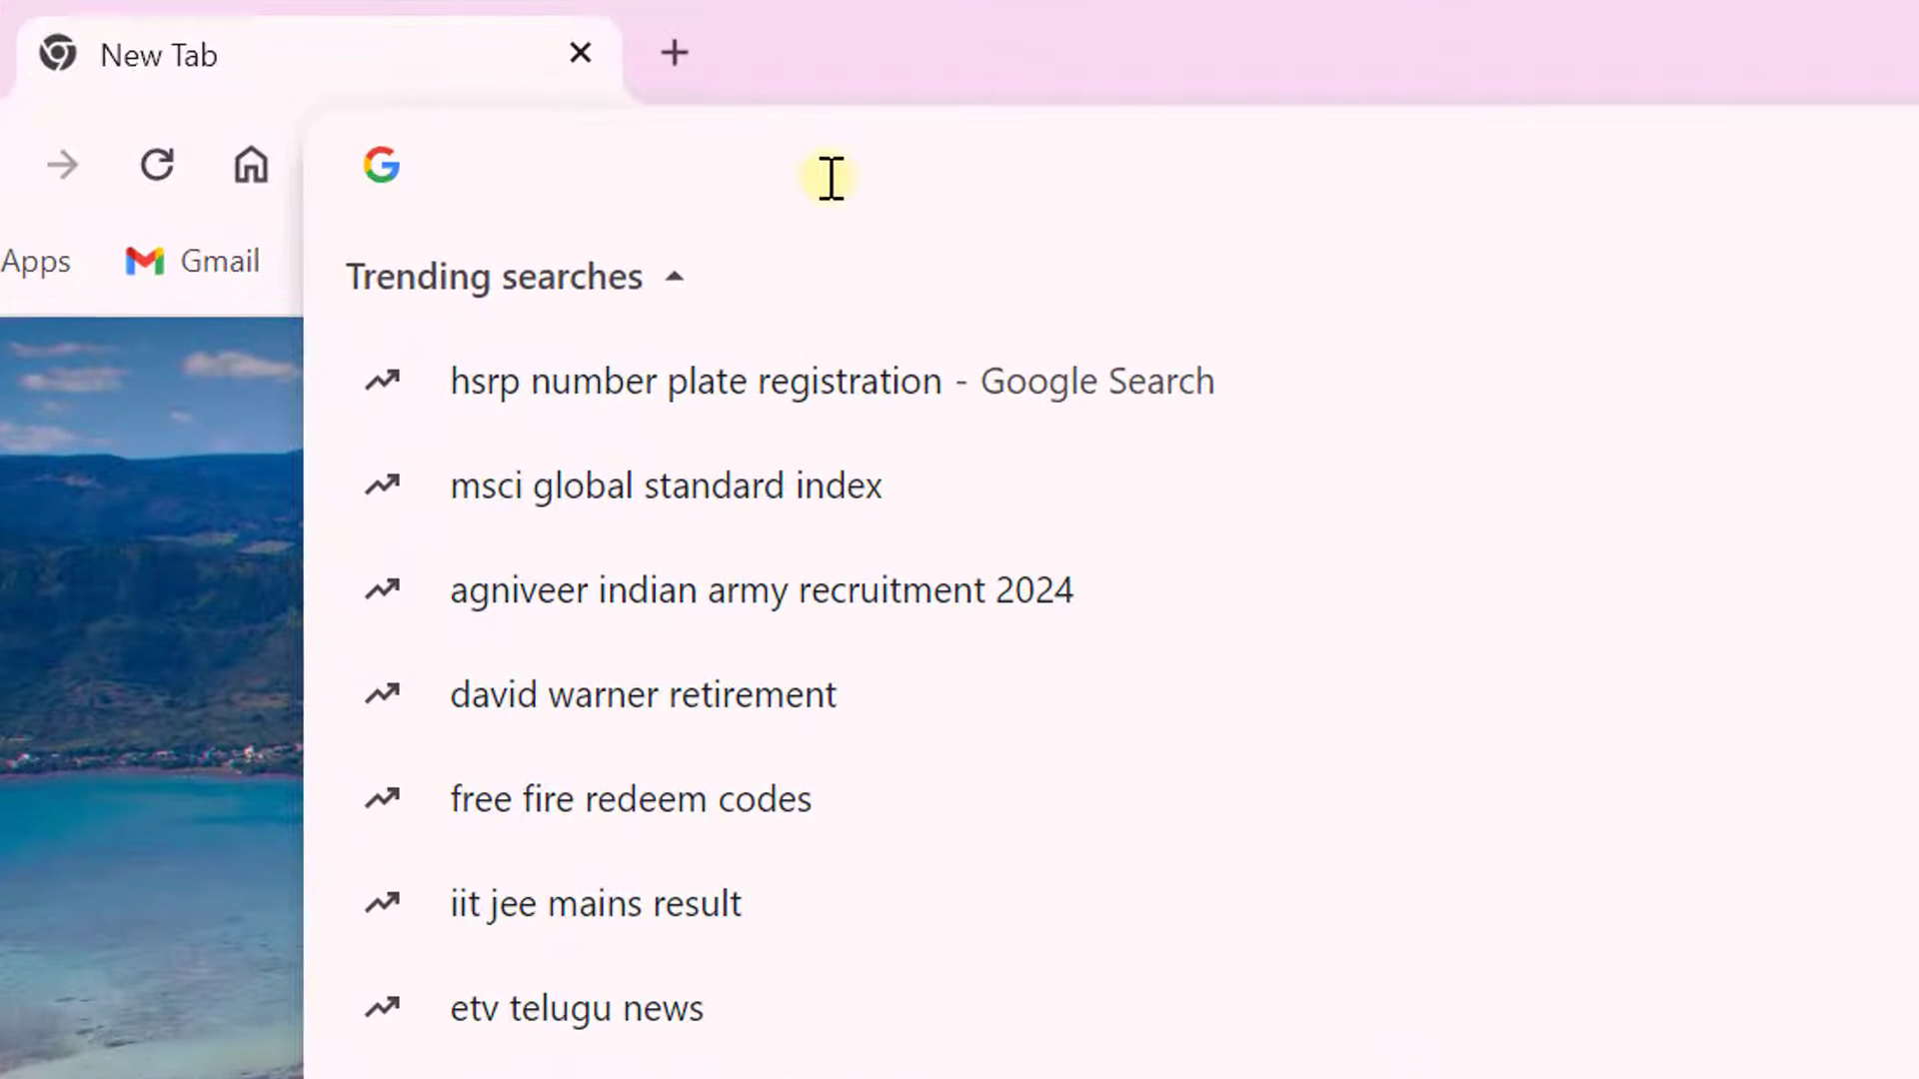
Navigate the browser to the Gamma website at gamma.app.
type("gamma.app")
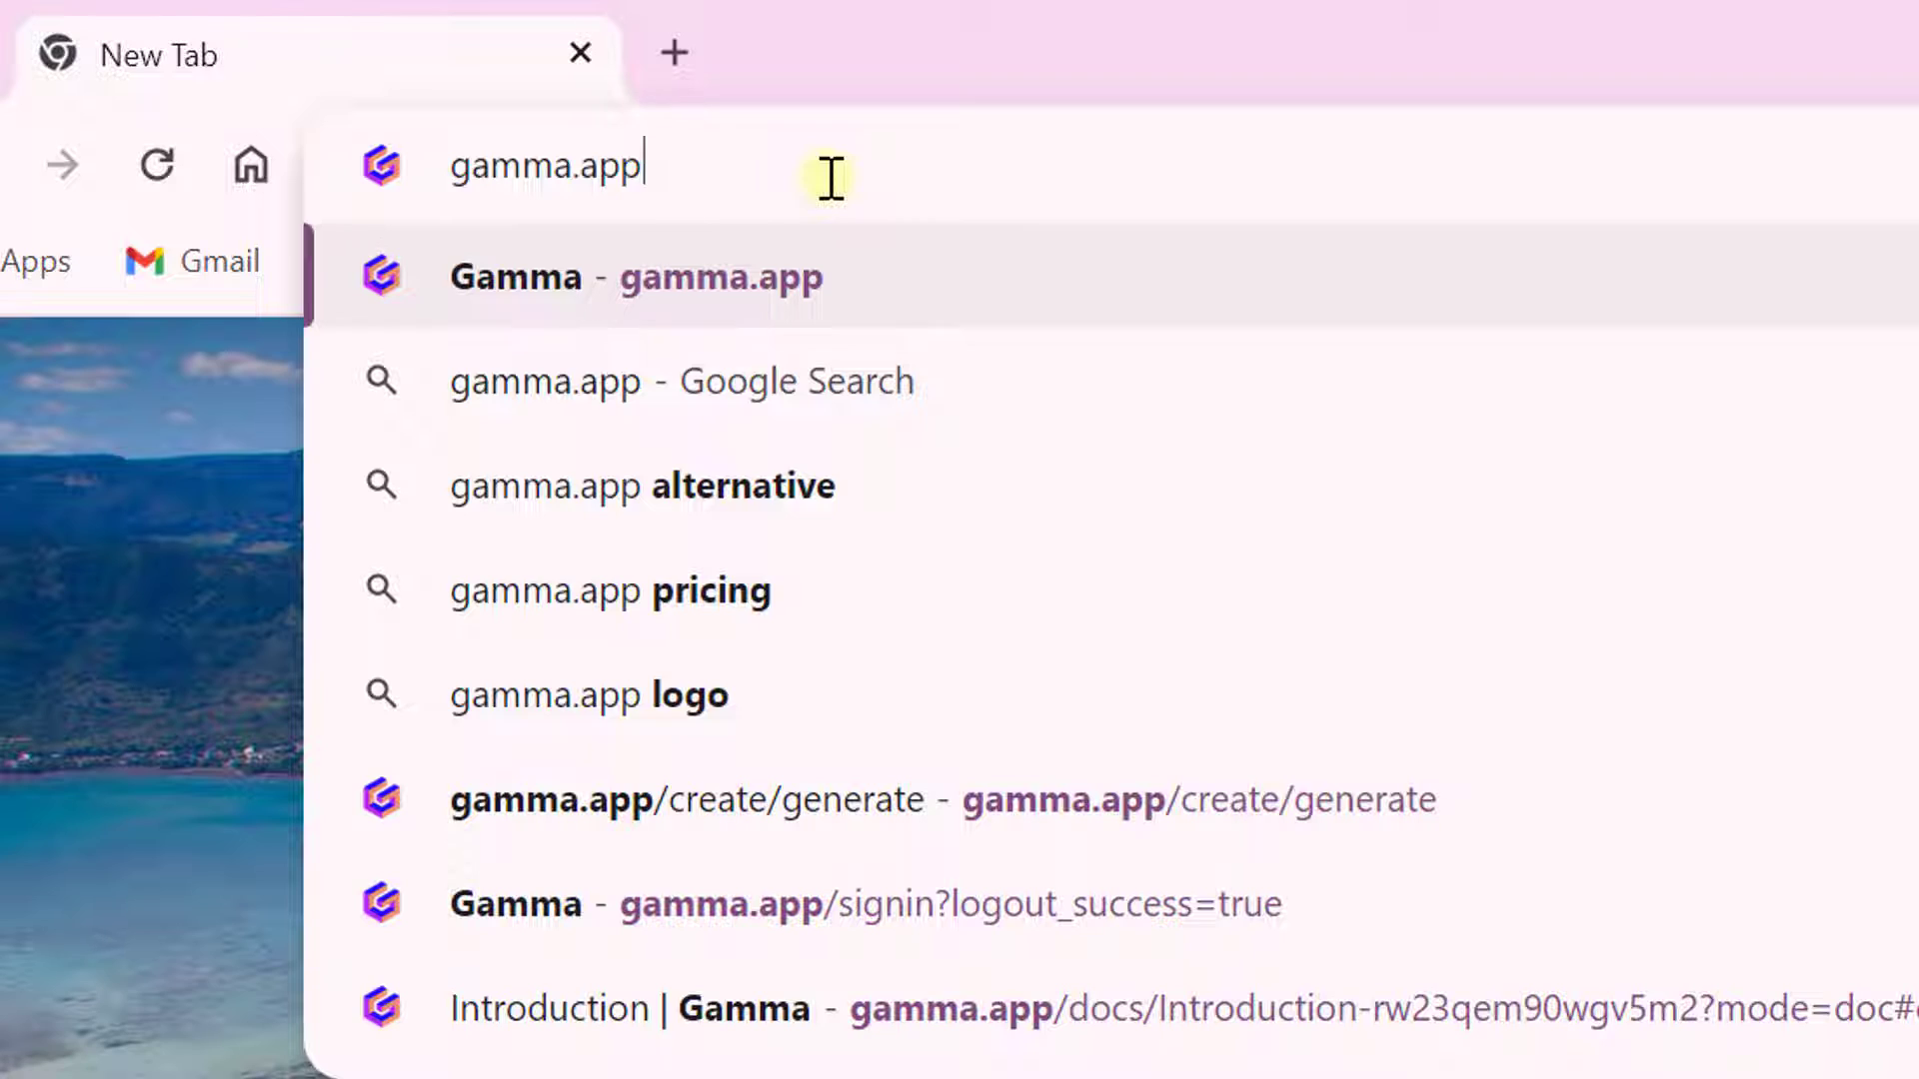
key("Enter")
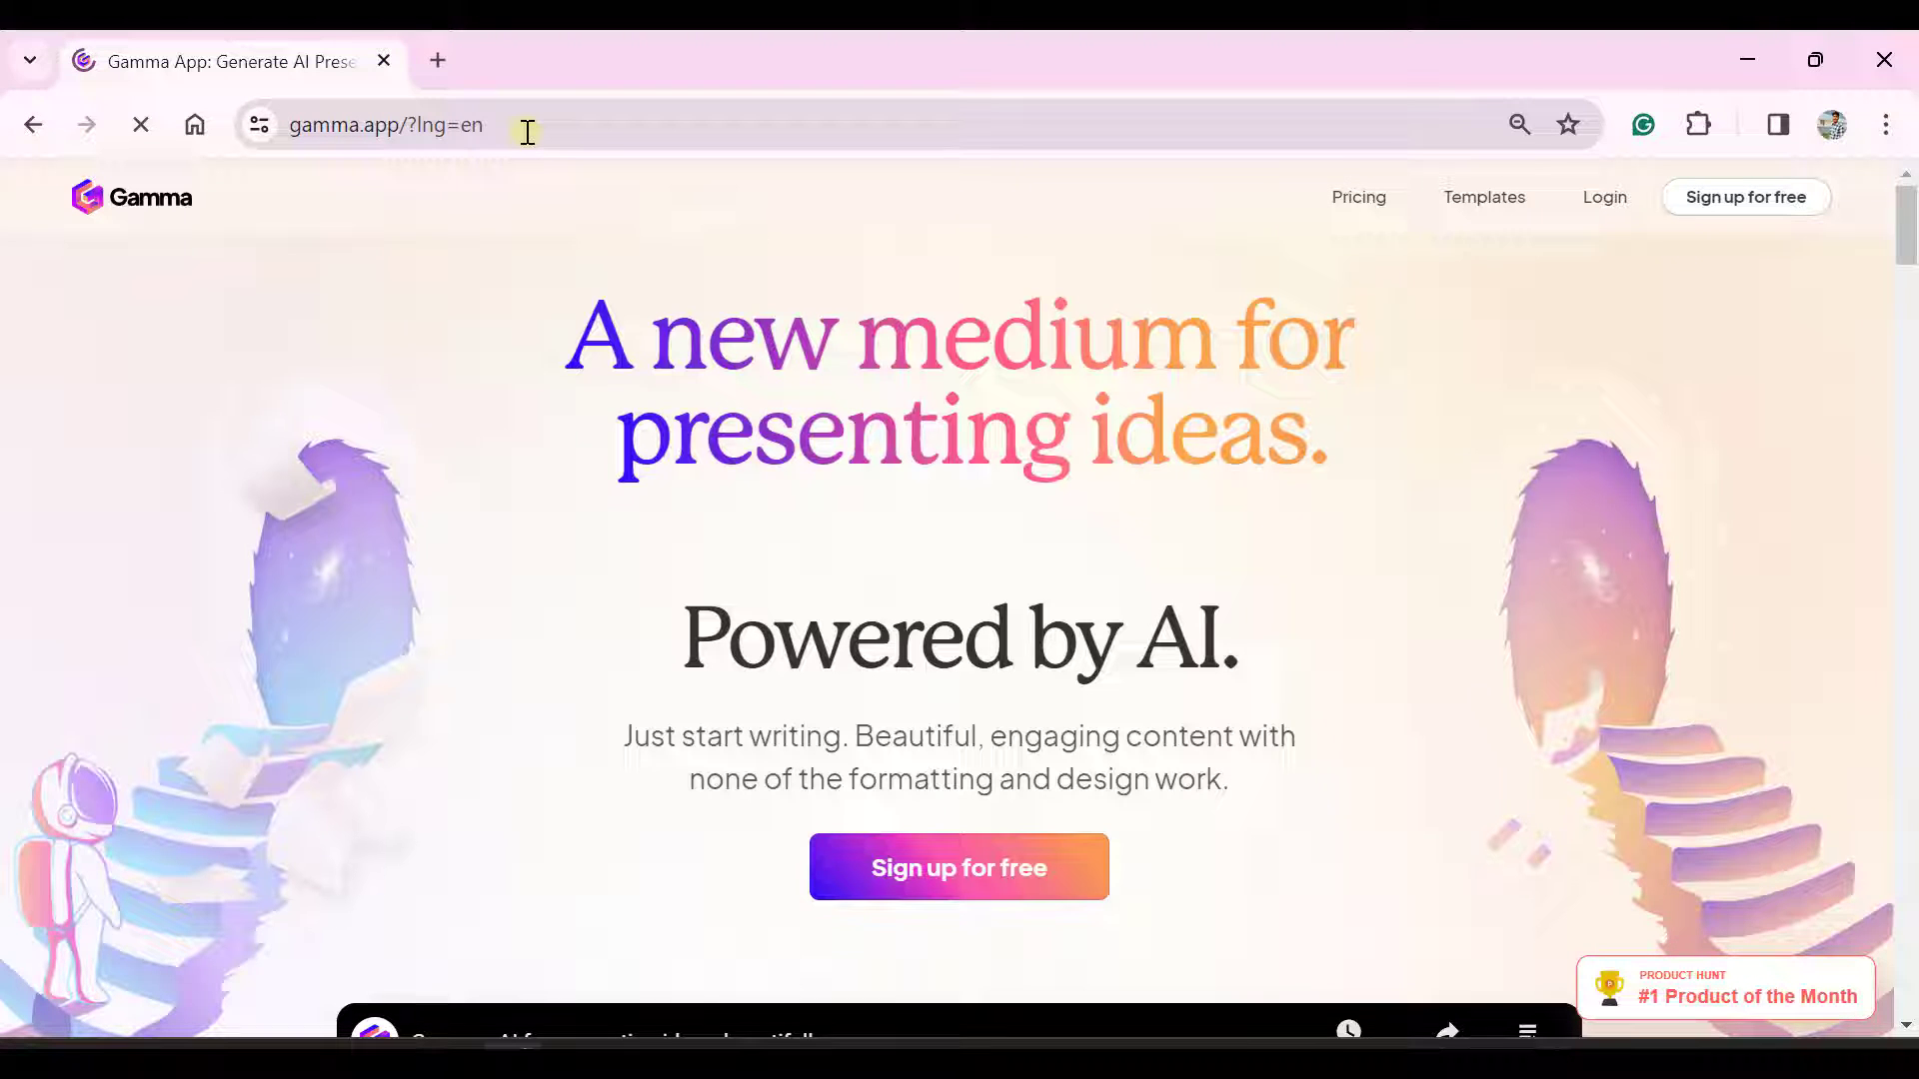
mouse_move(509, 531)
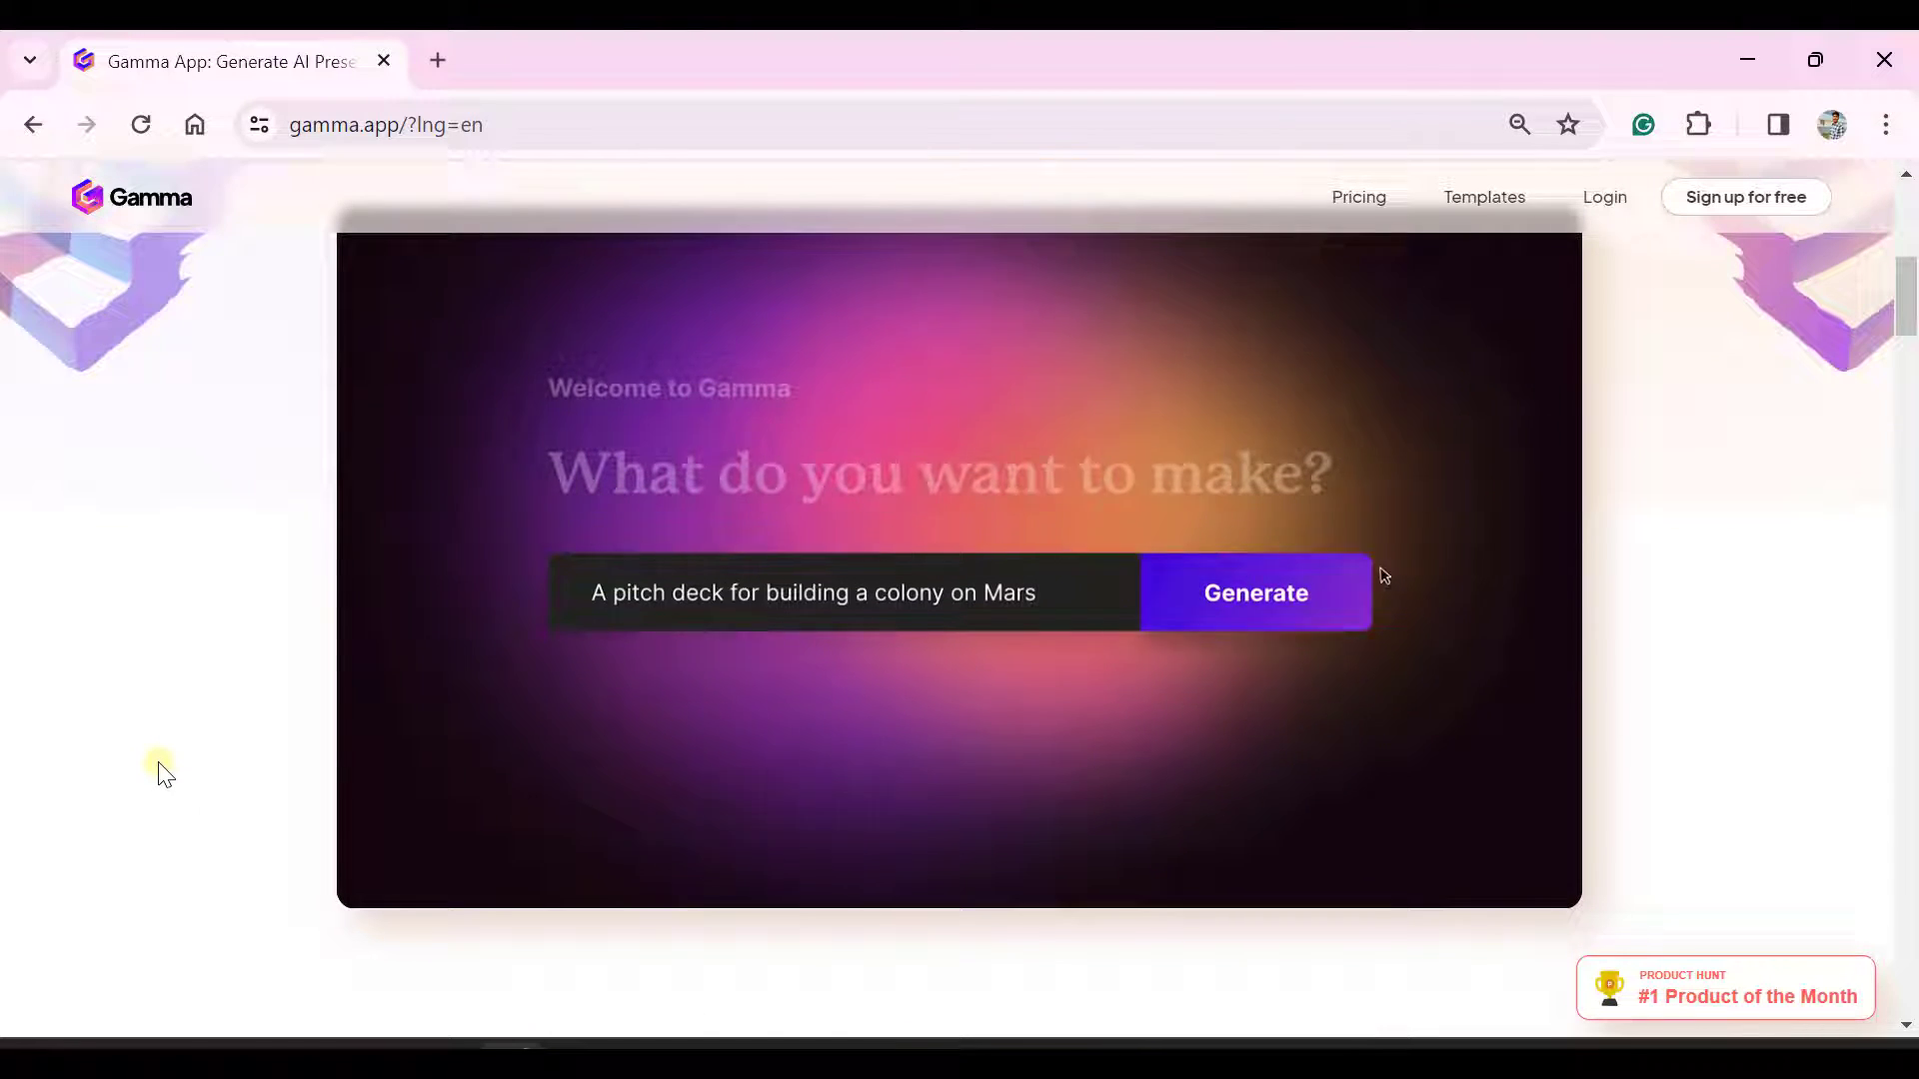
left_click(1256, 592)
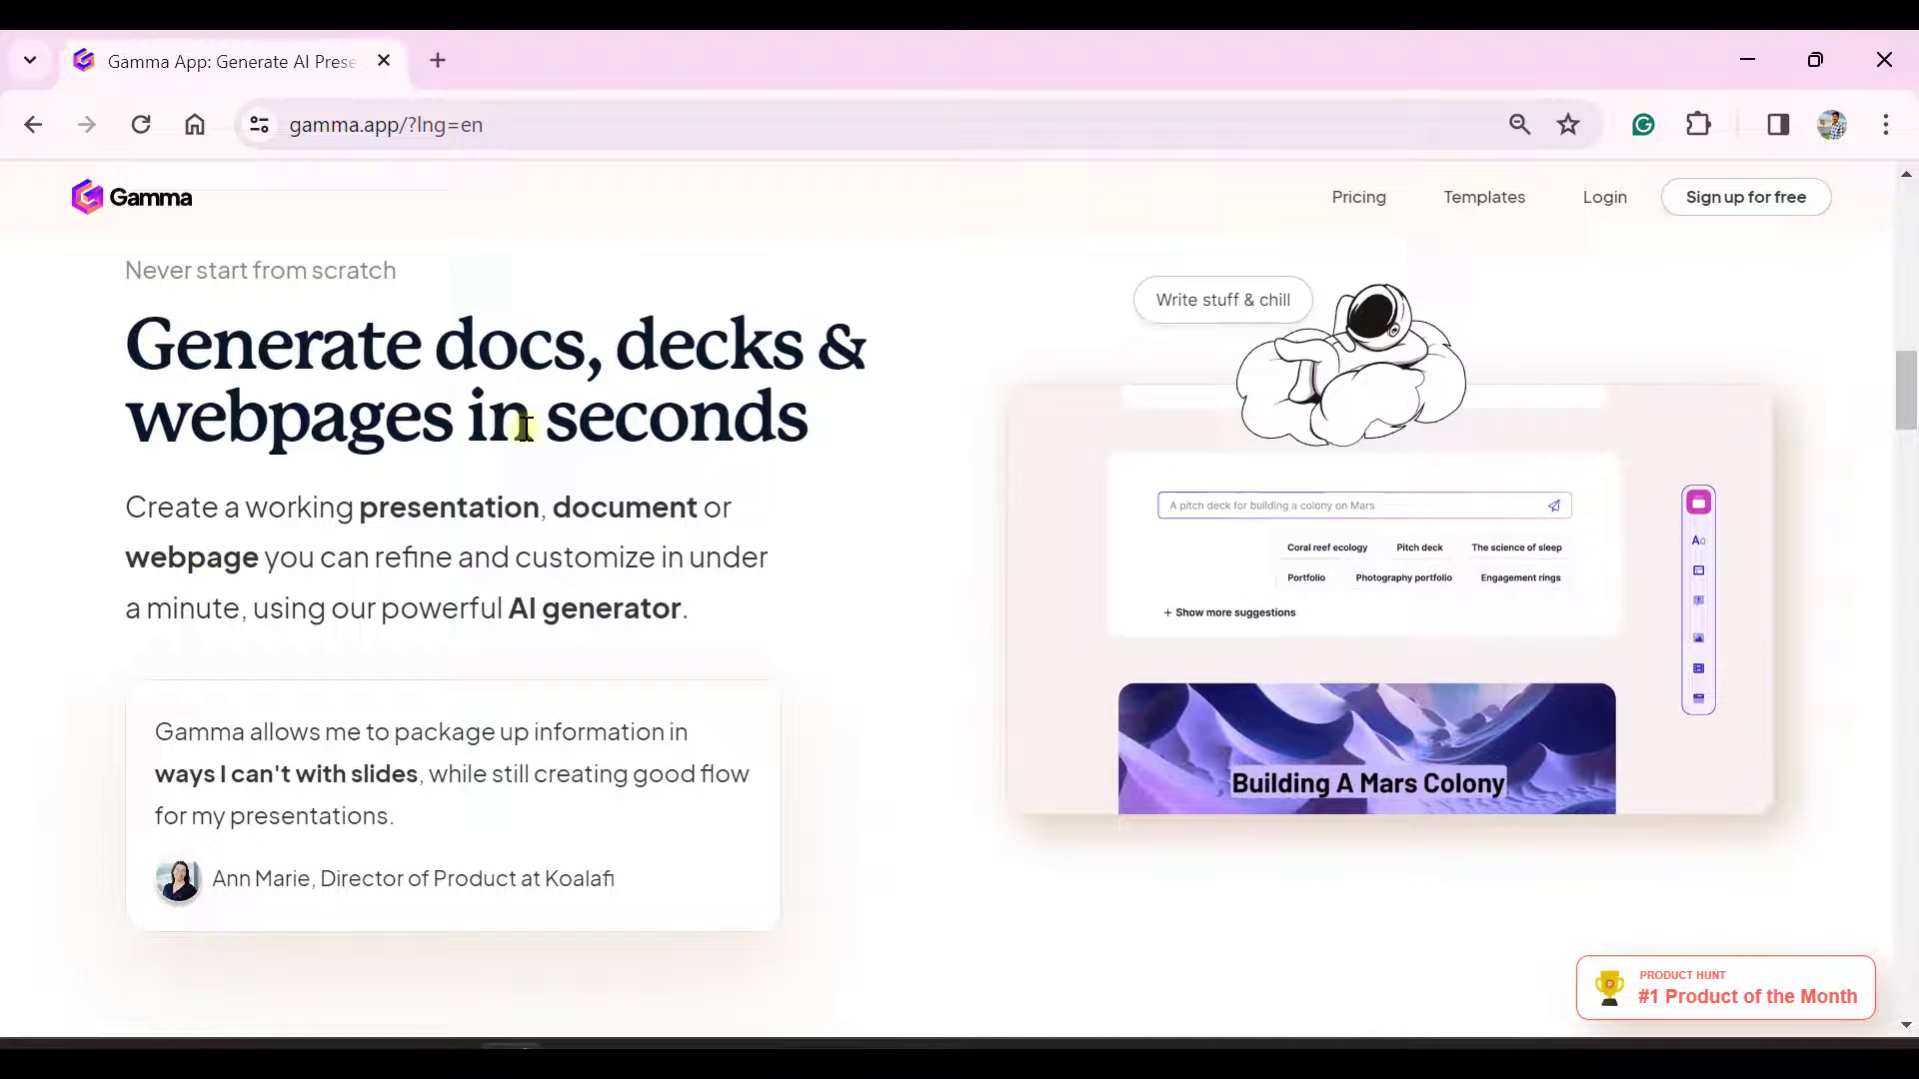
scroll("down", 3)
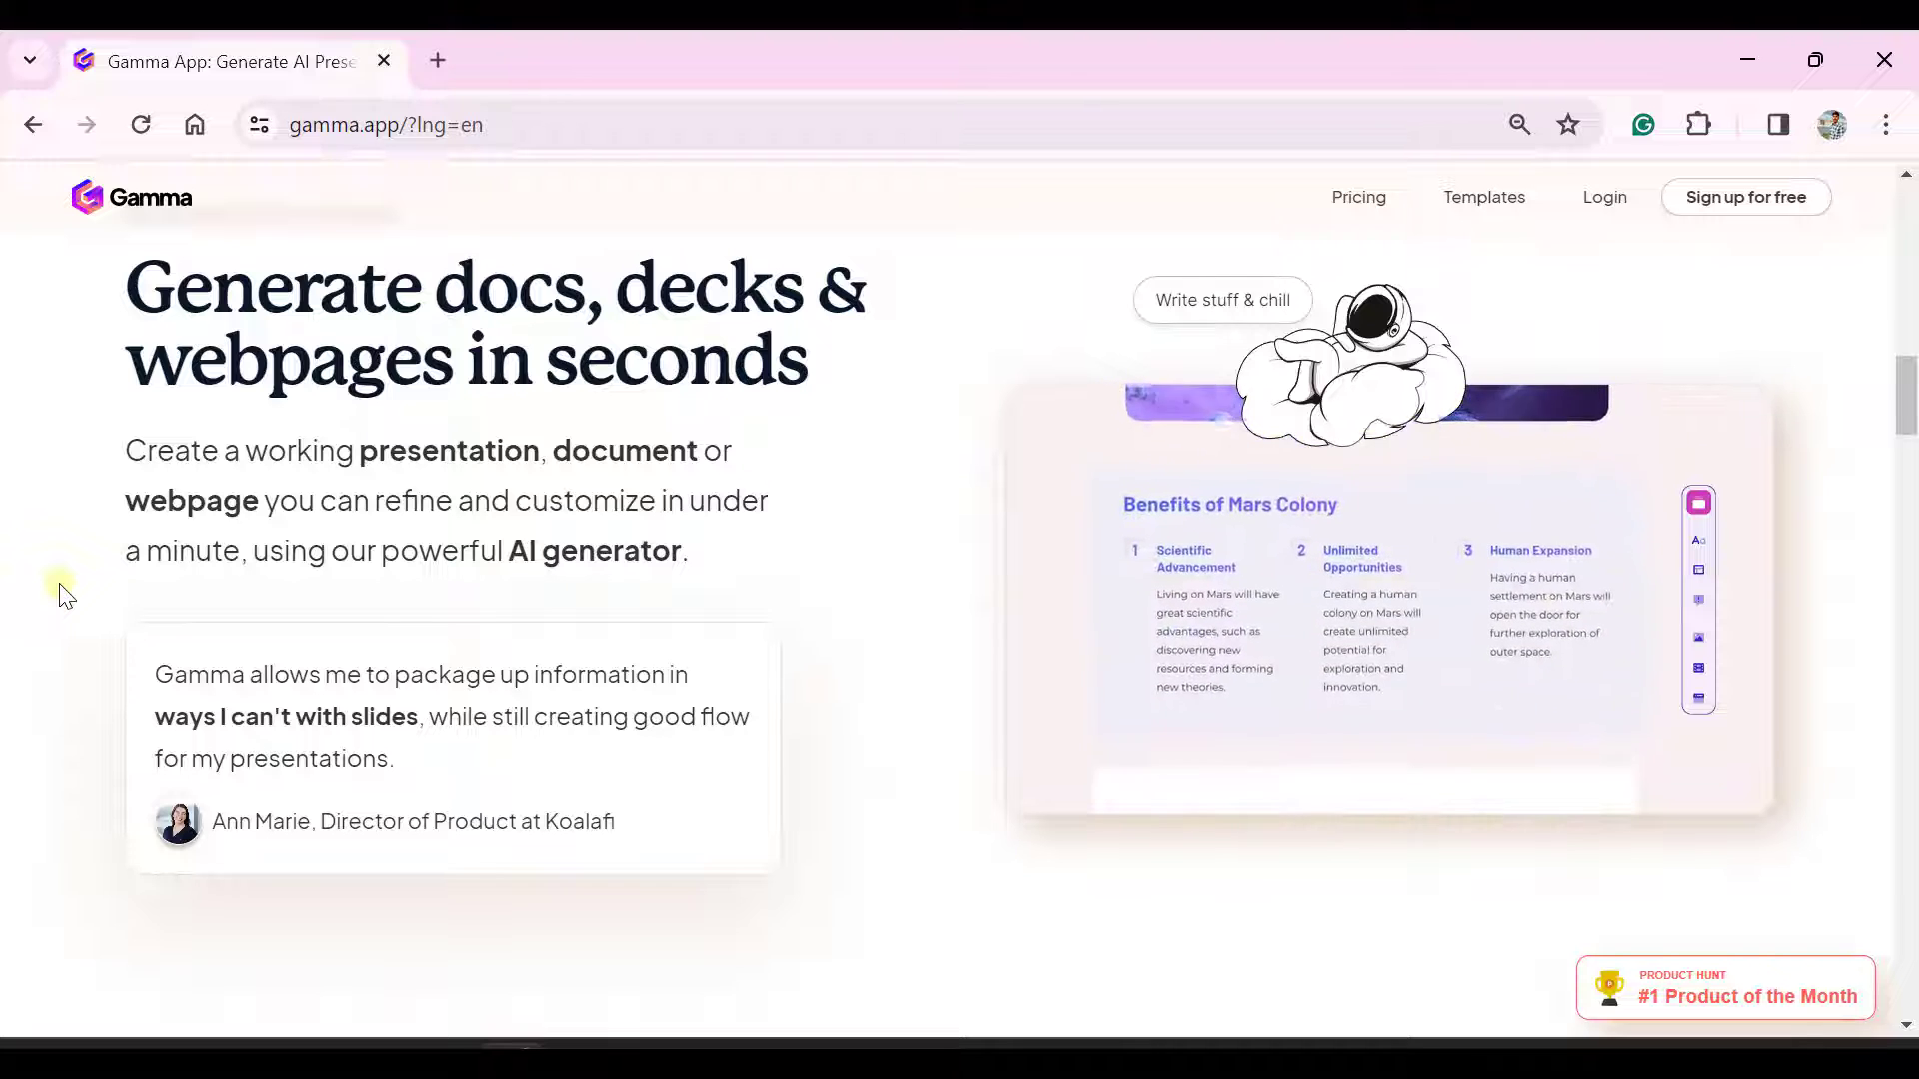
scroll("down", 3)
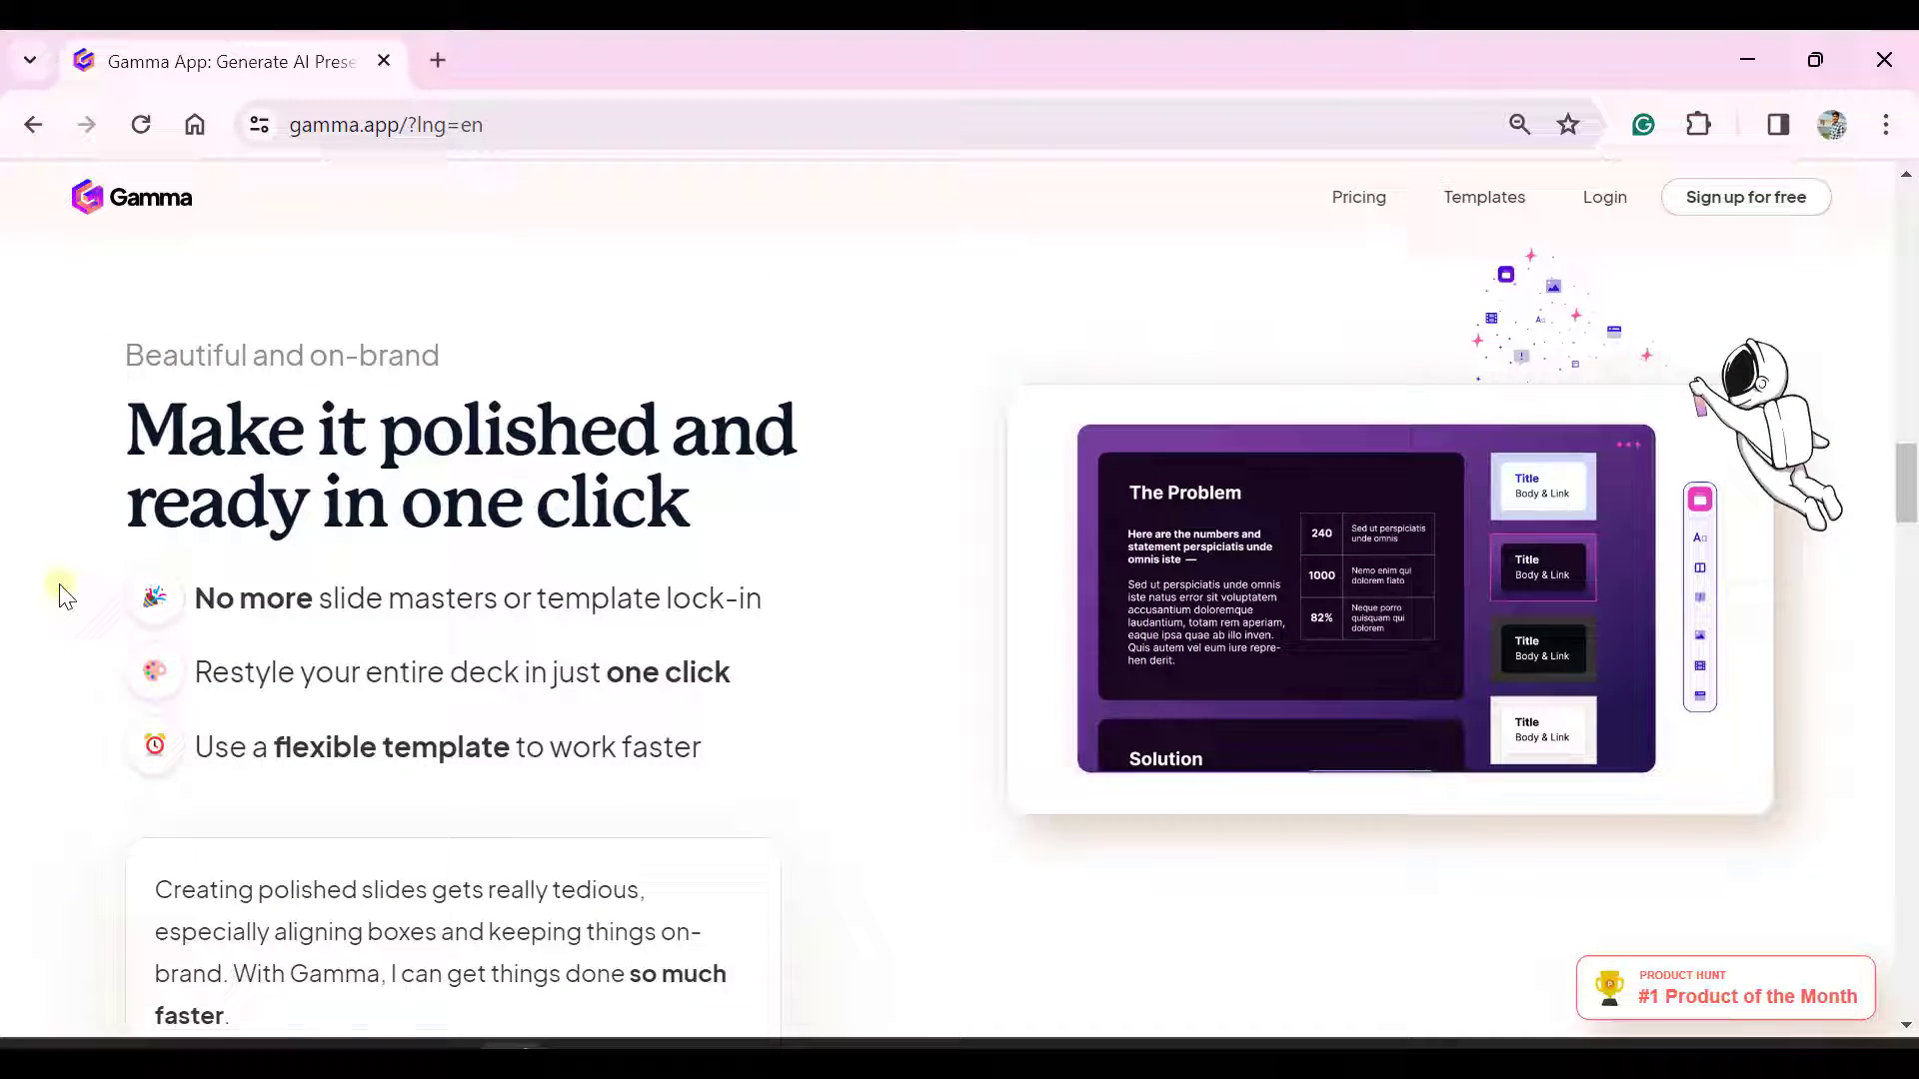
scroll("down", 3)
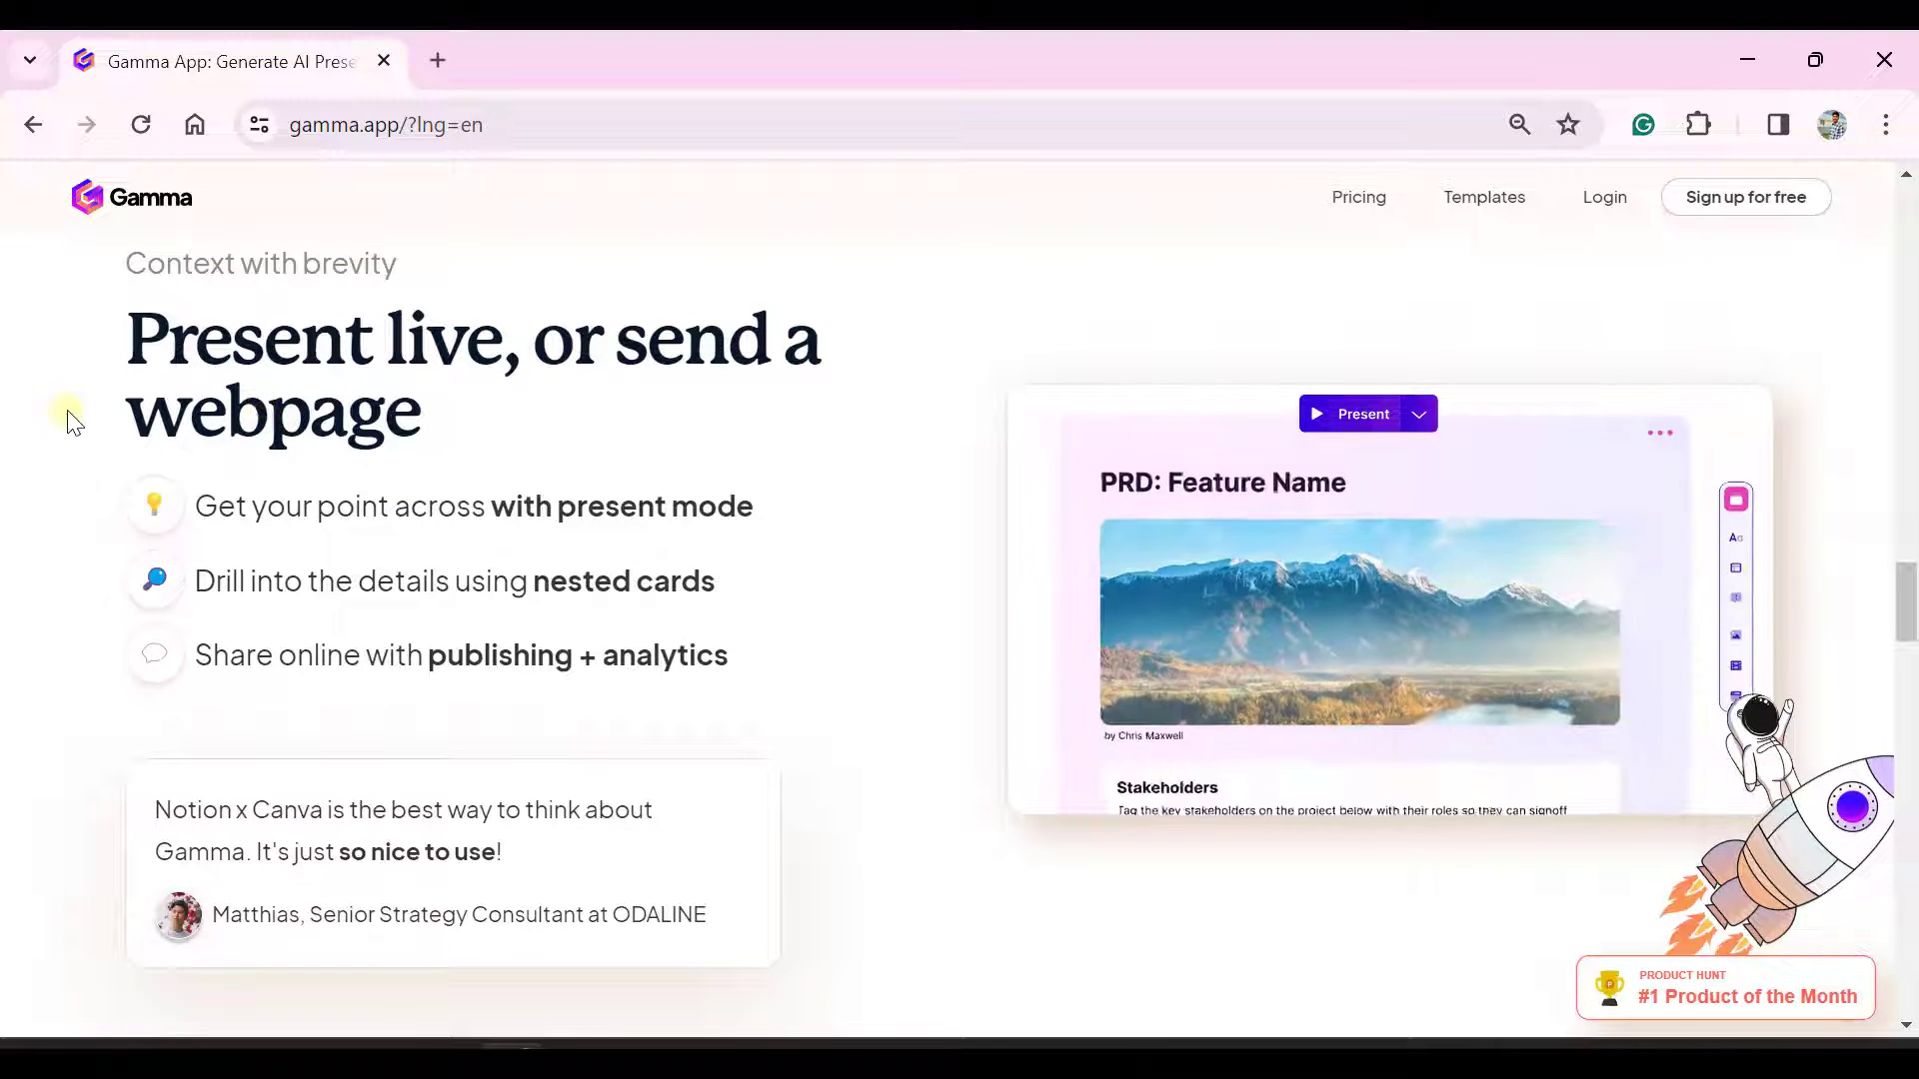
scroll("down", 3)
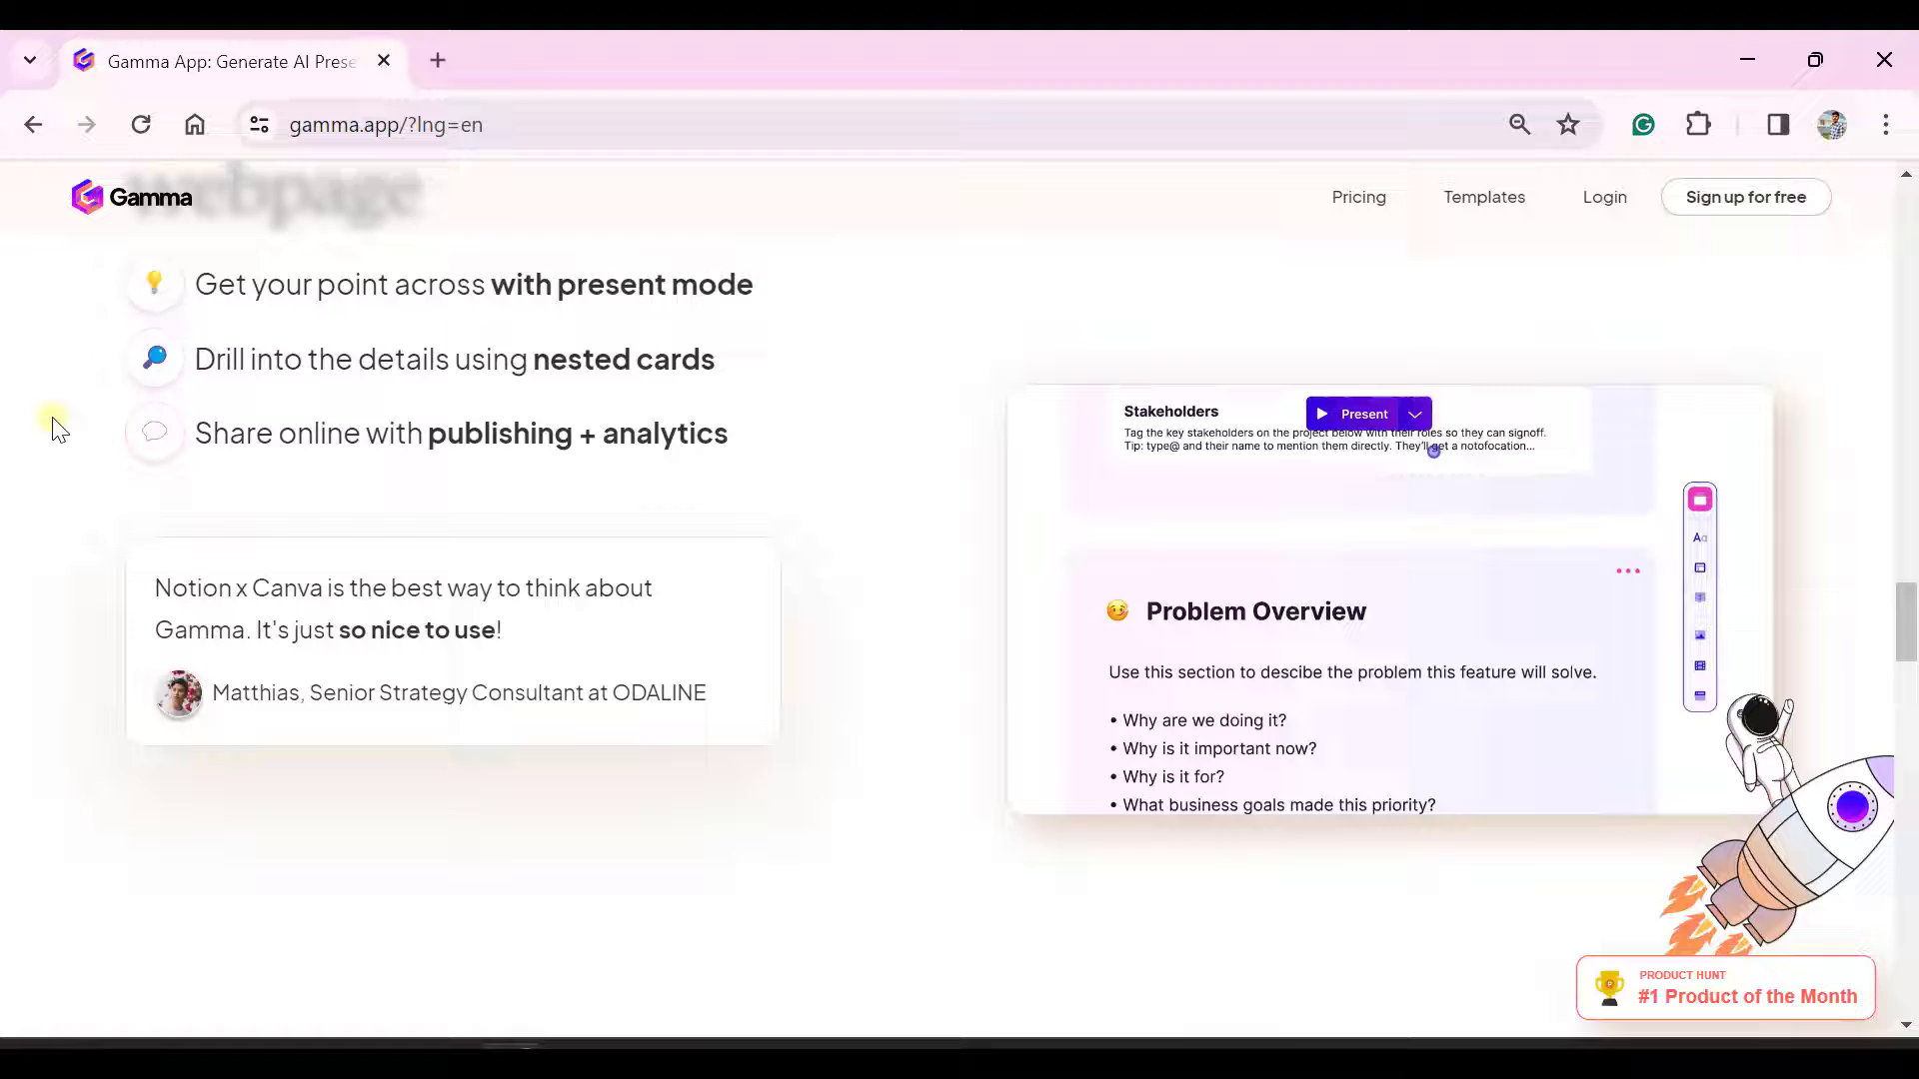
scroll("down", 3)
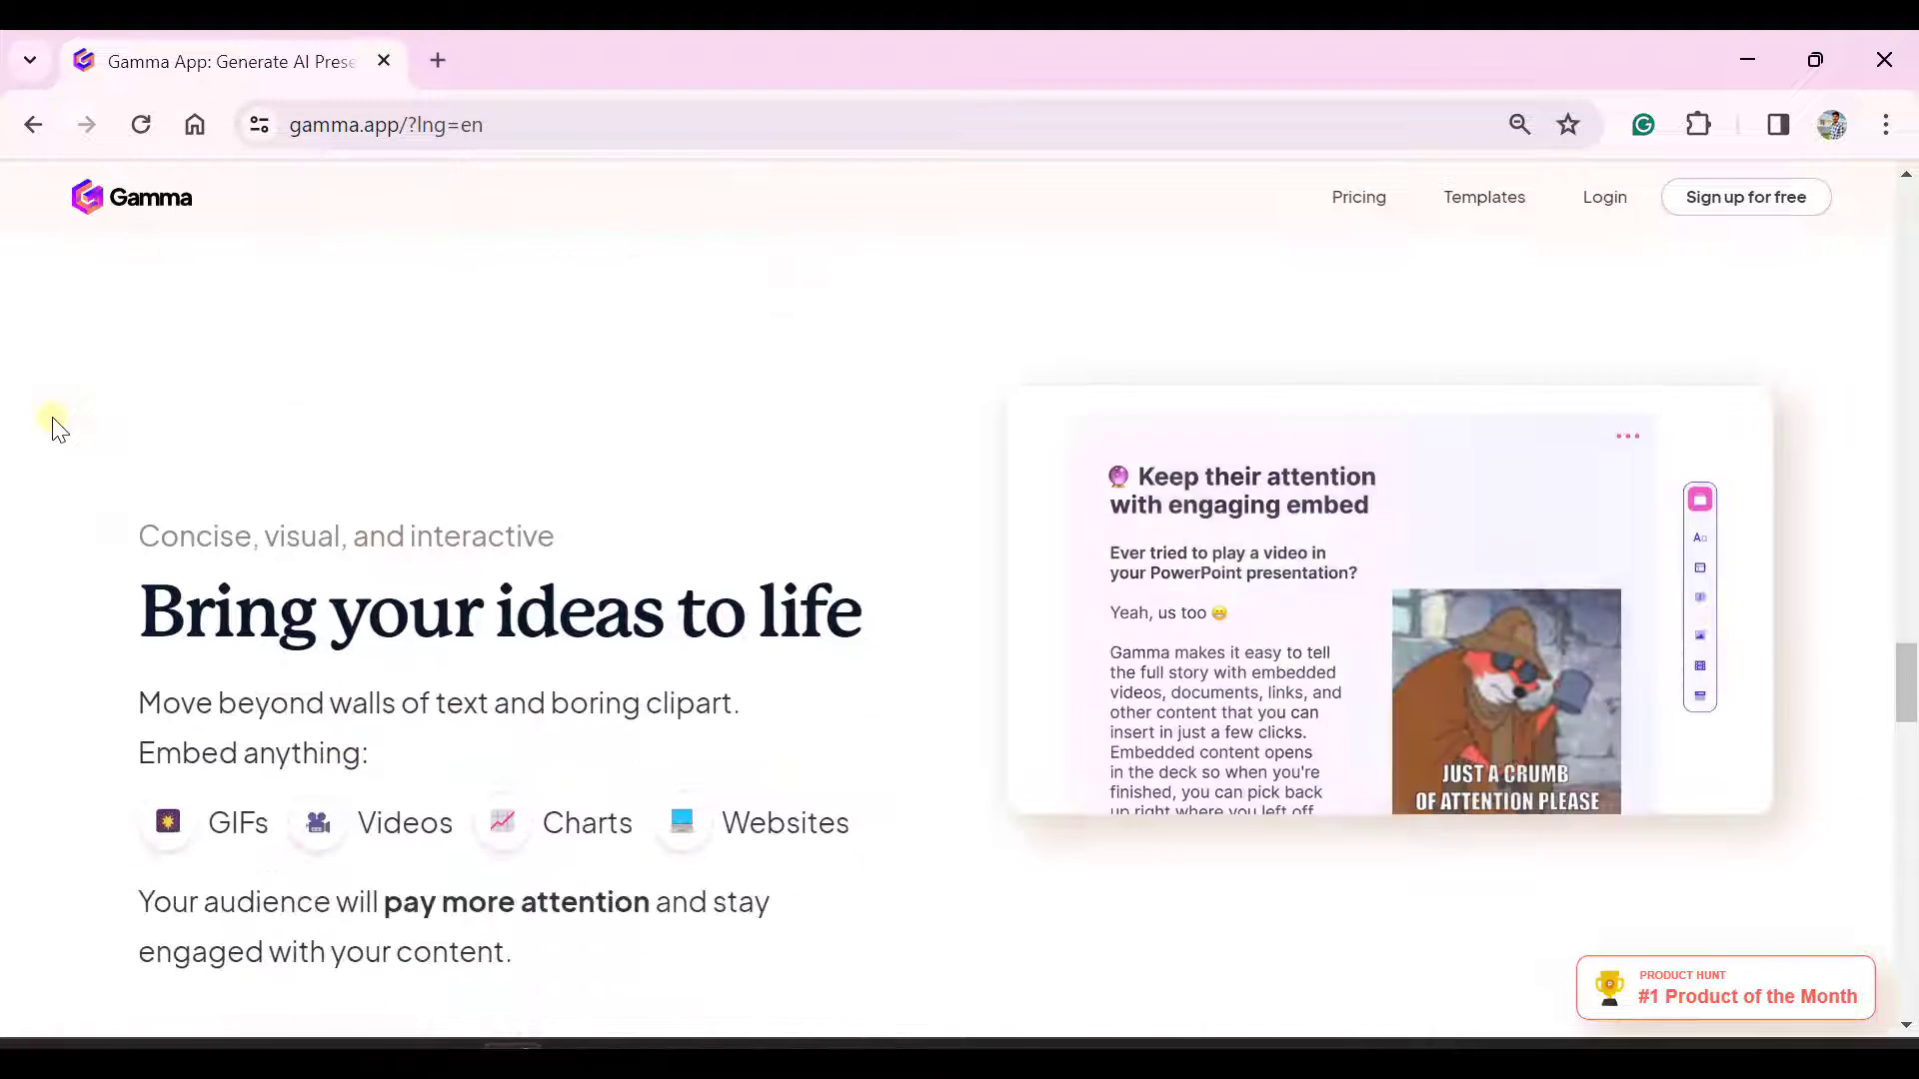
scroll("down", 3)
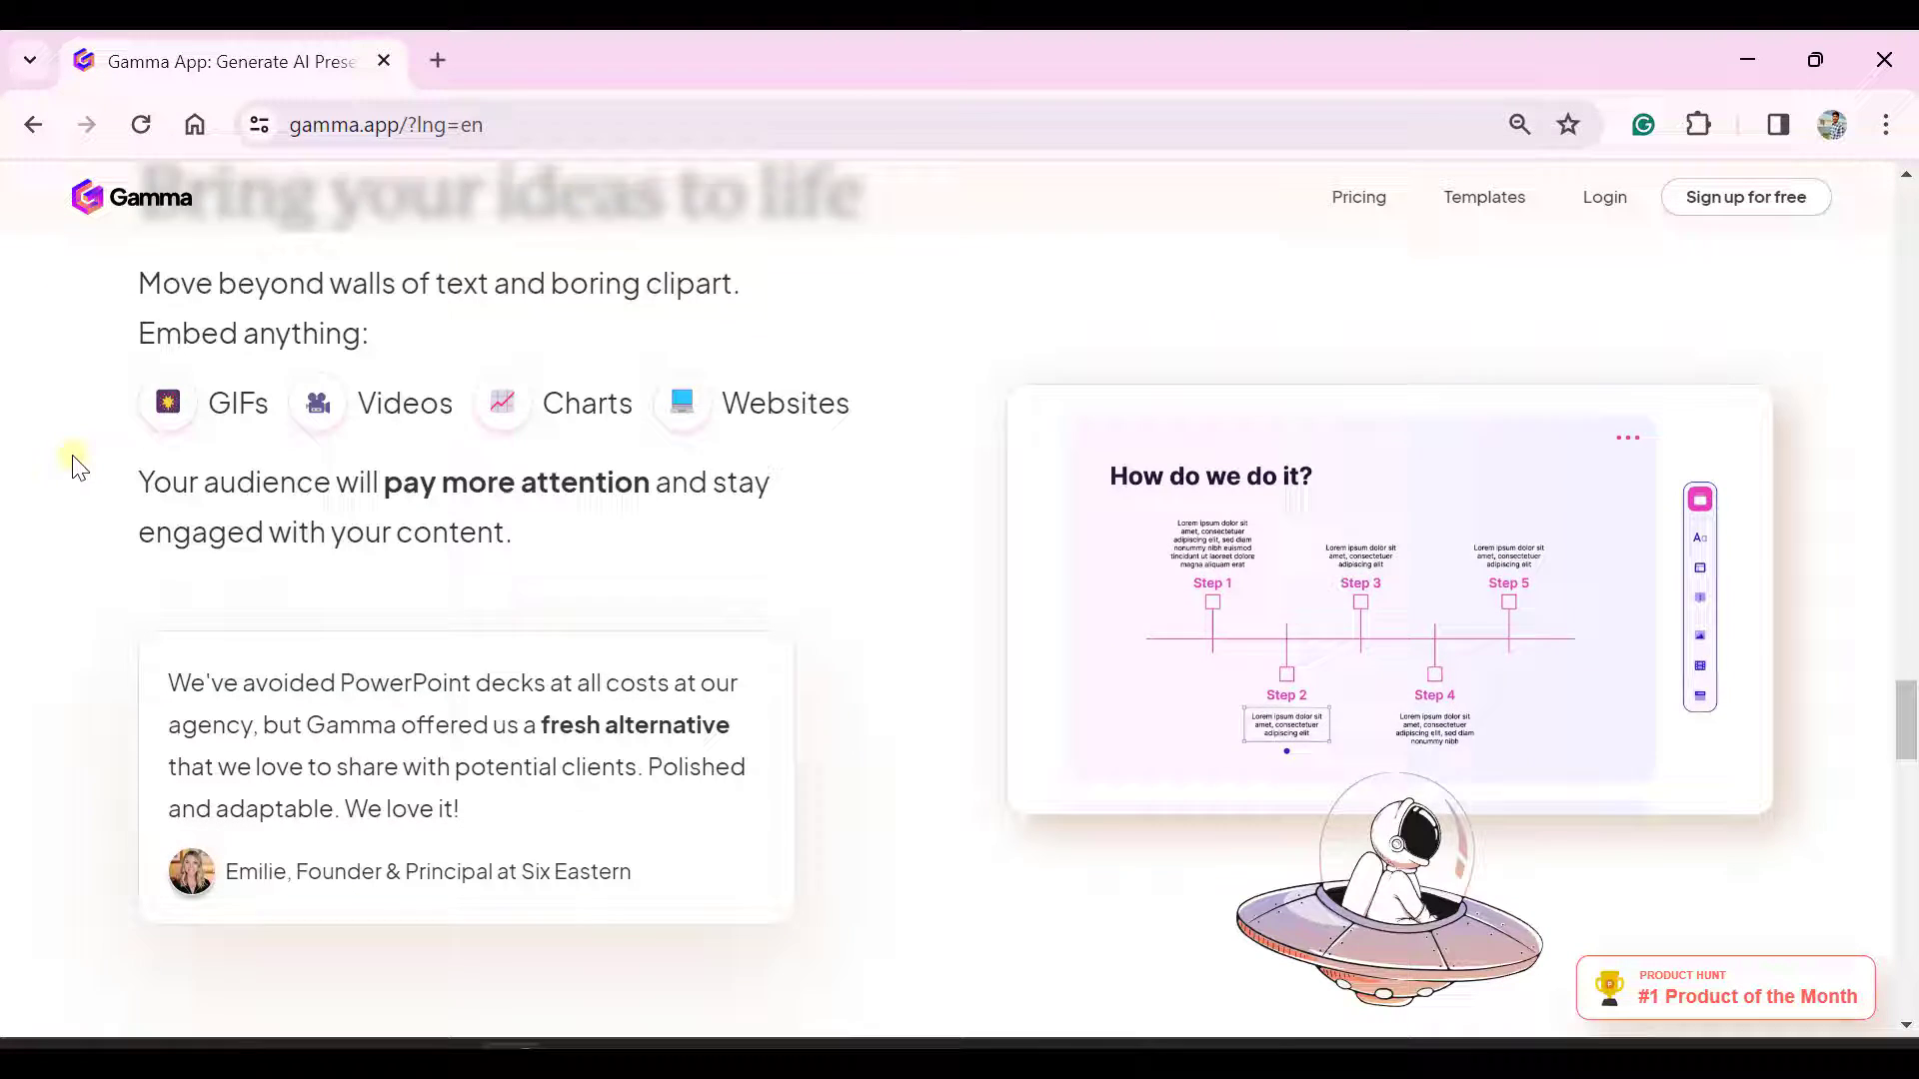
scroll("down", 3)
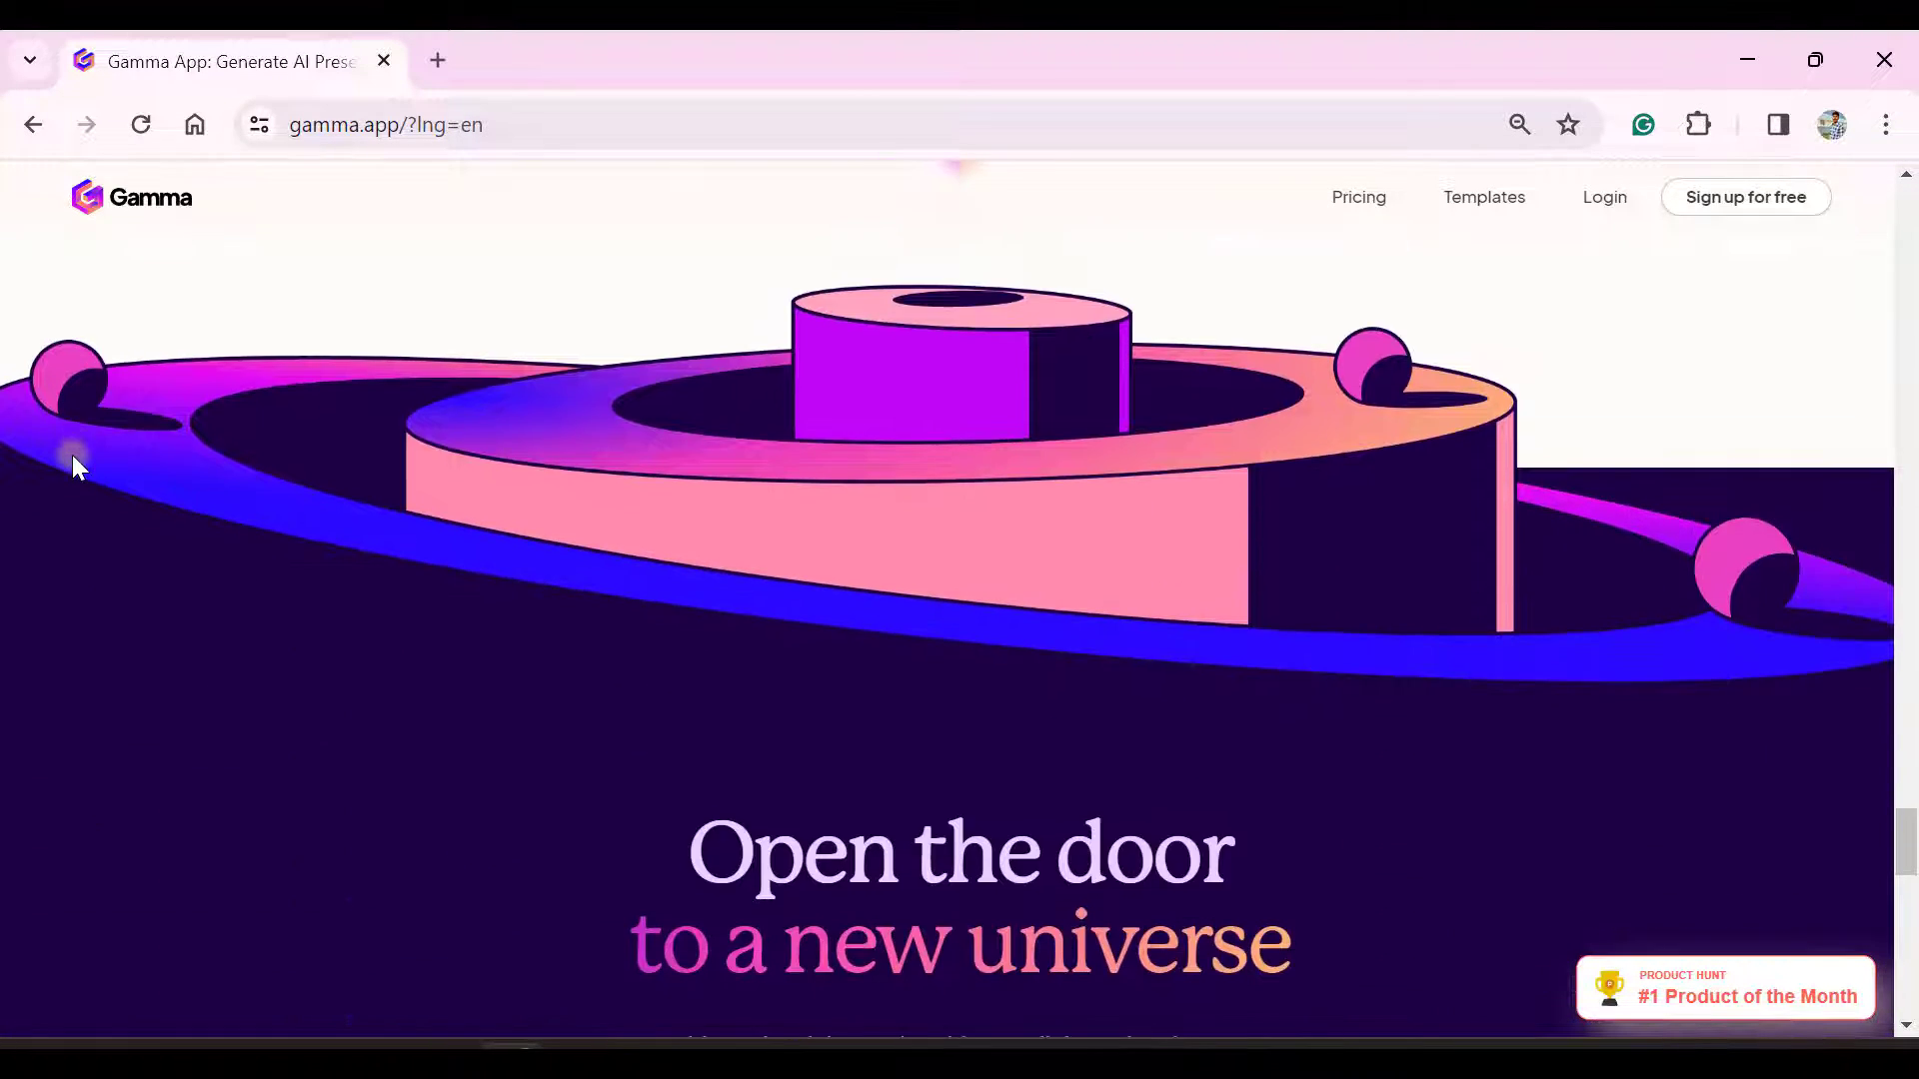
scroll("down", 3)
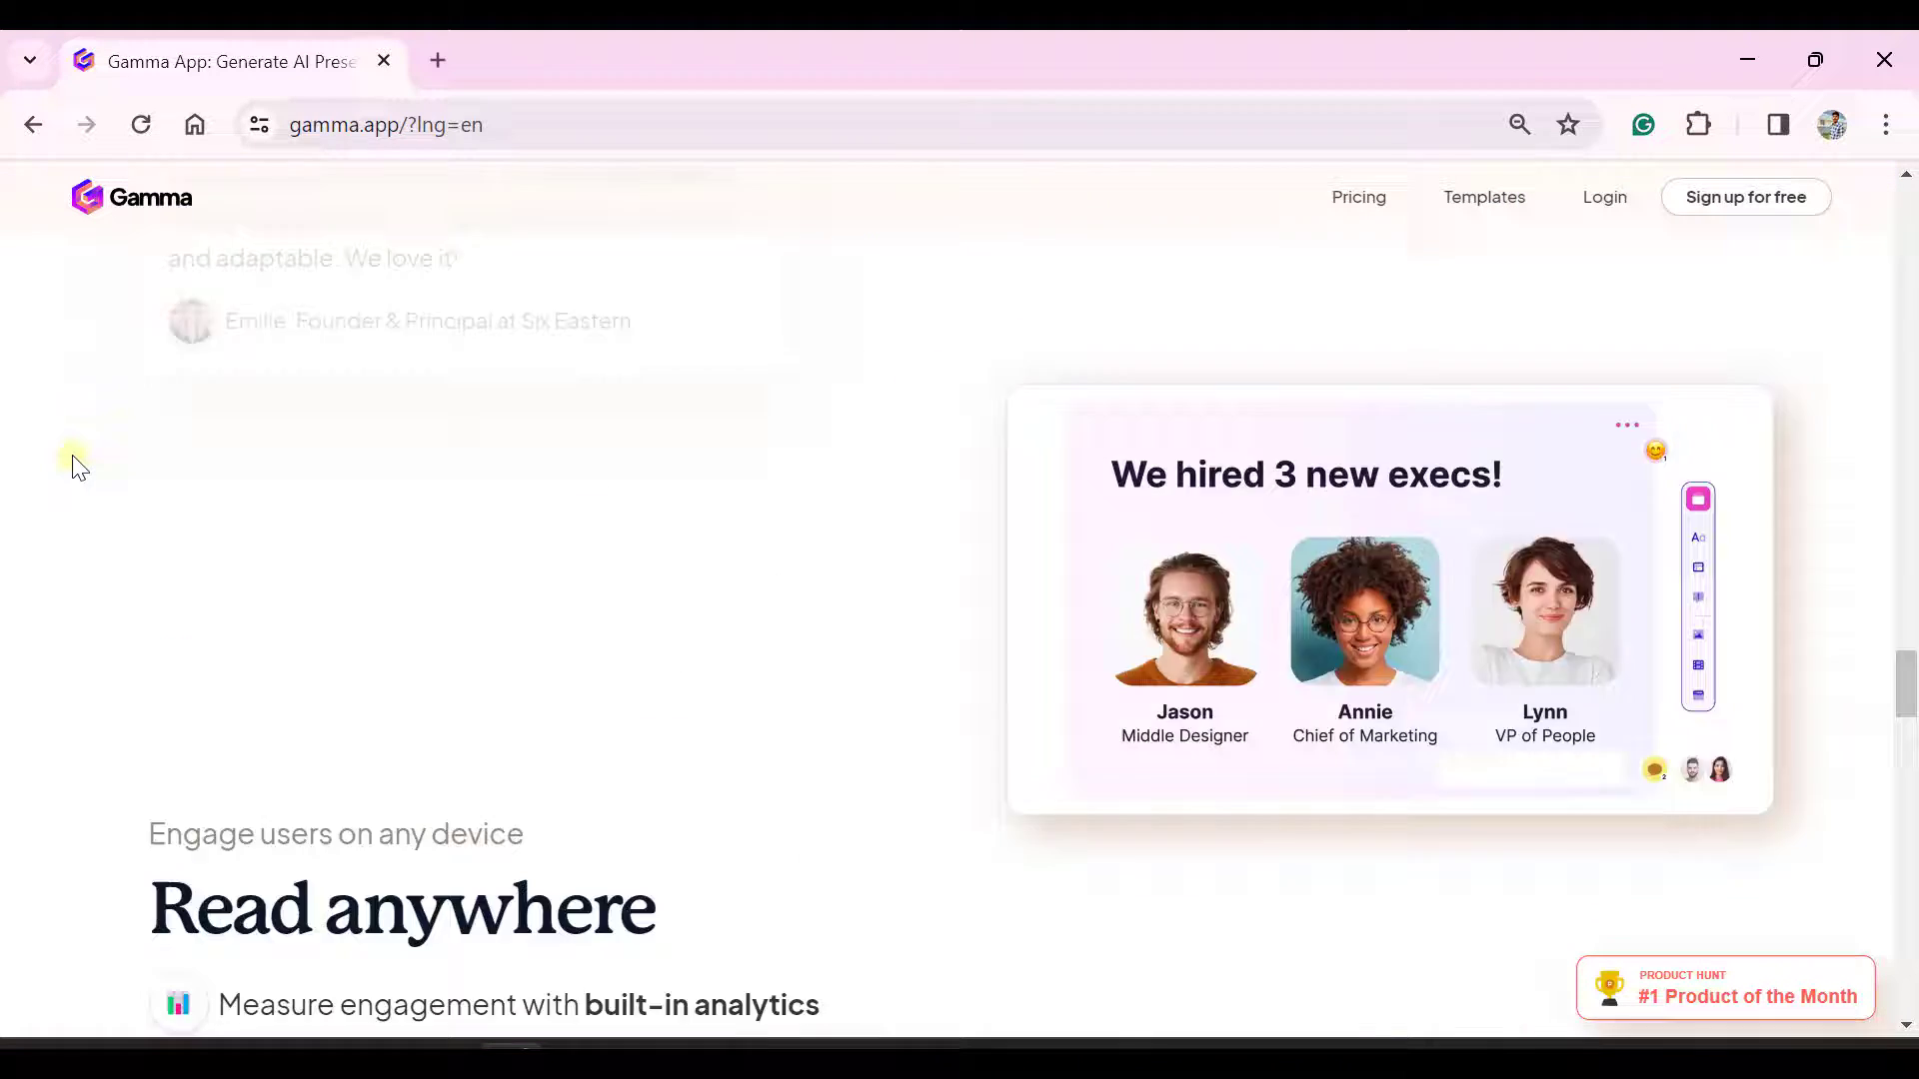
scroll("up", 3)
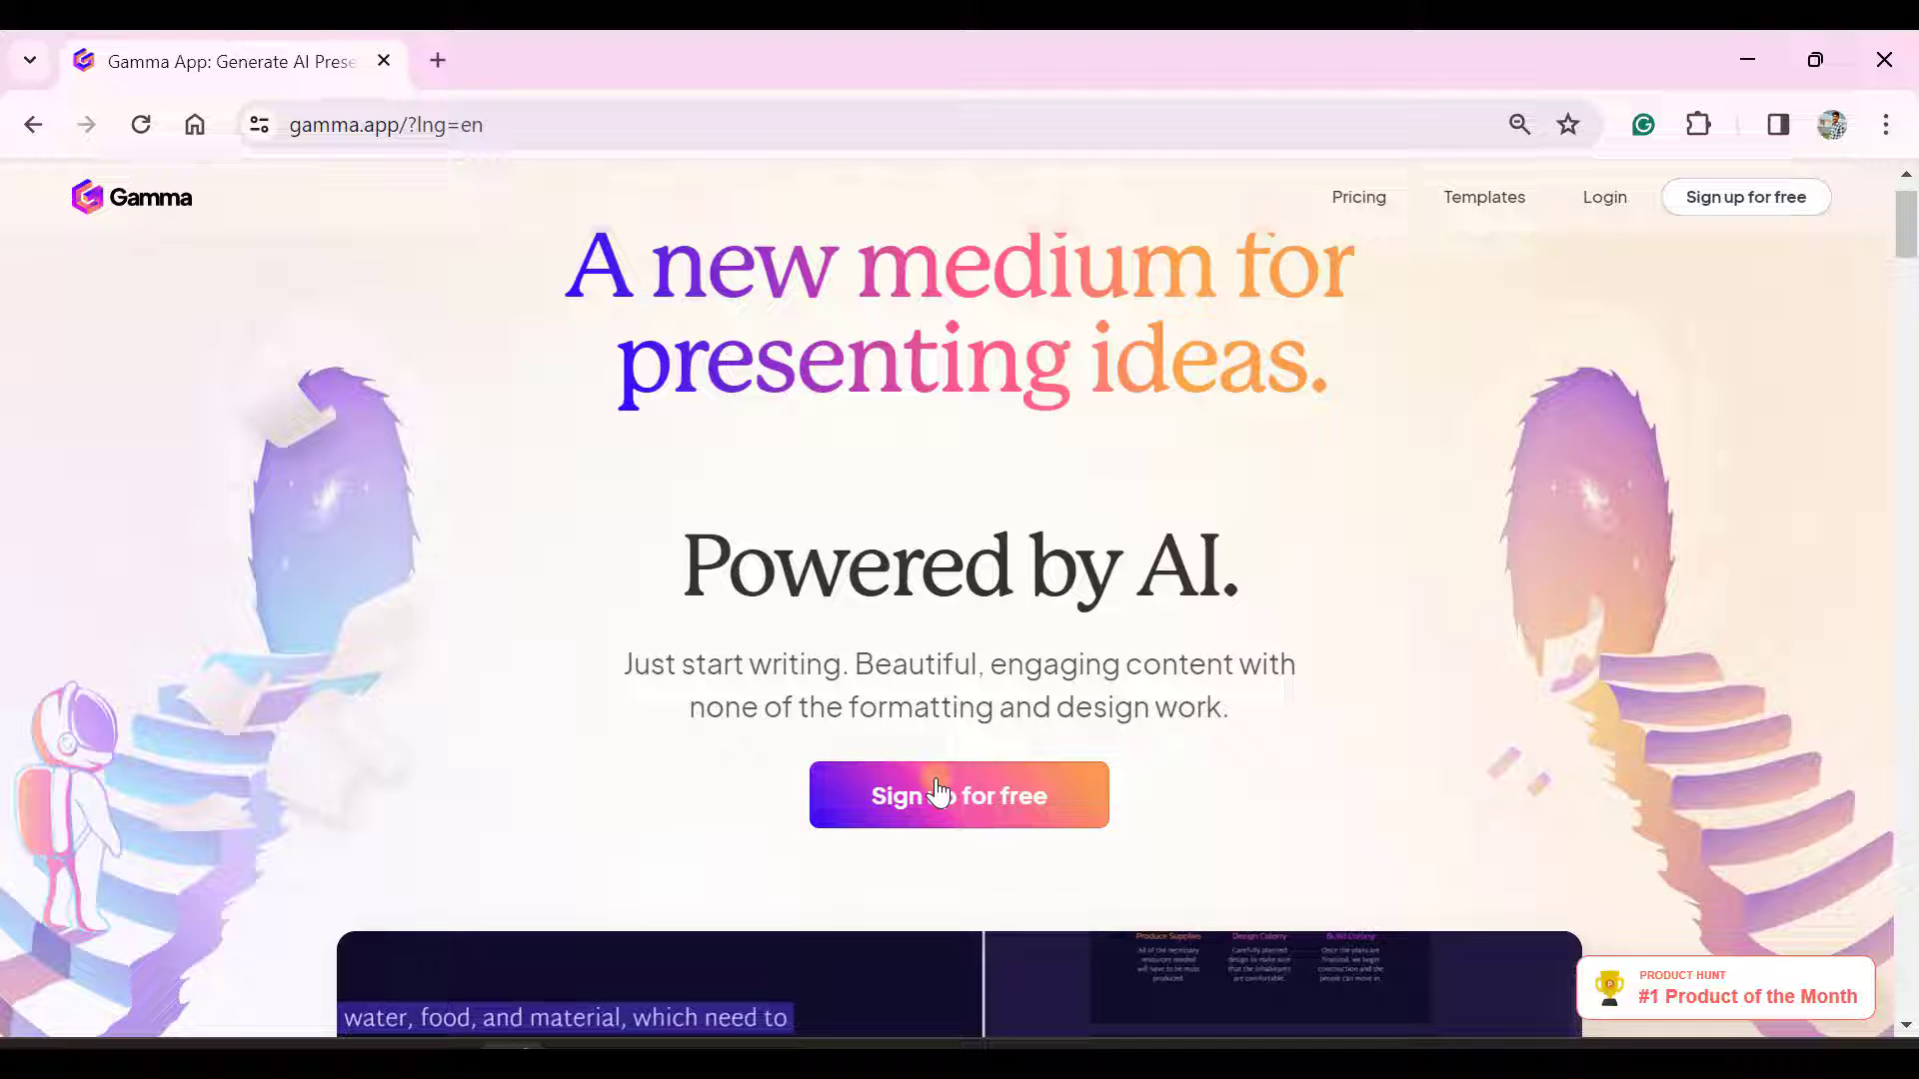
Choose 'Sign up for free' to reach Gamma's Create with AI page.
left_click(959, 796)
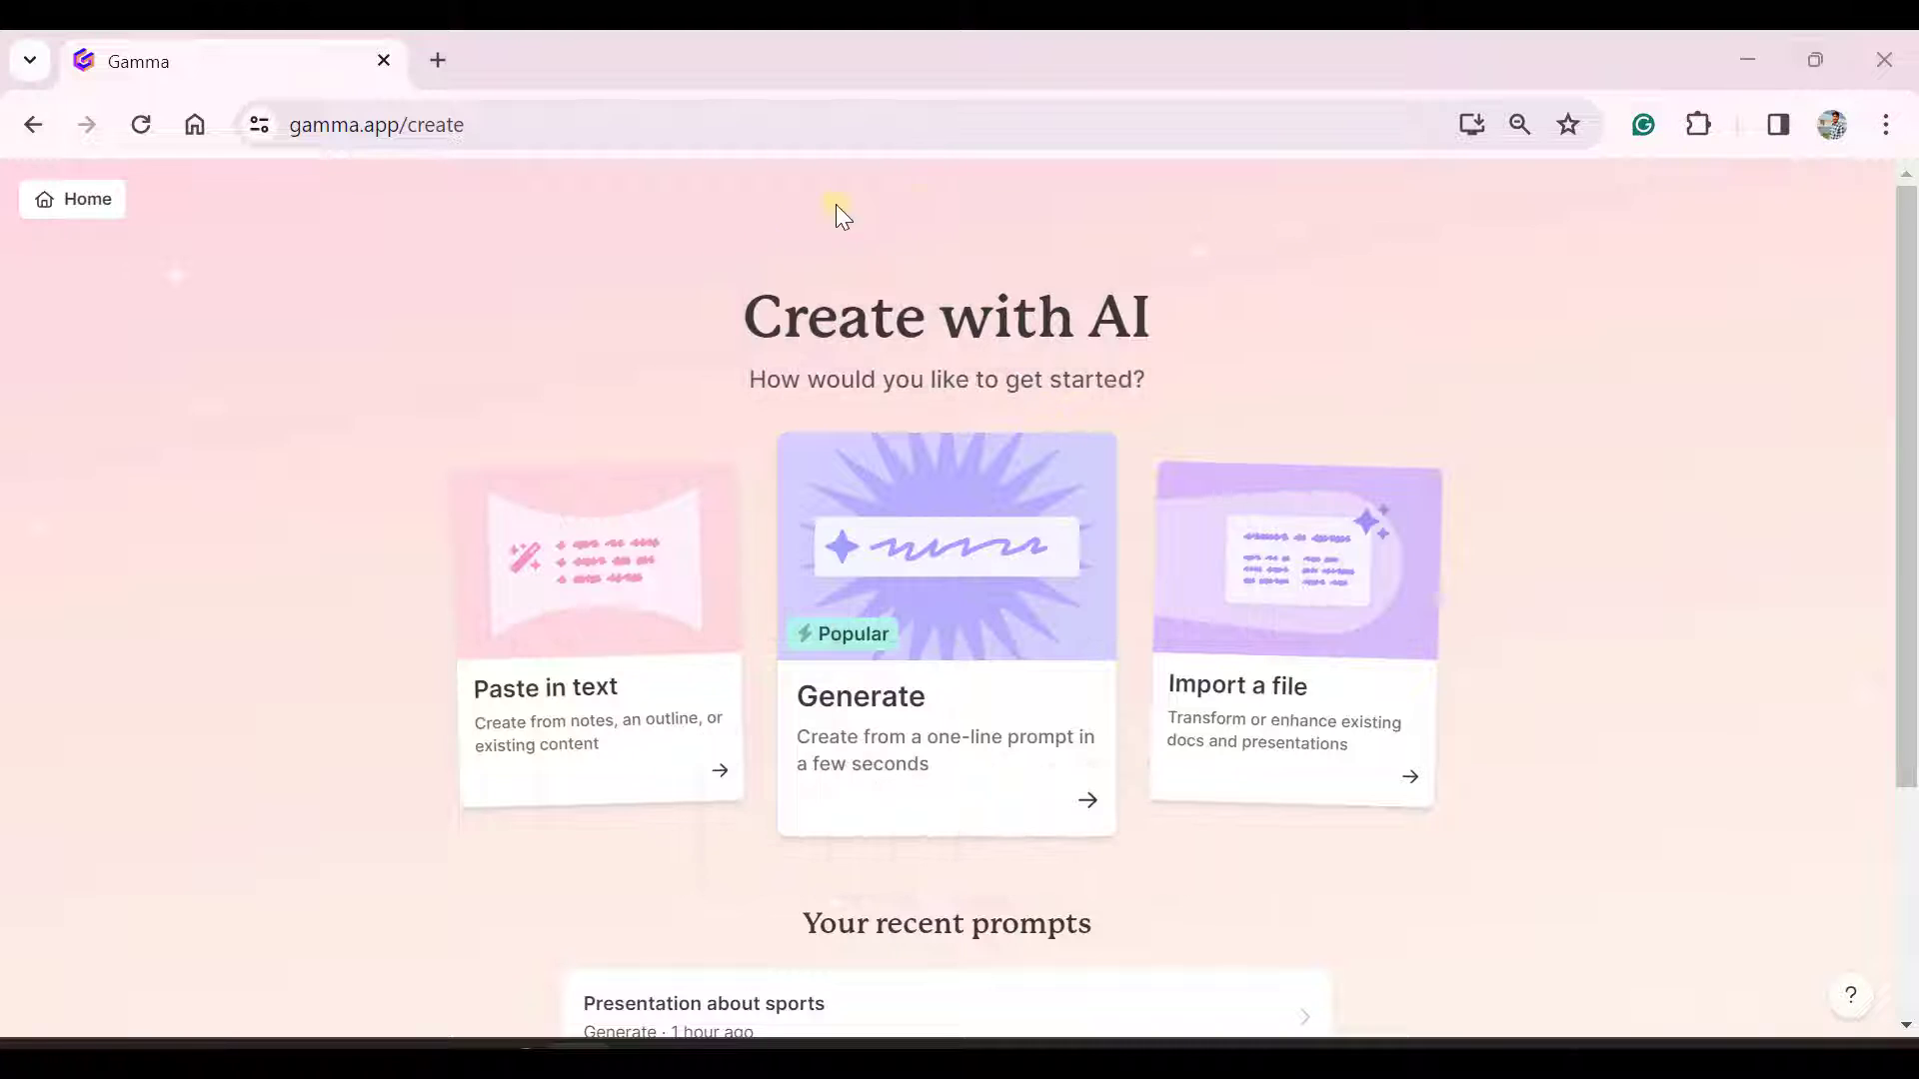
mouse_move(374, 238)
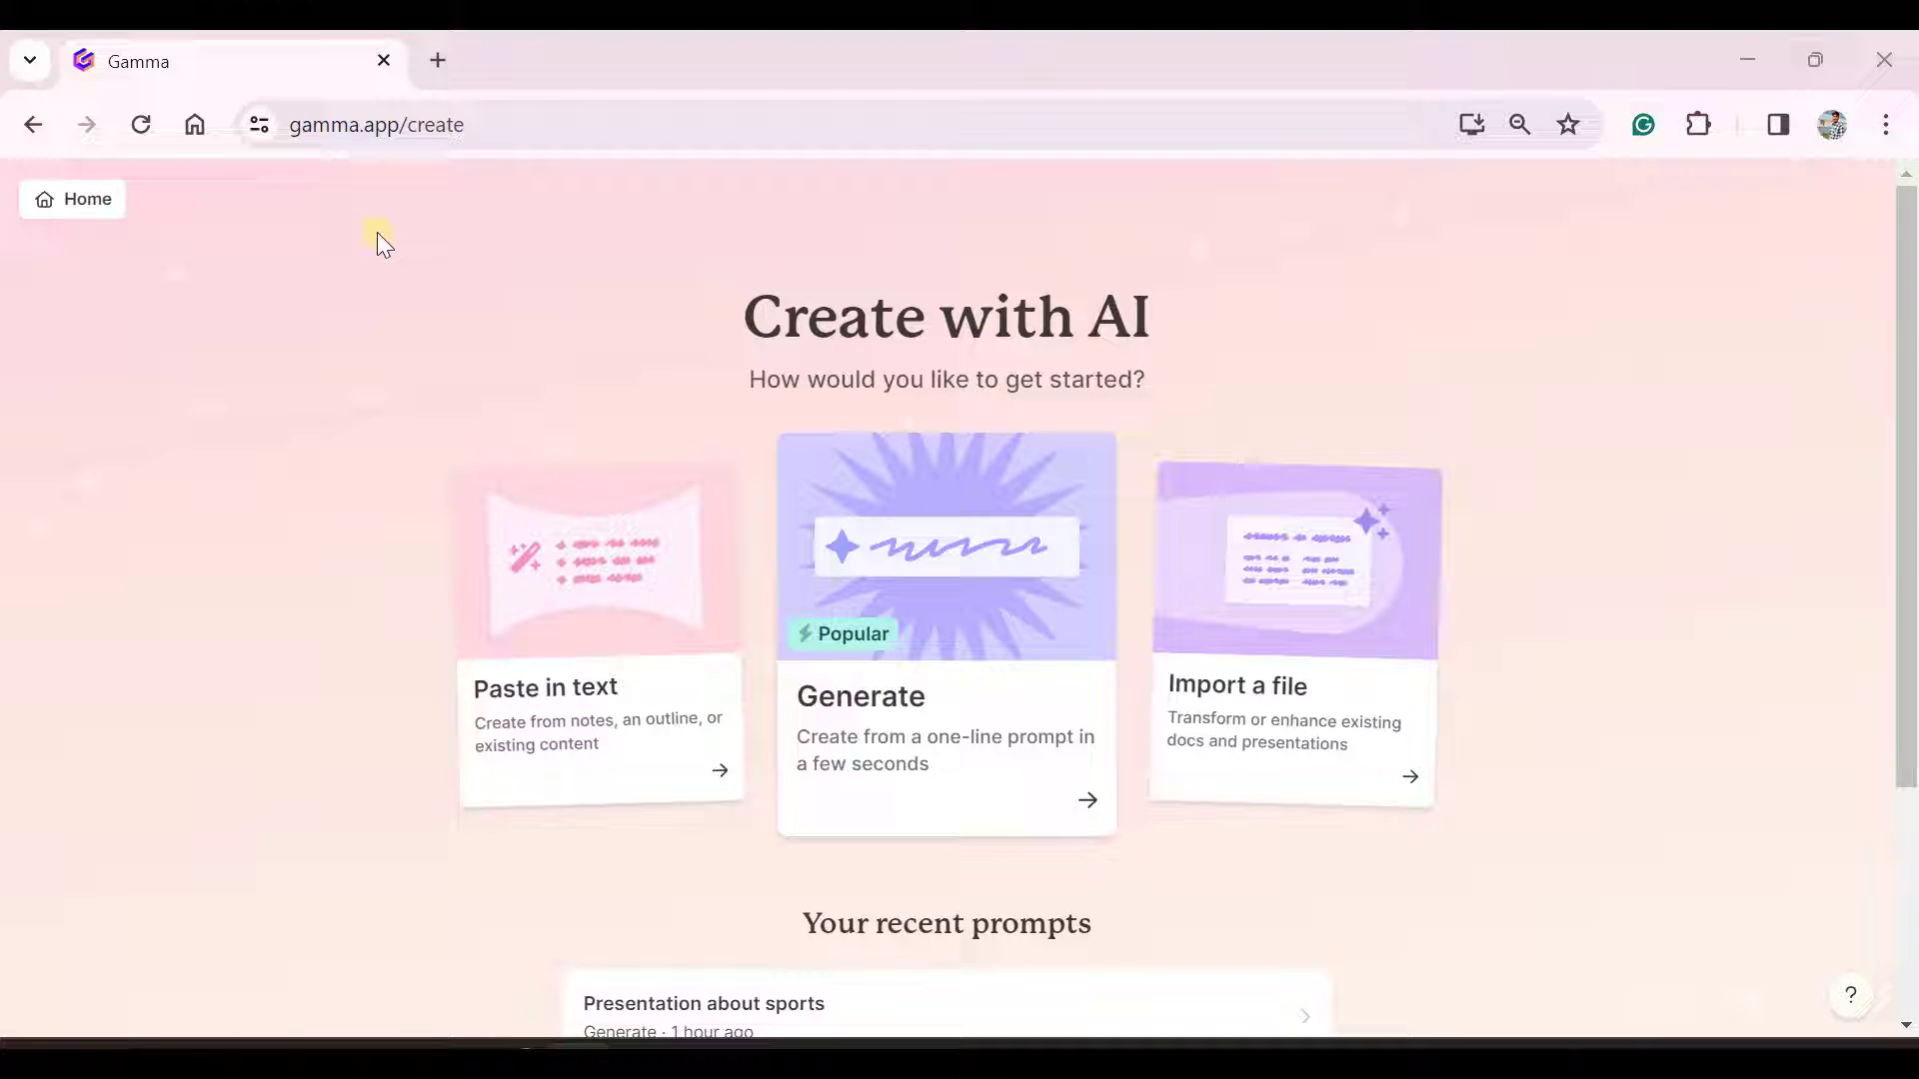
mouse_move(919, 769)
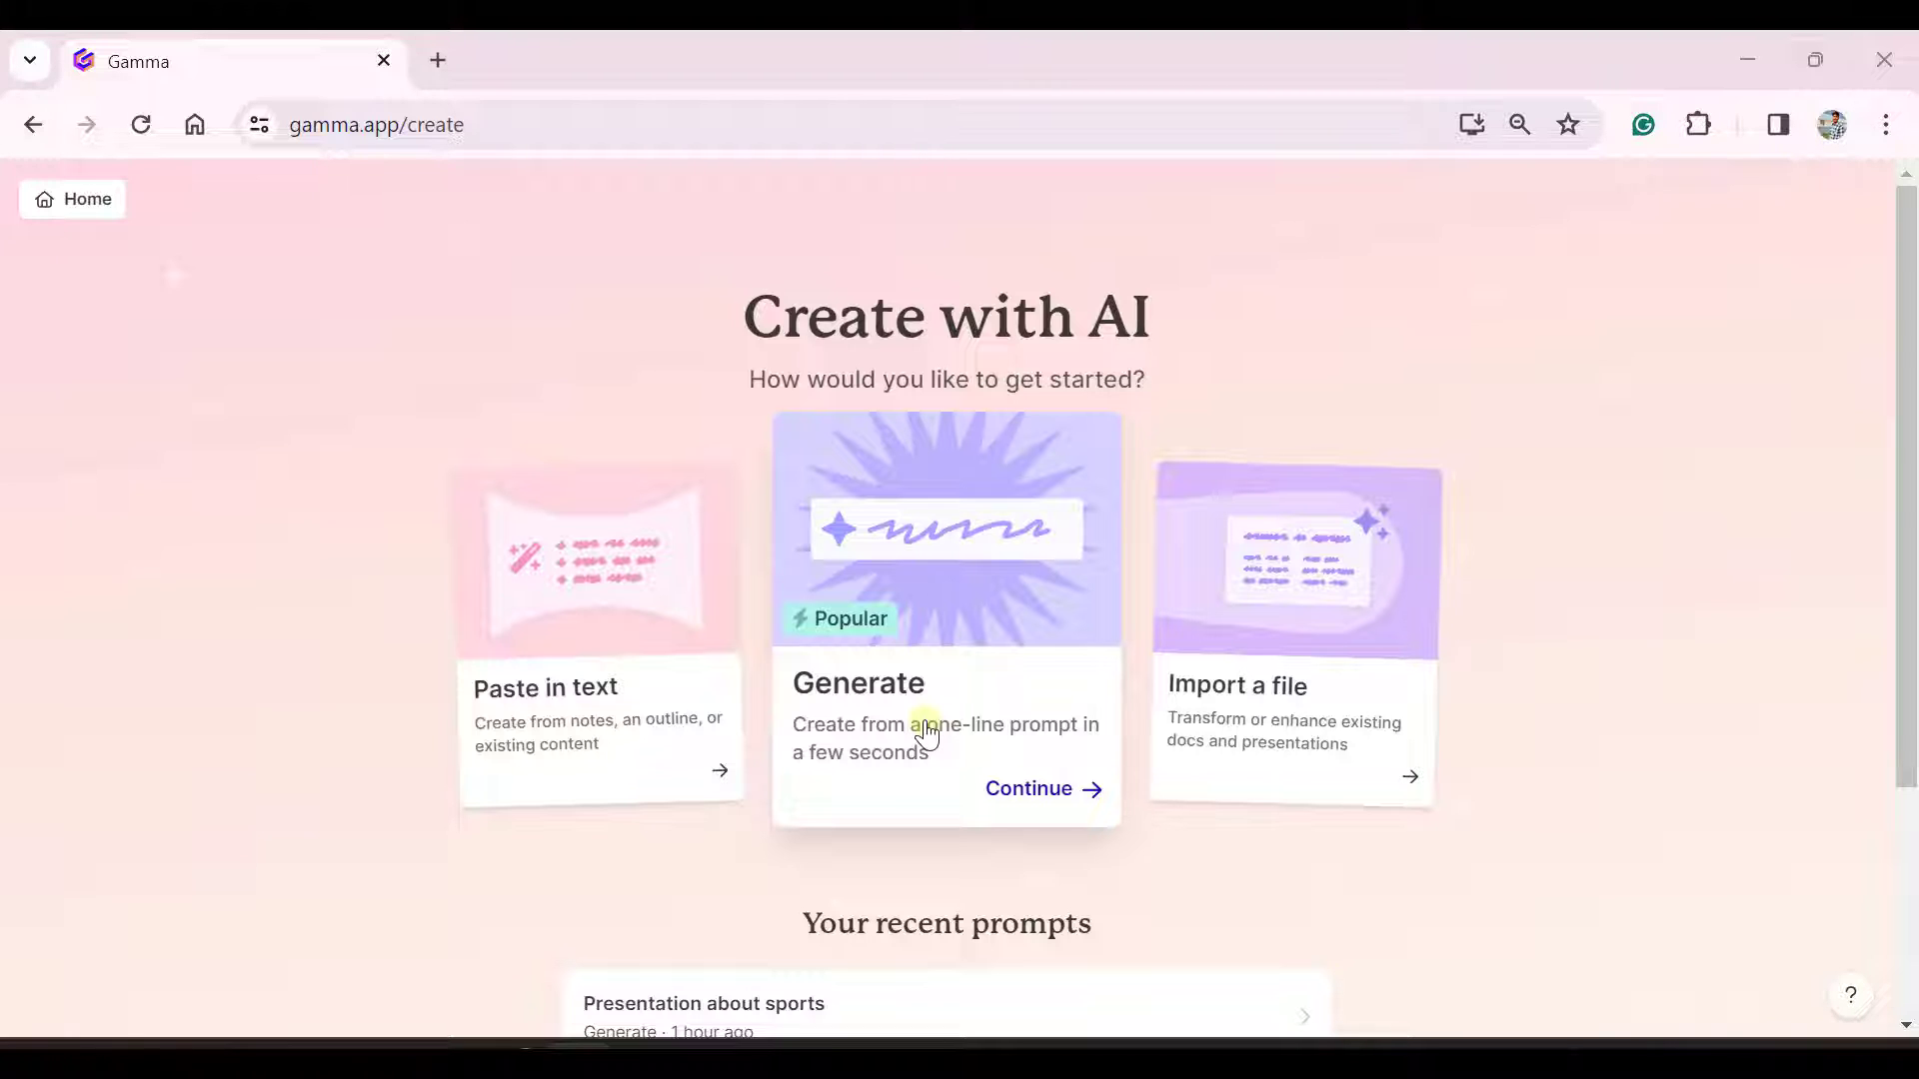
mouse_move(1016, 790)
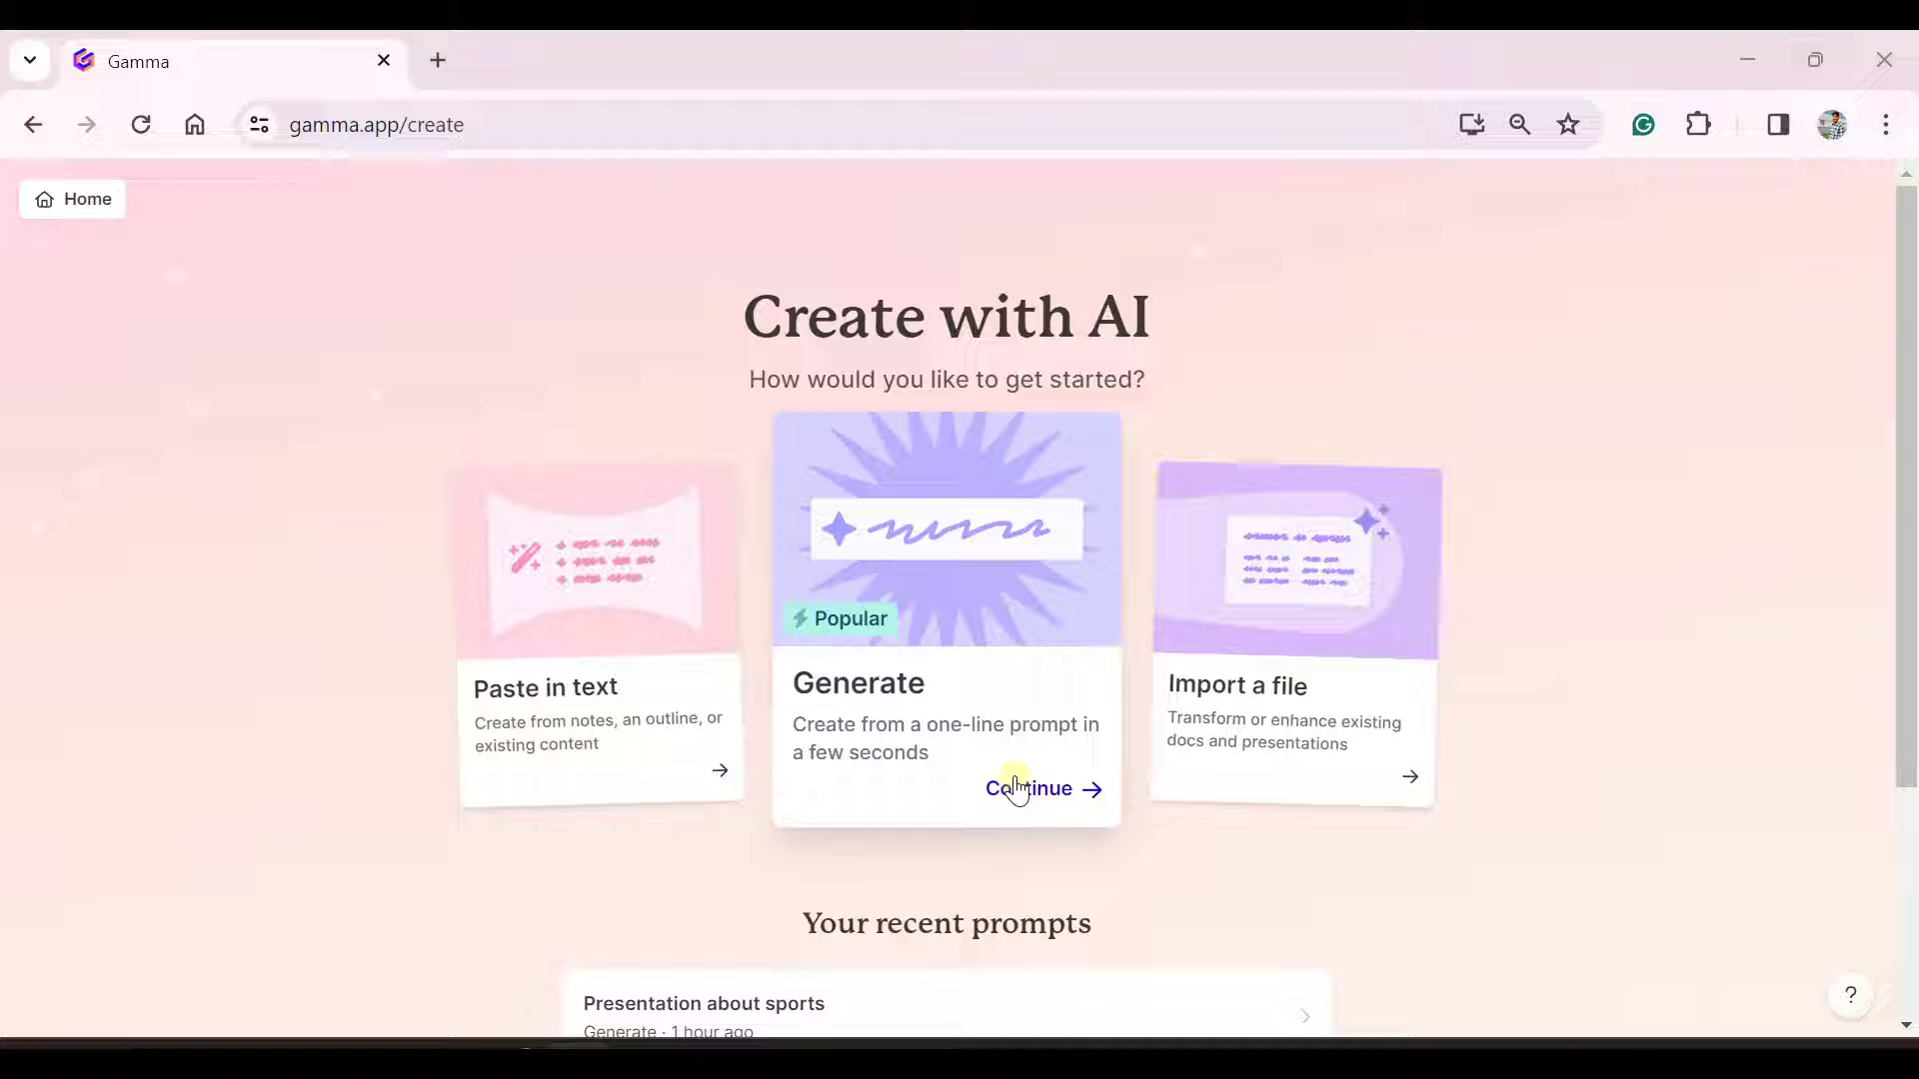
Request a Presentation from the prompt about pros and cons of AI in today's life.
left_click(1027, 789)
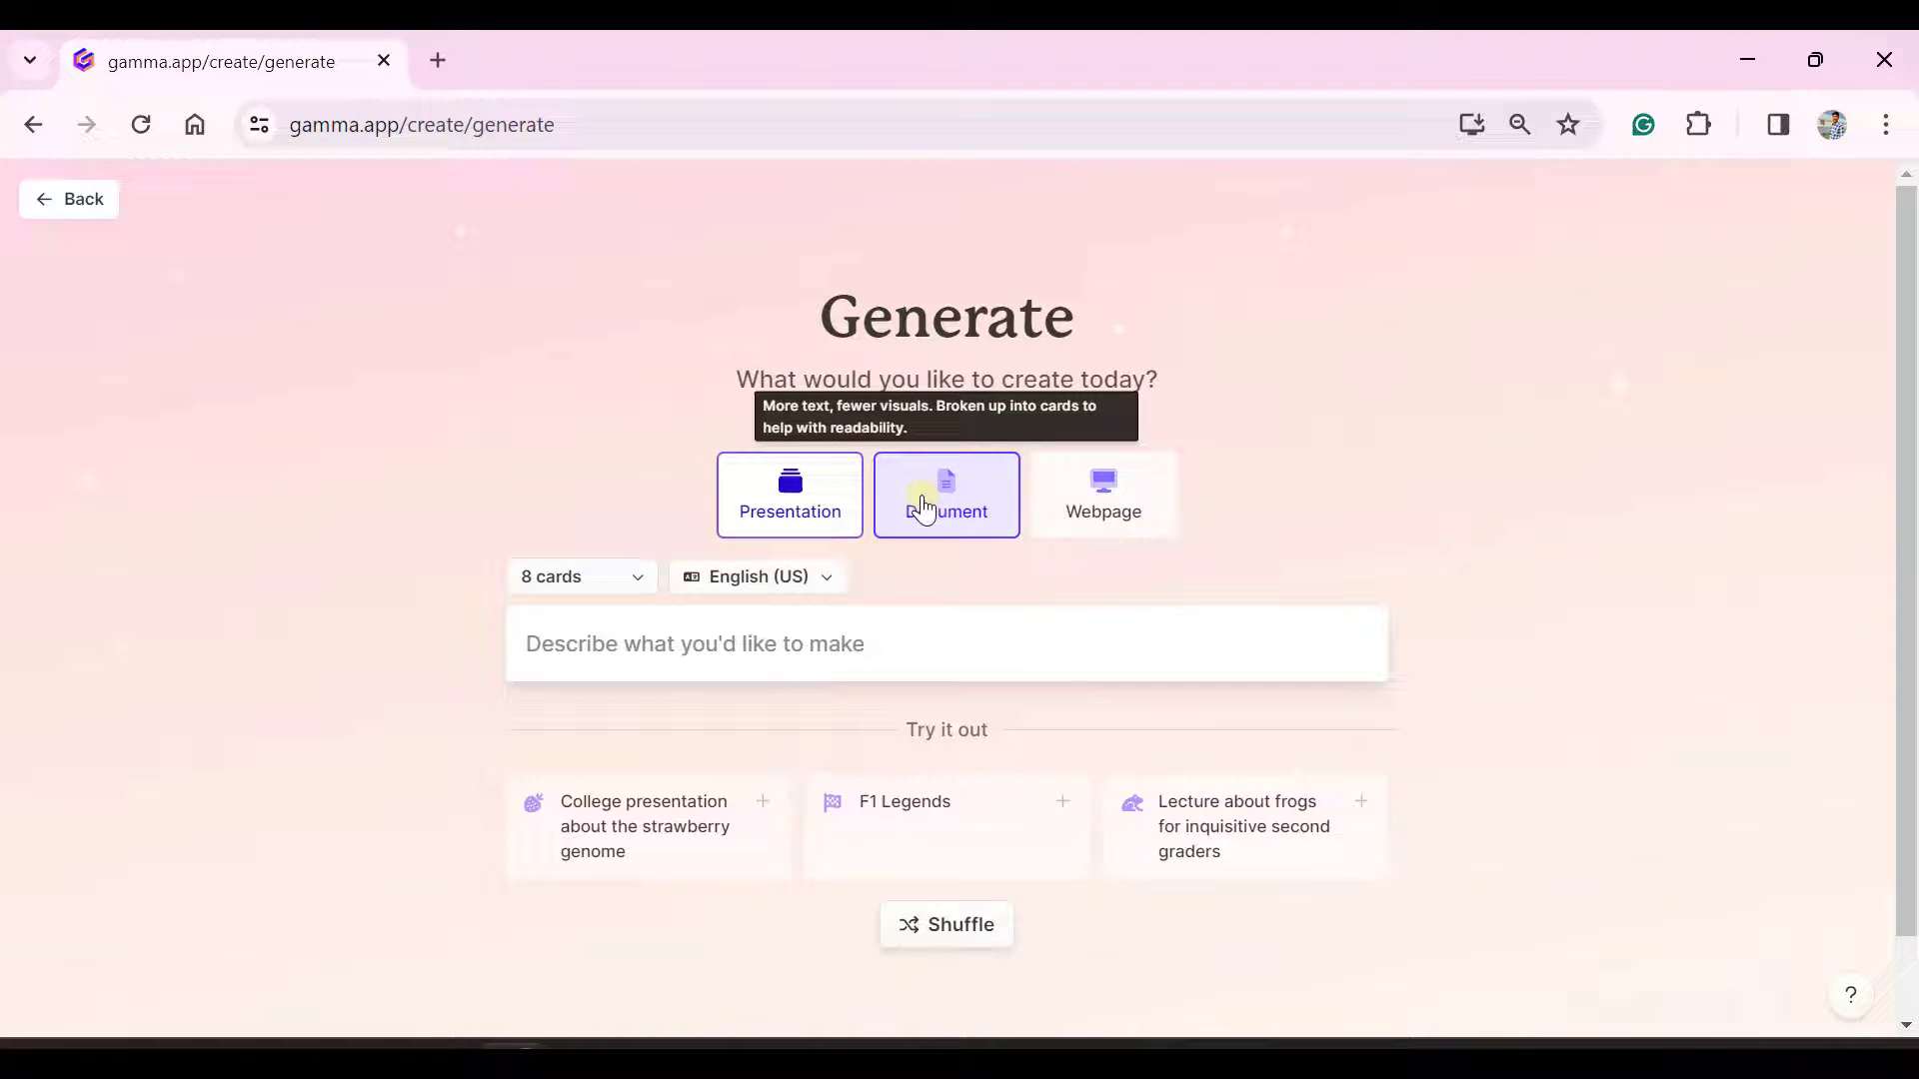
left_click(790, 496)
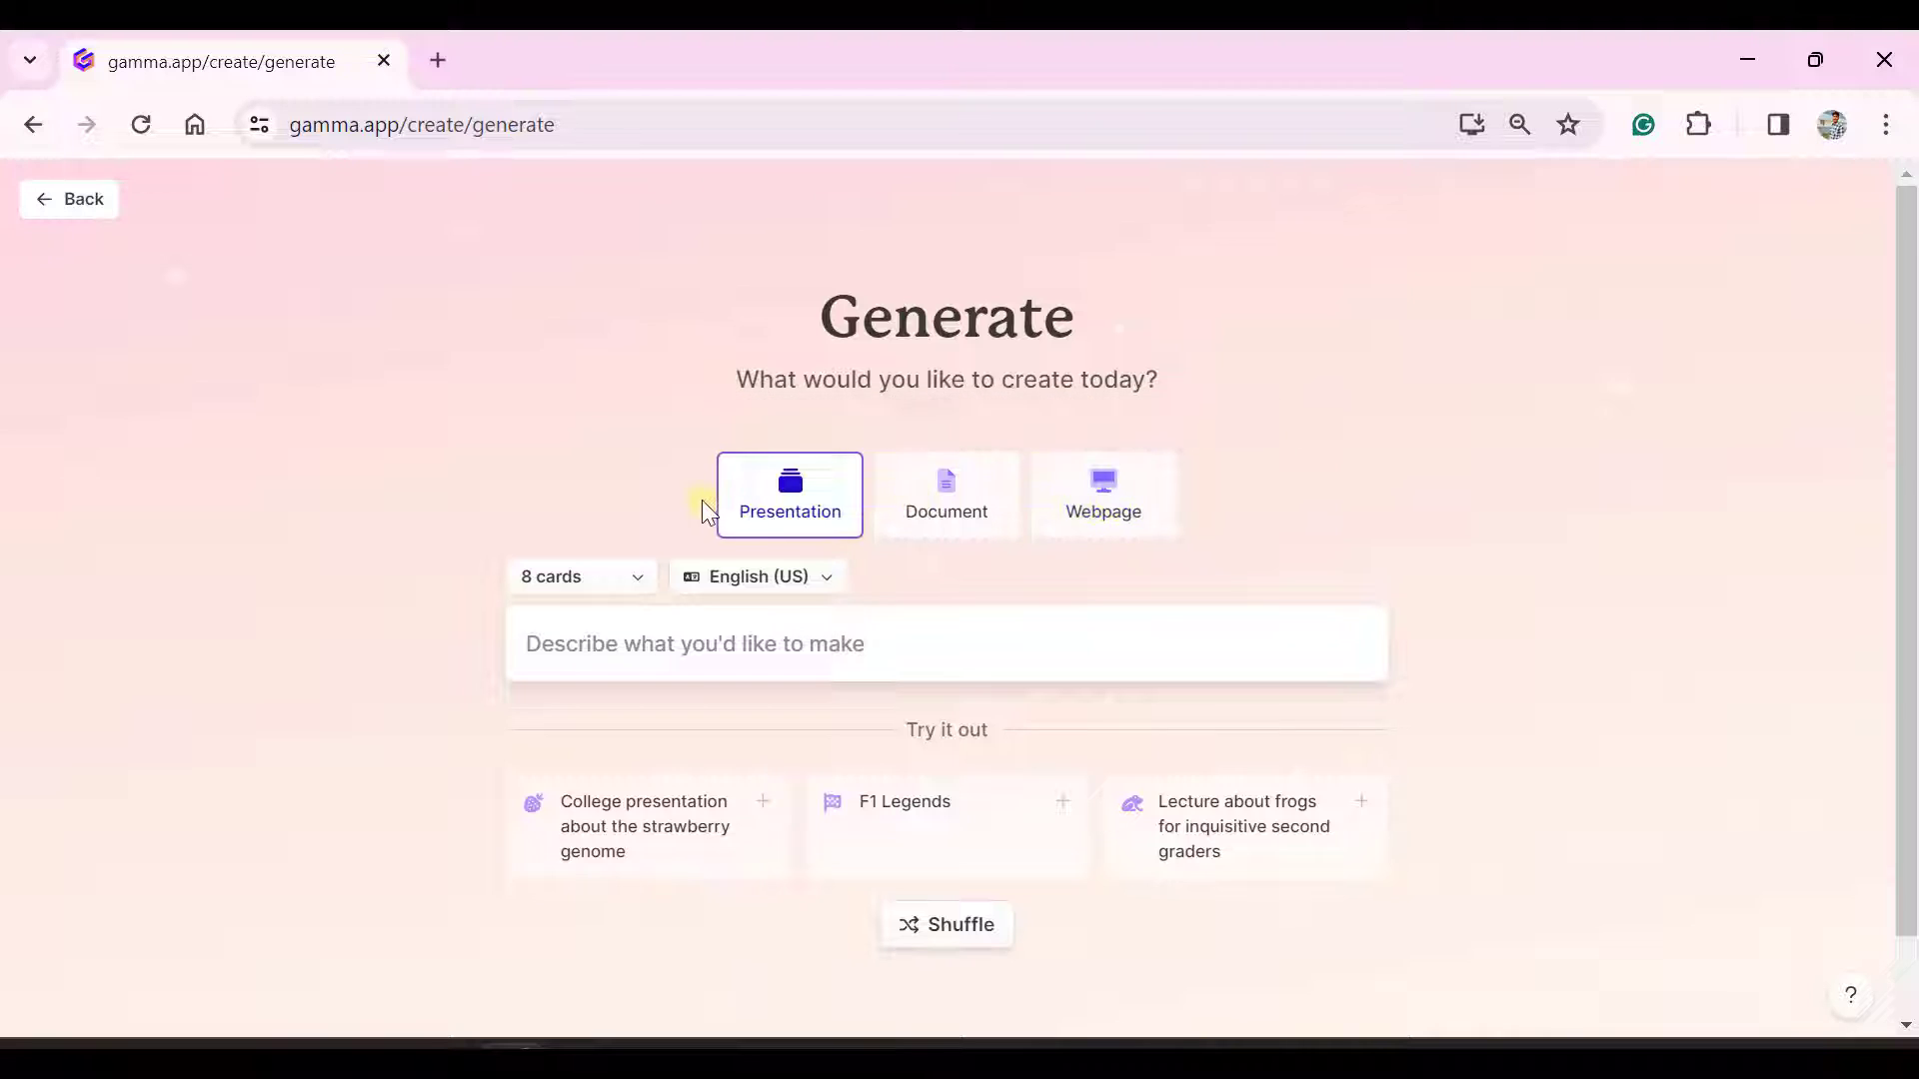
mouse_move(614, 488)
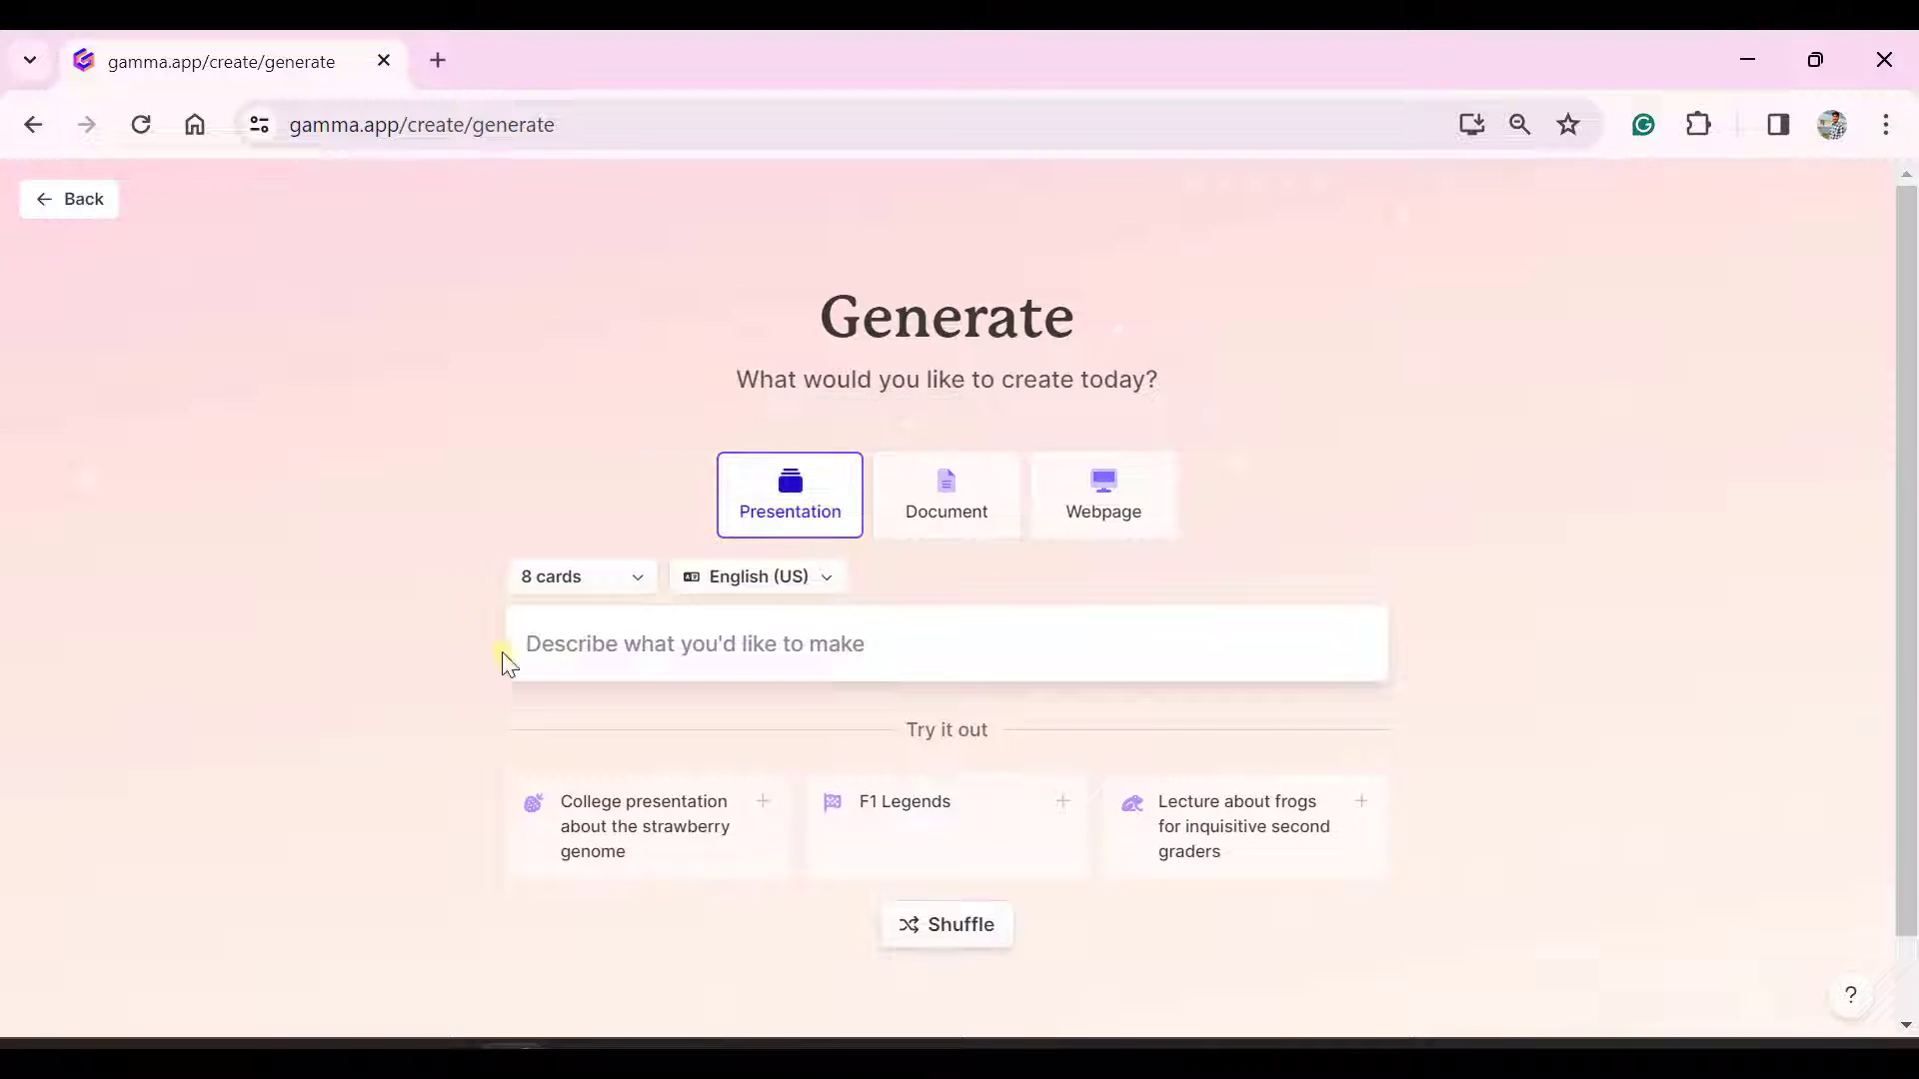
left_click(700, 643)
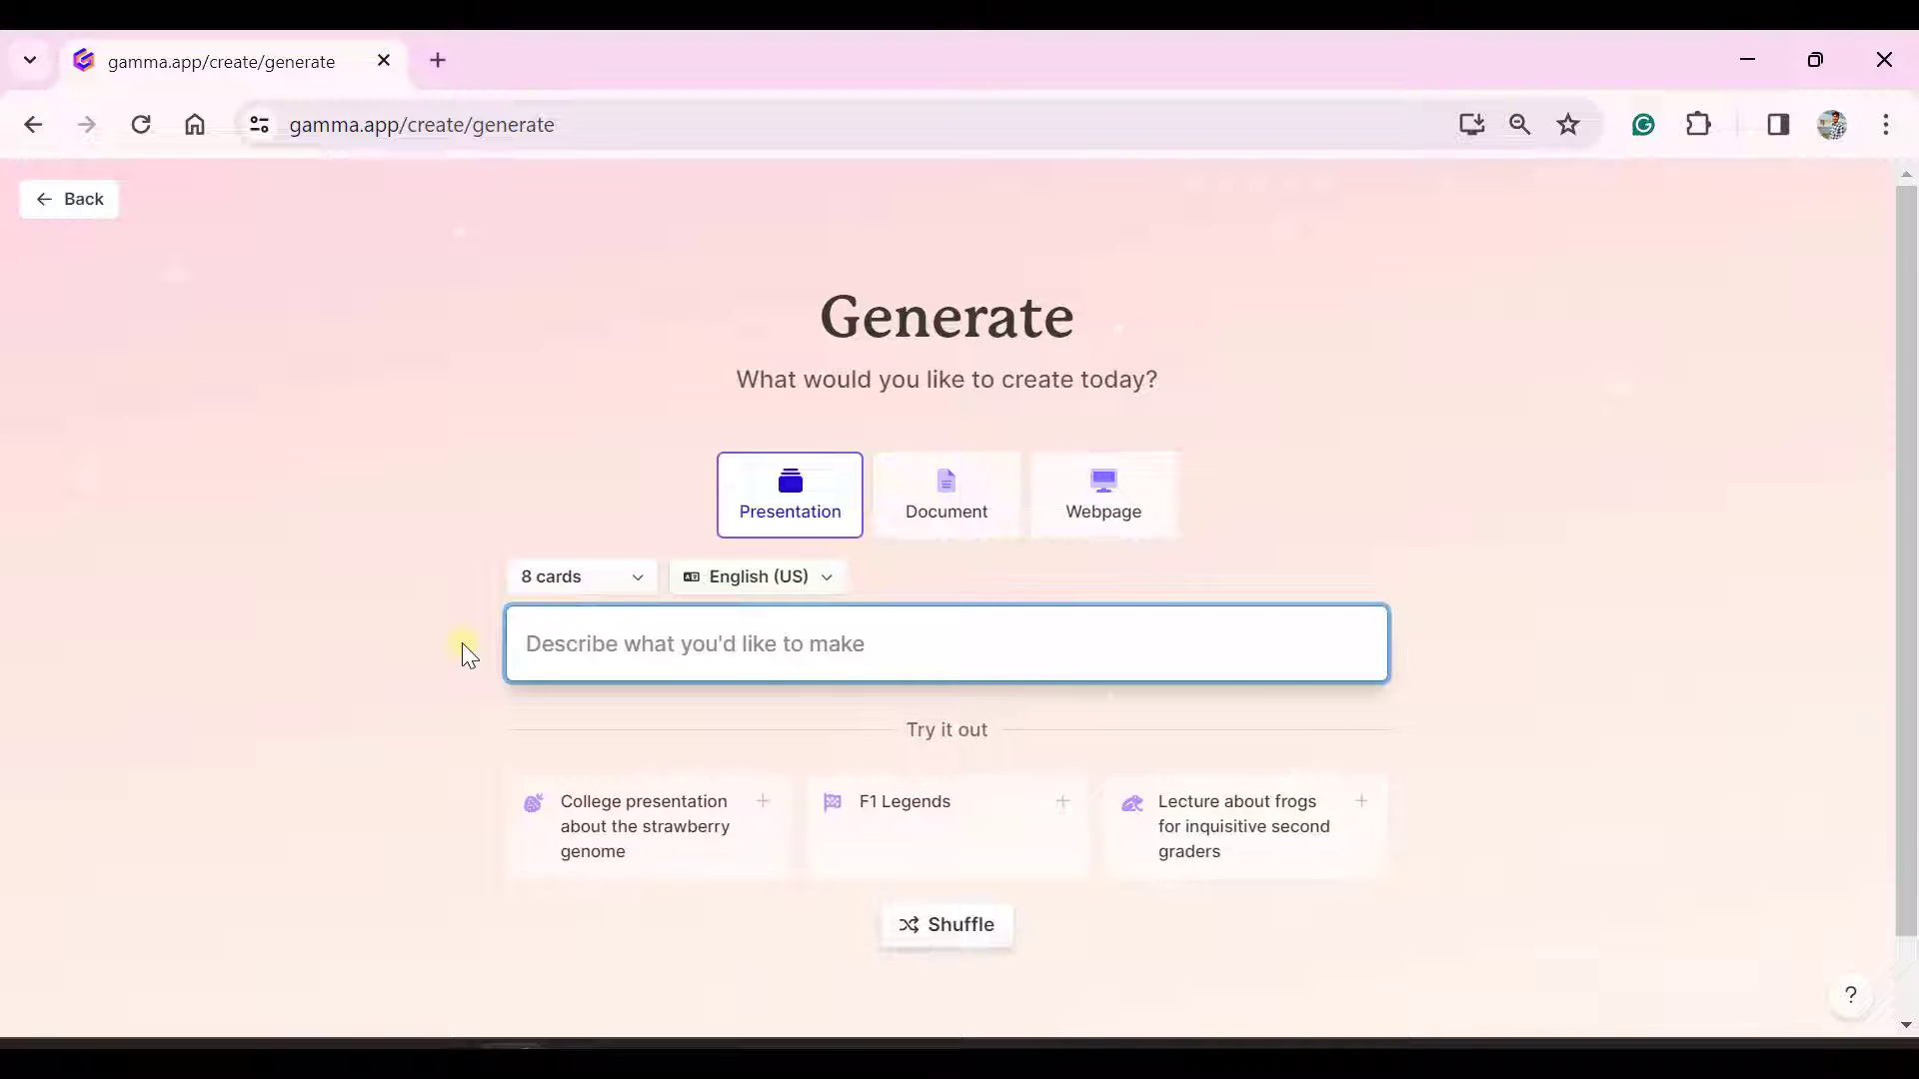
type("College presentation")
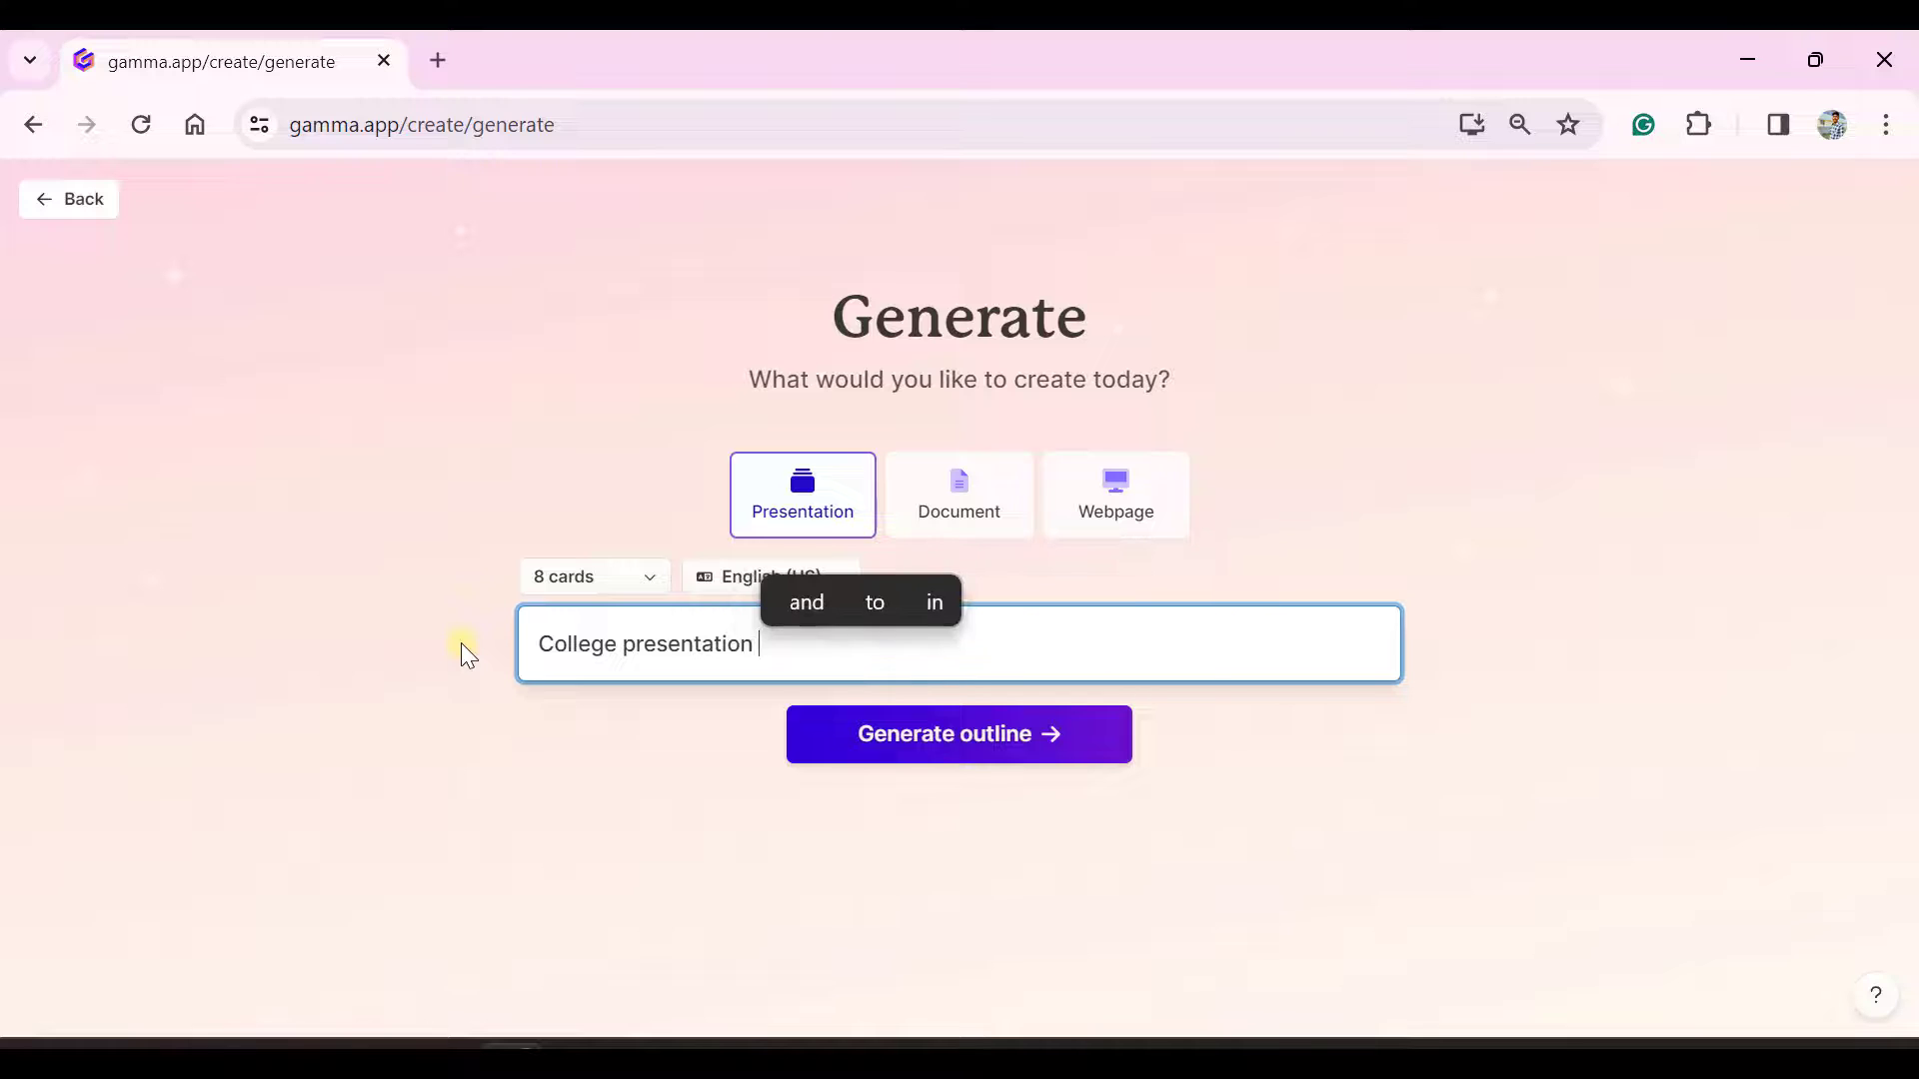
type("about pros and")
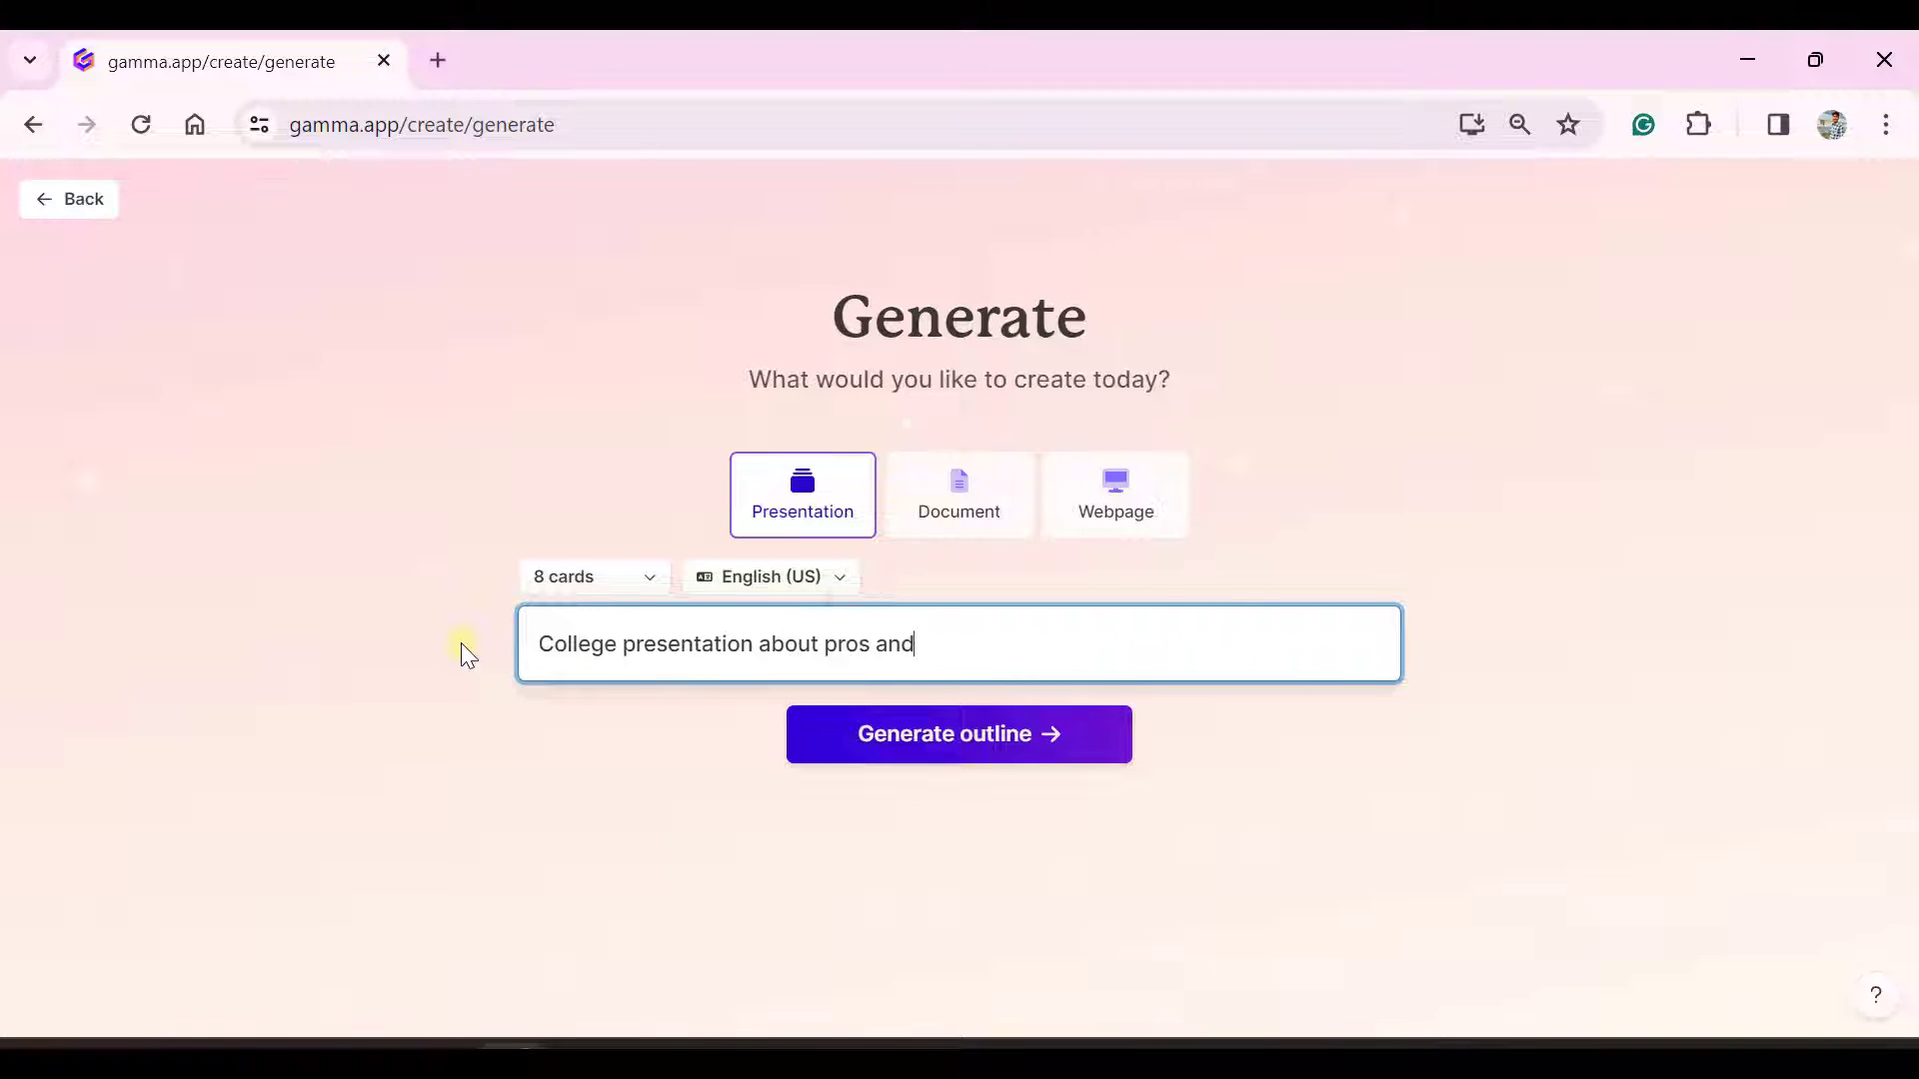
type("cons of")
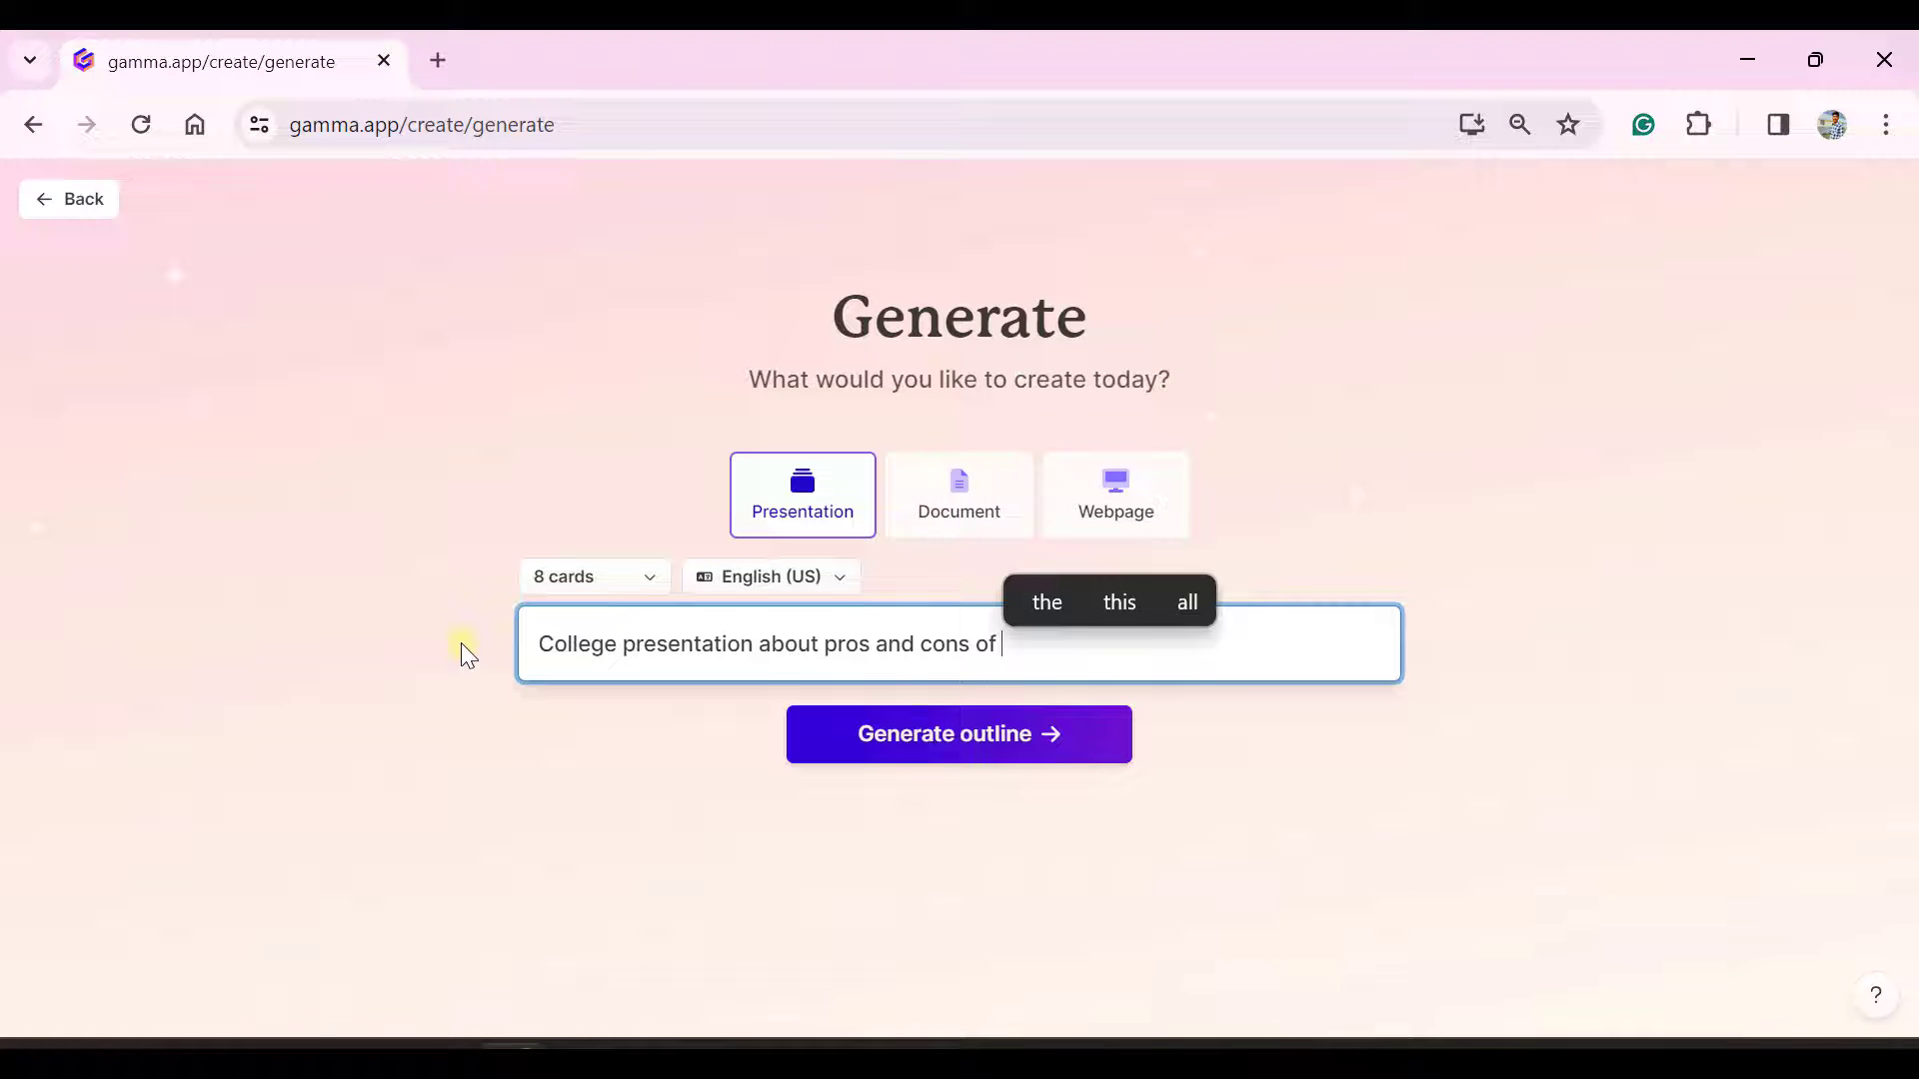
type("AI in")
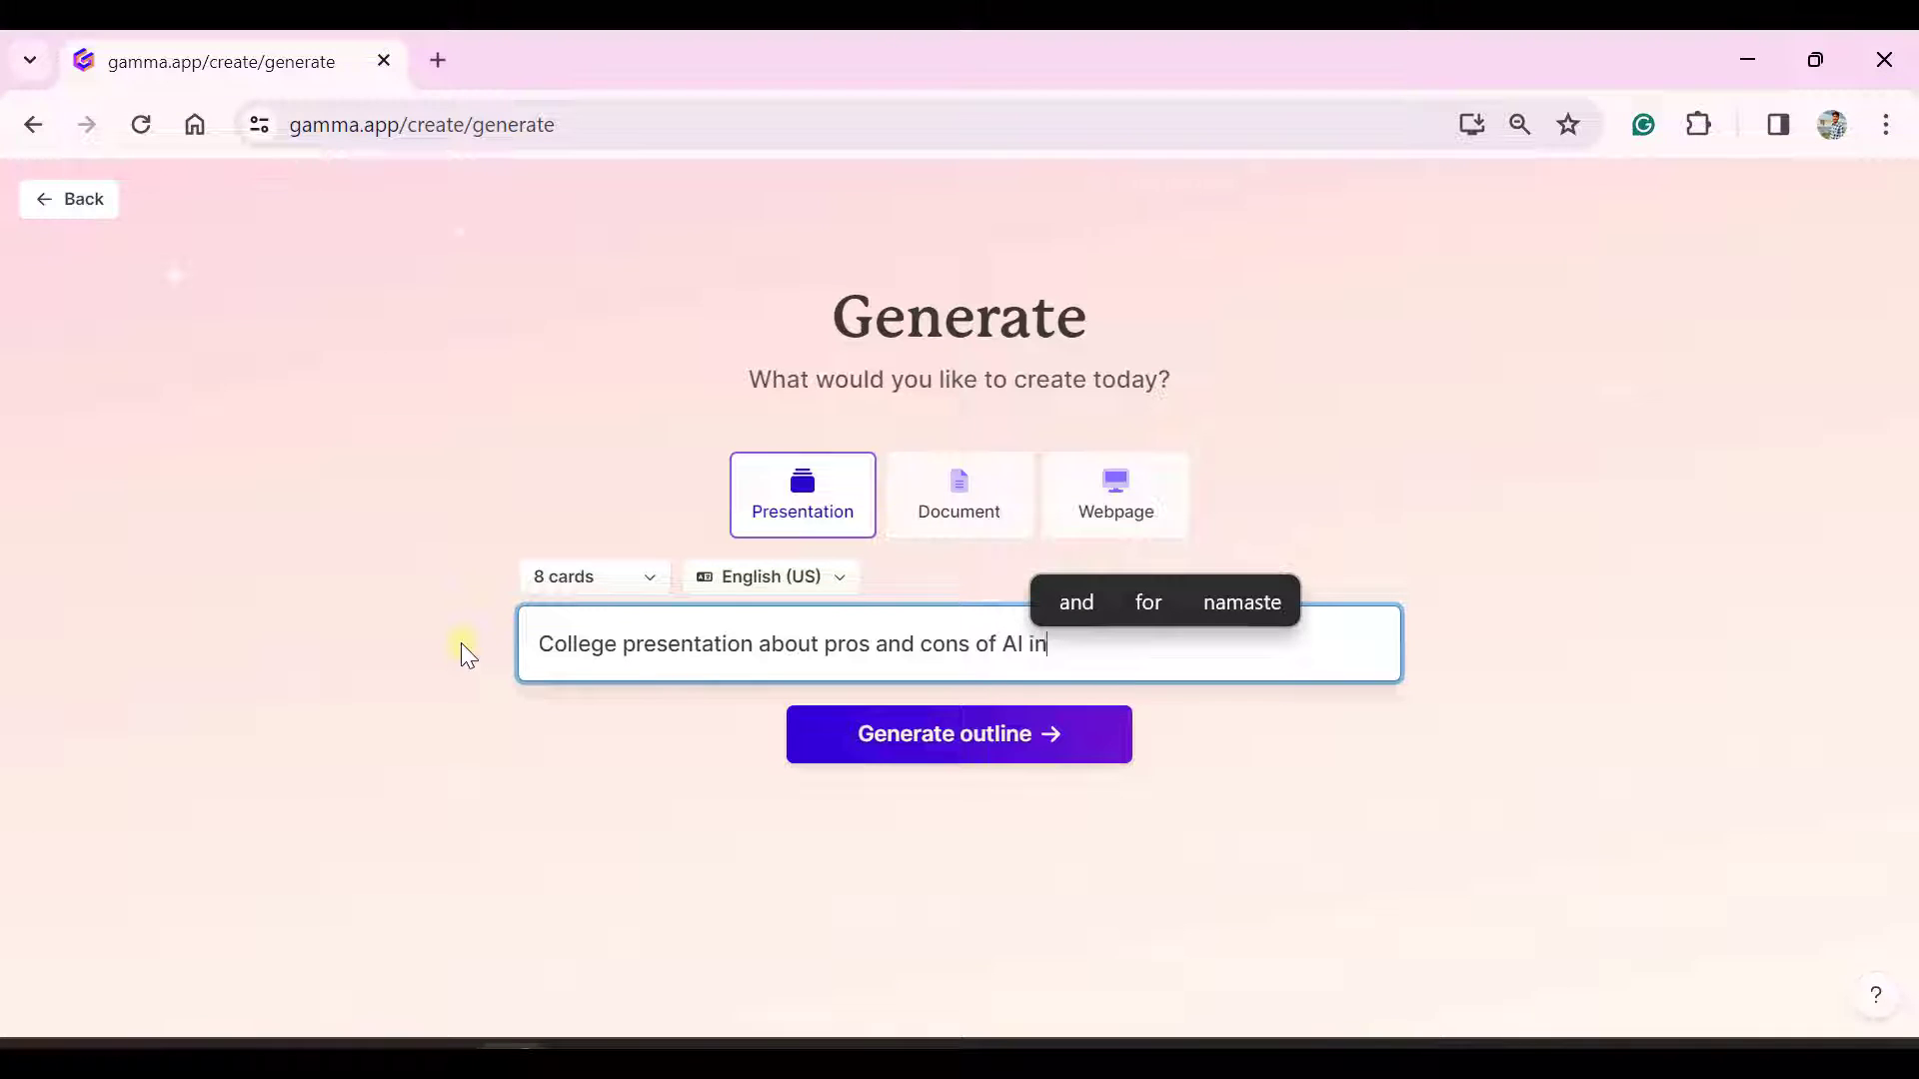
type("today")
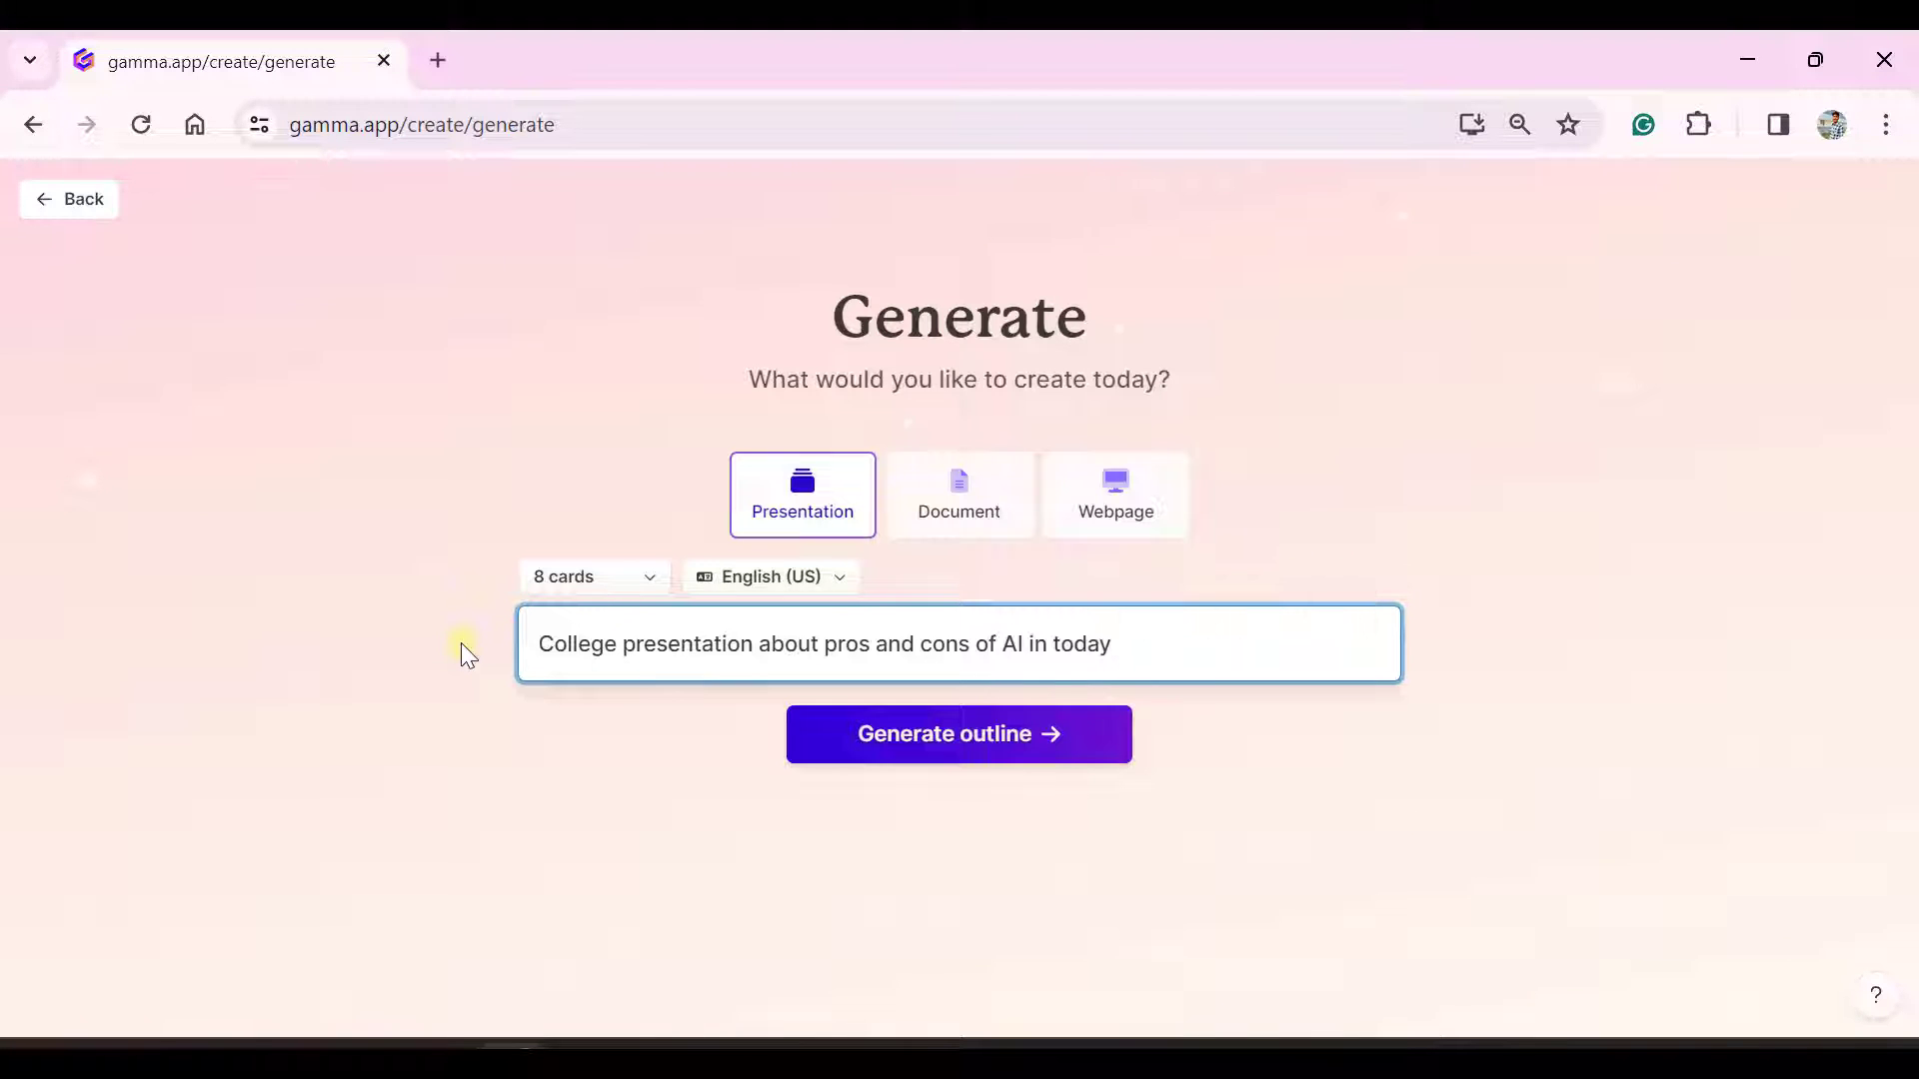
type("'s life")
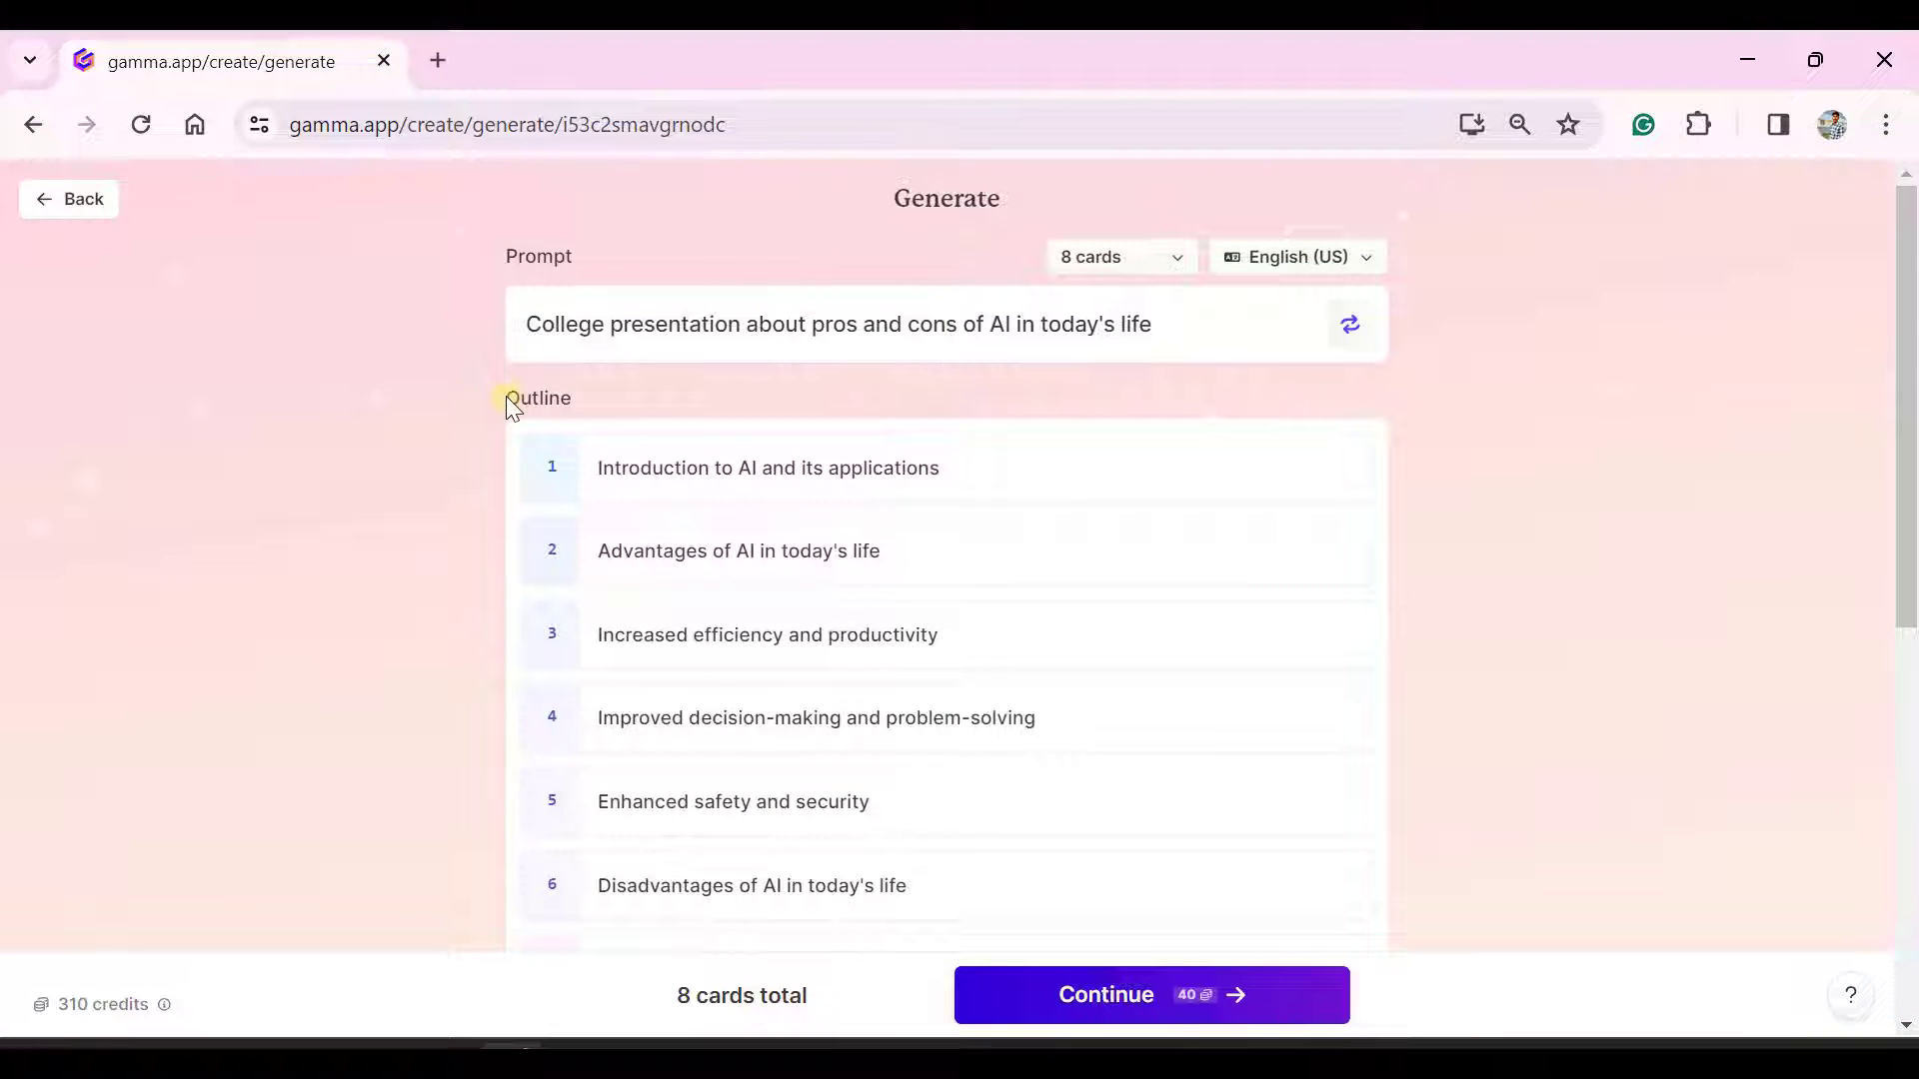
mouse_move(444, 567)
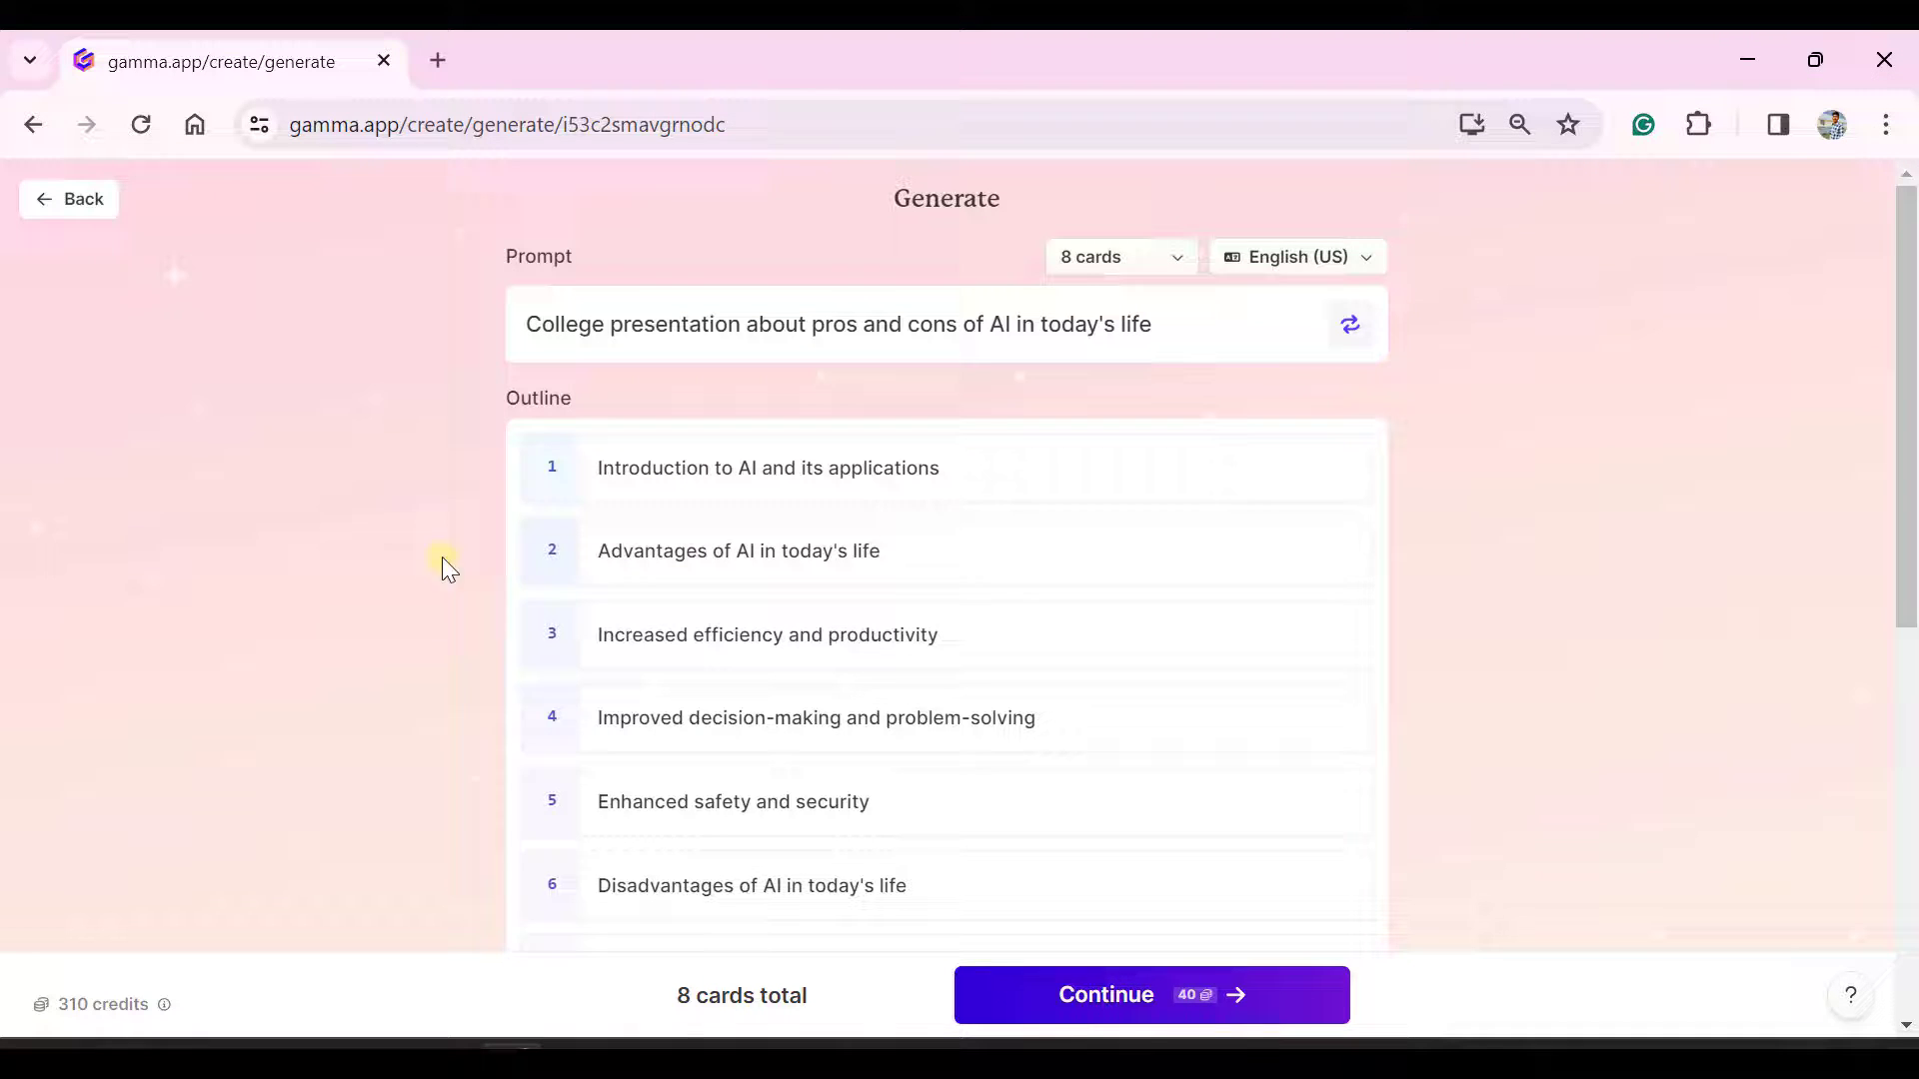
scroll("down", 3)
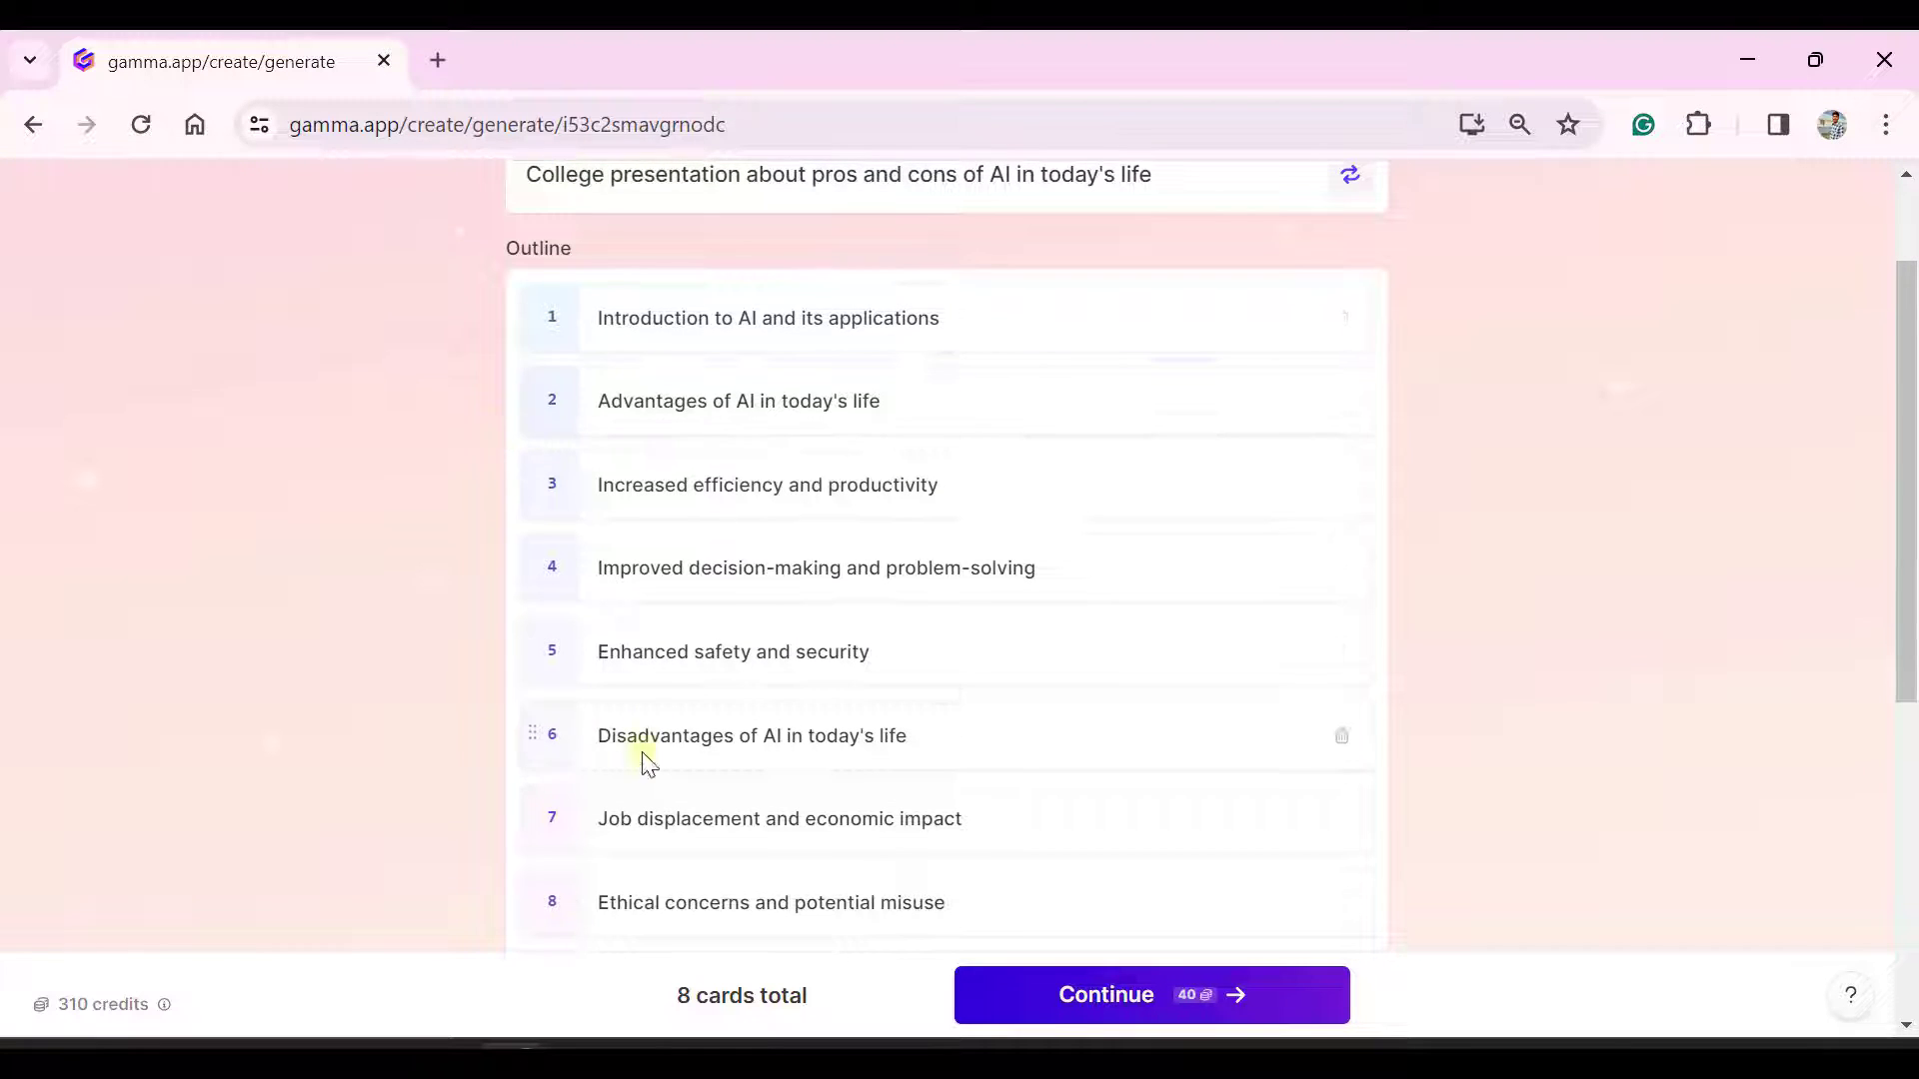
scroll("down", 3)
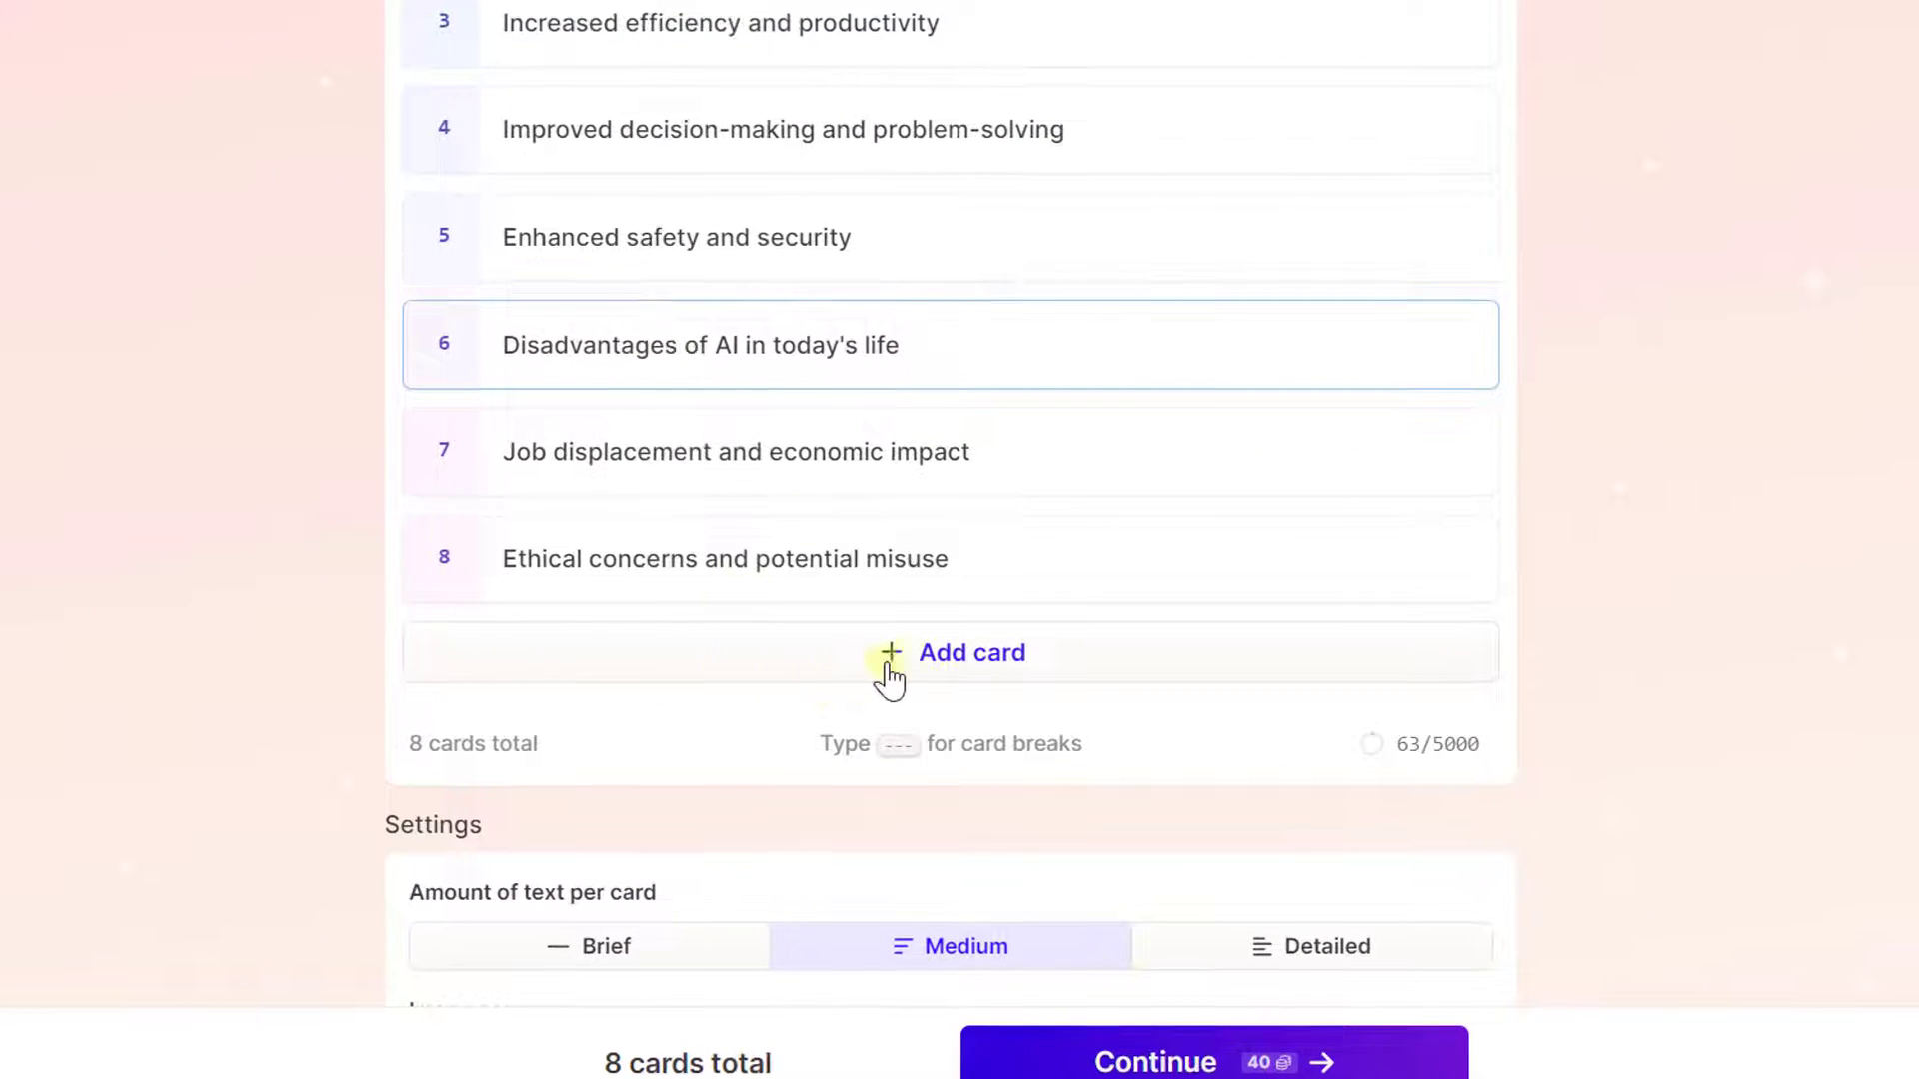
scroll("down", 3)
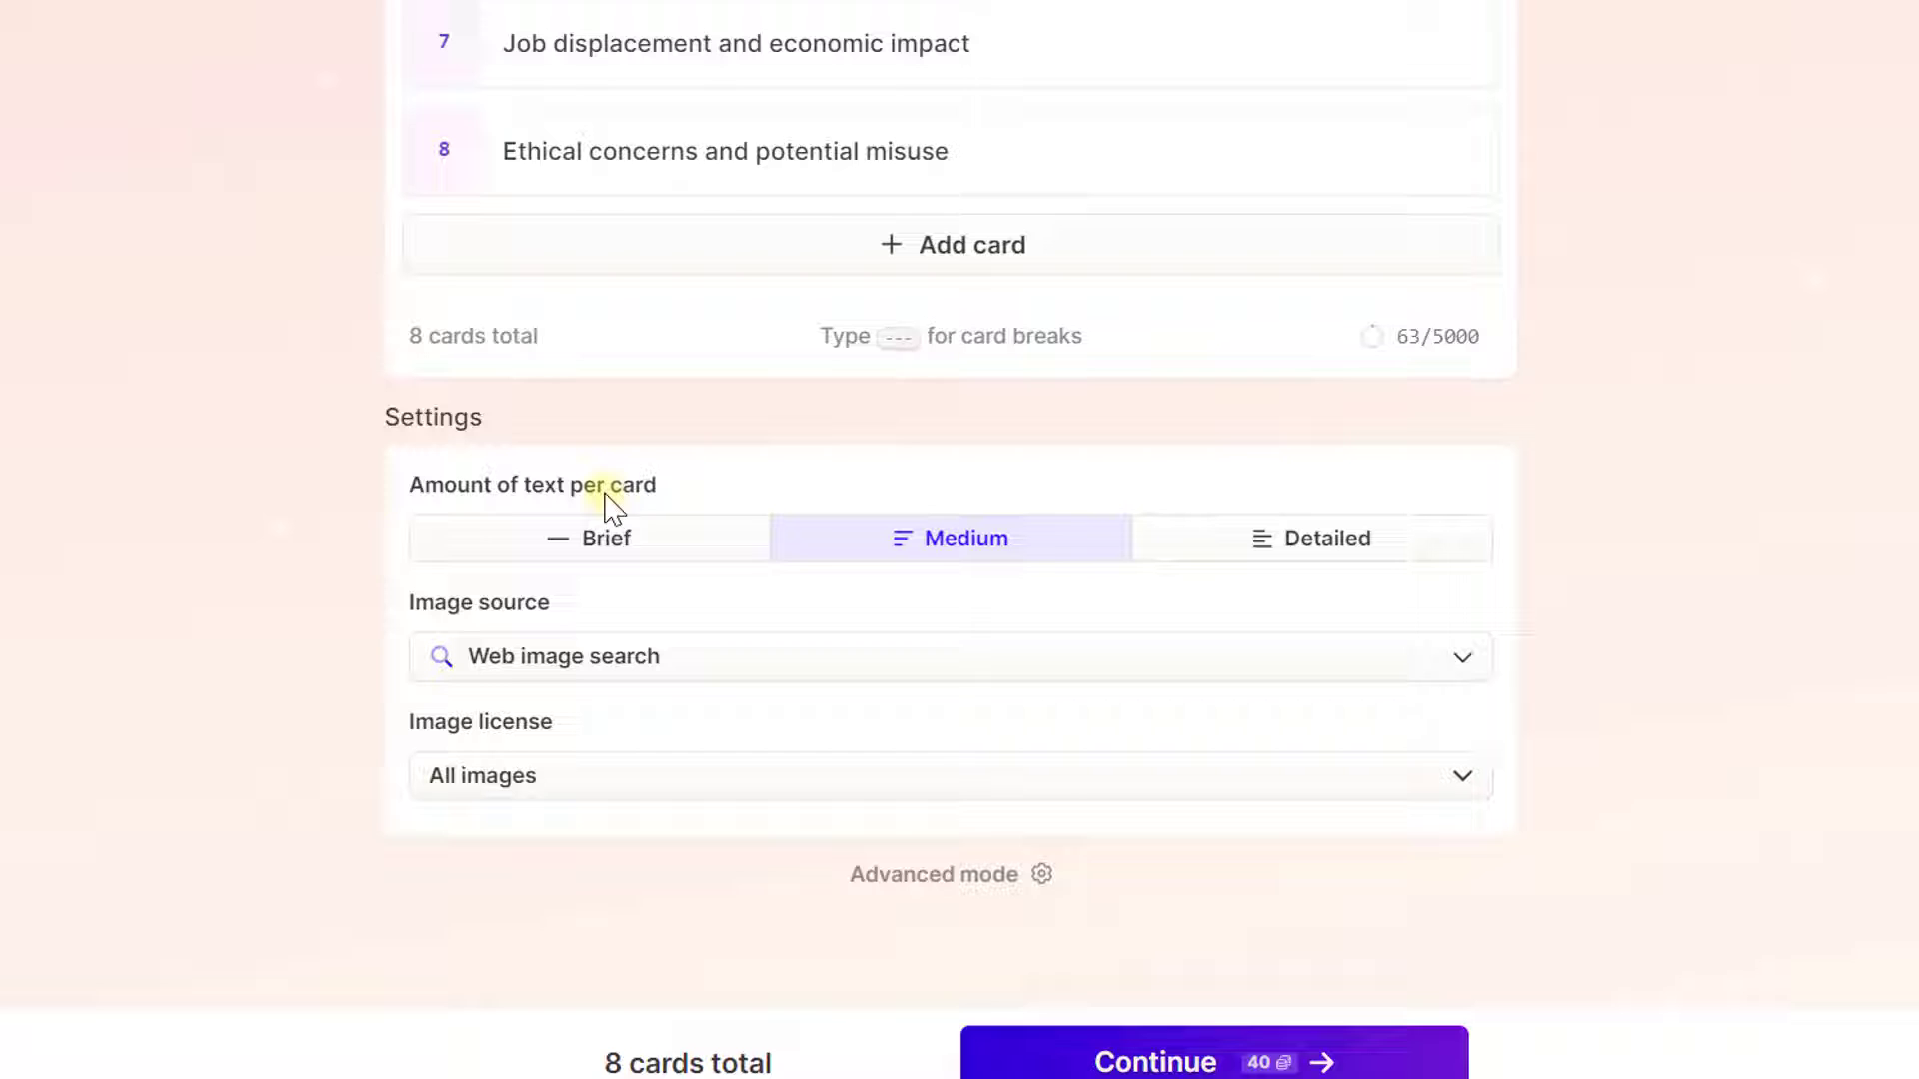
mouse_move(1159, 556)
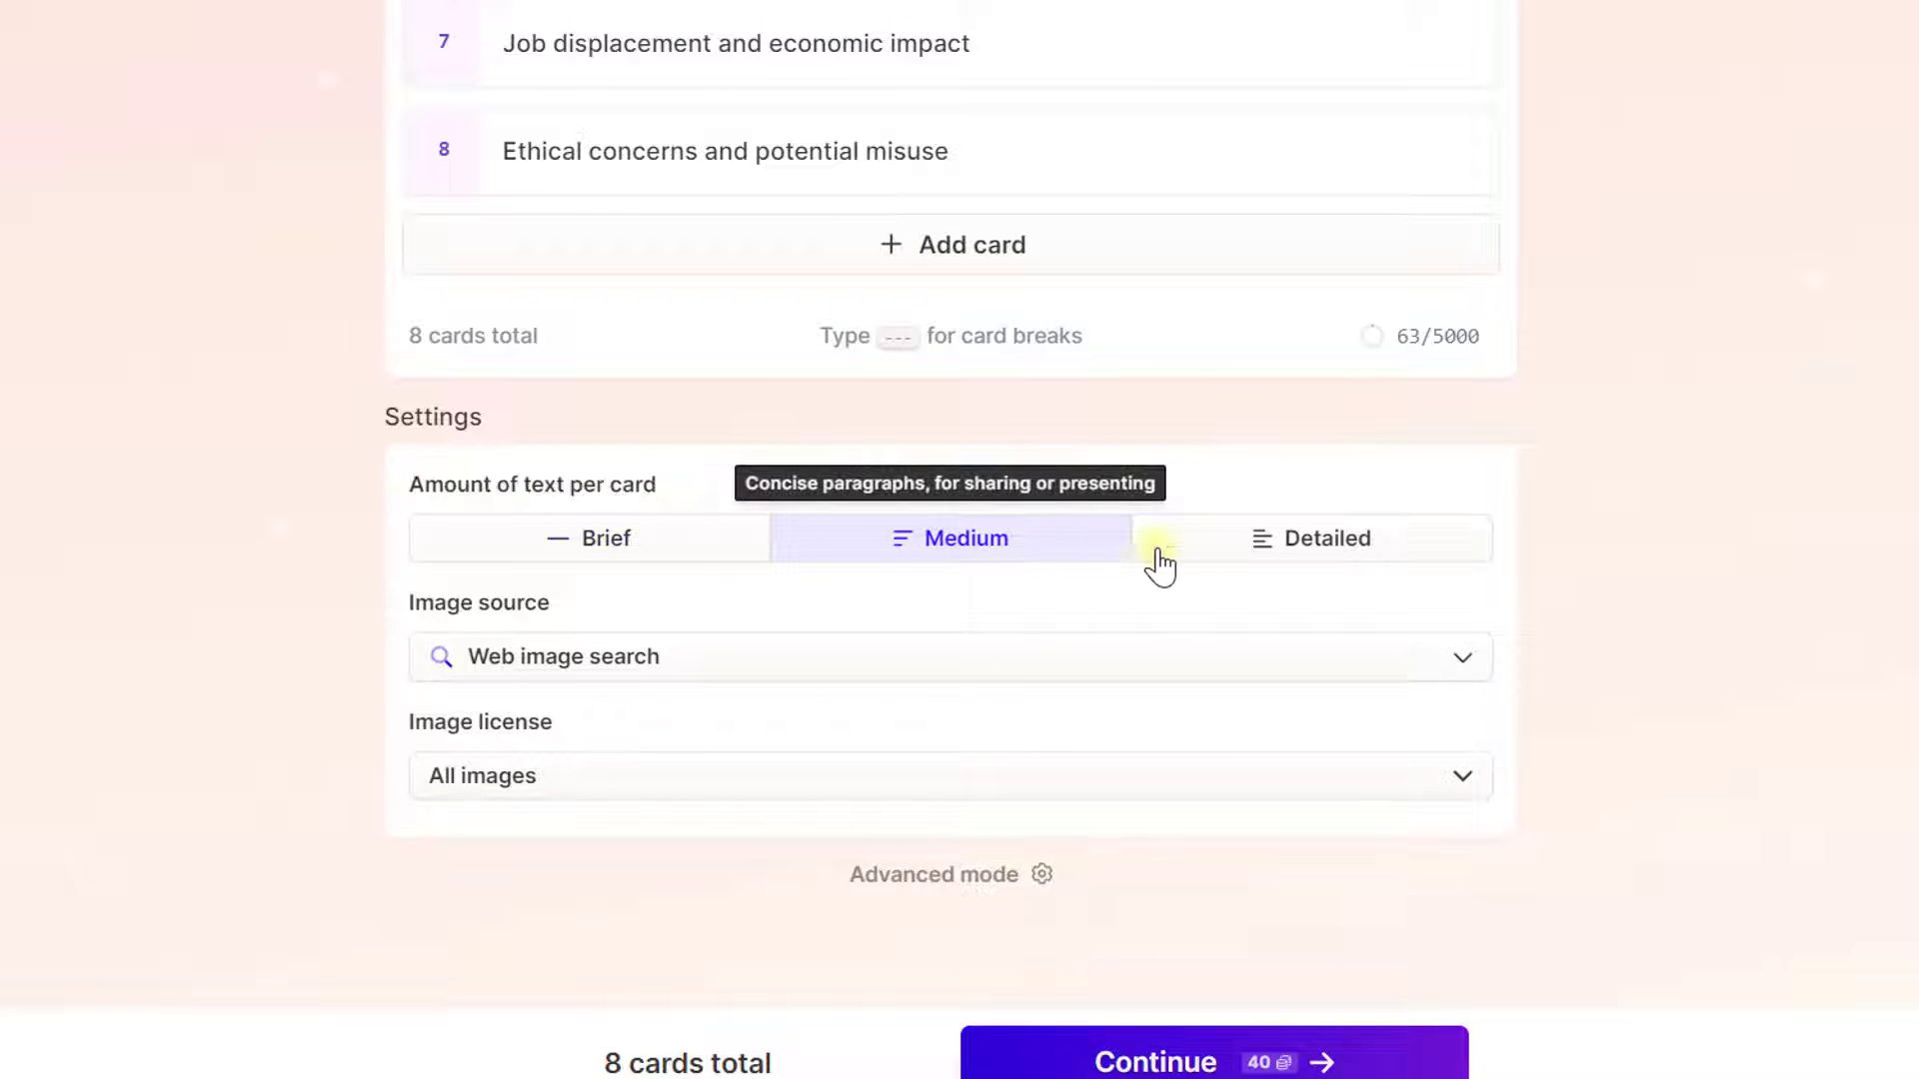
mouse_move(1291, 543)
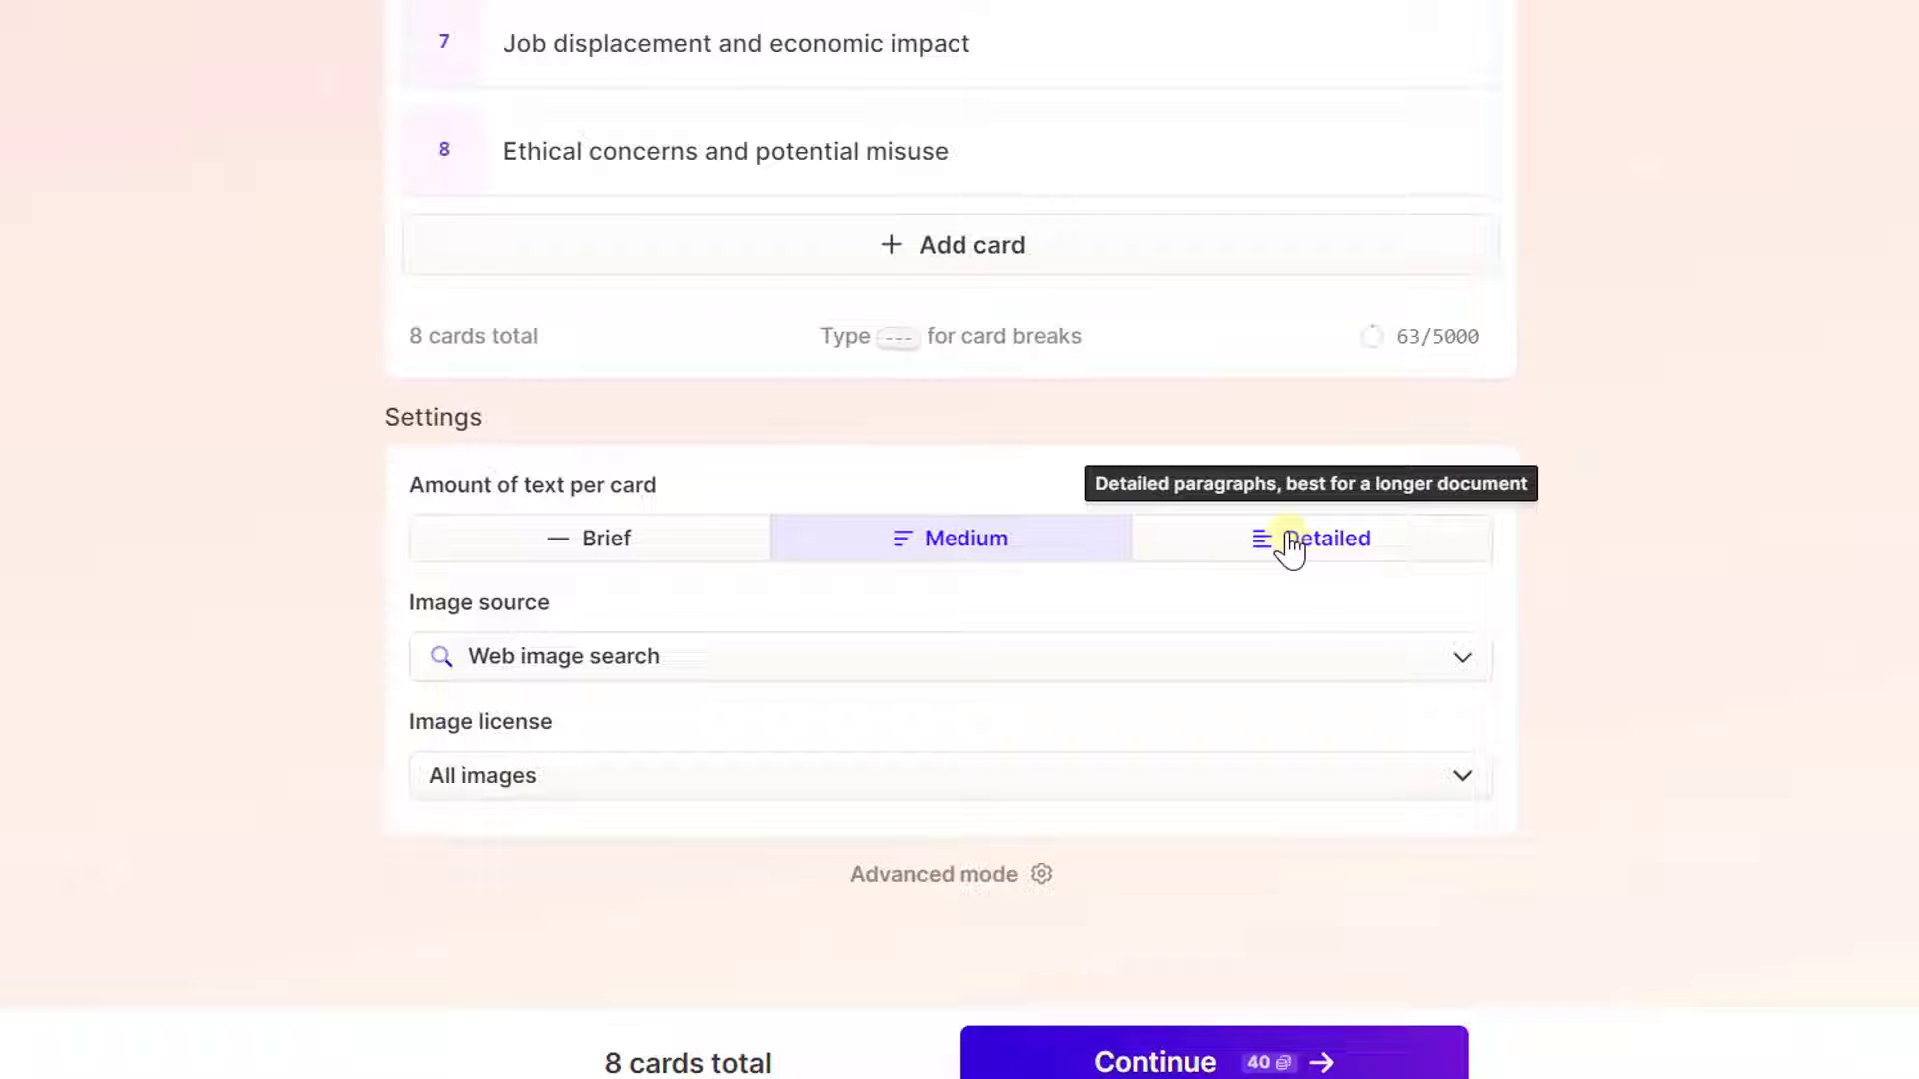
mouse_move(906, 556)
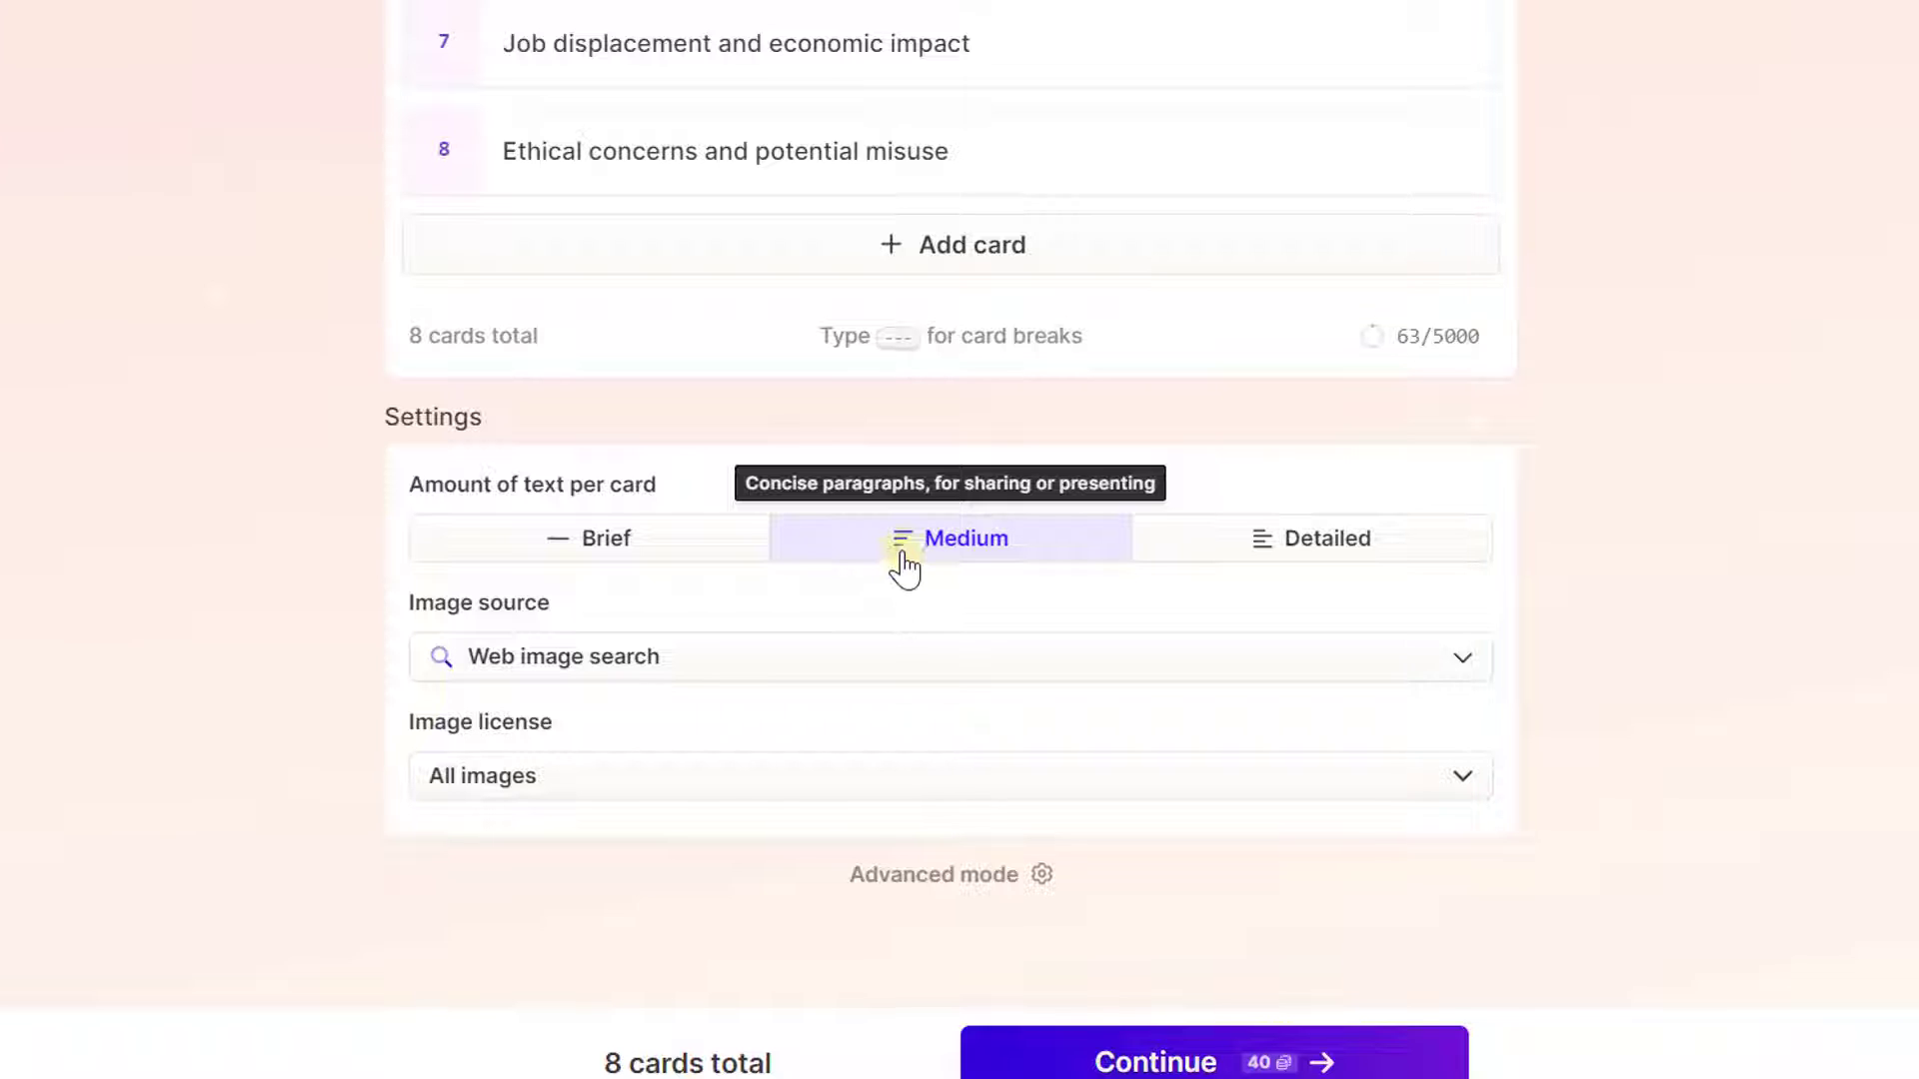
mouse_move(368, 568)
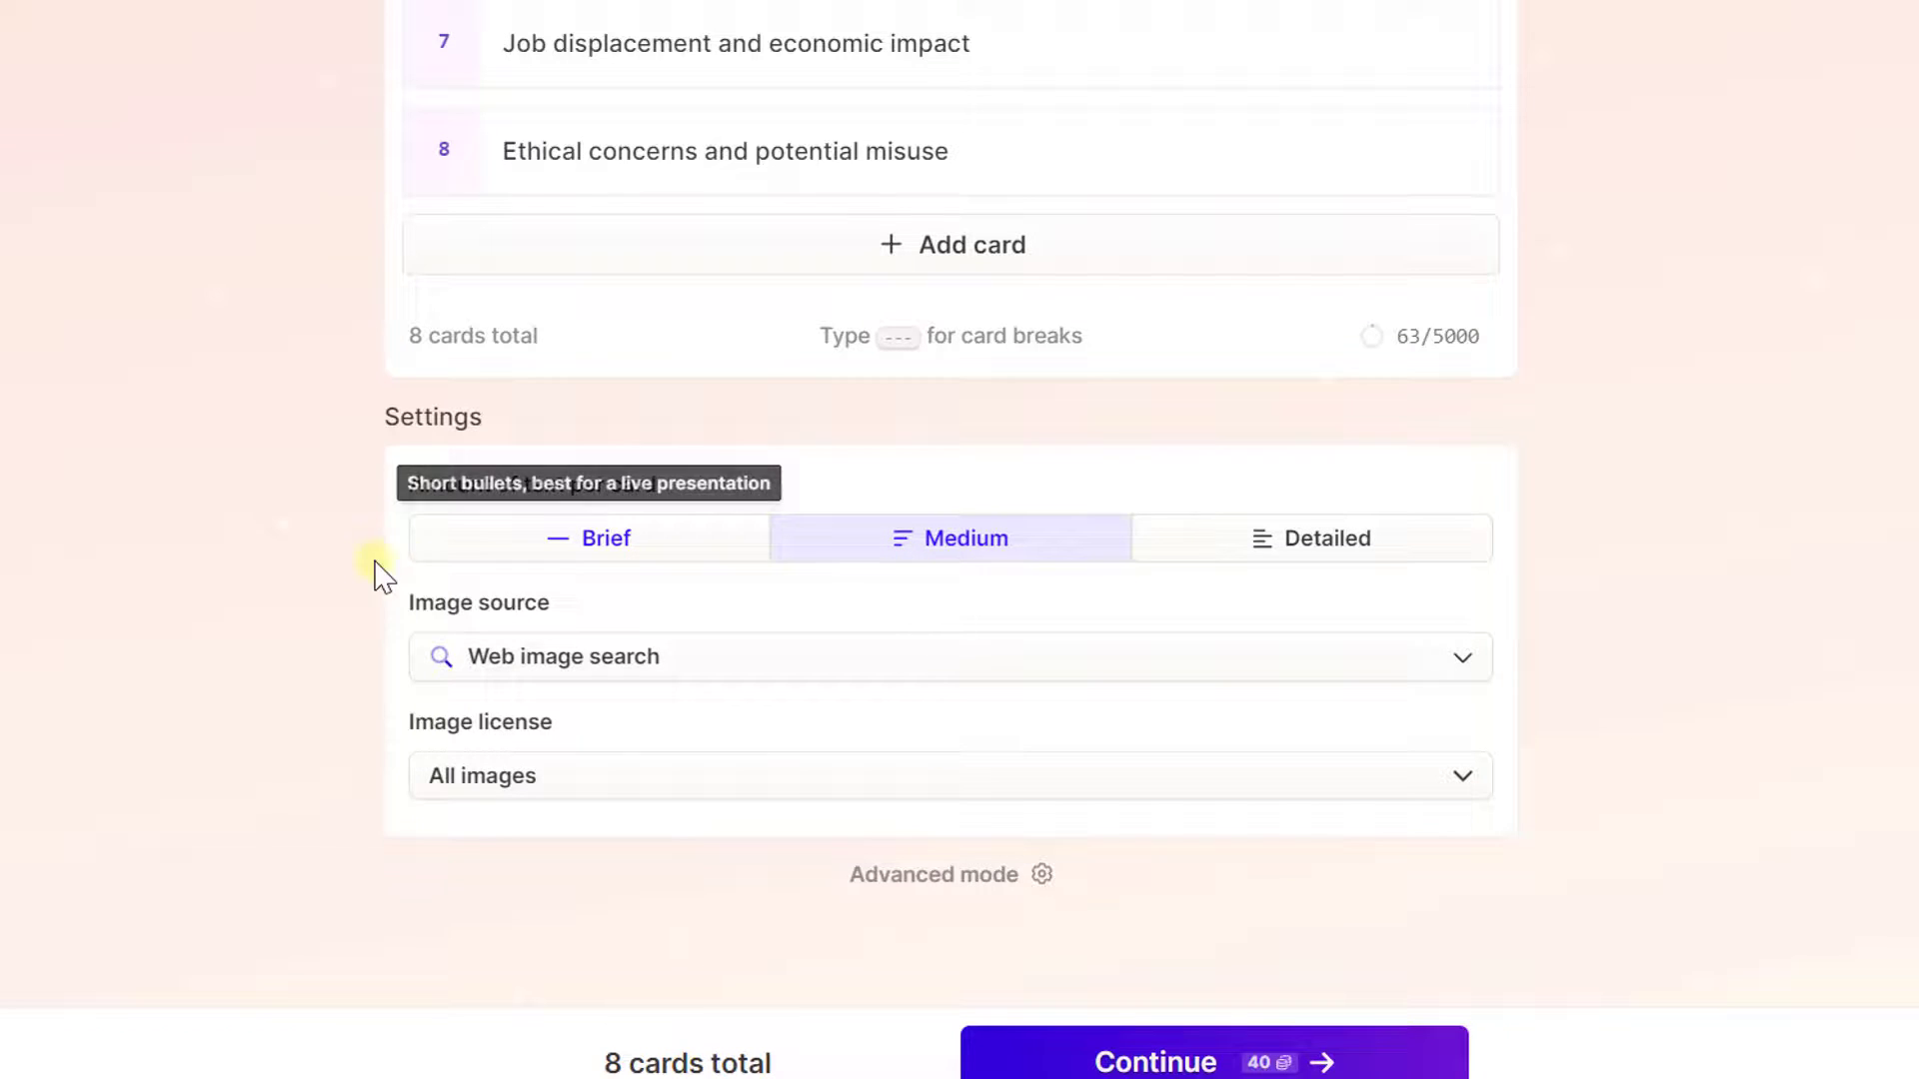
mouse_move(293, 583)
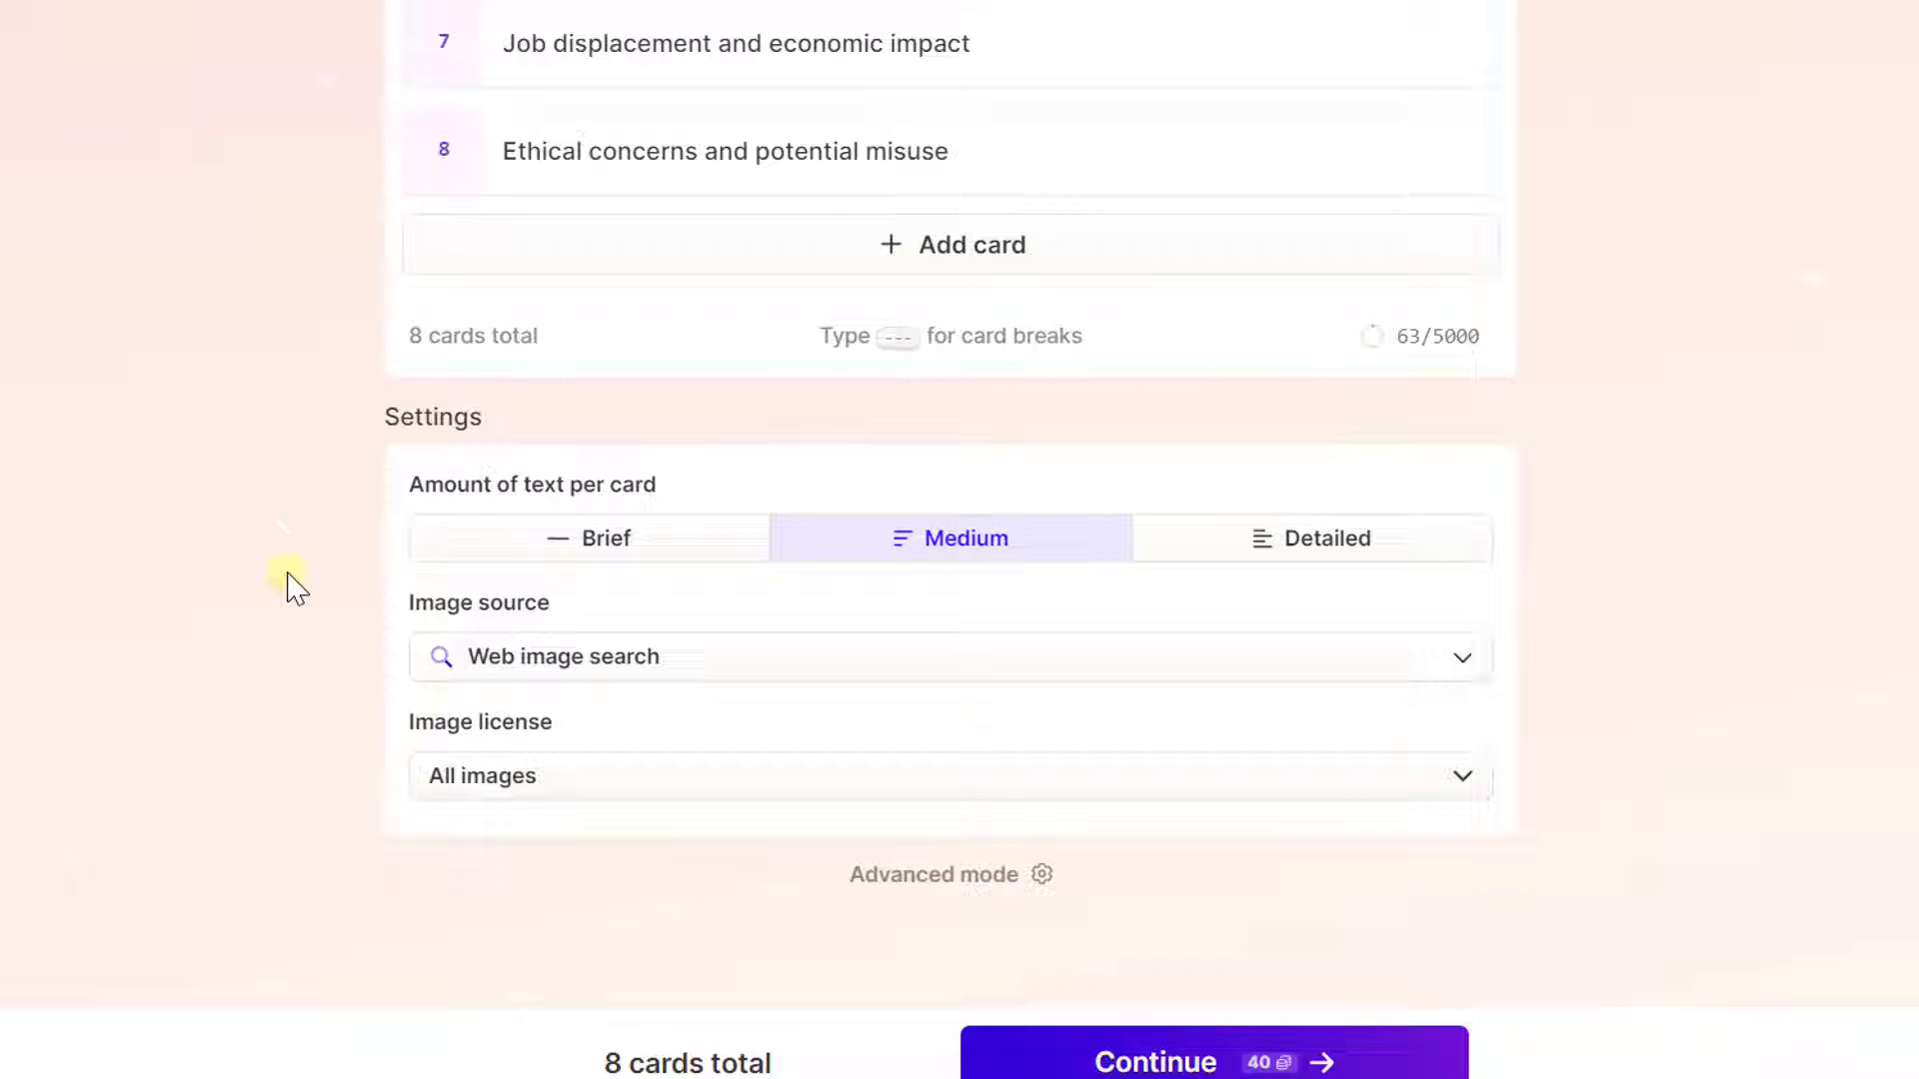
mouse_move(496, 619)
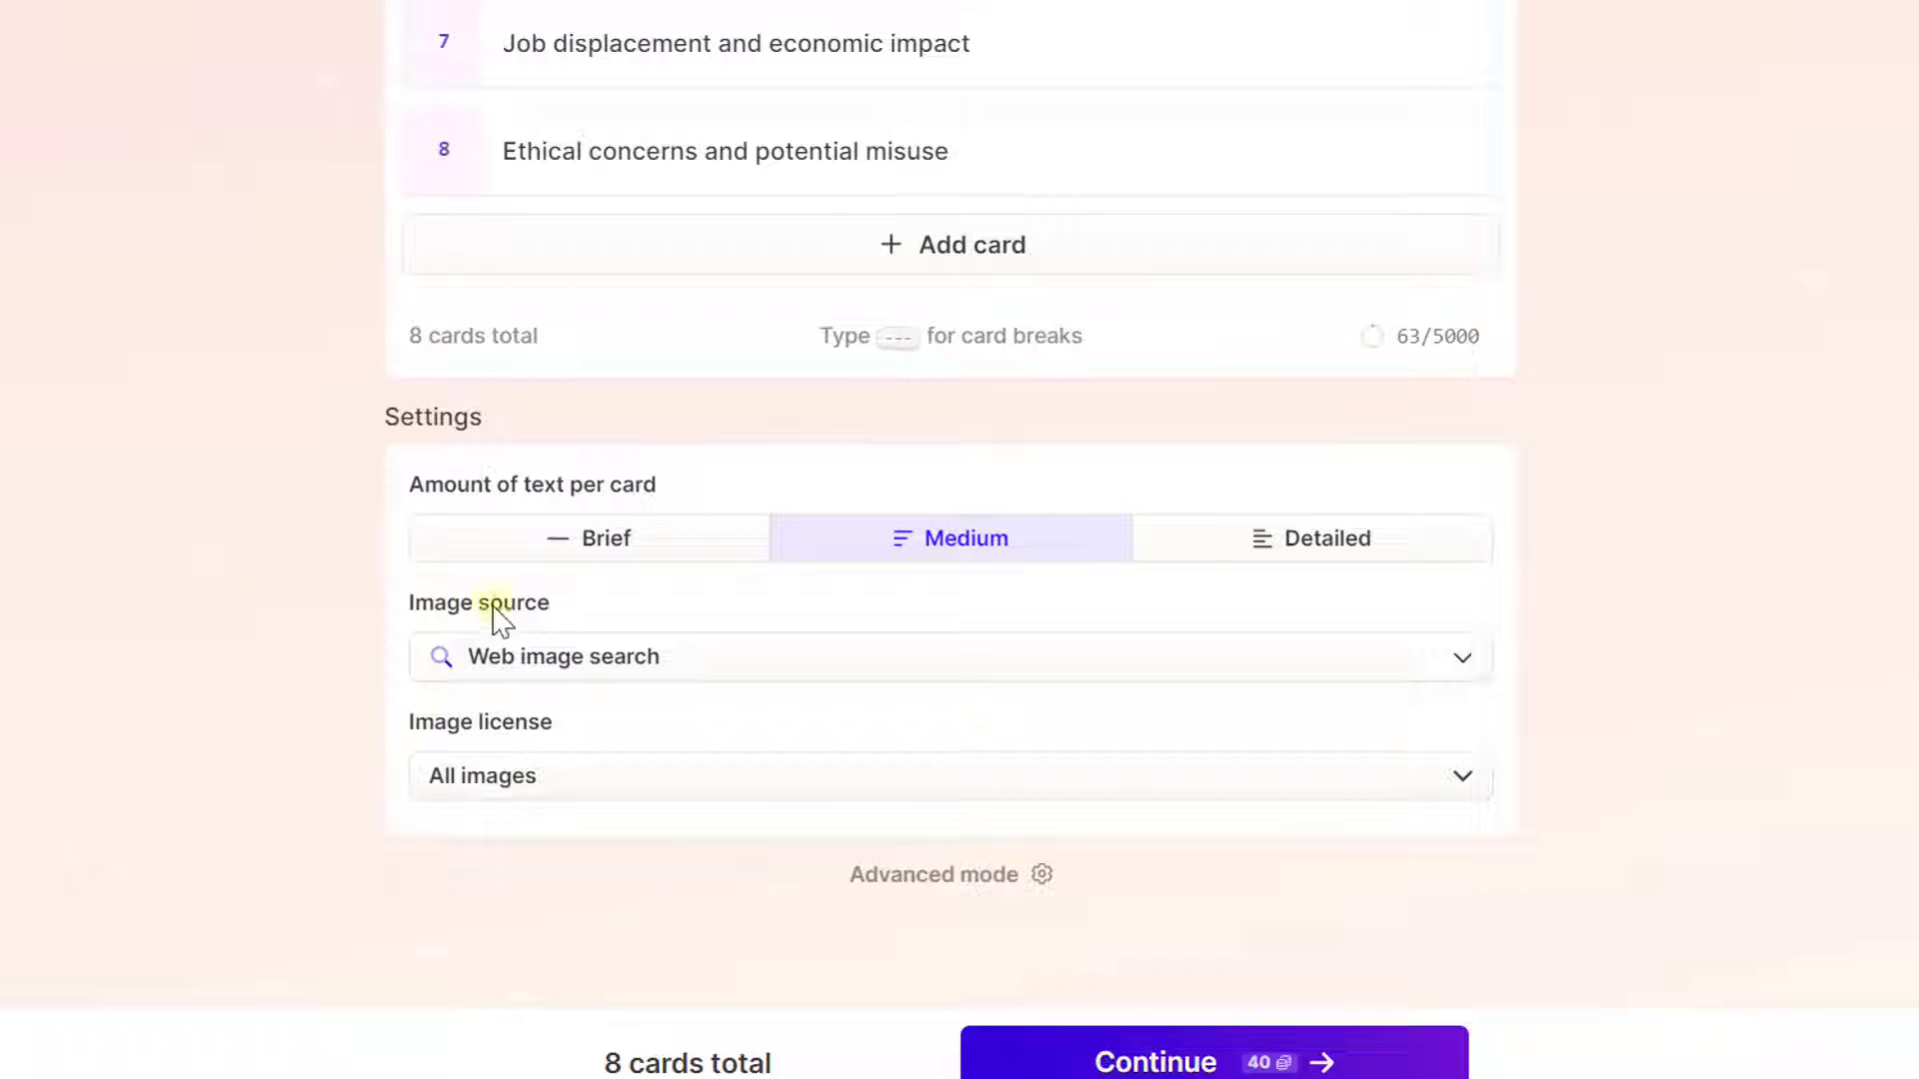
mouse_move(464, 669)
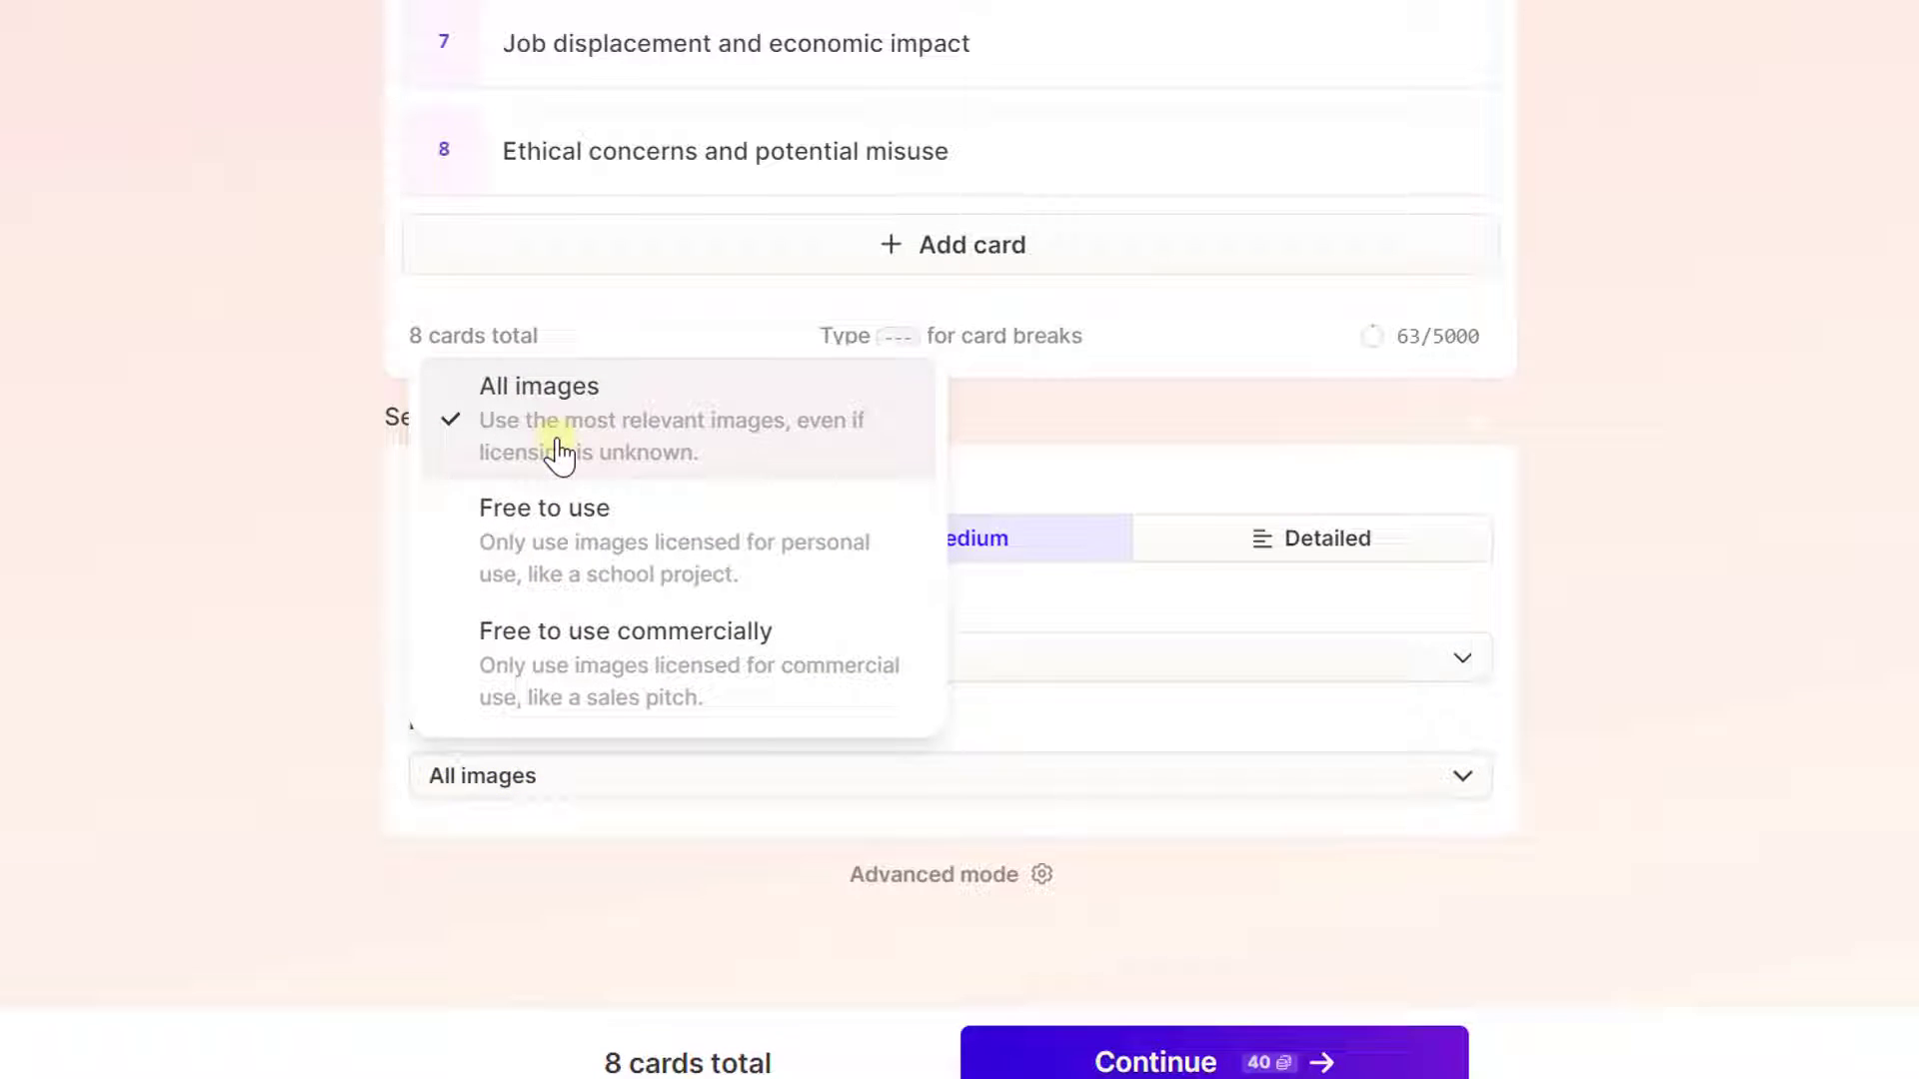
mouse_move(532, 571)
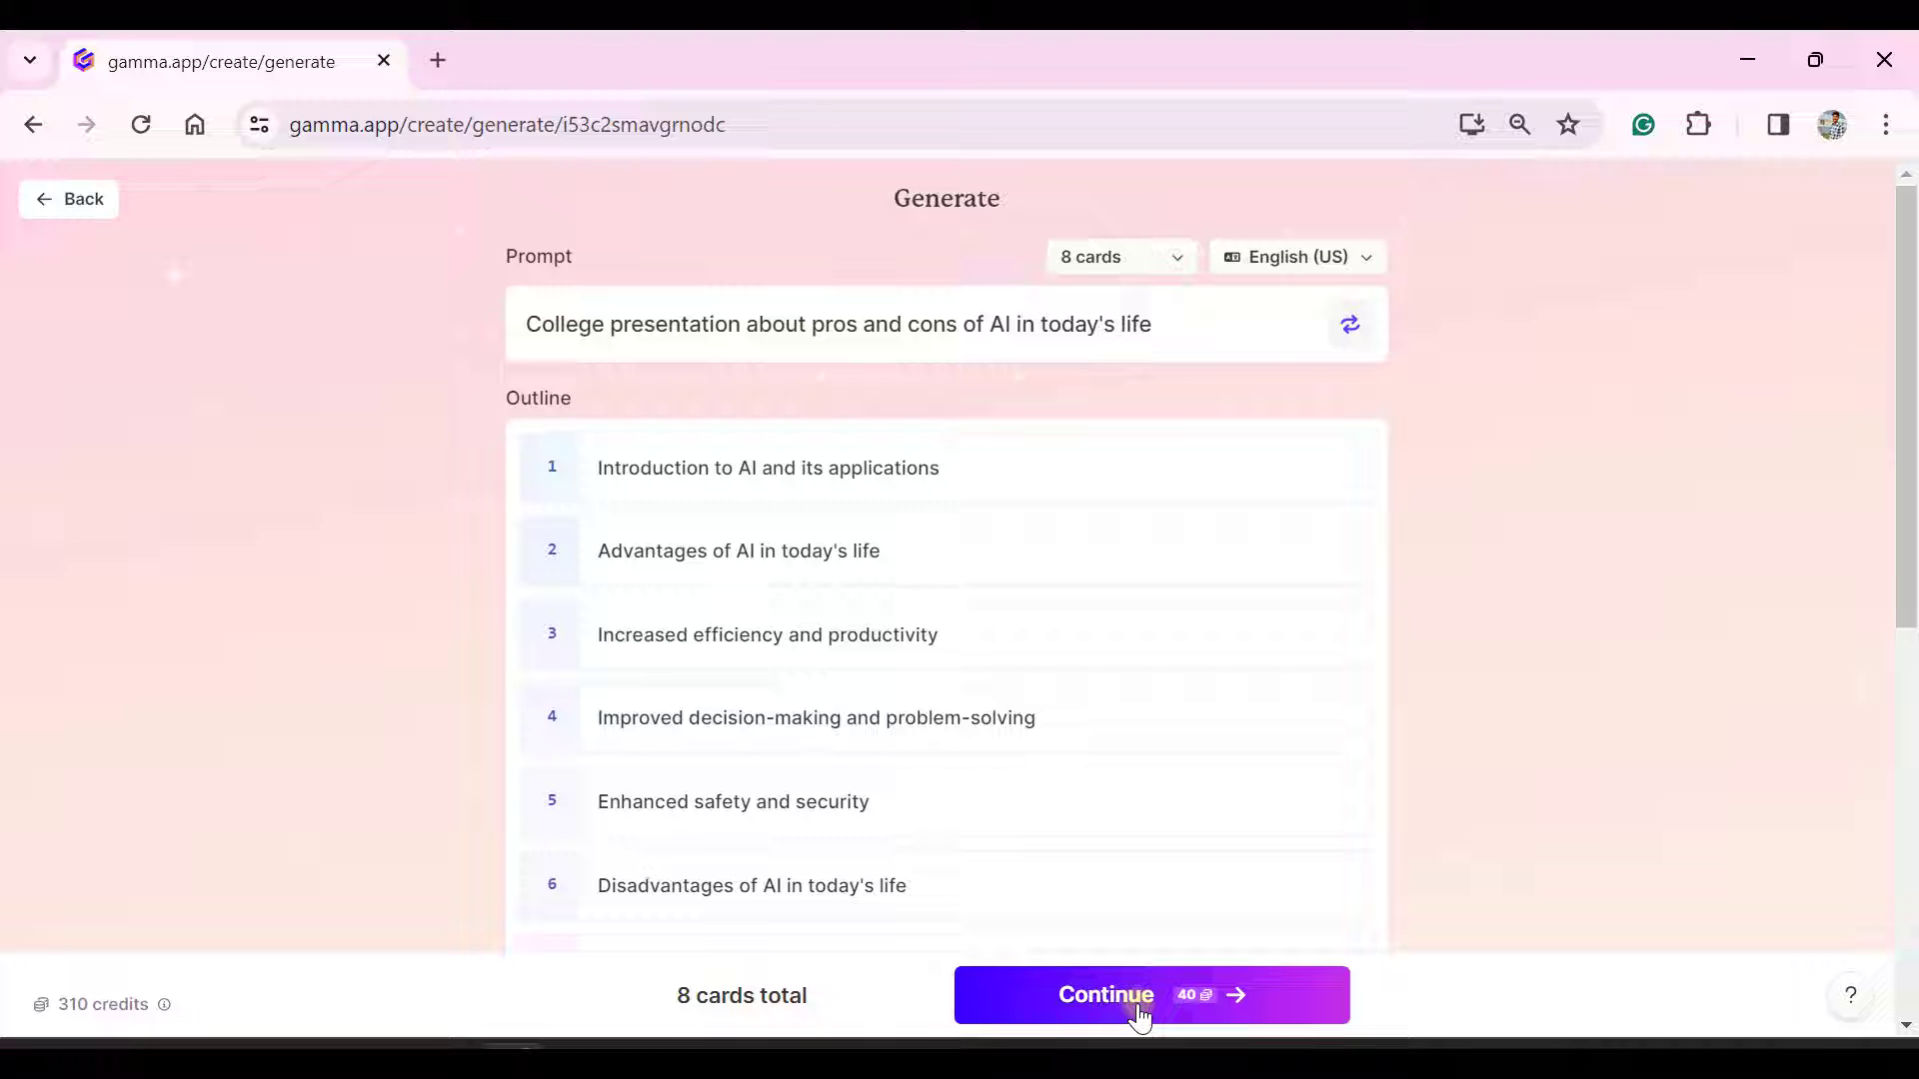
Accept the outline settings and continue to the theme selection step.
left_click(1105, 996)
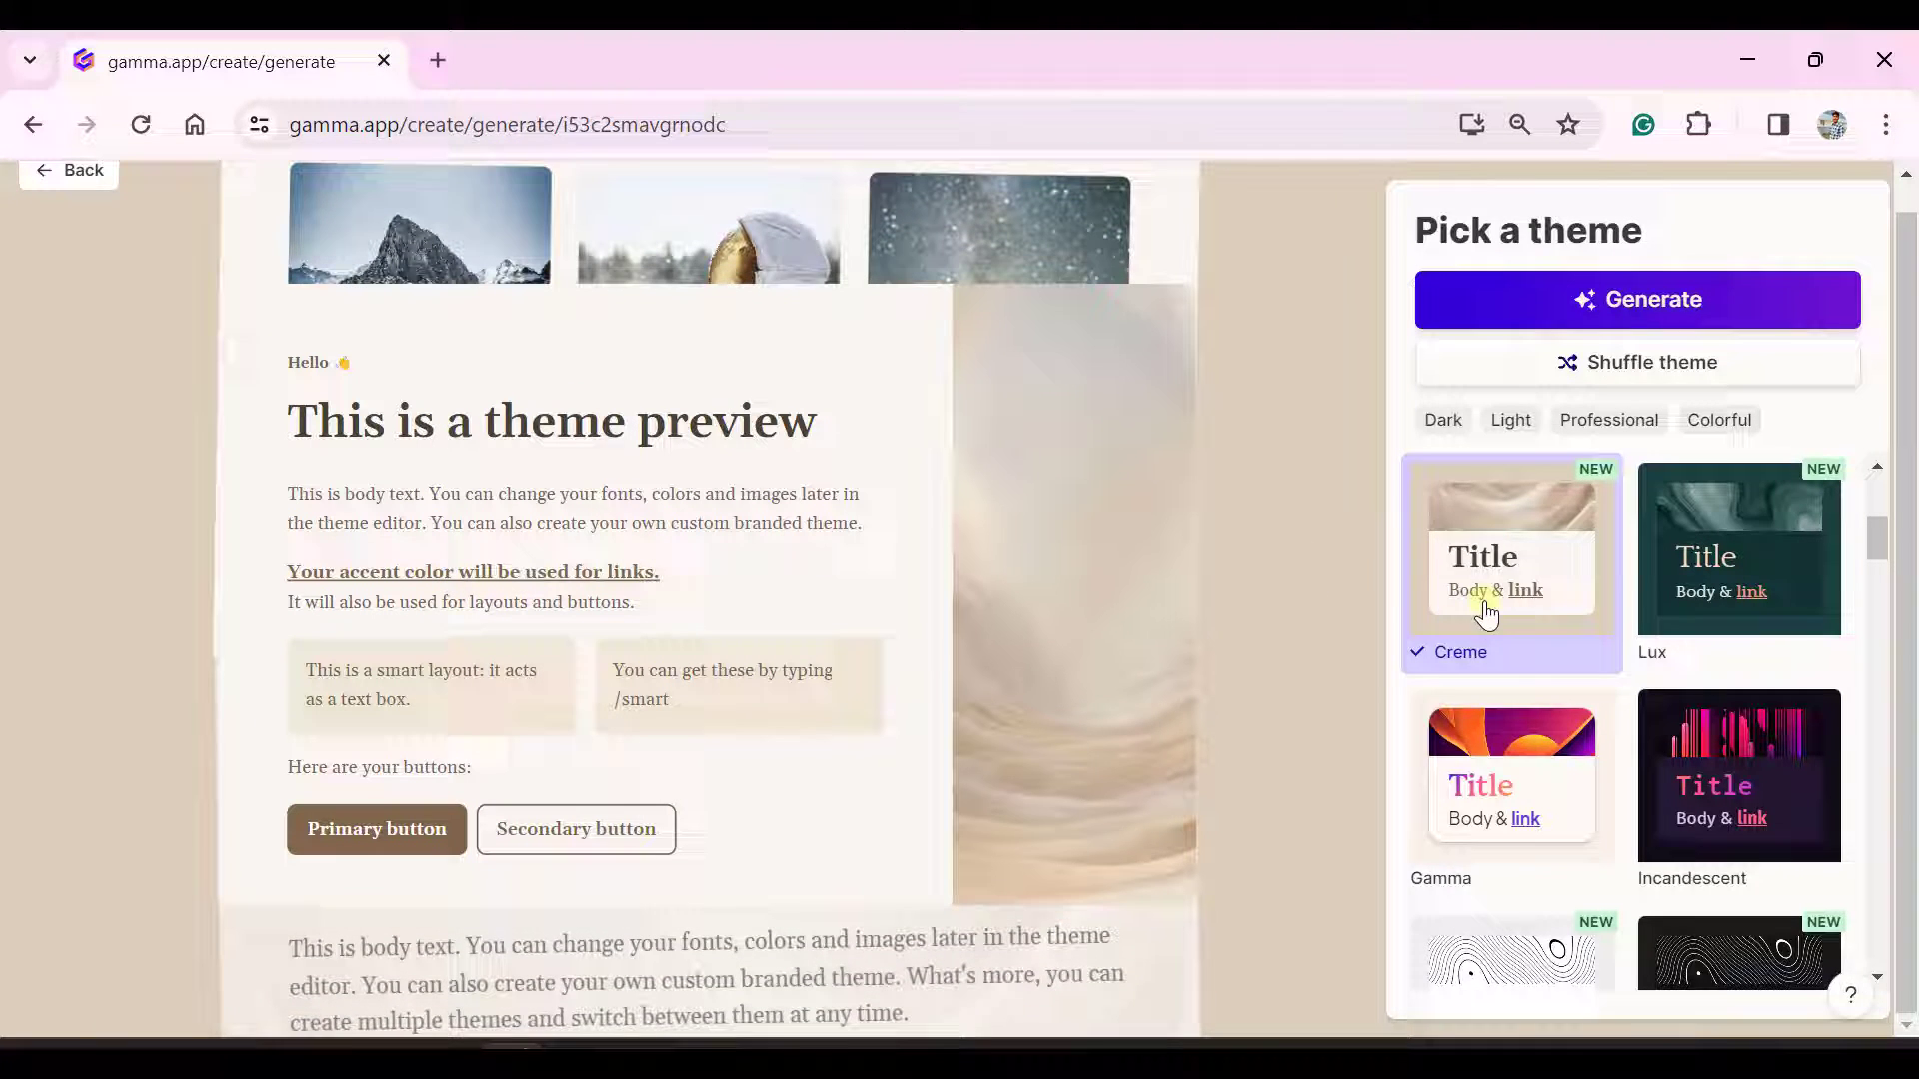
Browse the theme thumbnails and preview the Canaveral theme on the sample card.
scroll("down", 3)
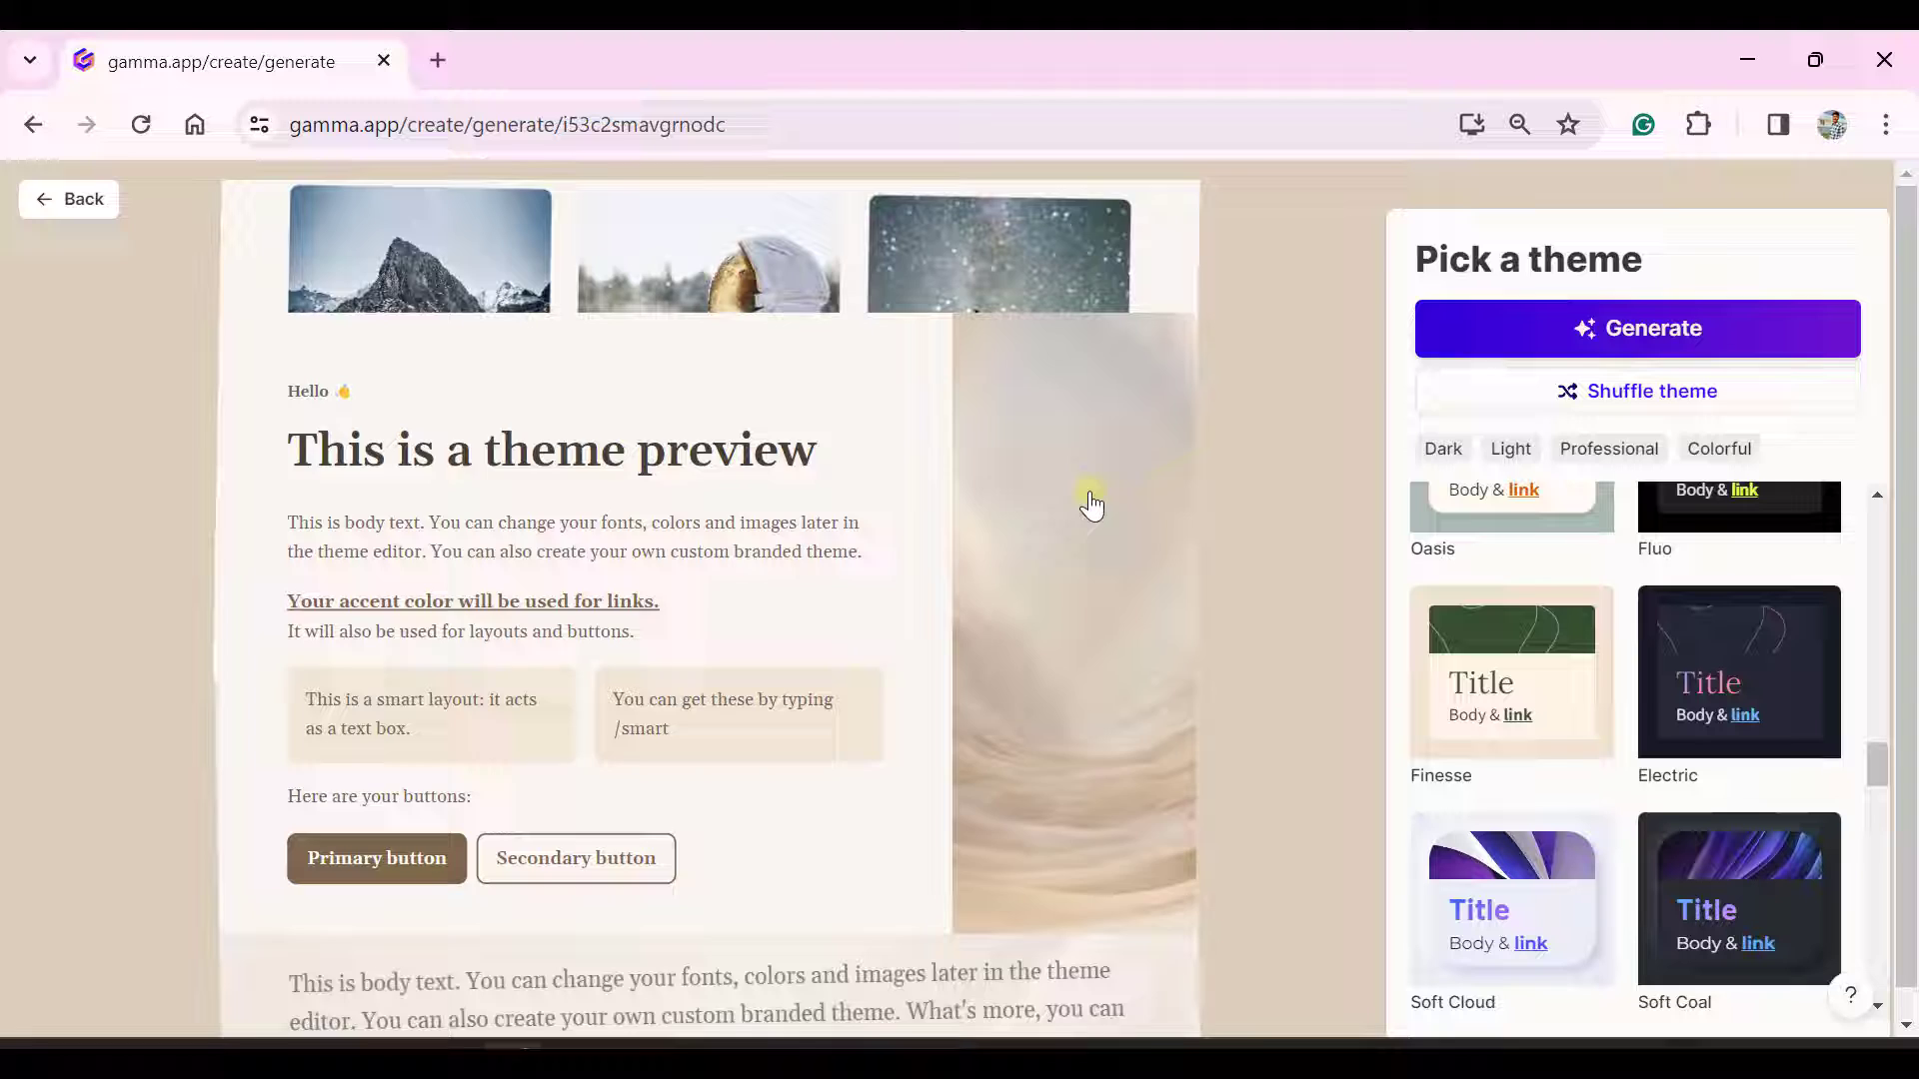
left_click(1739, 548)
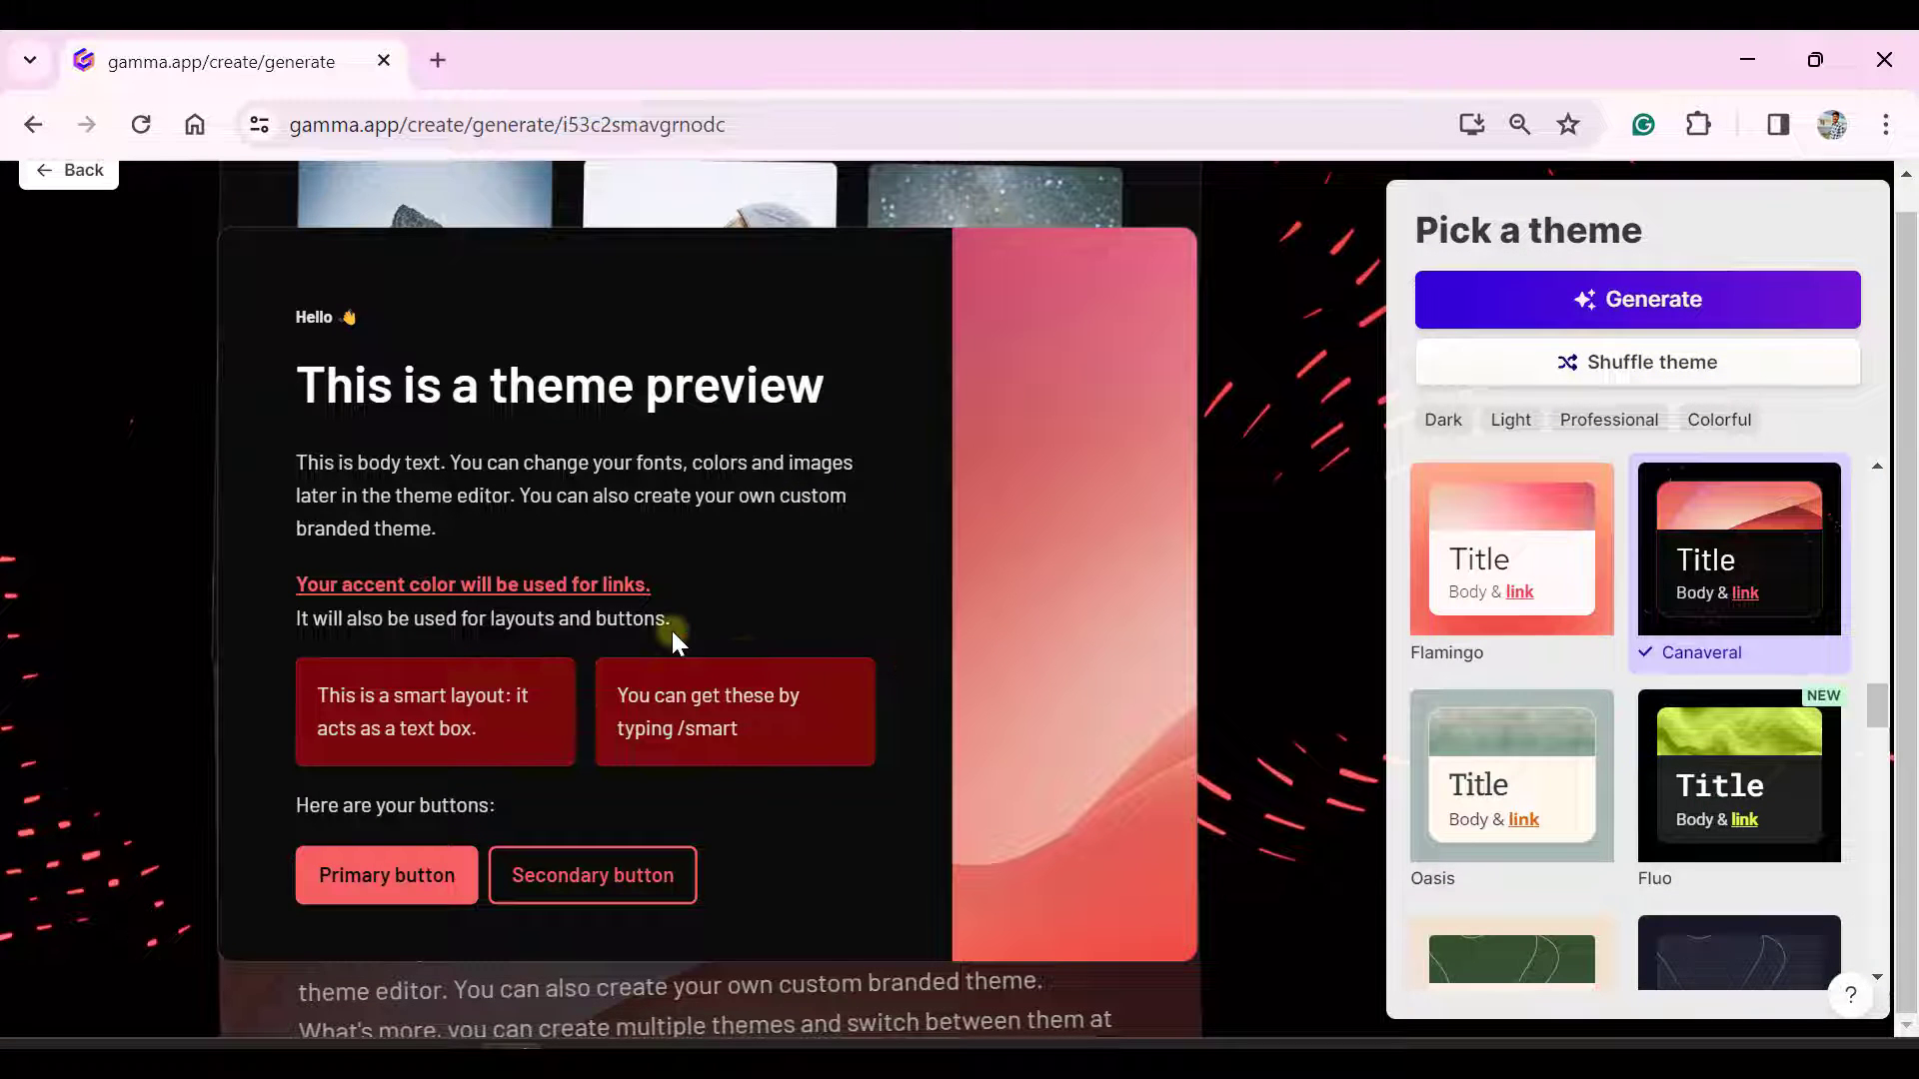
scroll("down", 3)
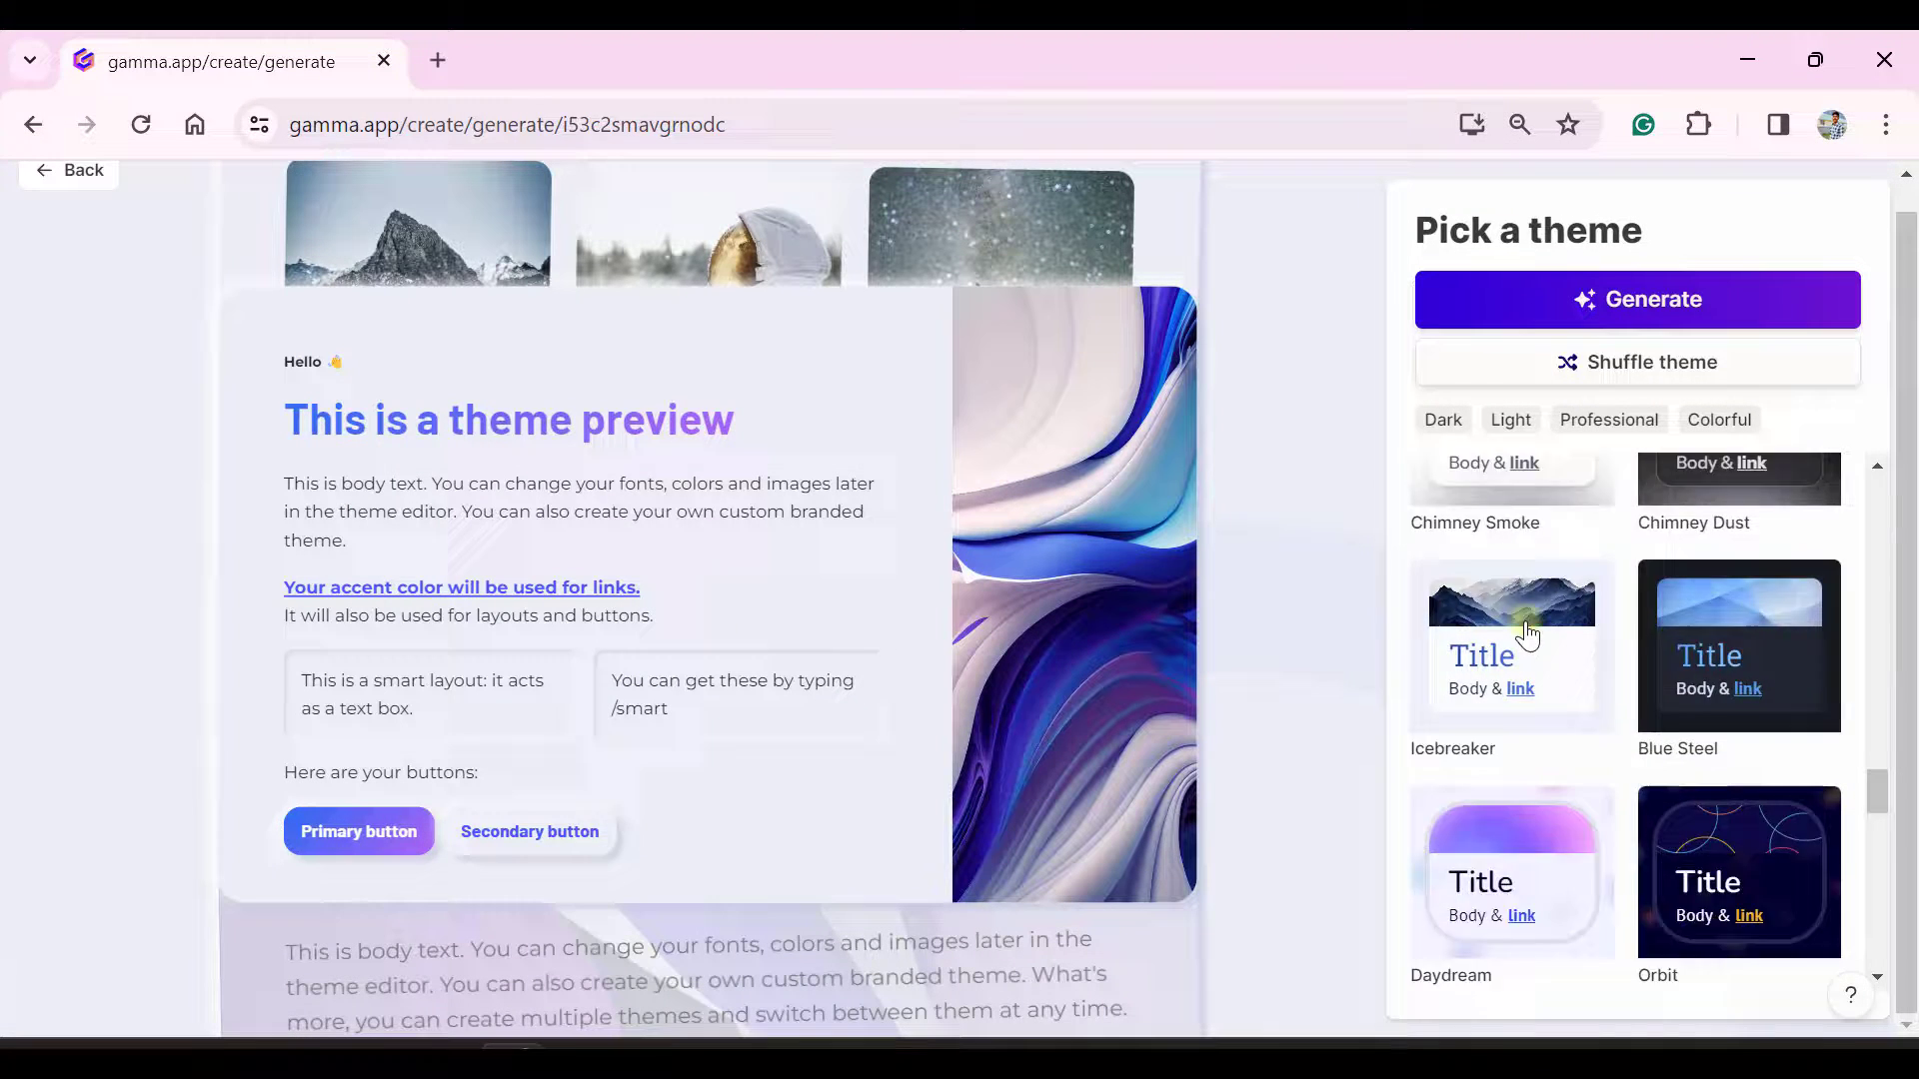
scroll("down", 3)
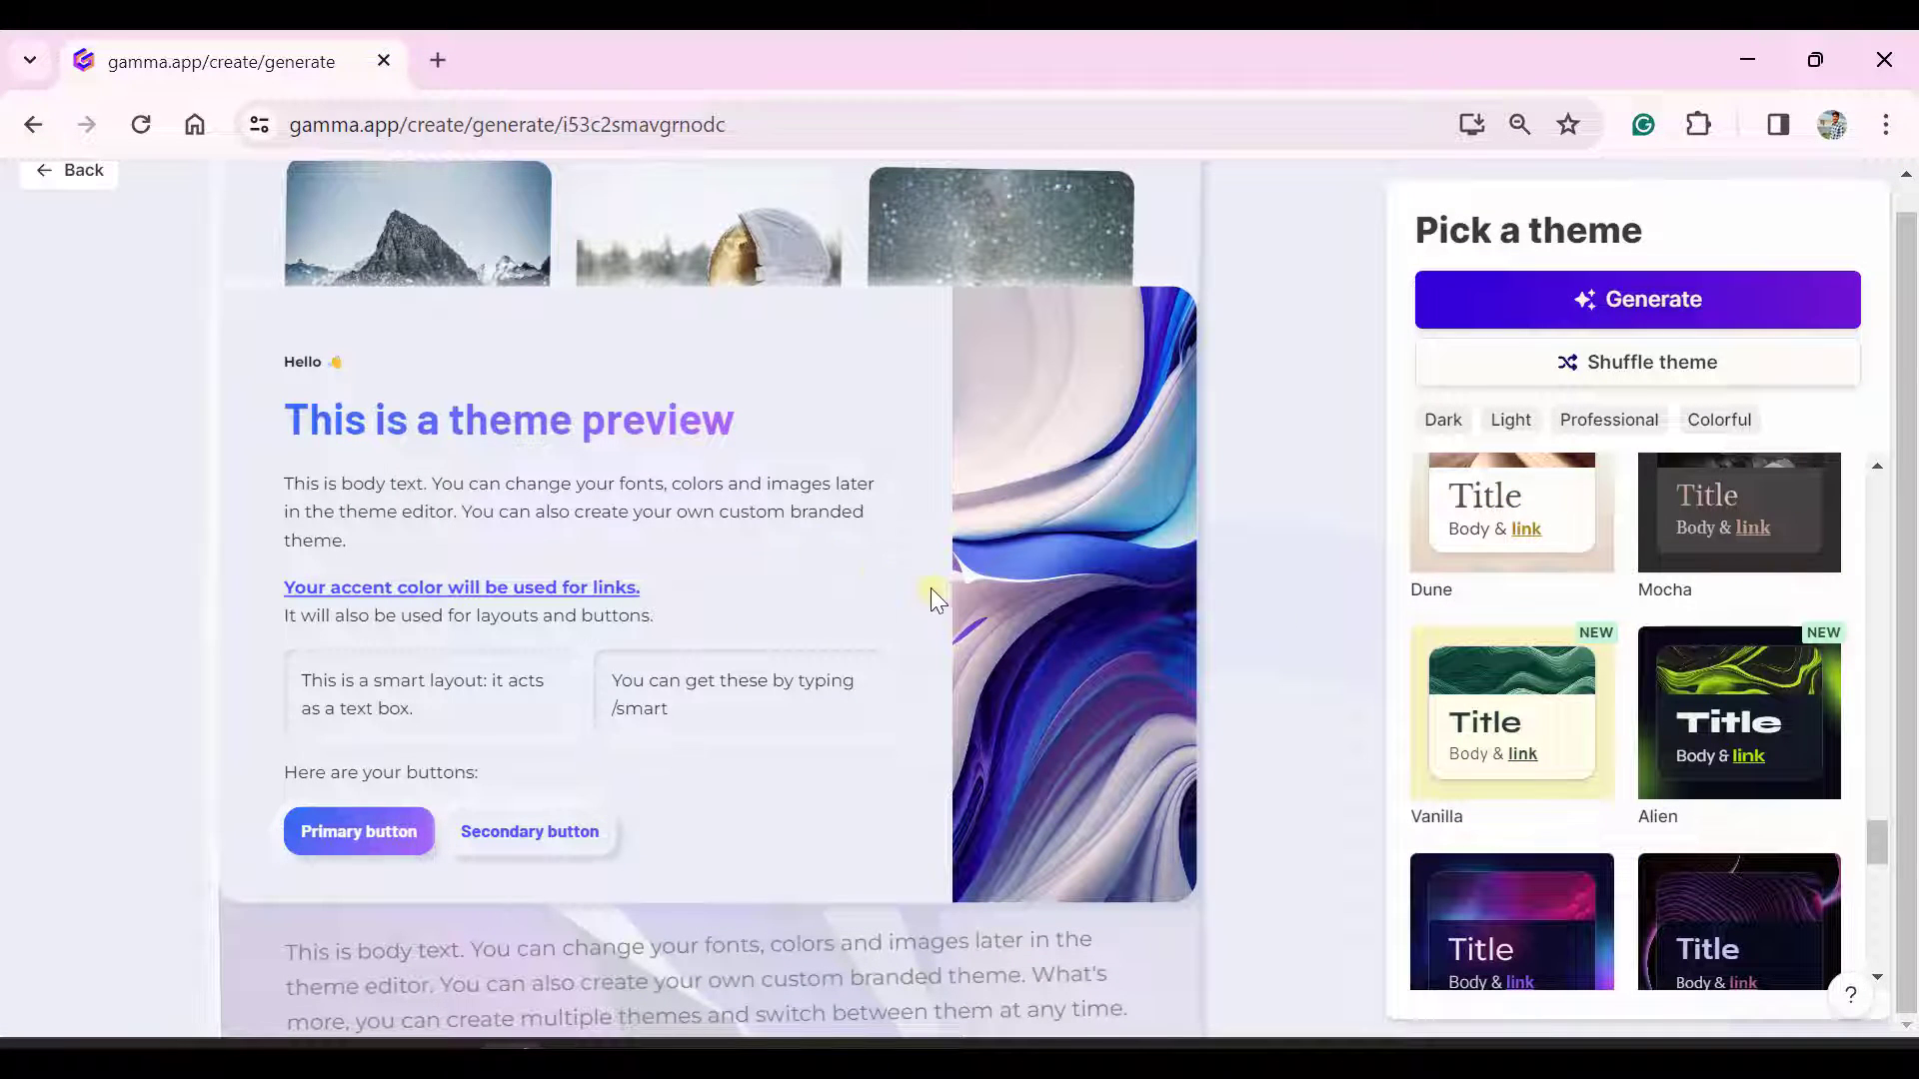
mouse_move(949, 574)
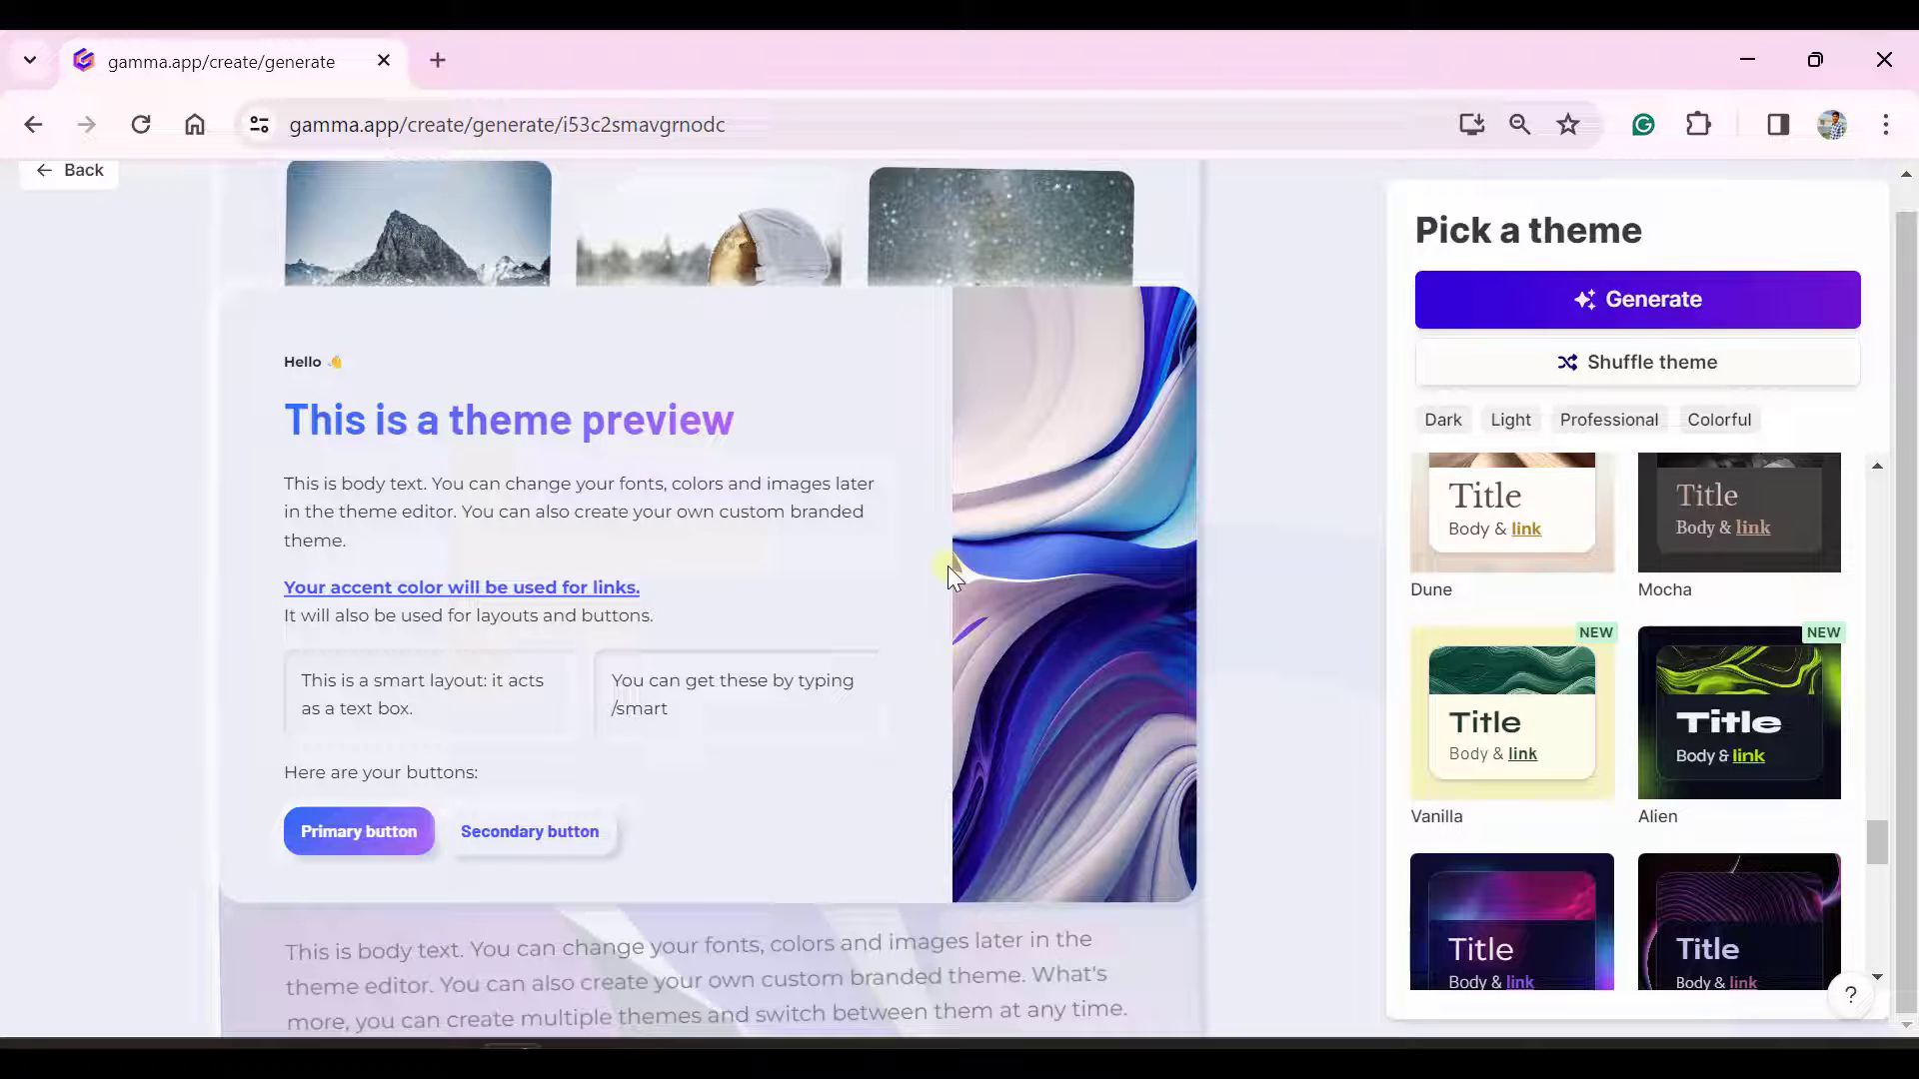
mouse_move(740, 336)
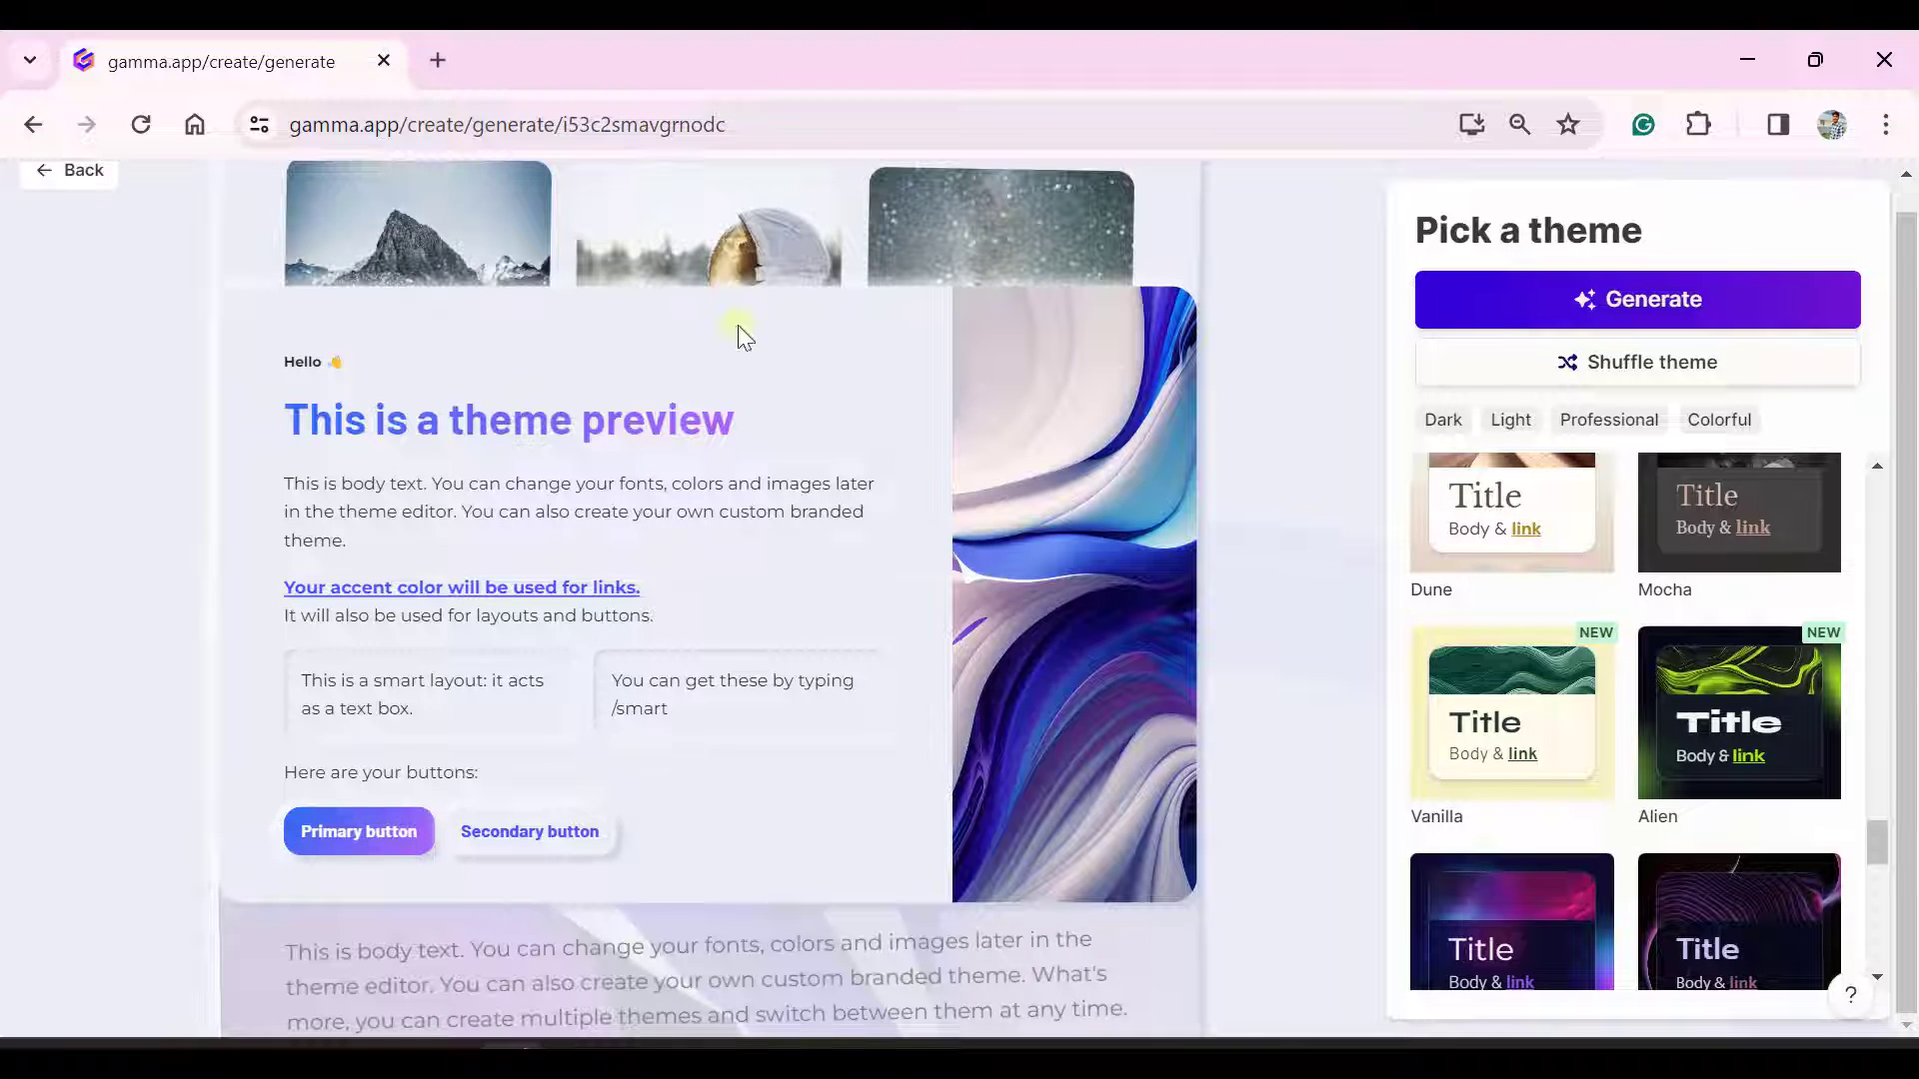
mouse_move(1173, 310)
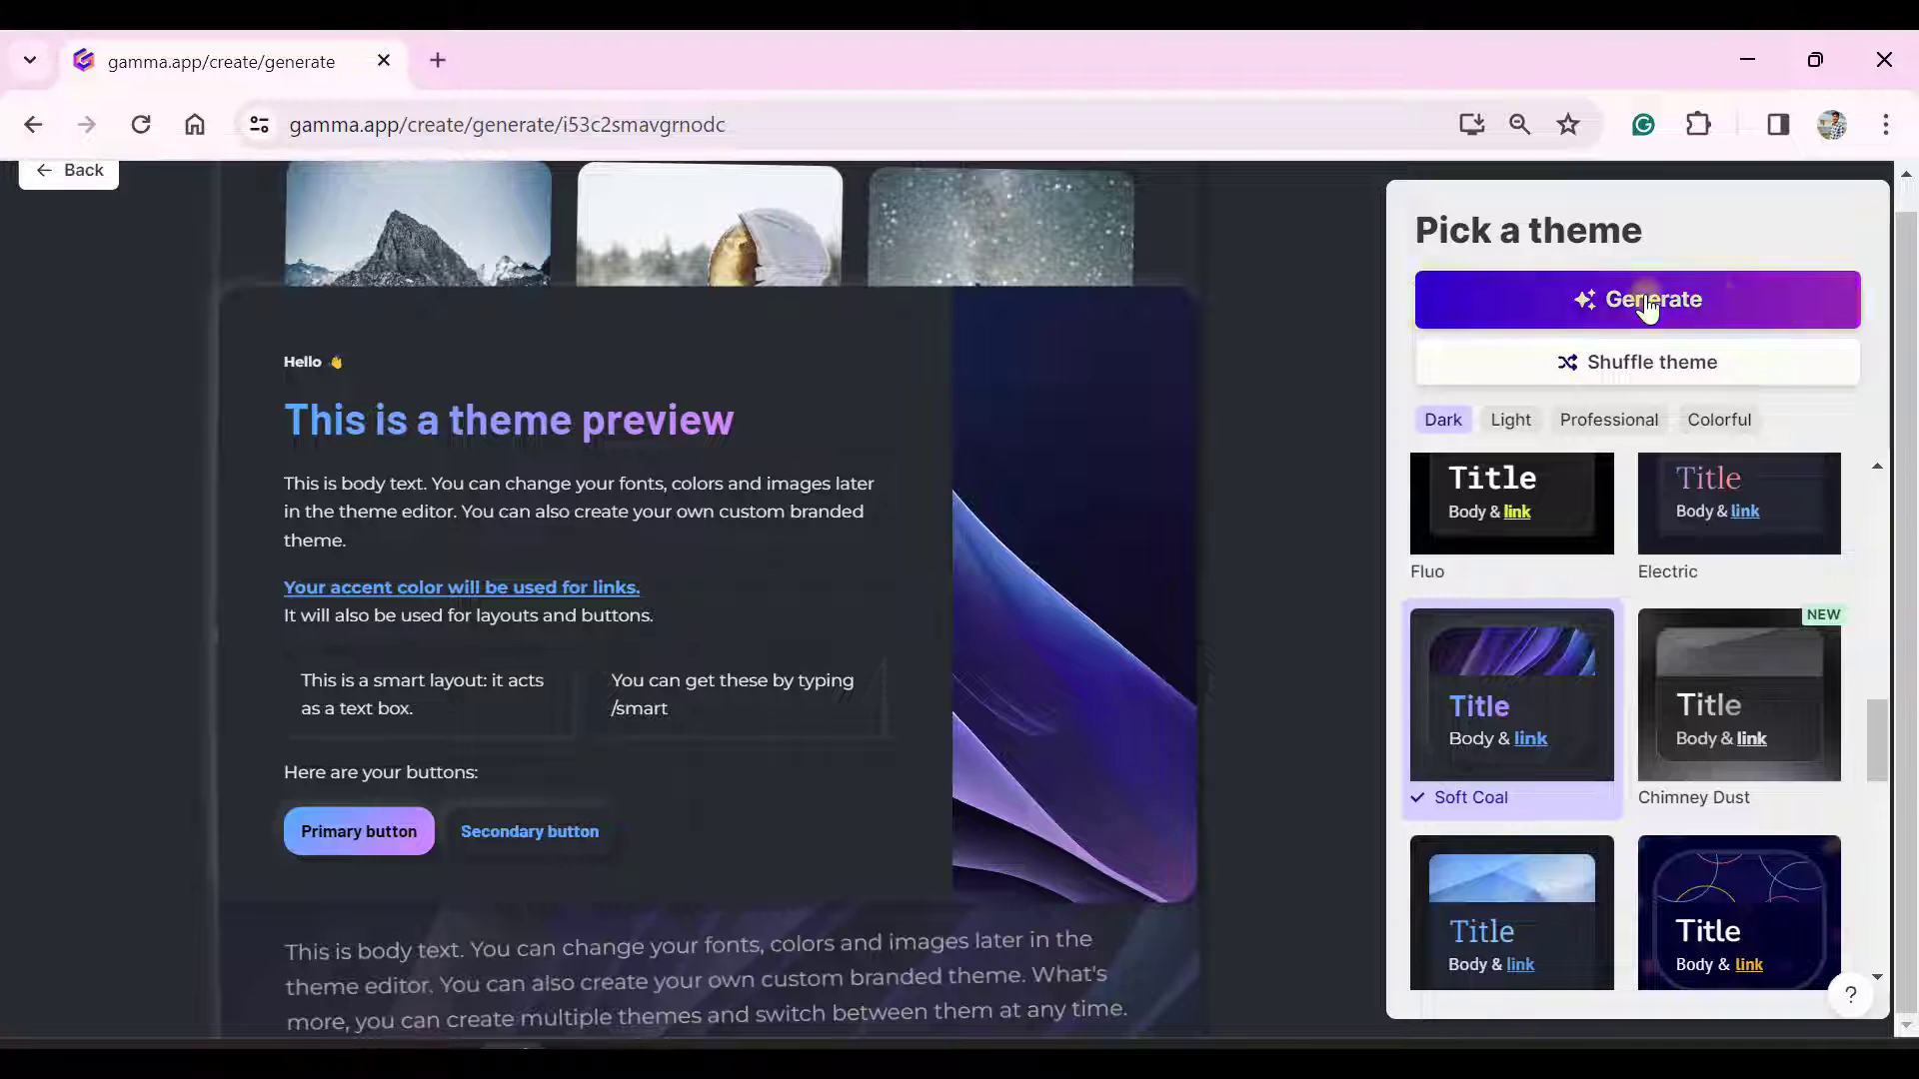
Generate the presentation with the chosen theme and scroll through all its cards.
left_click(1639, 300)
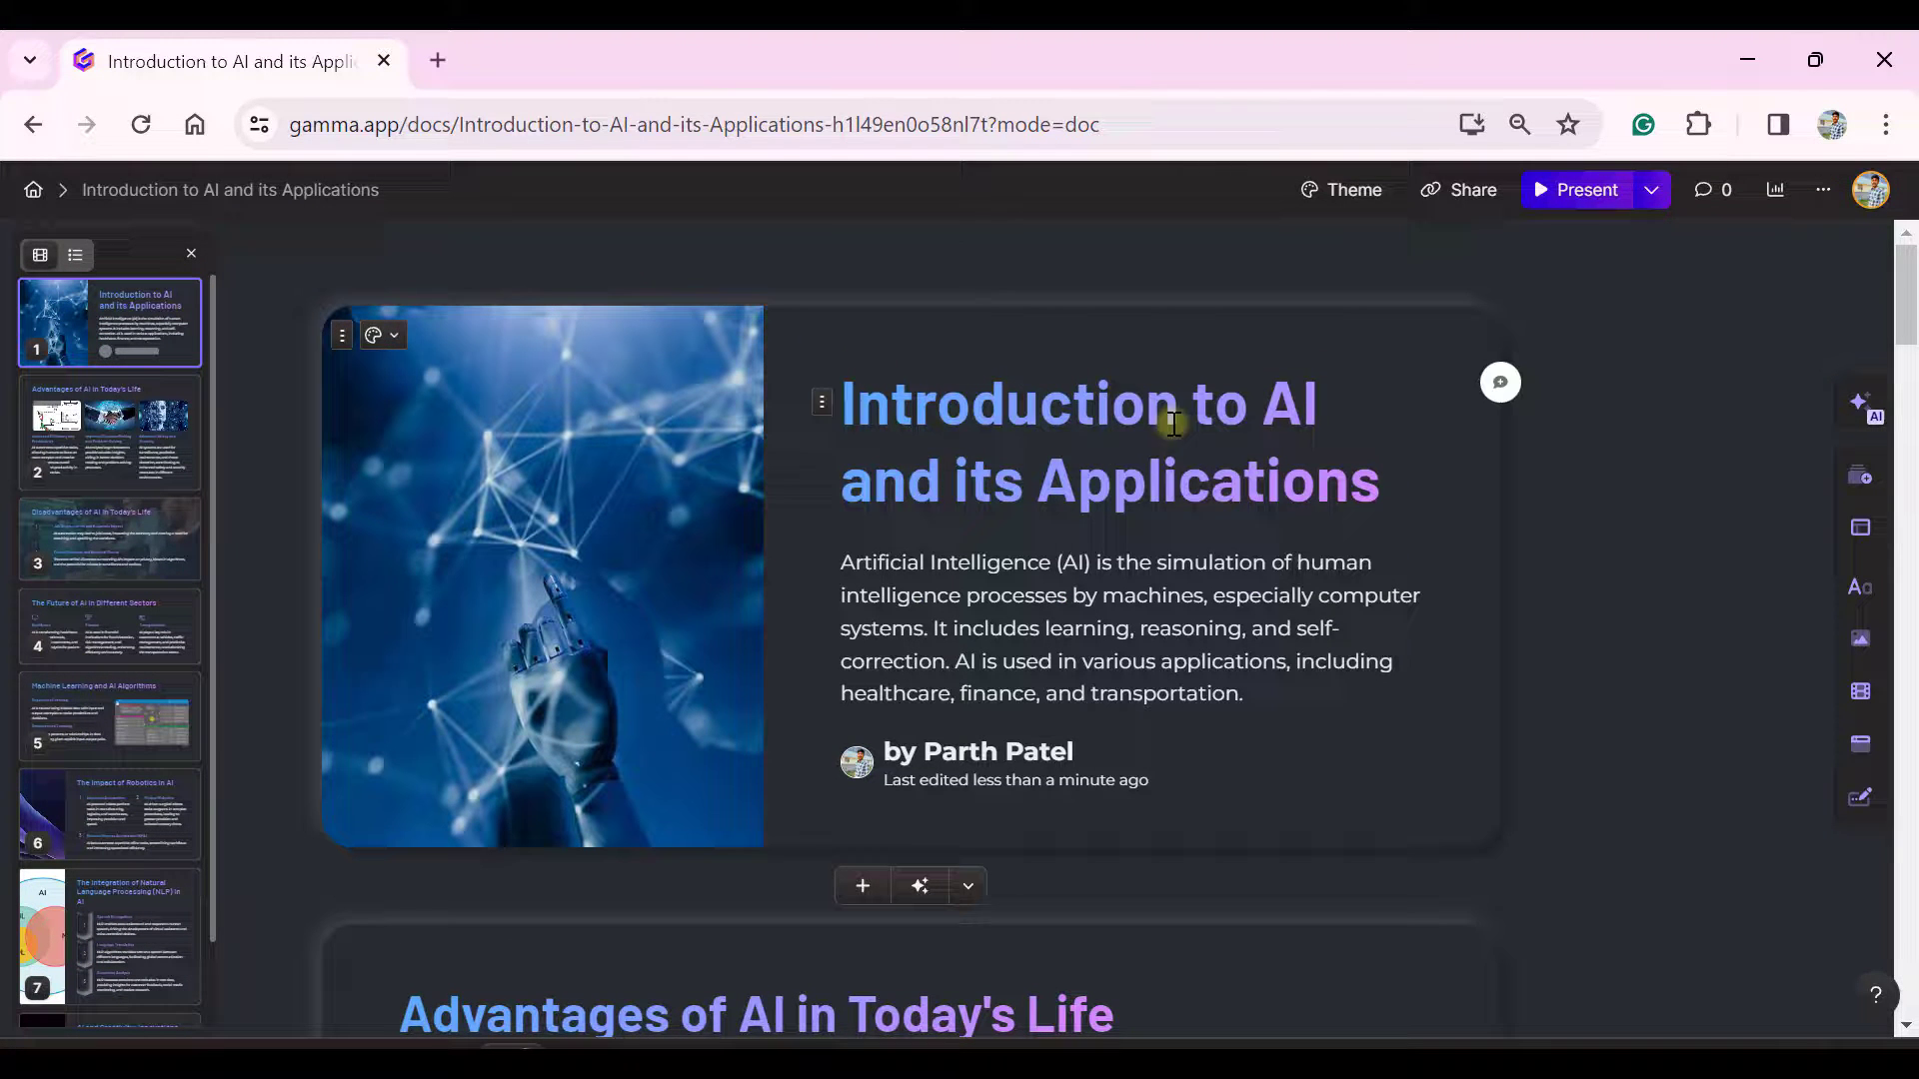
mouse_move(1022, 506)
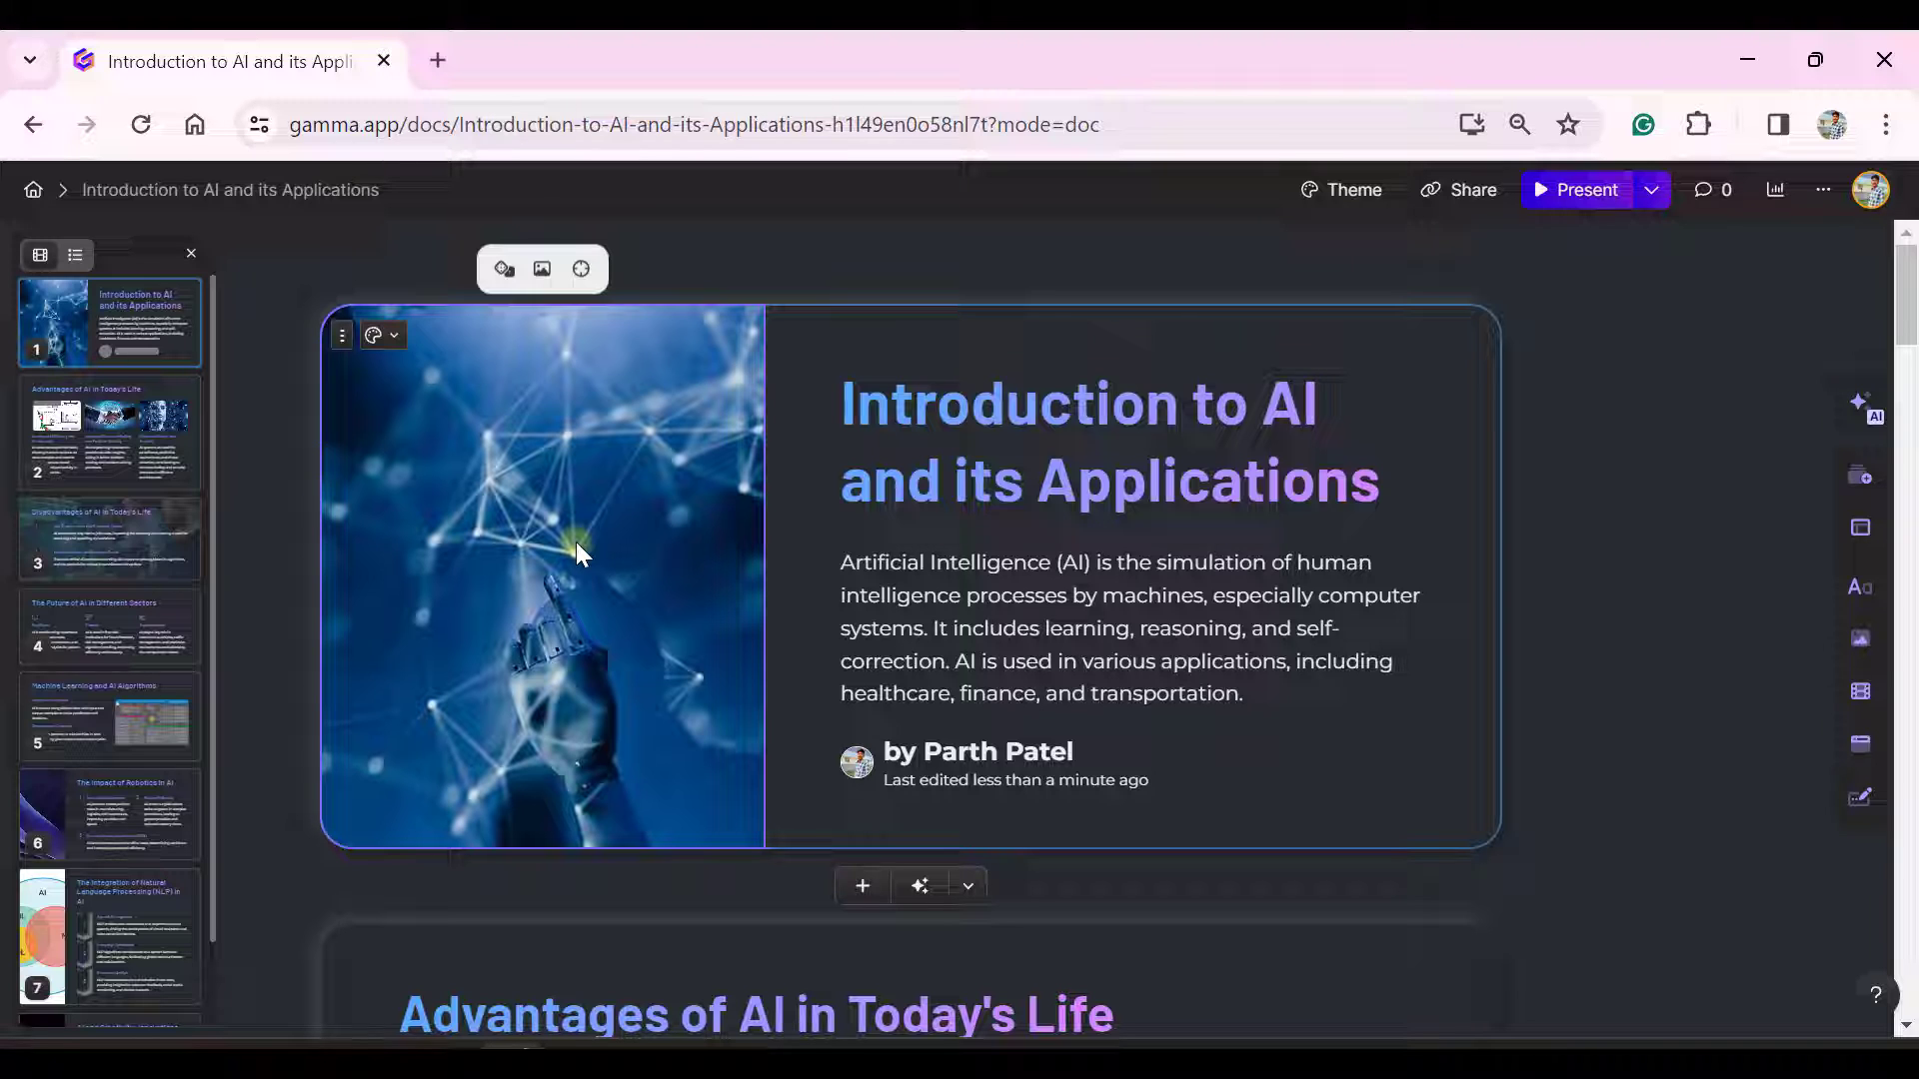
scroll("down", 3)
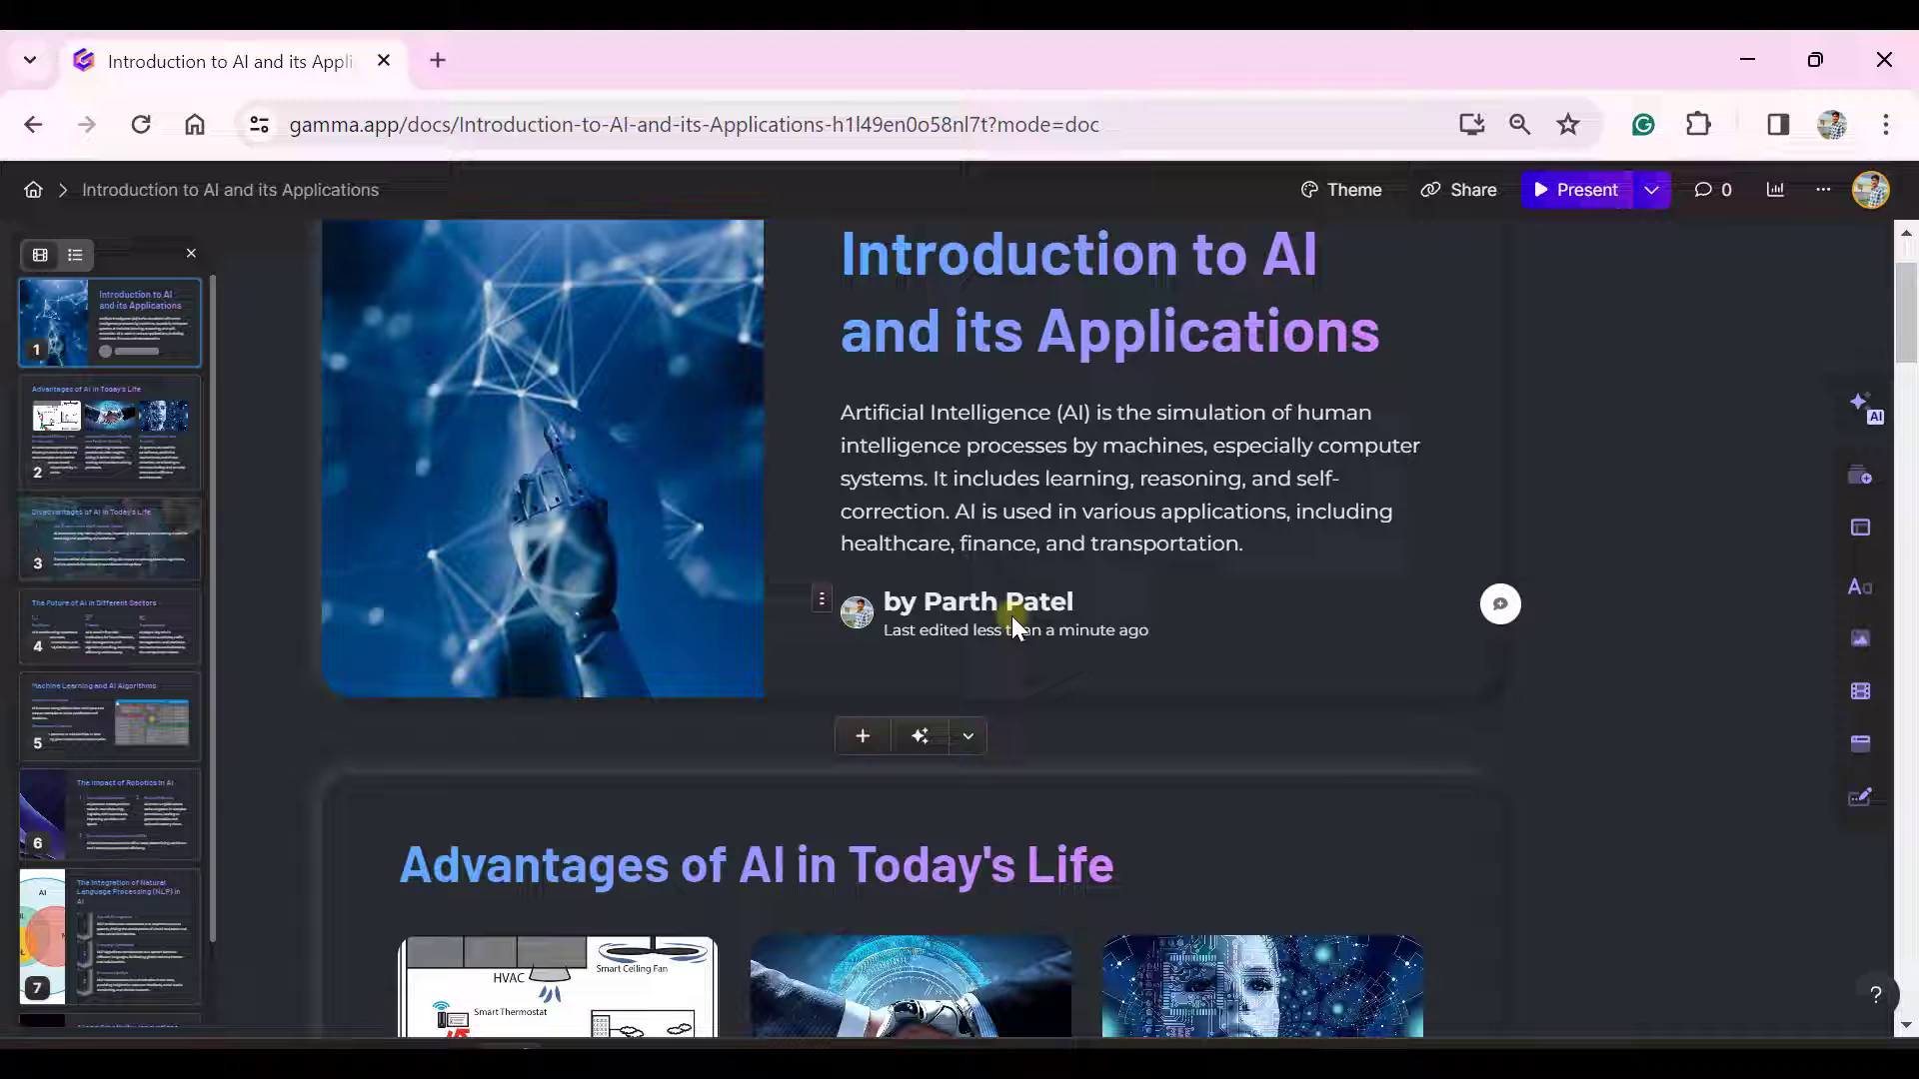
scroll("down", 3)
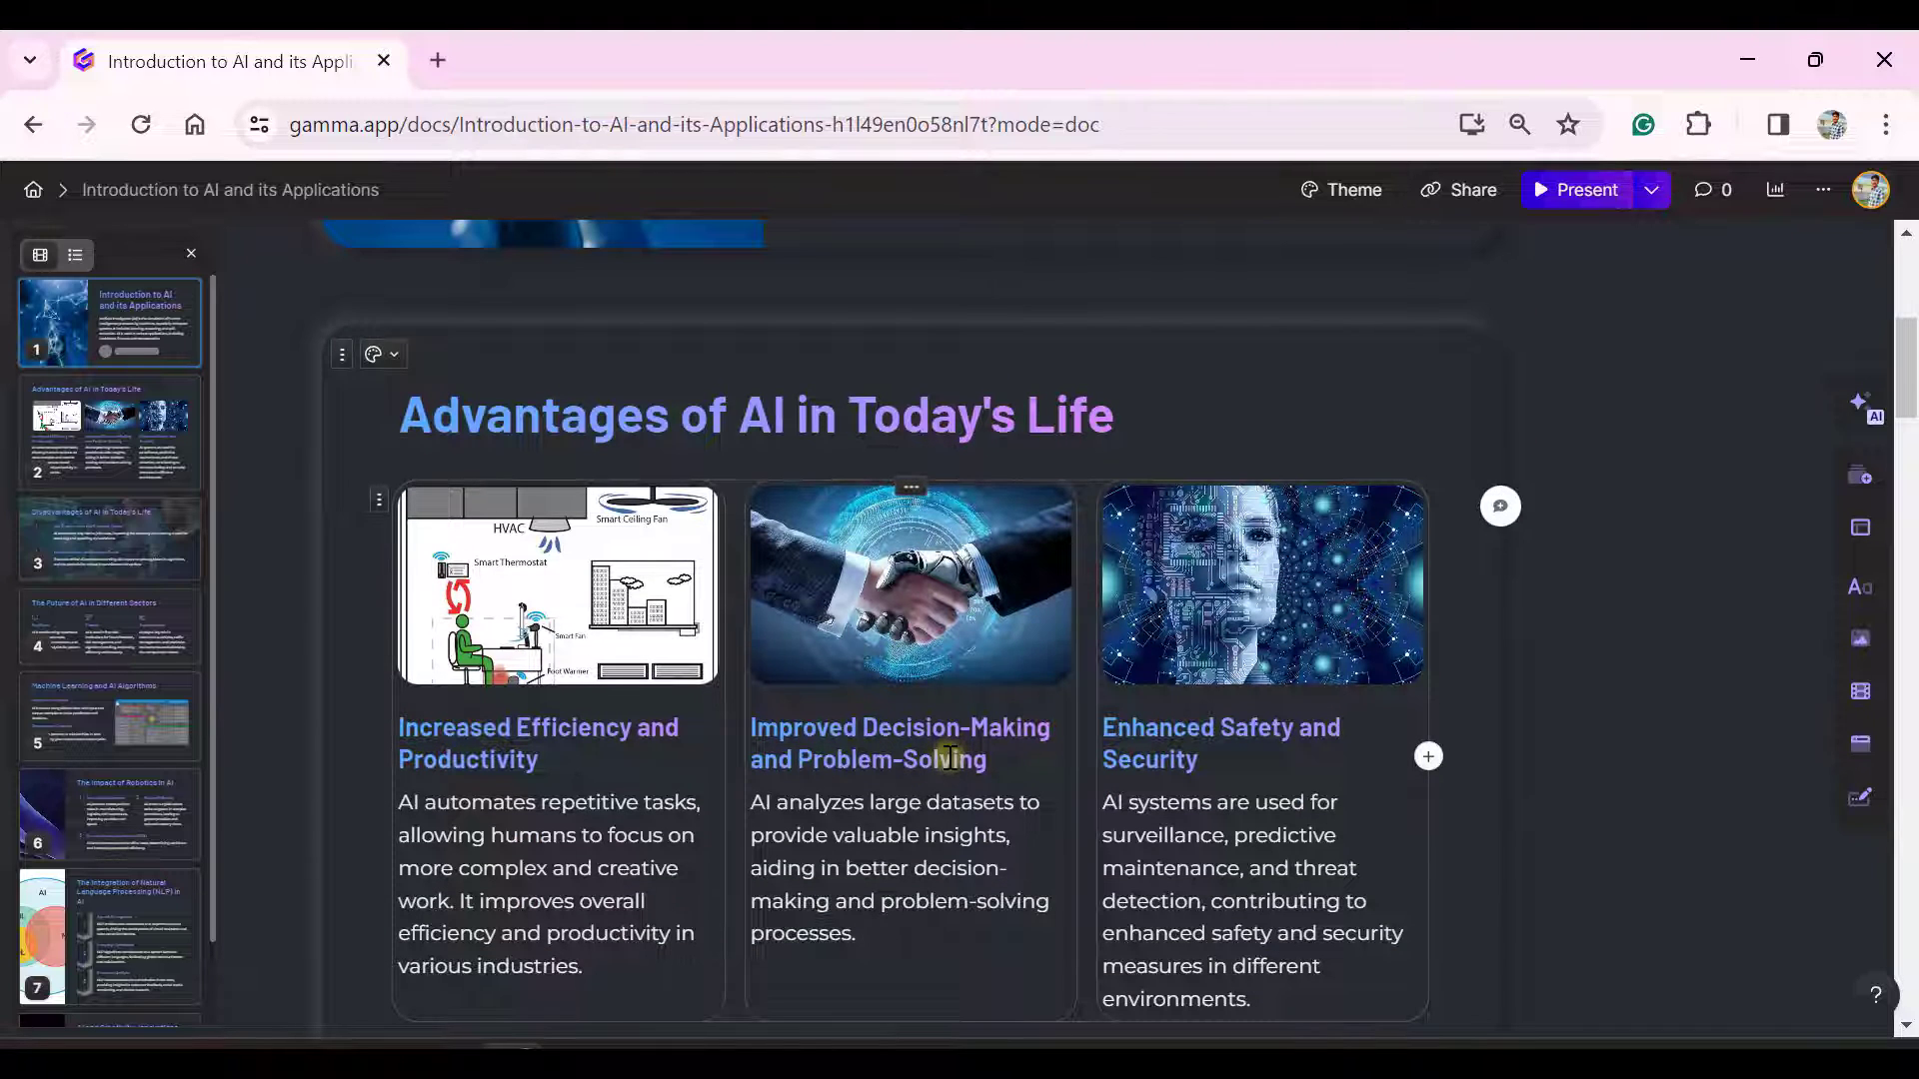
mouse_move(476, 478)
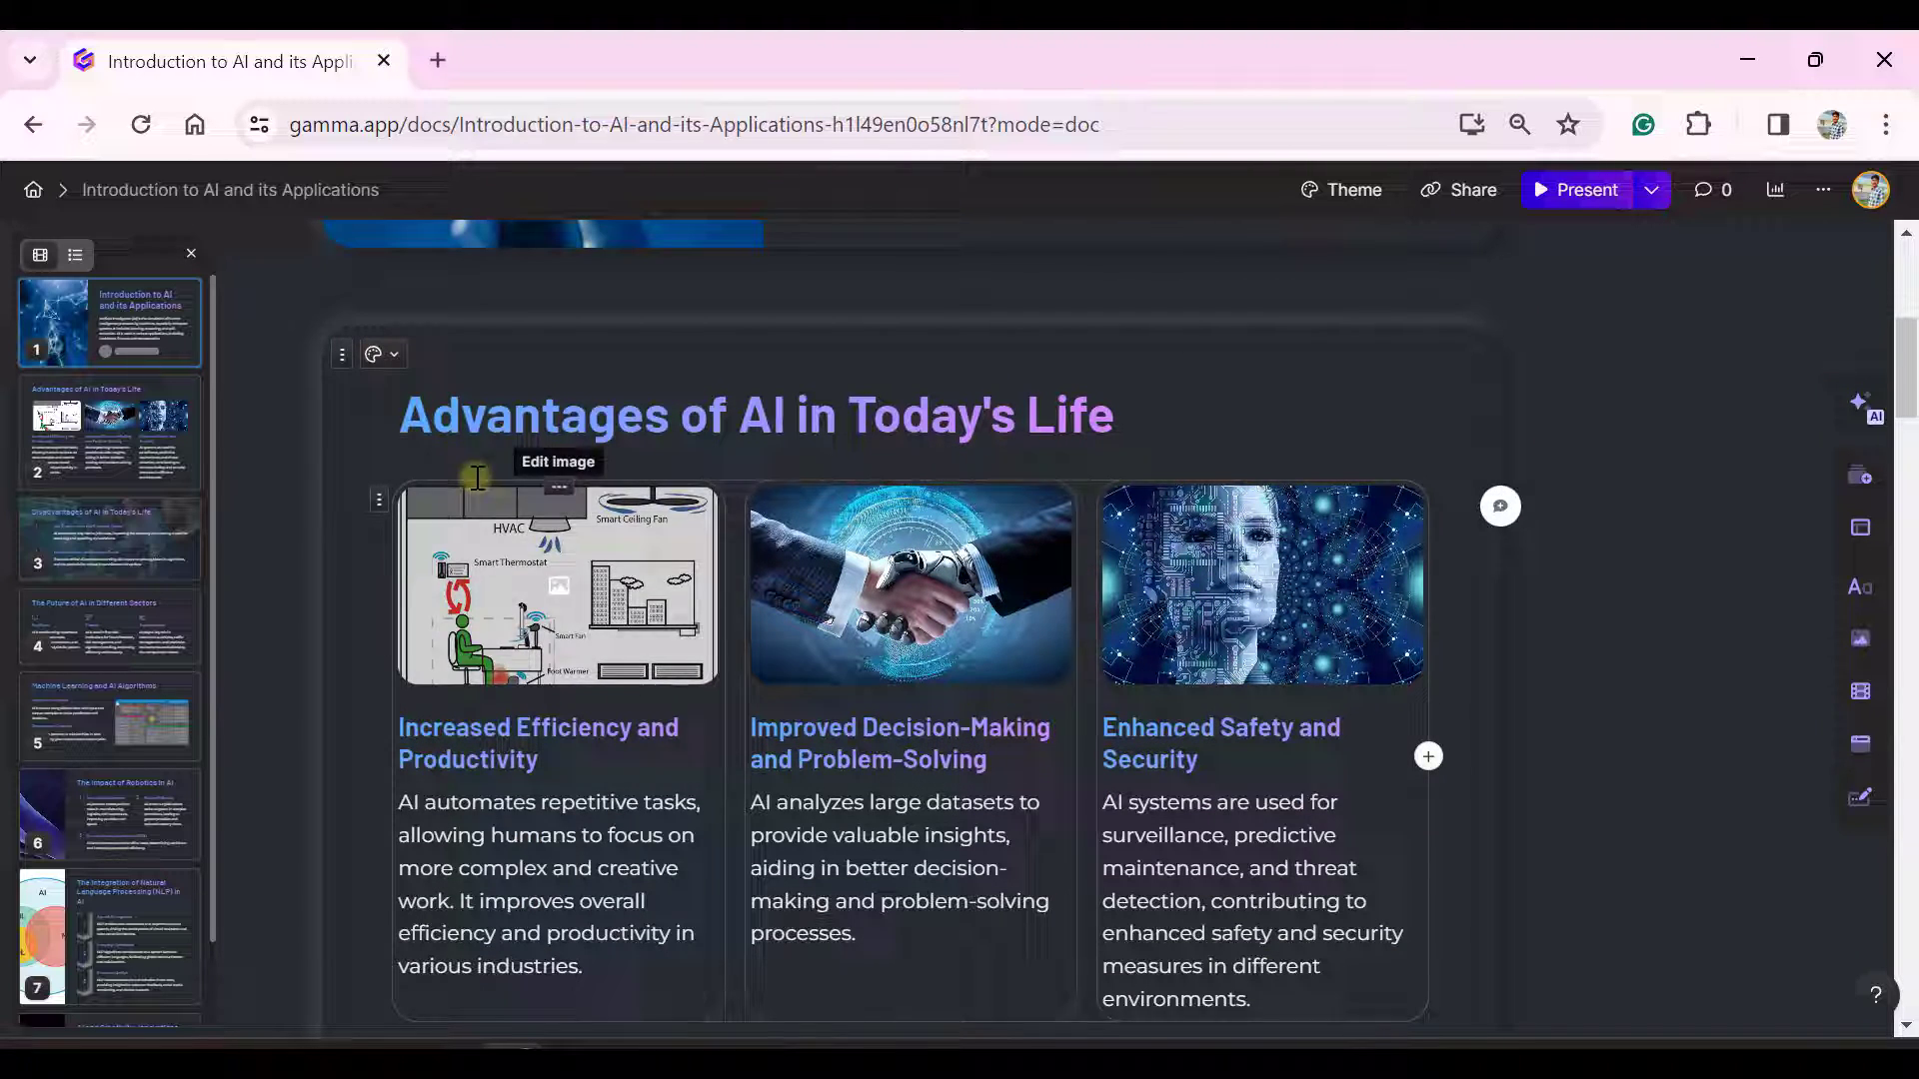
mouse_move(909, 610)
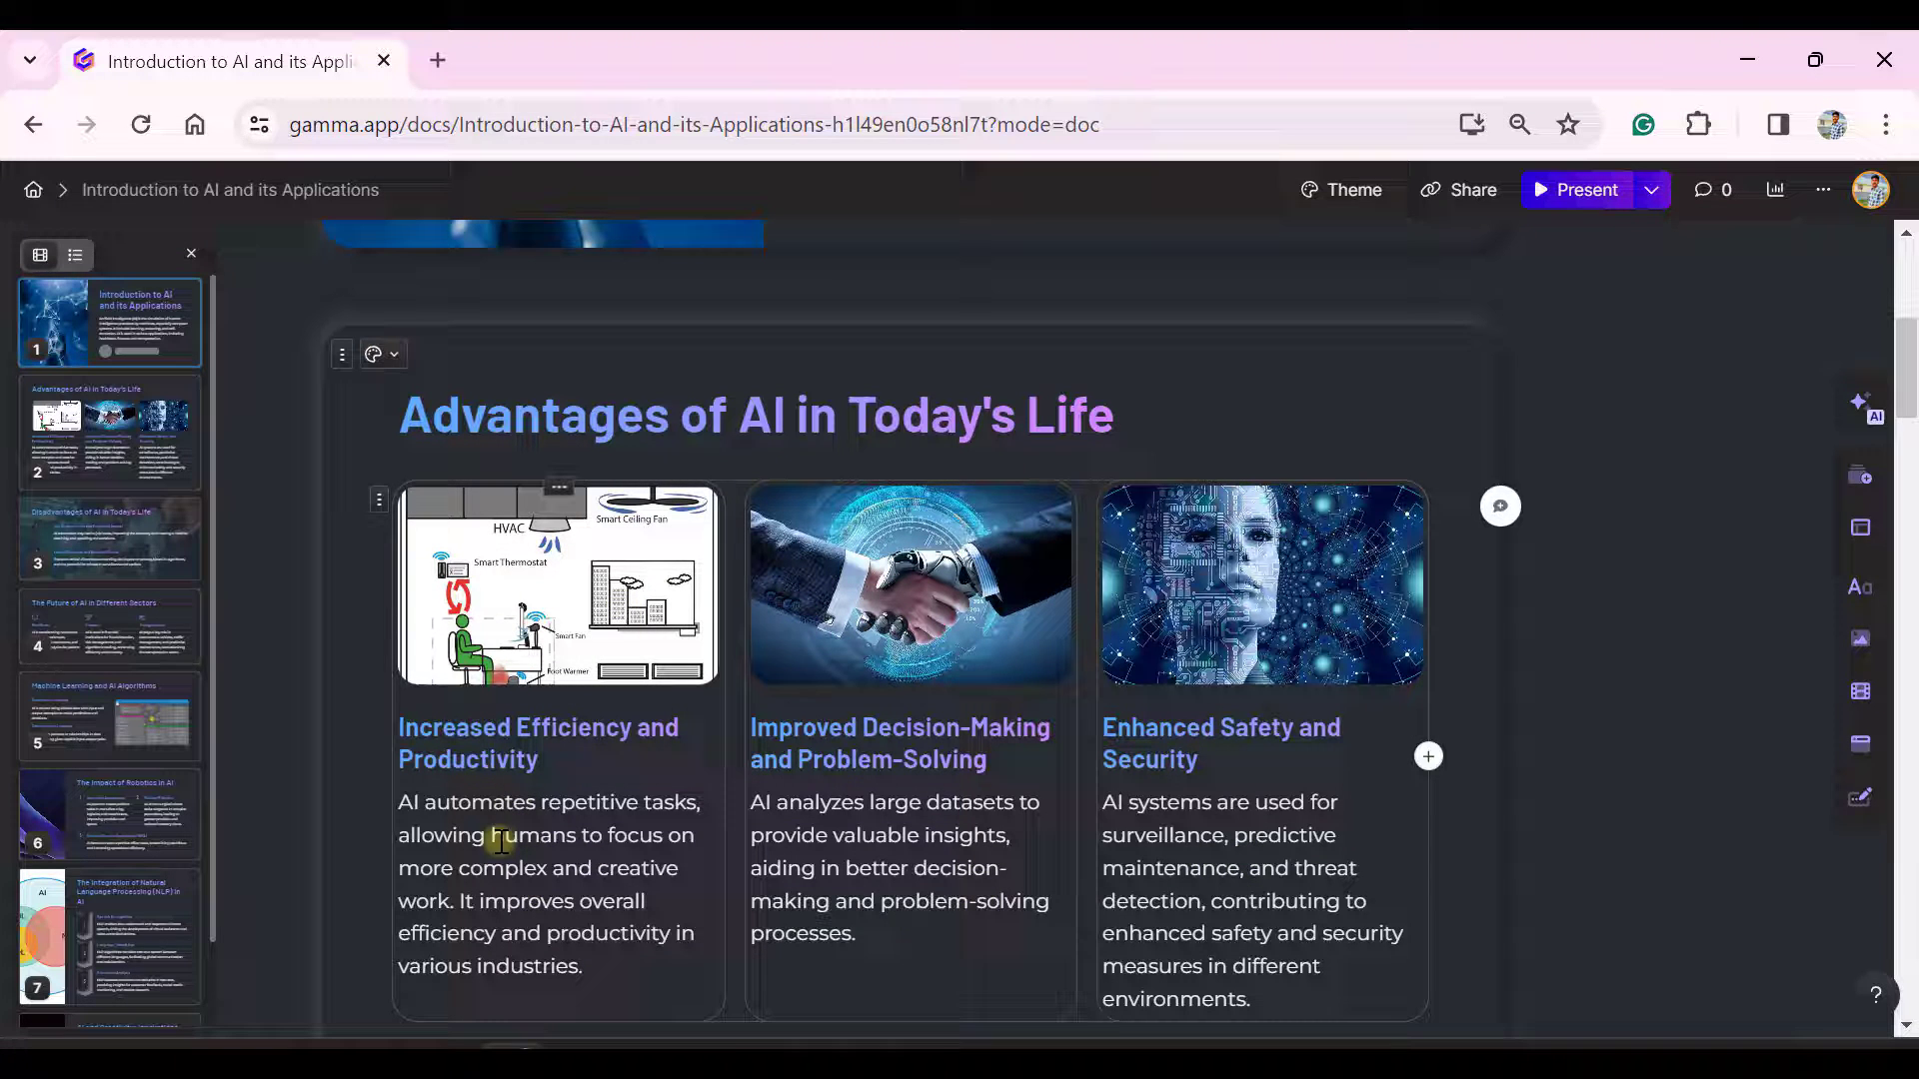
mouse_move(598, 603)
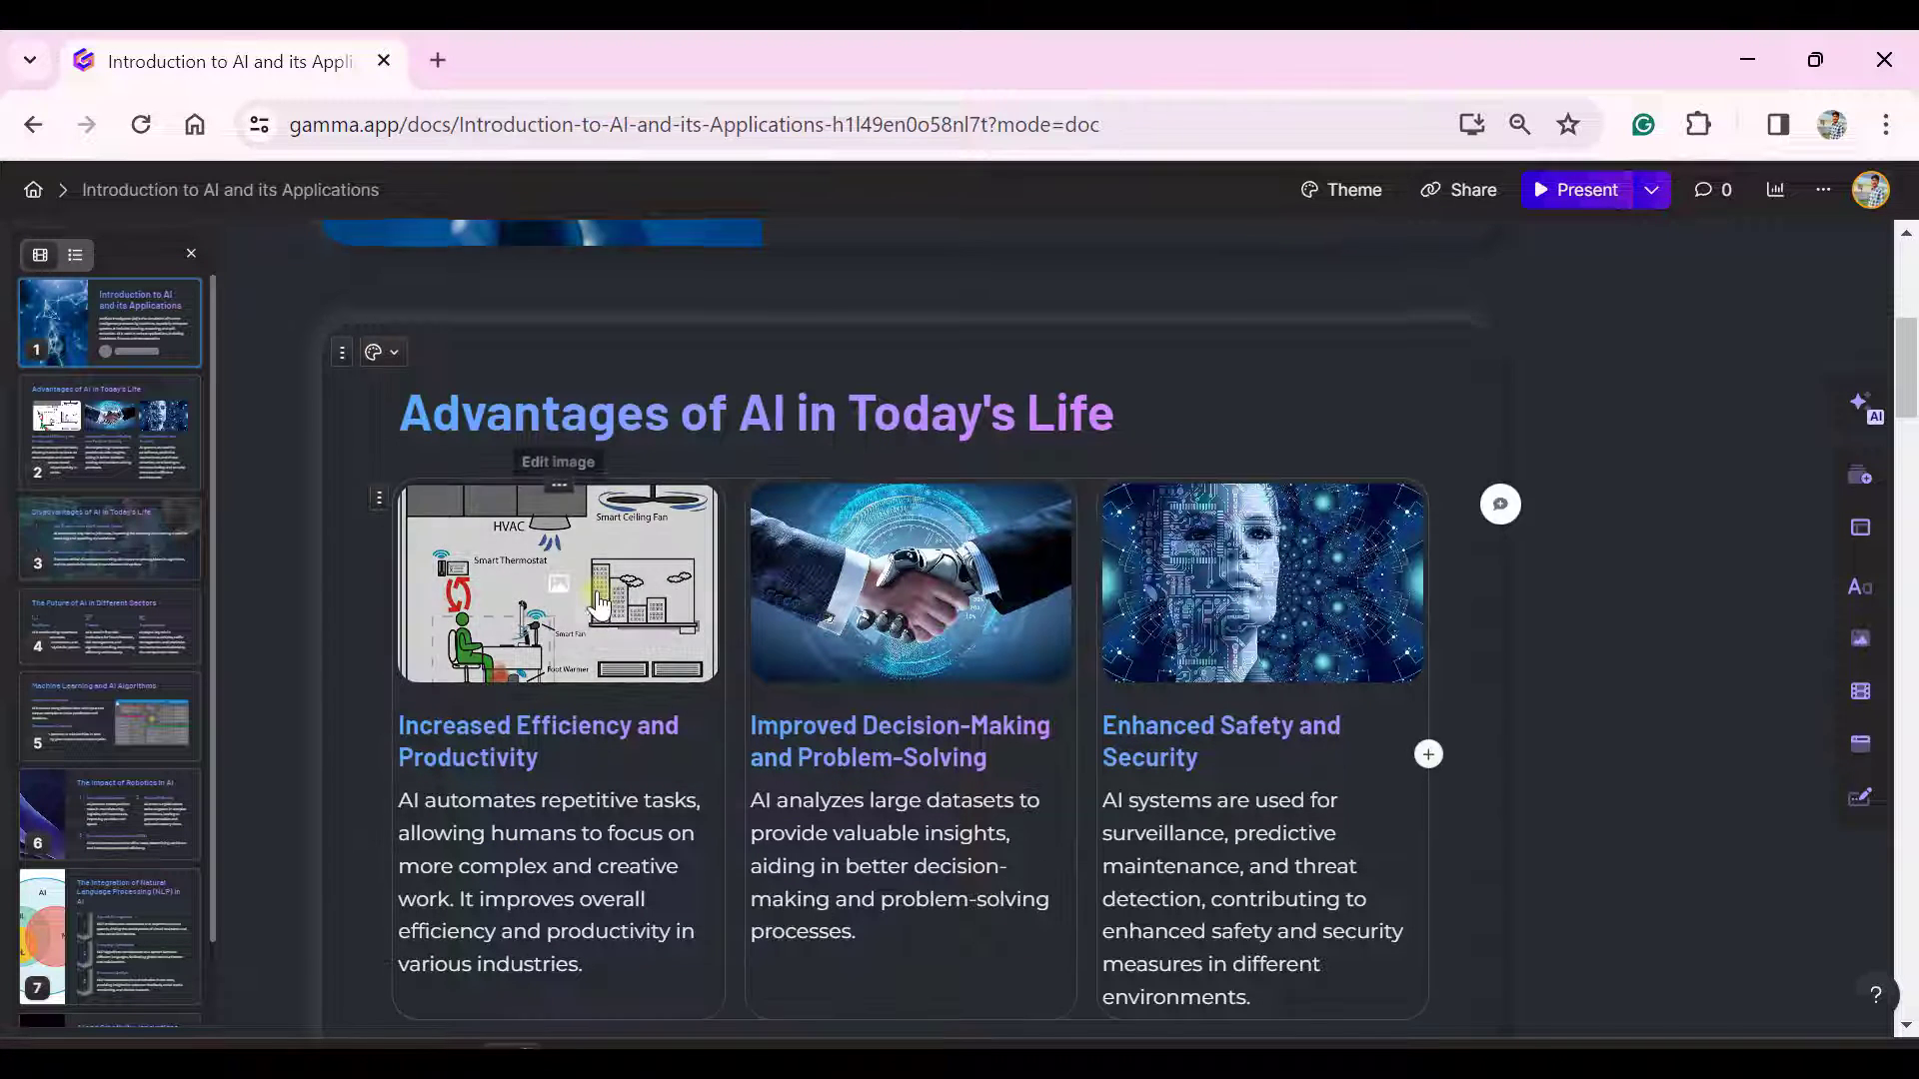
scroll("down", 3)
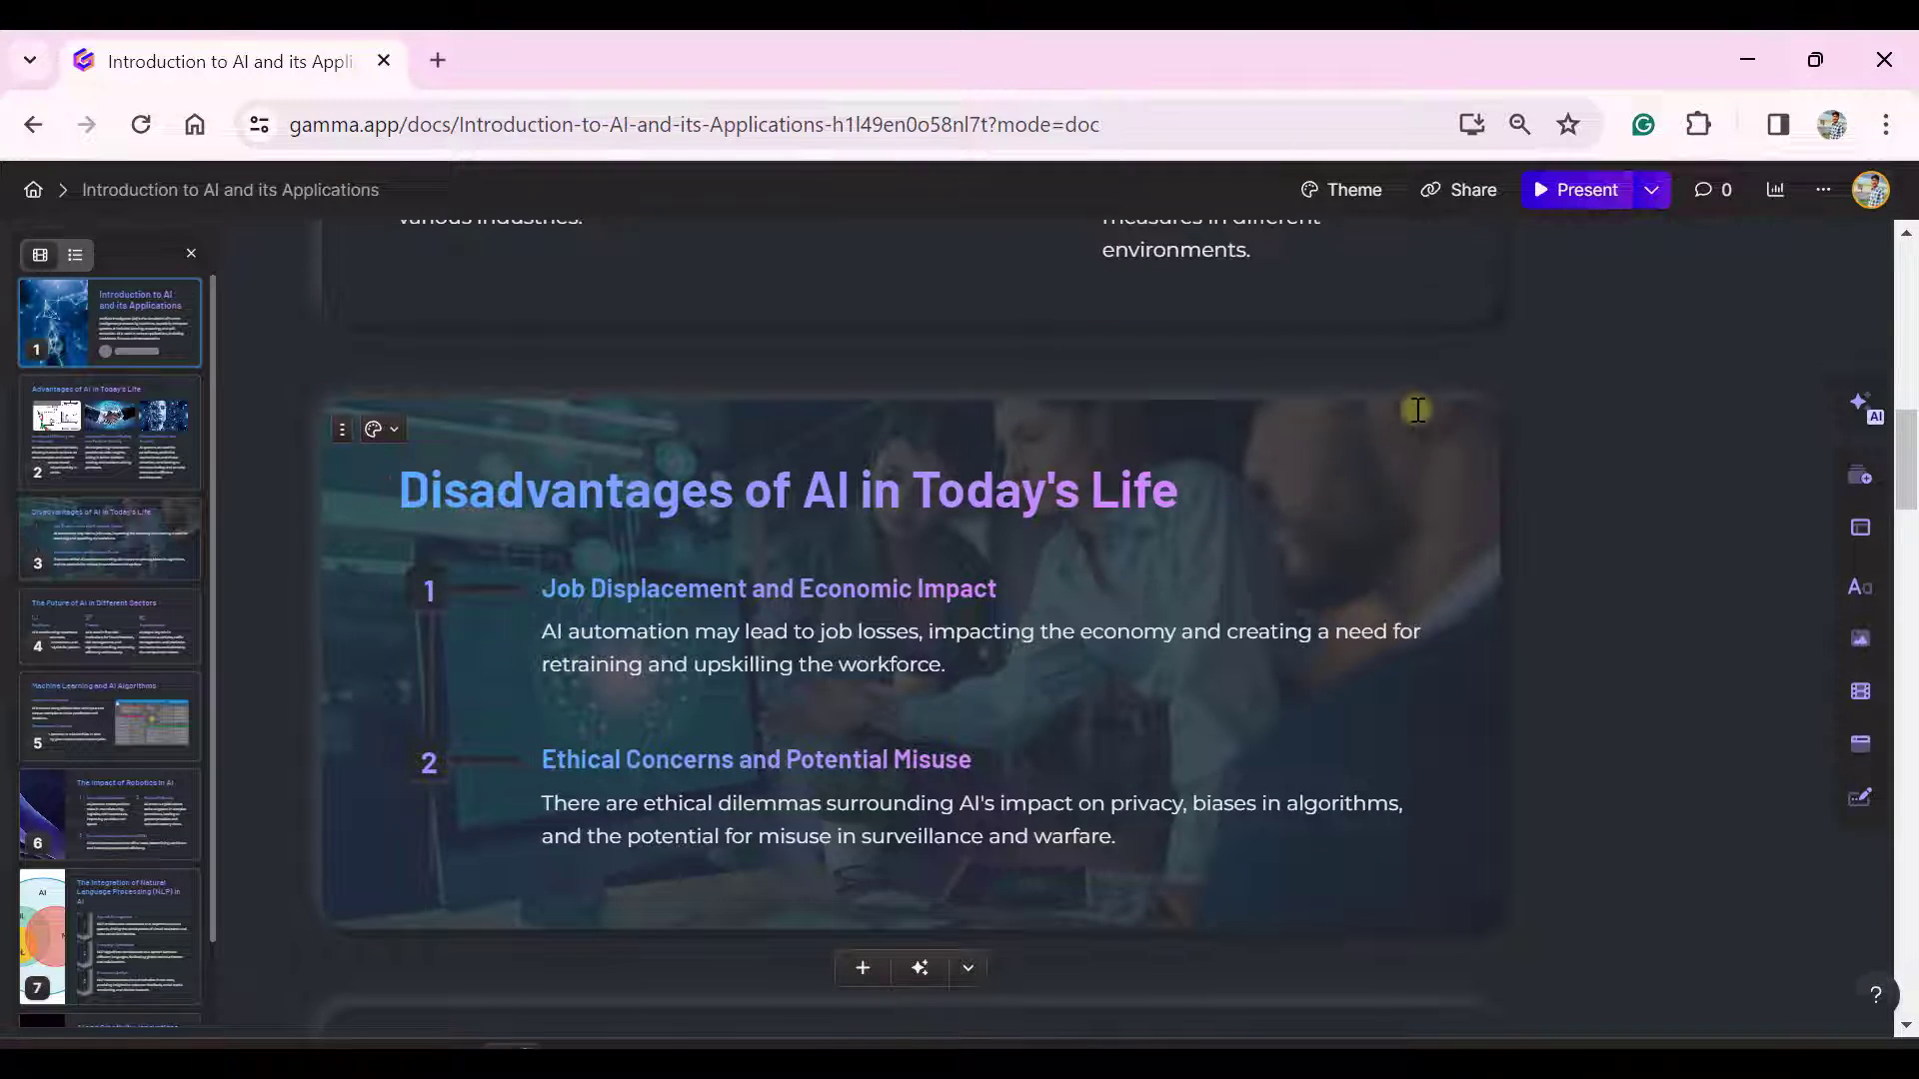
scroll("down", 3)
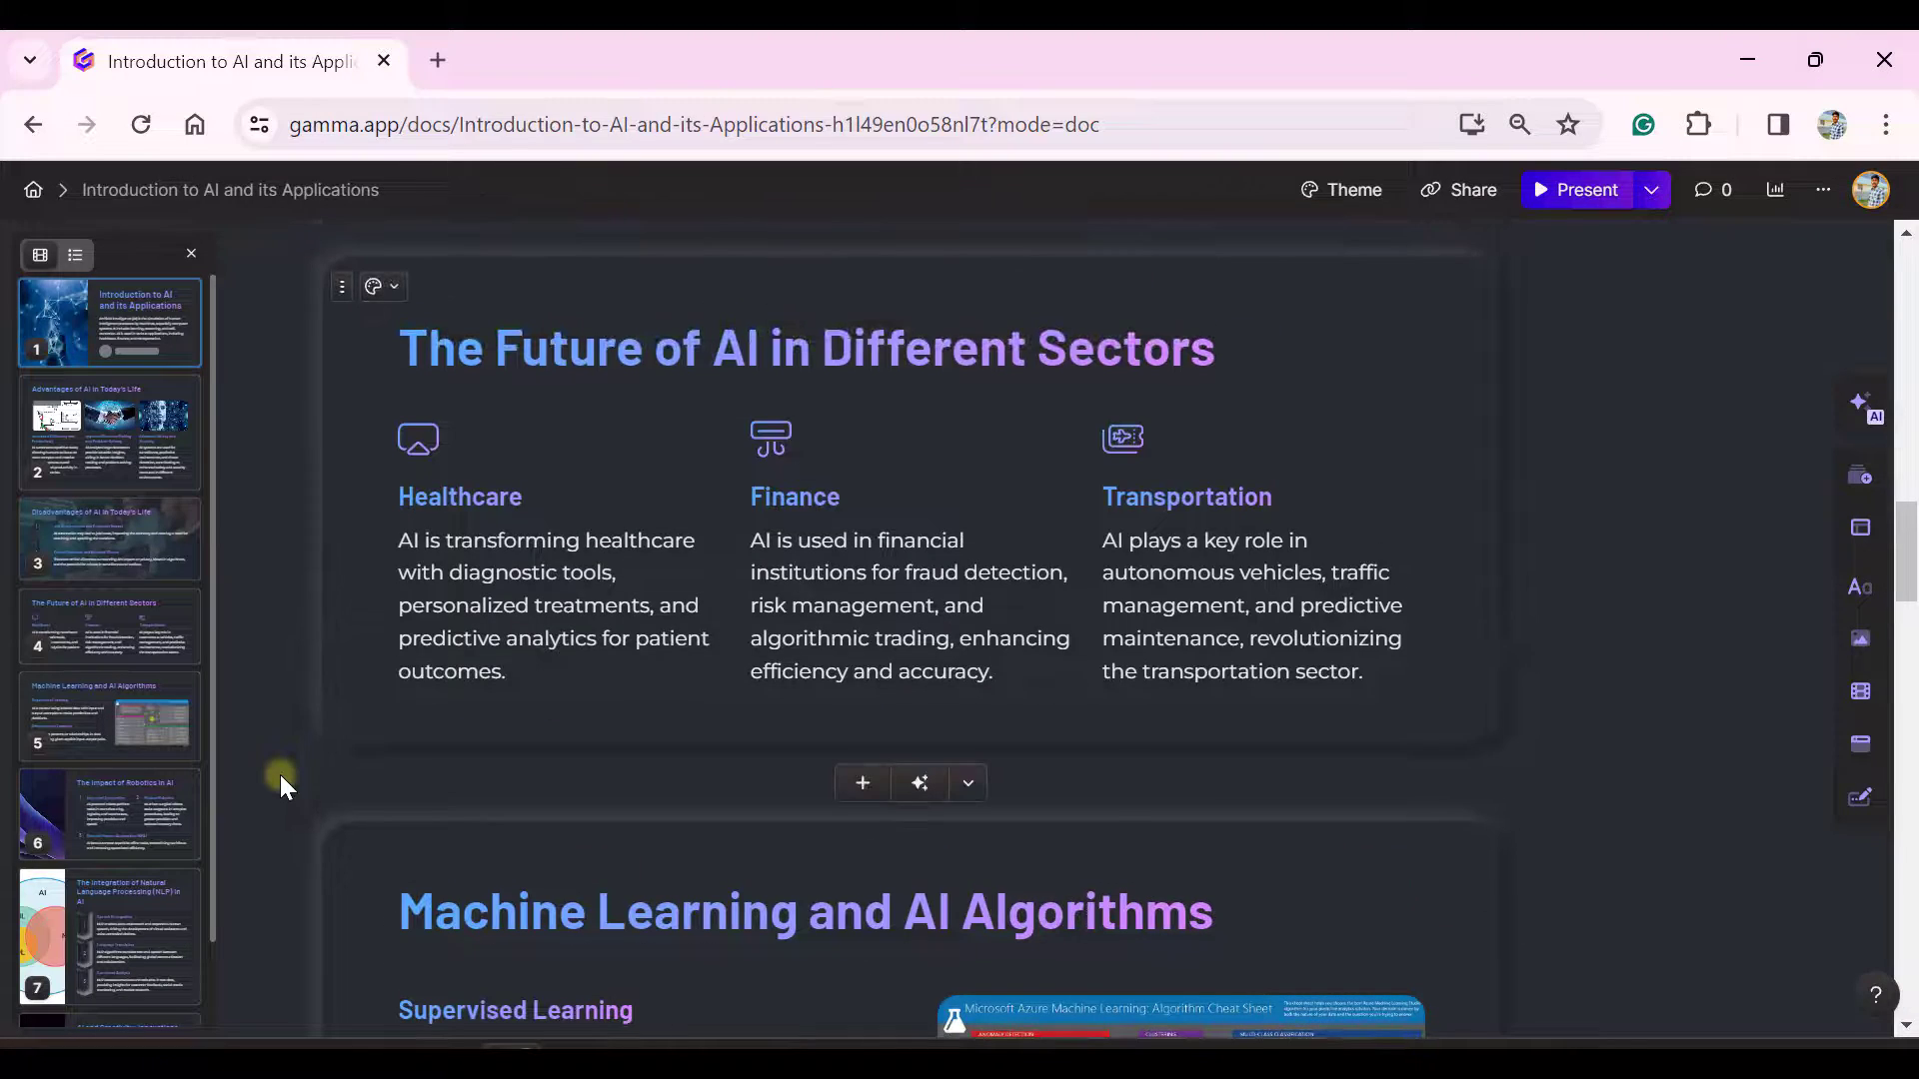
scroll("down", 3)
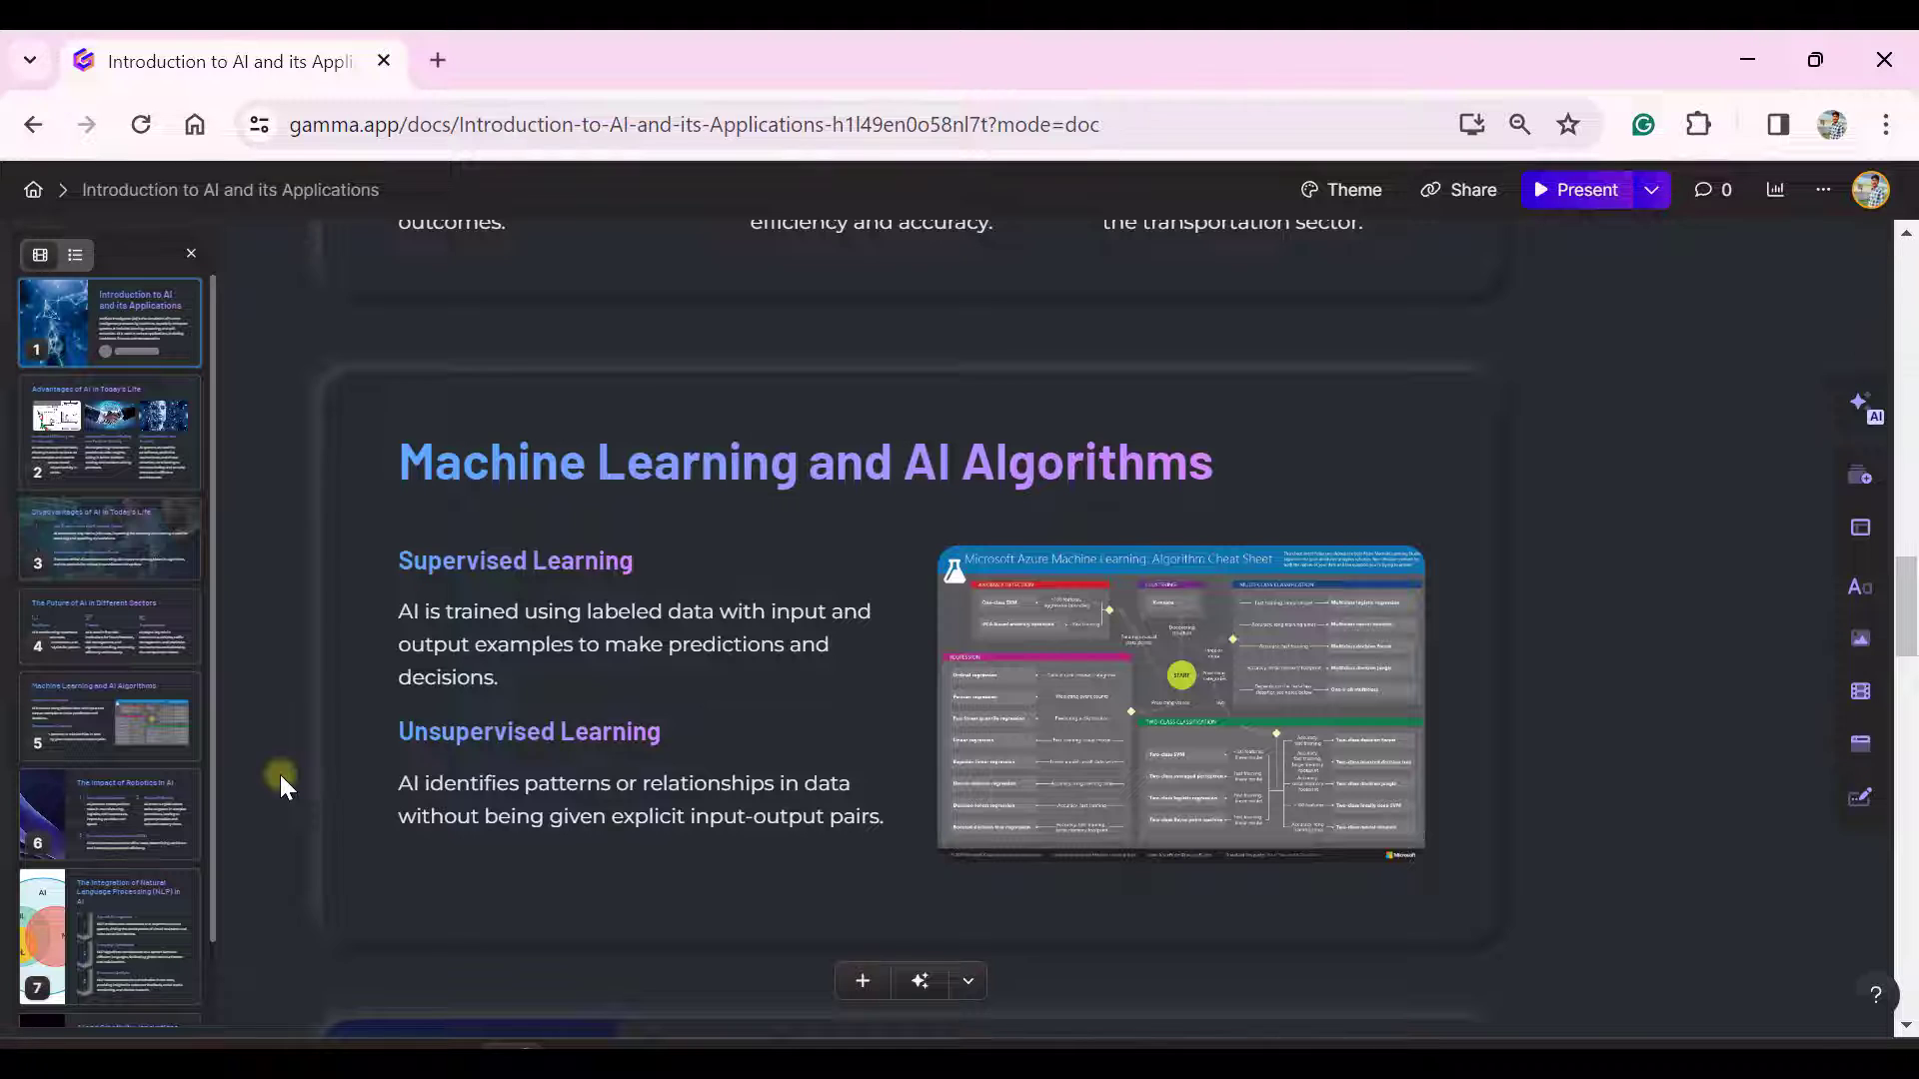
scroll("down", 3)
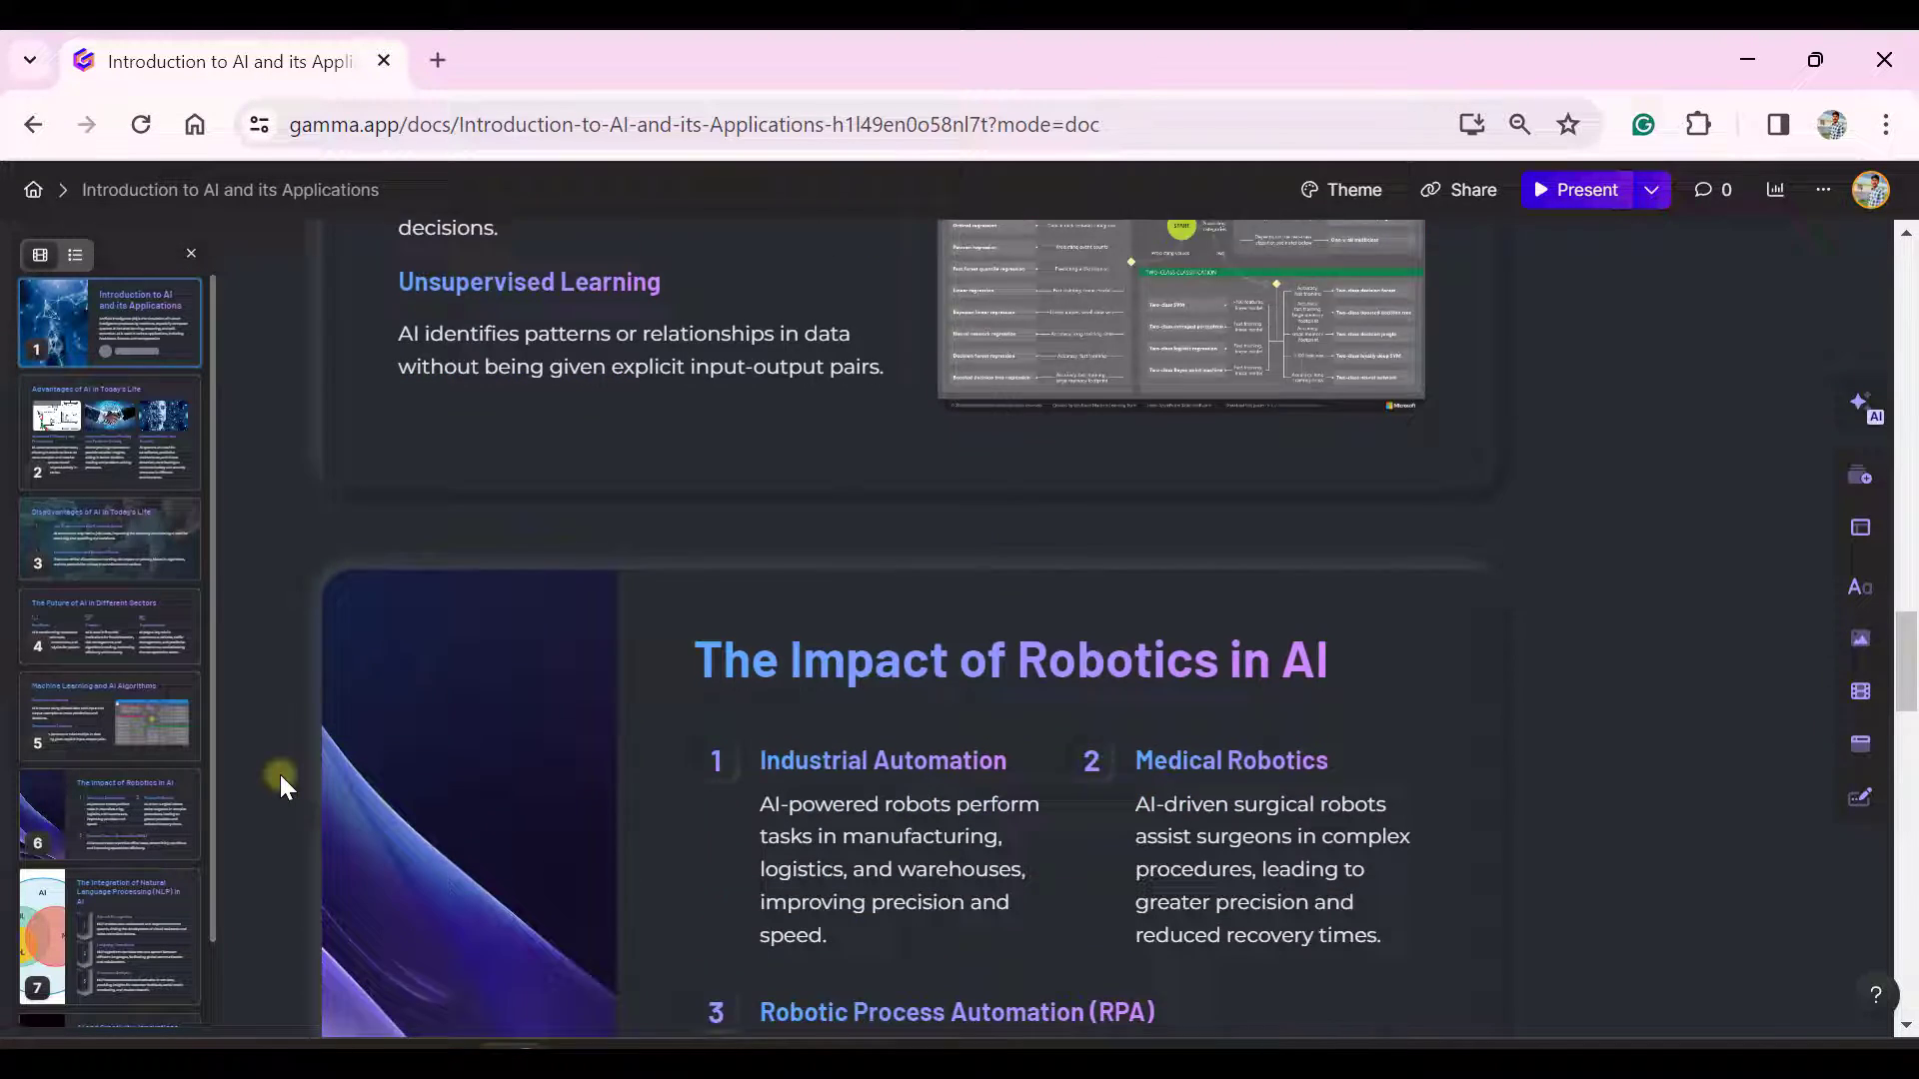
scroll("down", 3)
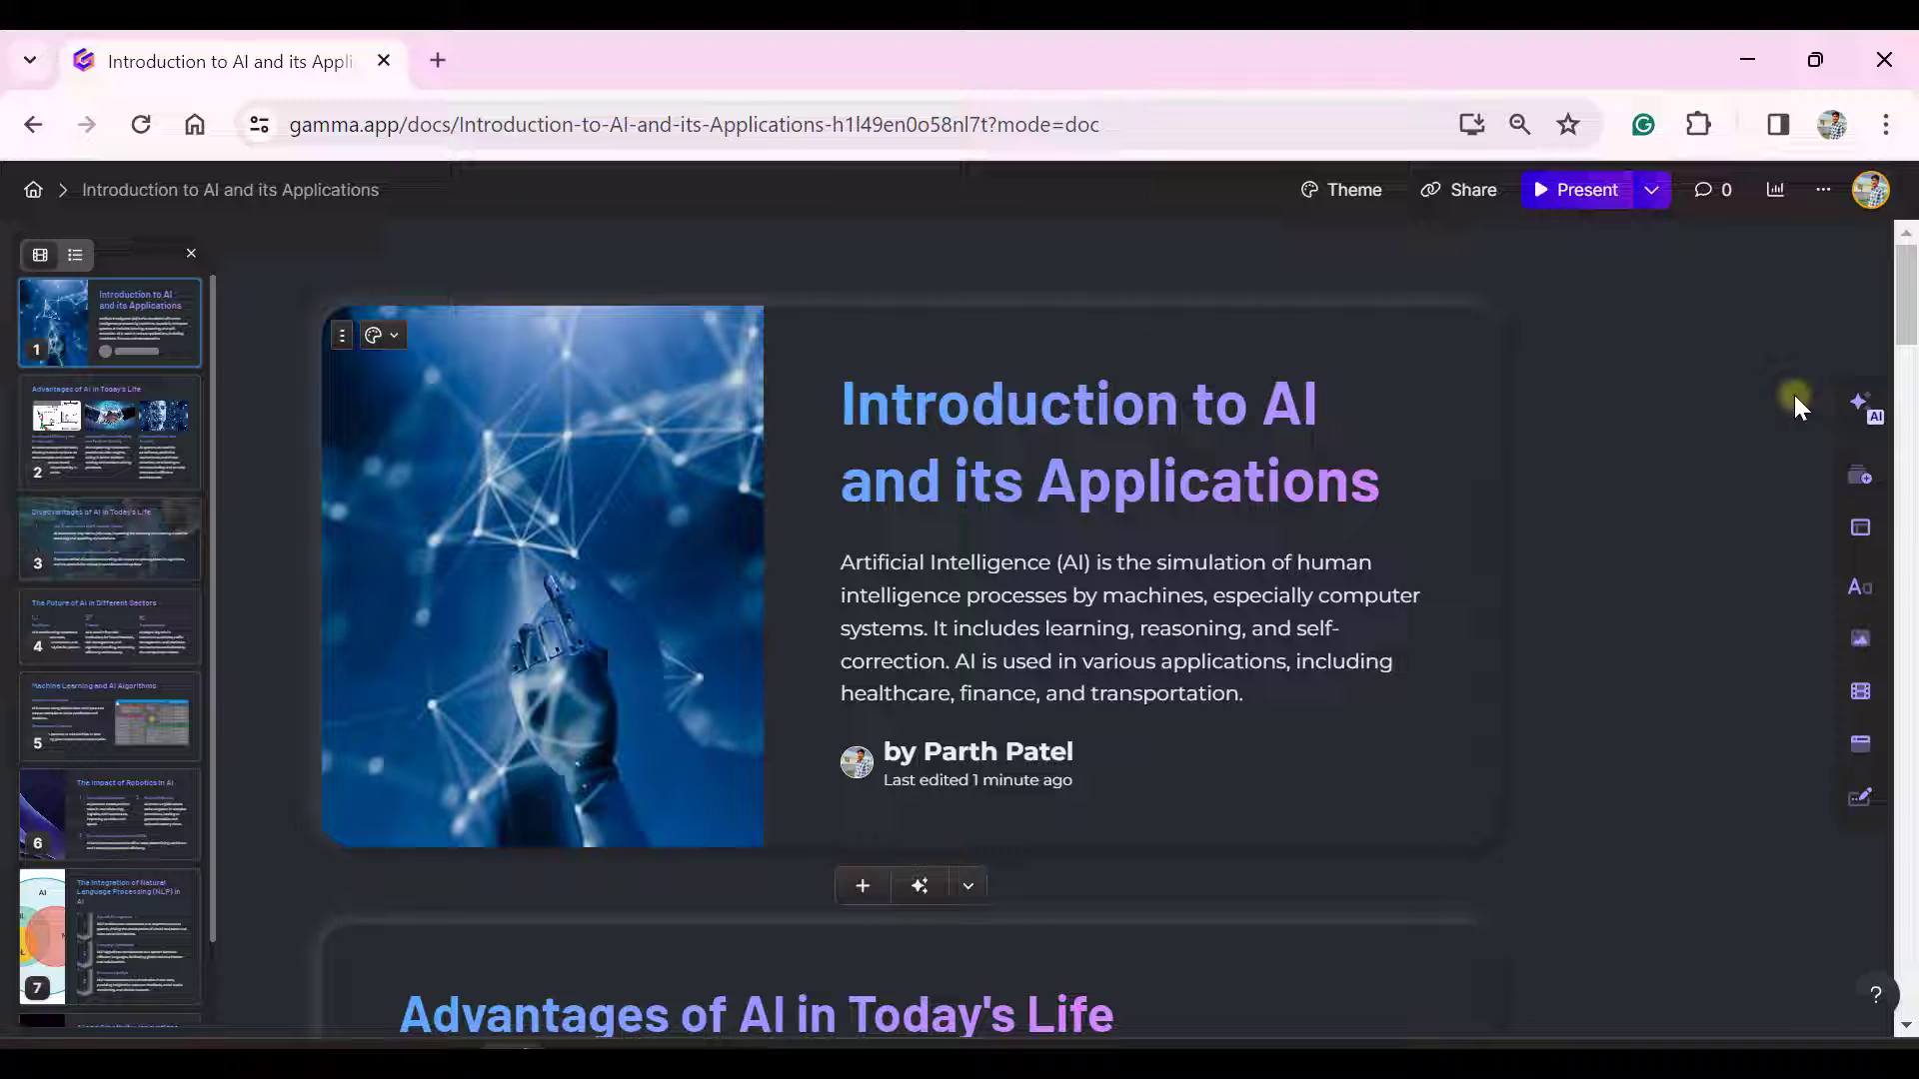
mouse_move(1859, 404)
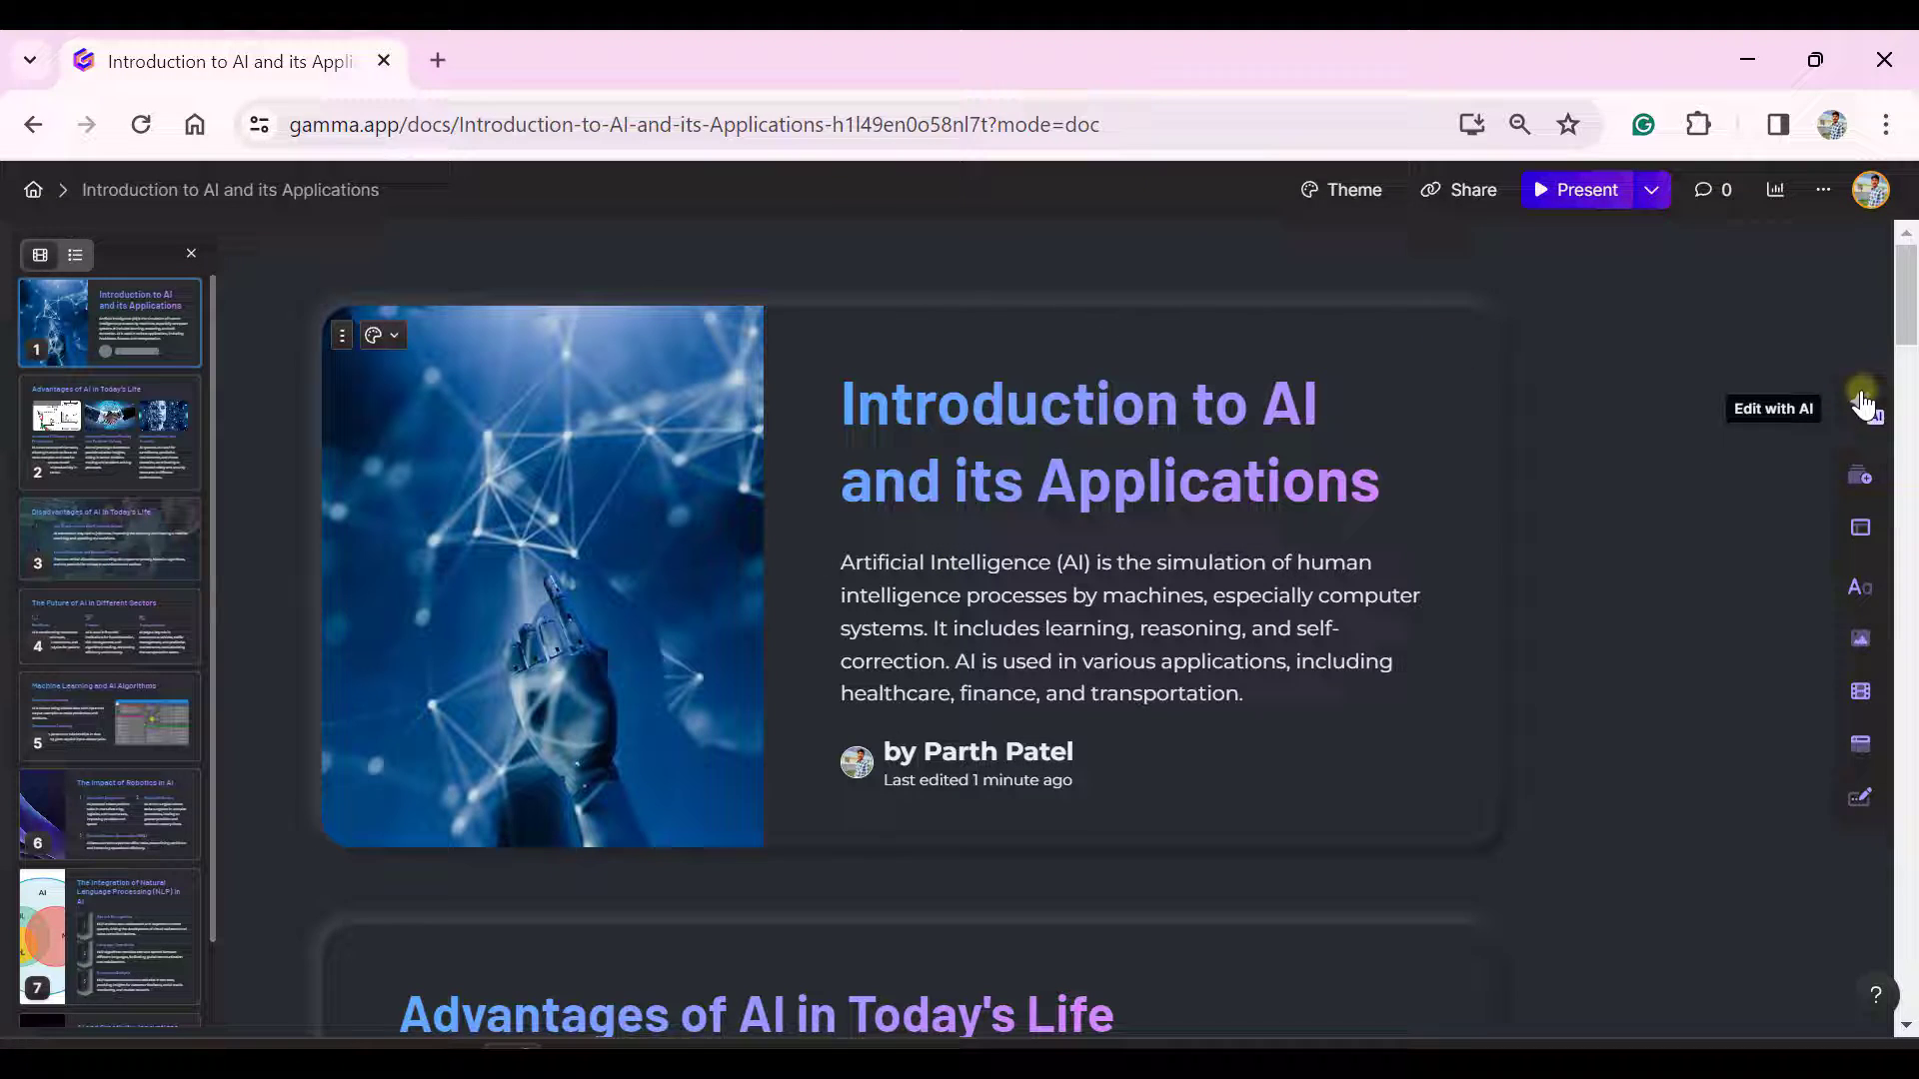
Review the AI design partner's suggestions, then close its side panel.
left_click(1863, 398)
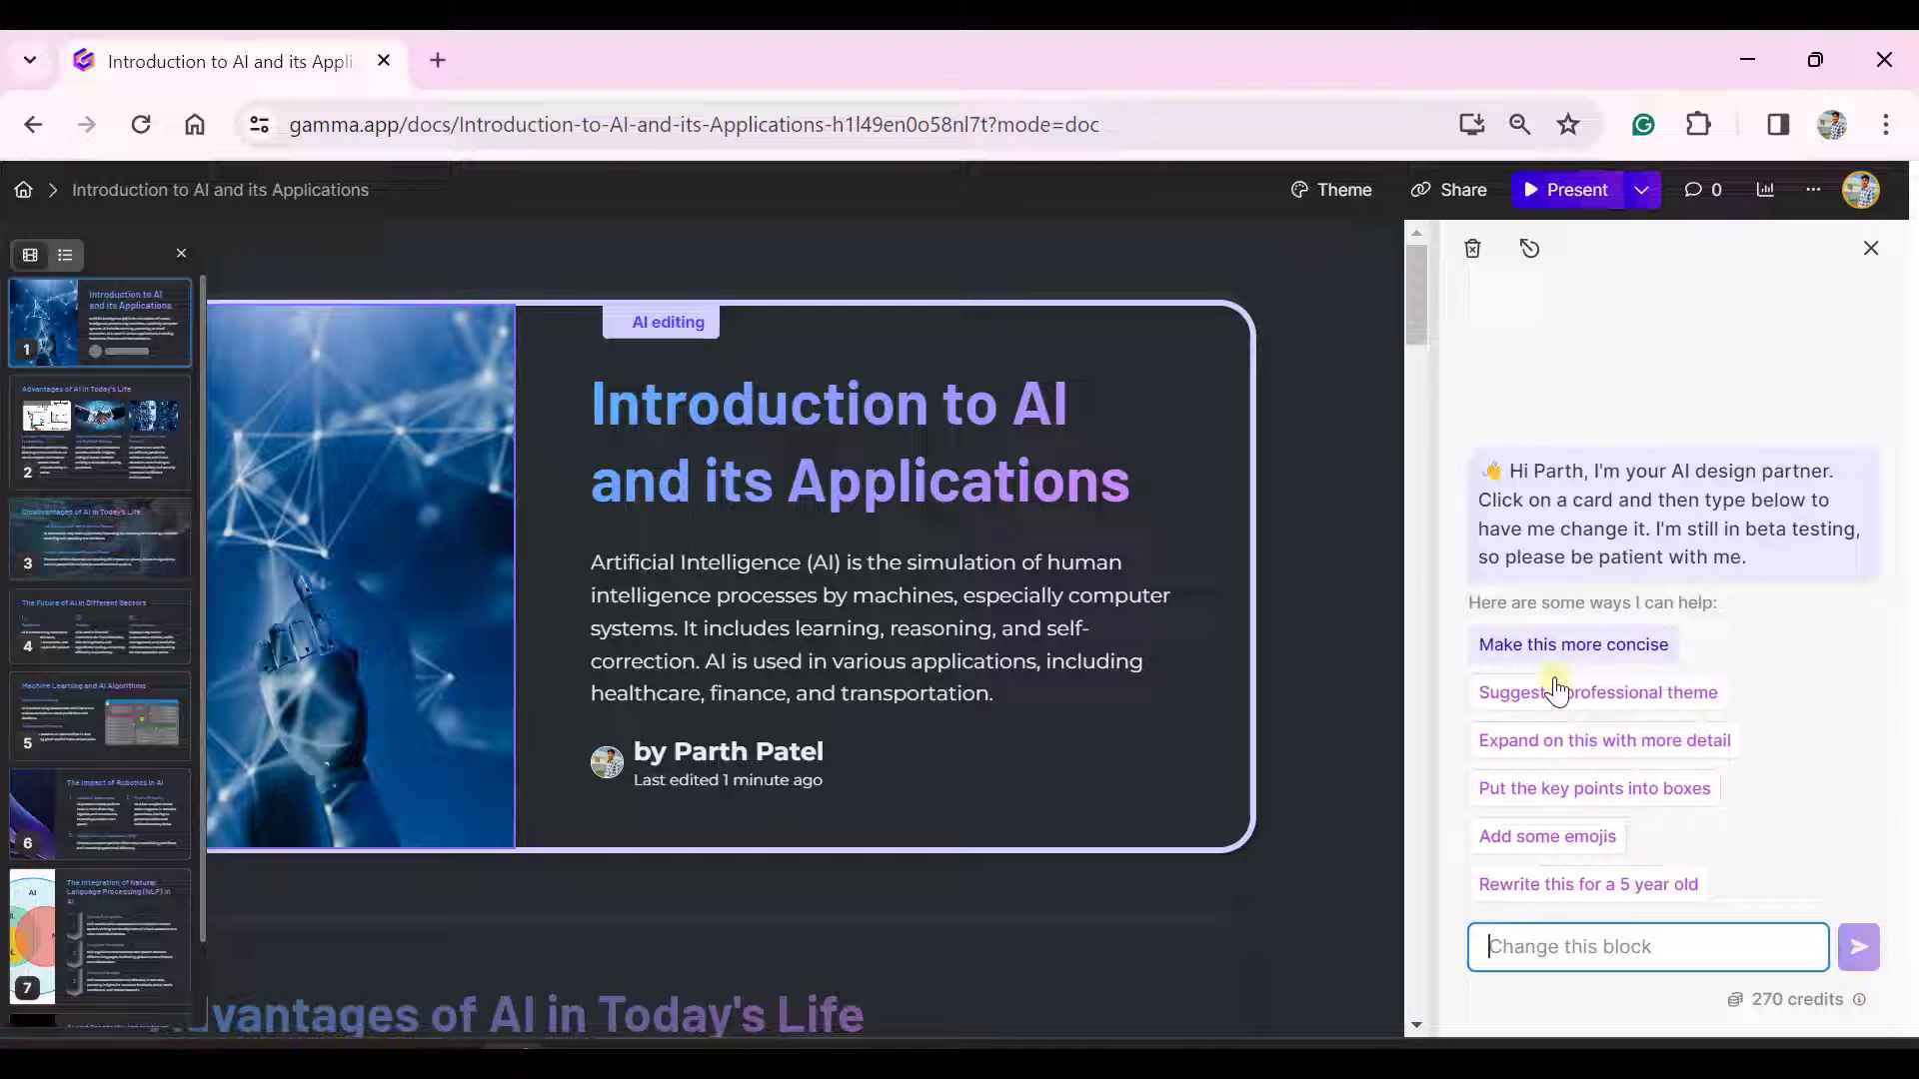
mouse_move(1495, 803)
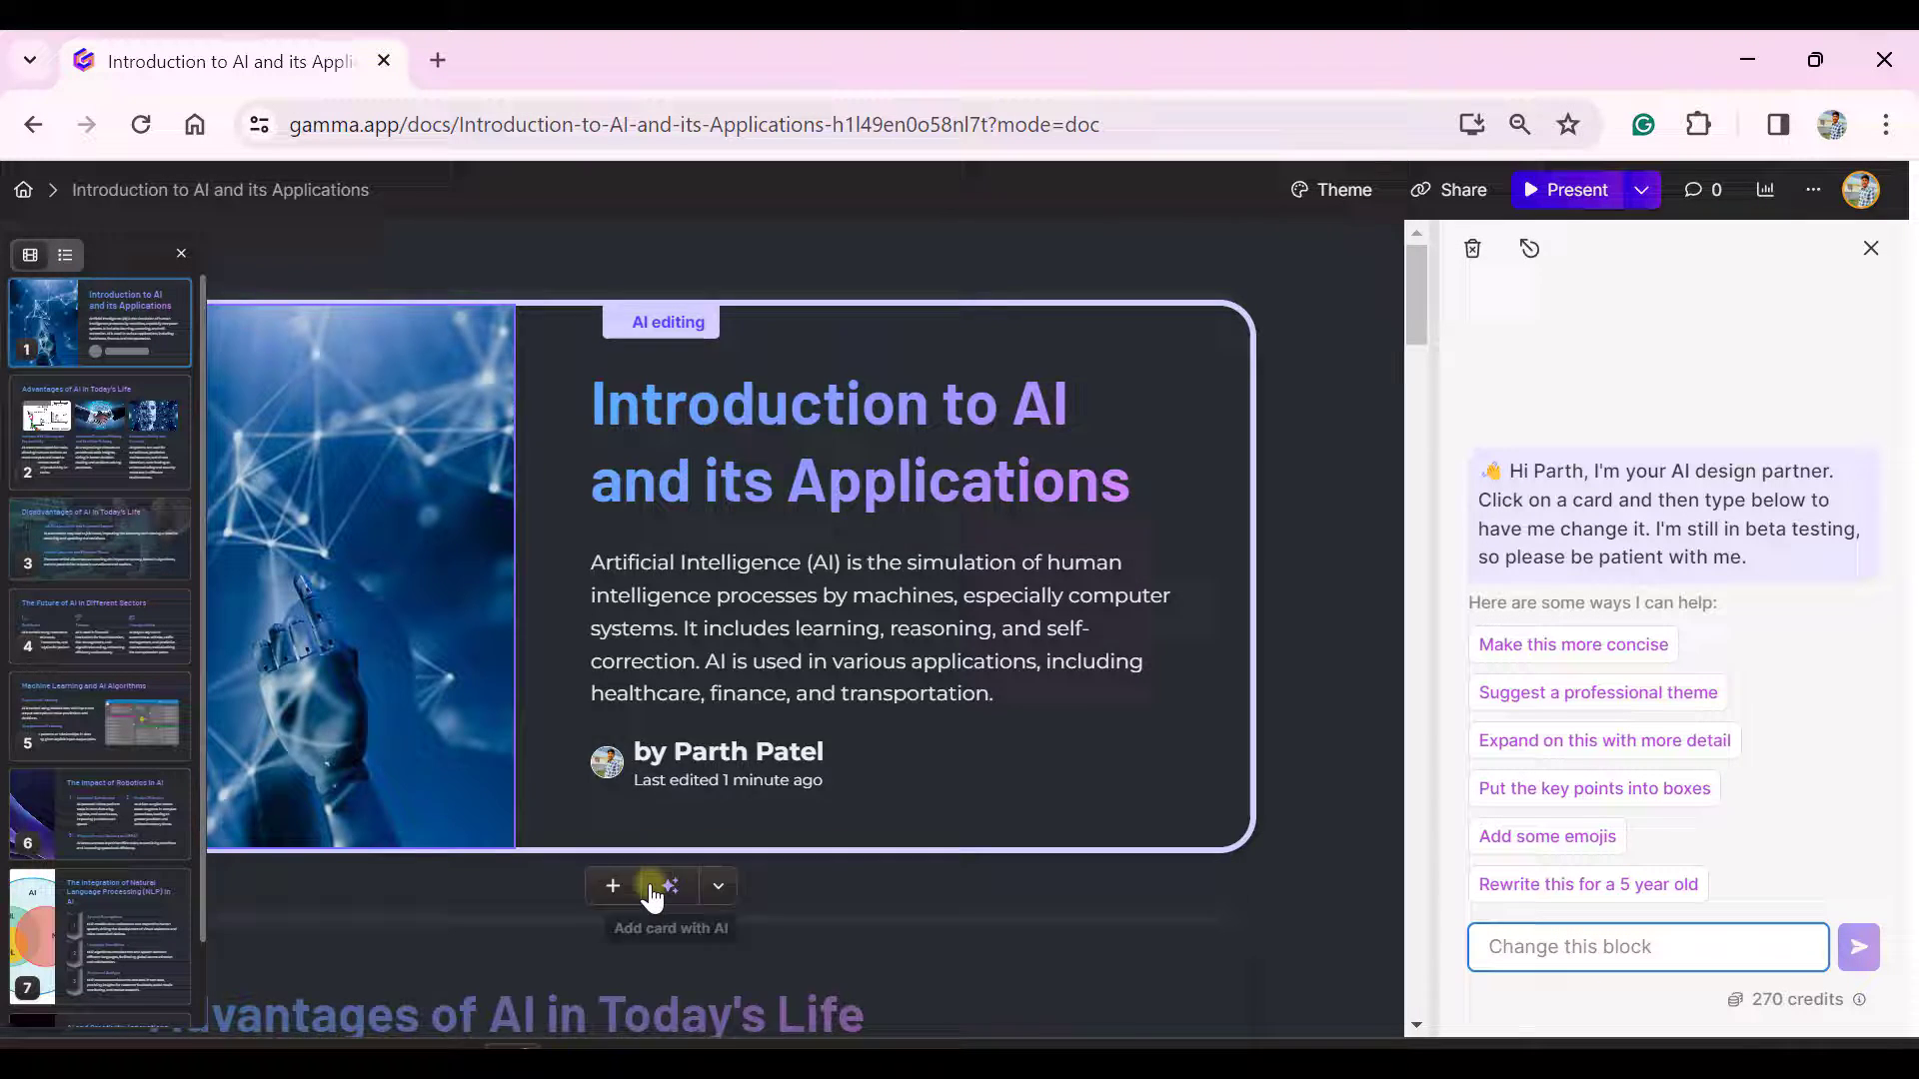
scroll("down", 3)
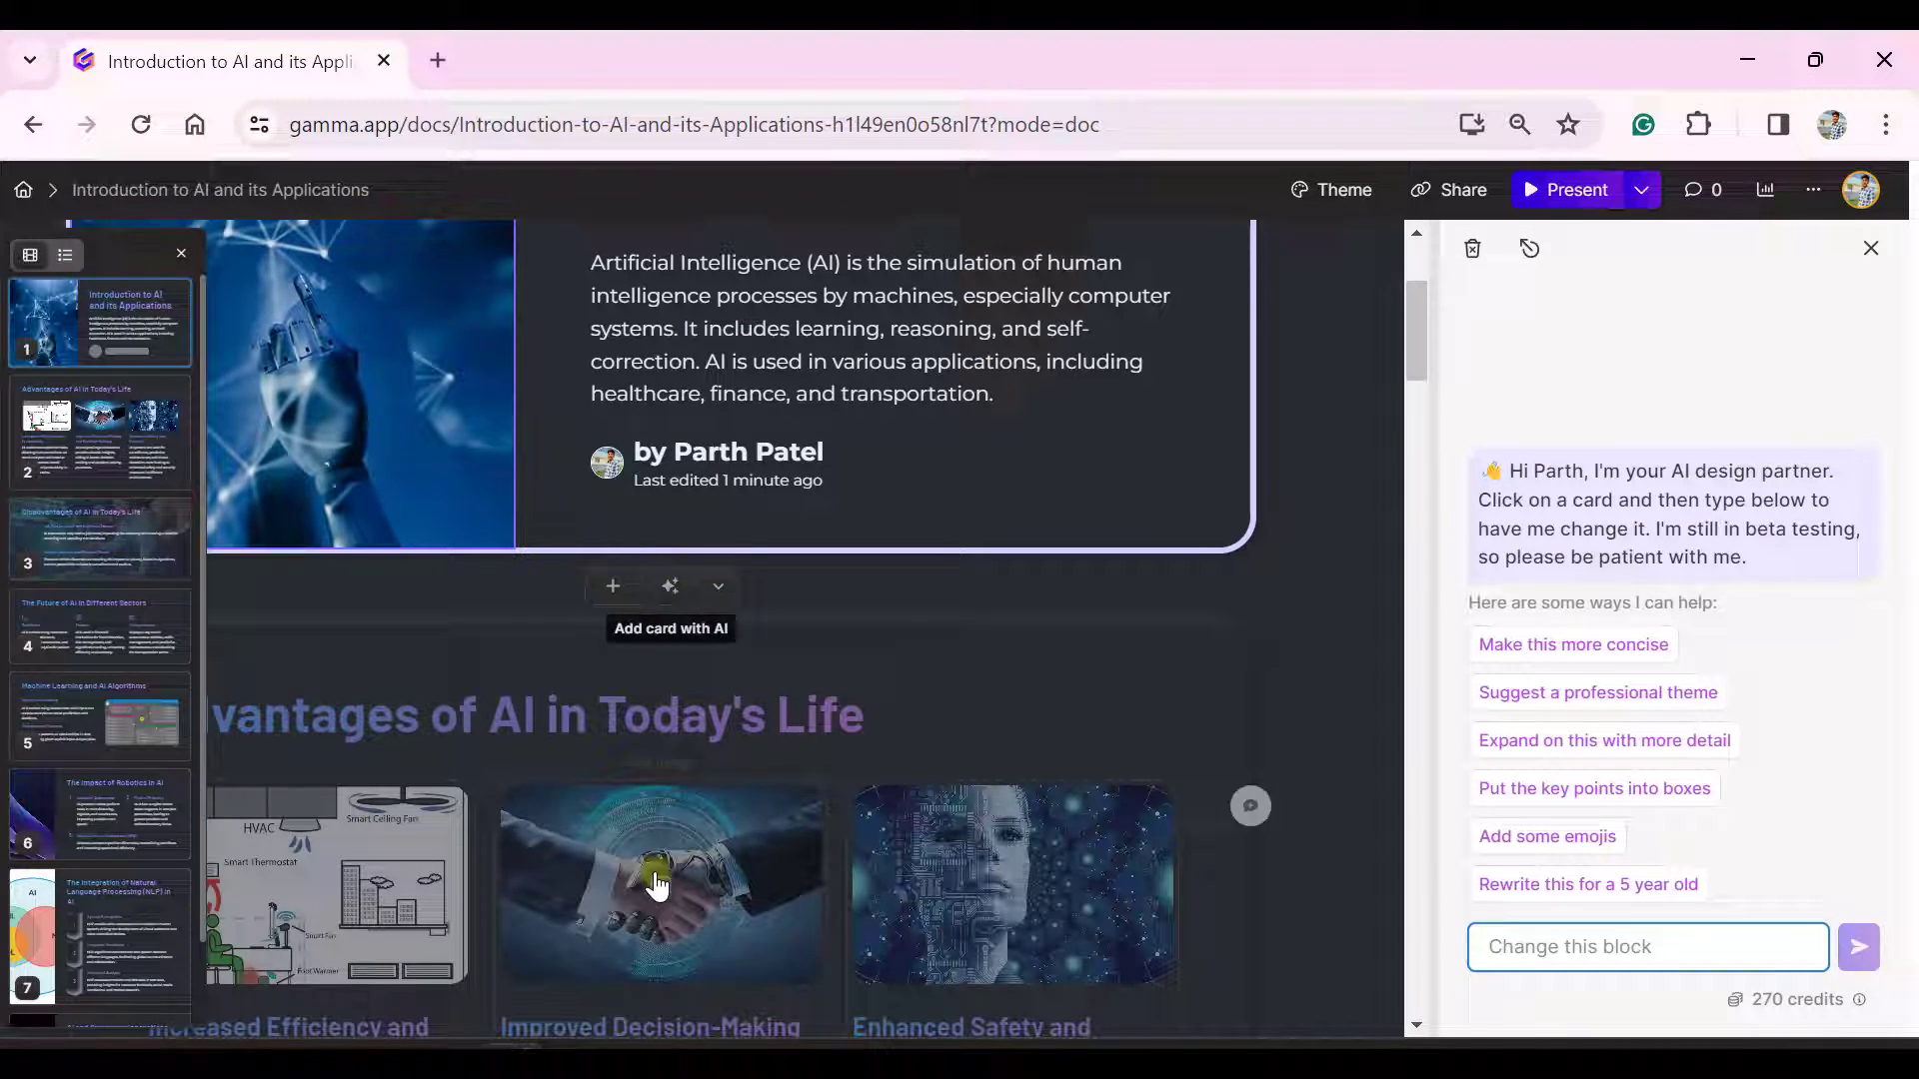
scroll("down", 3)
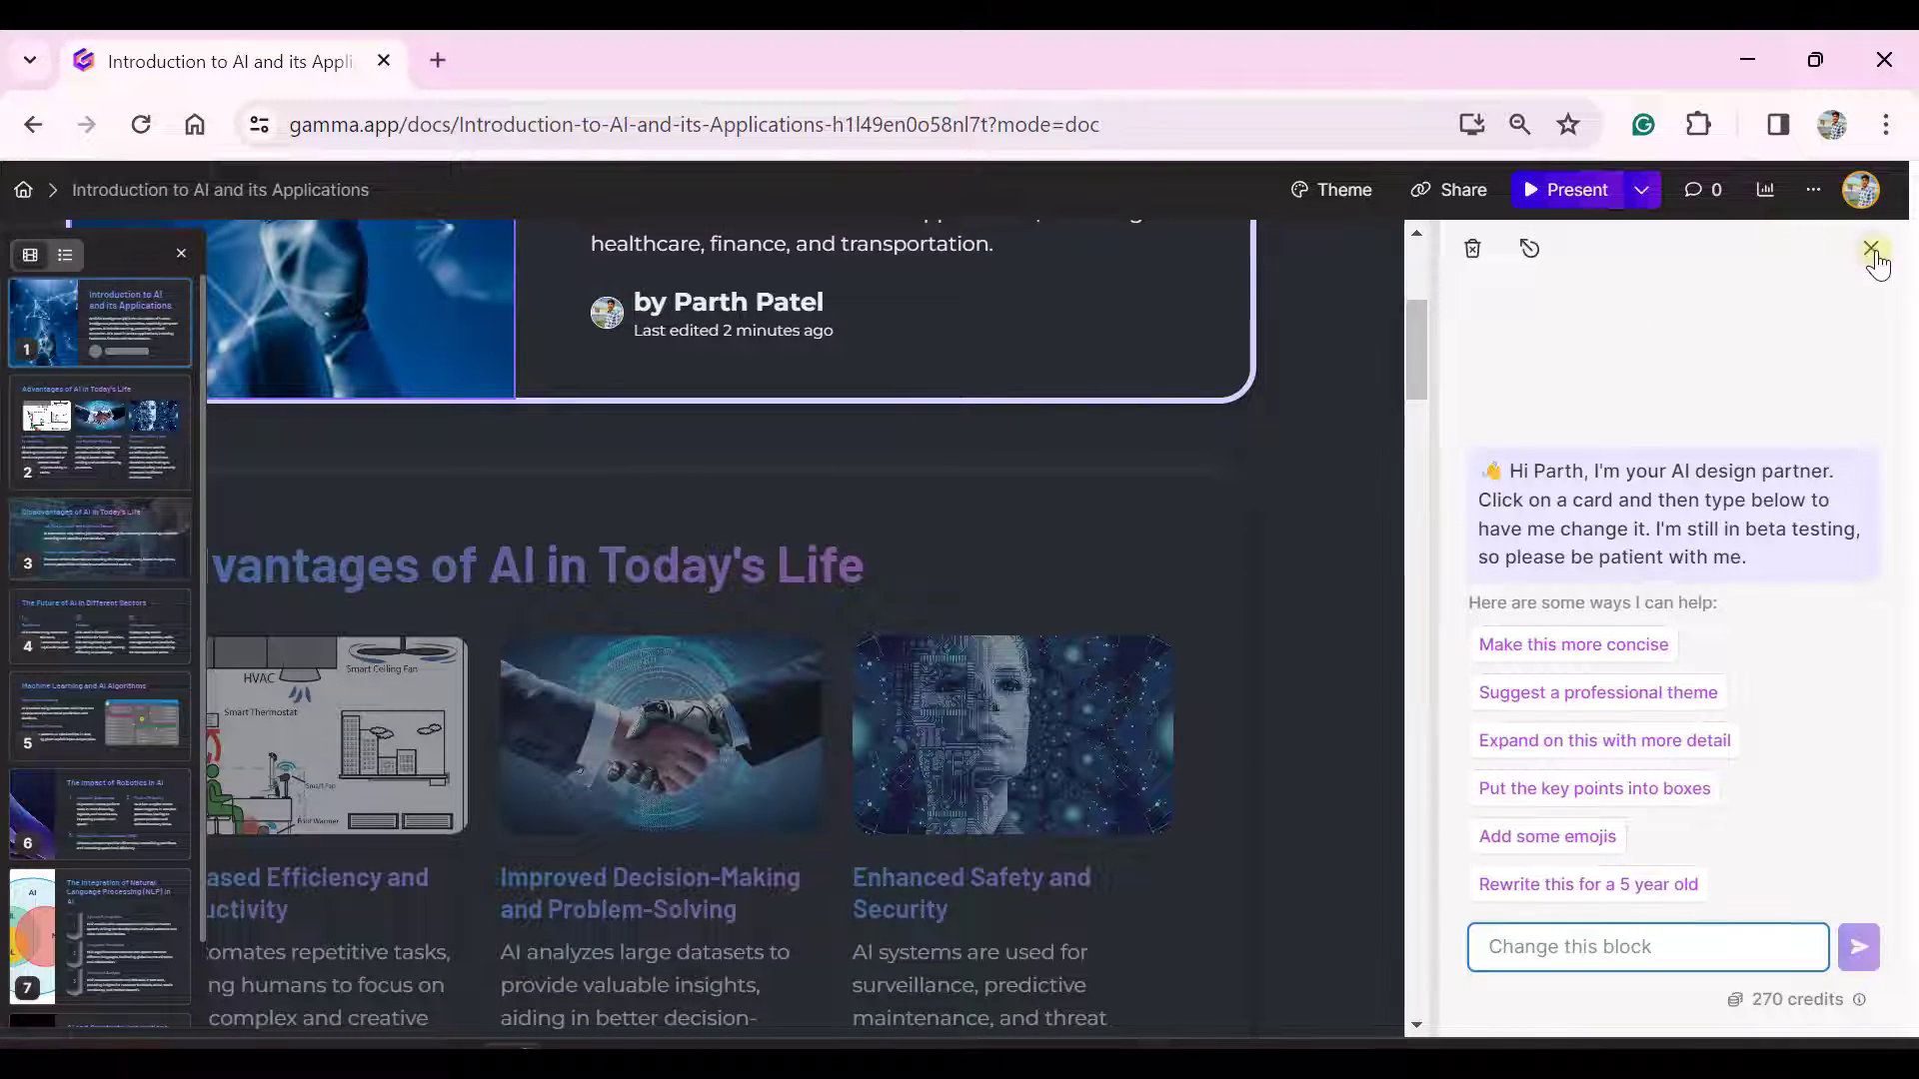
left_click(1871, 248)
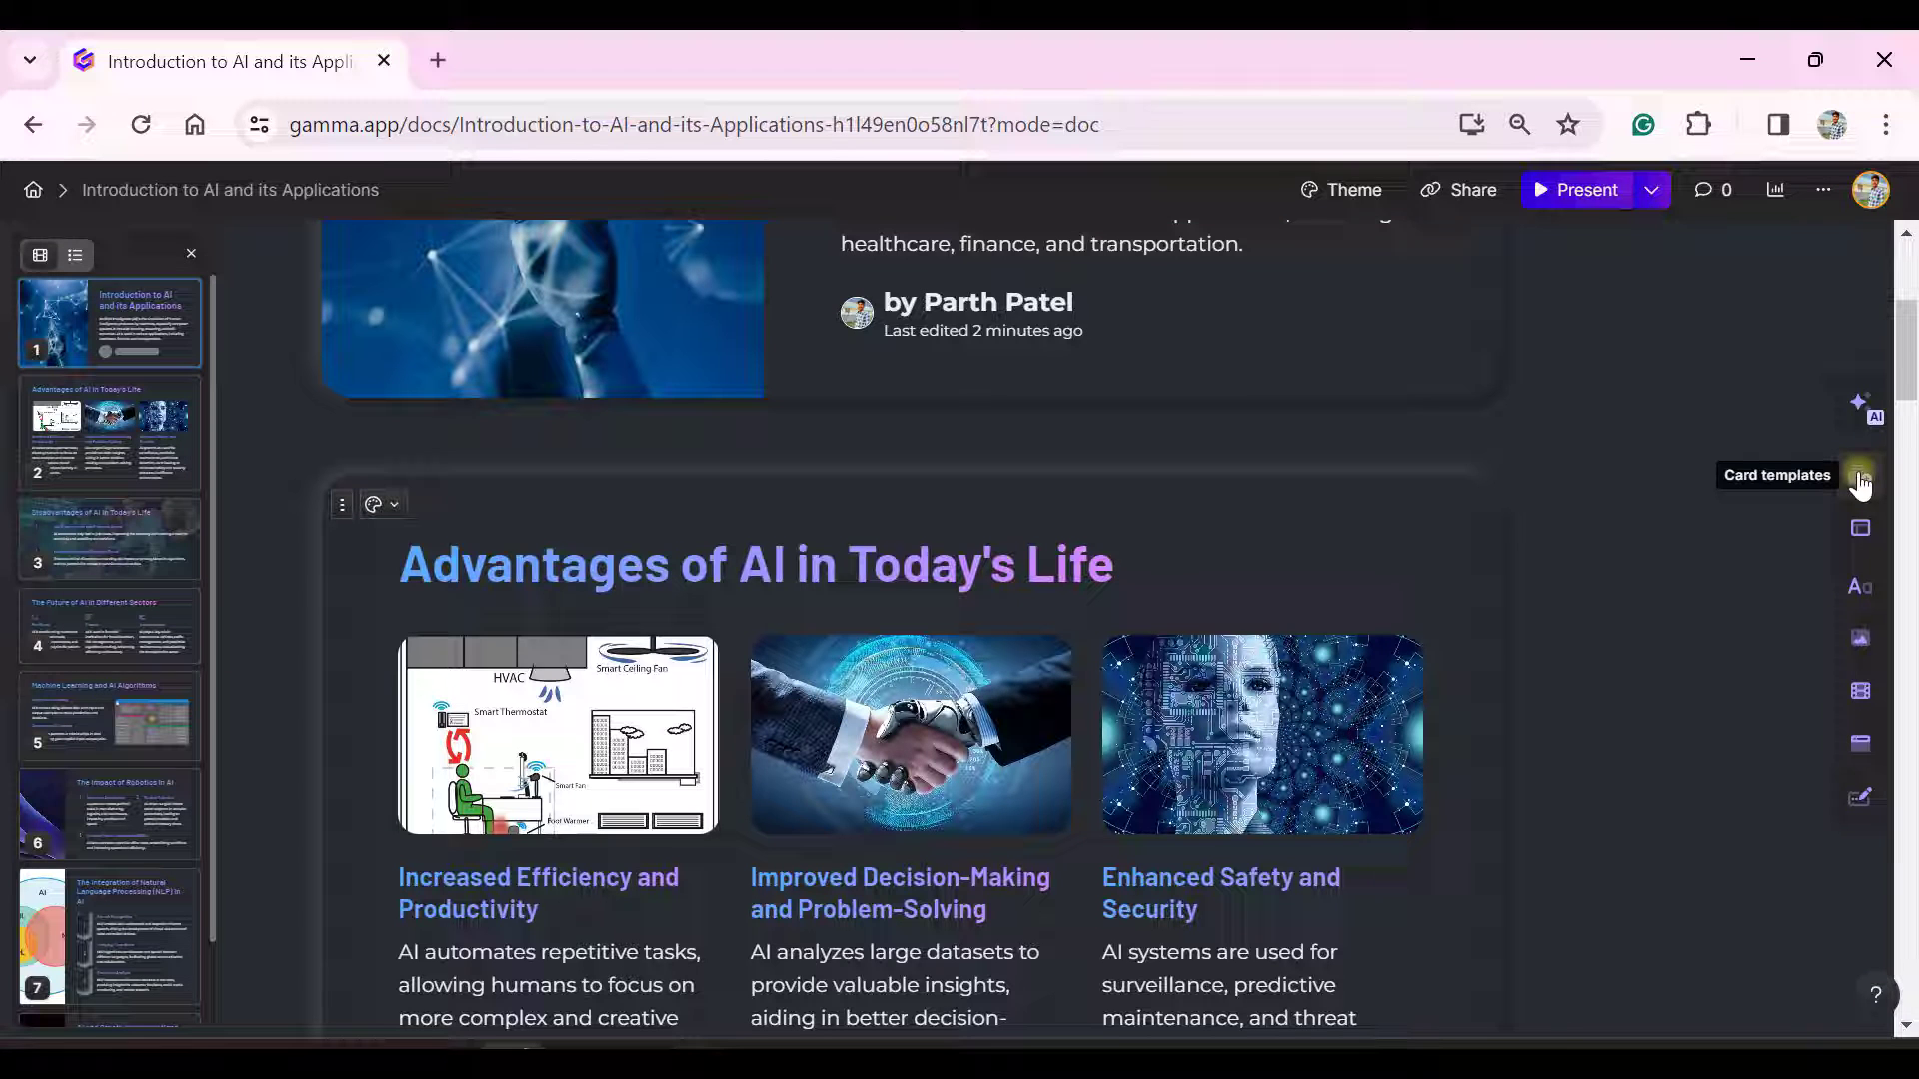
left_click(1858, 476)
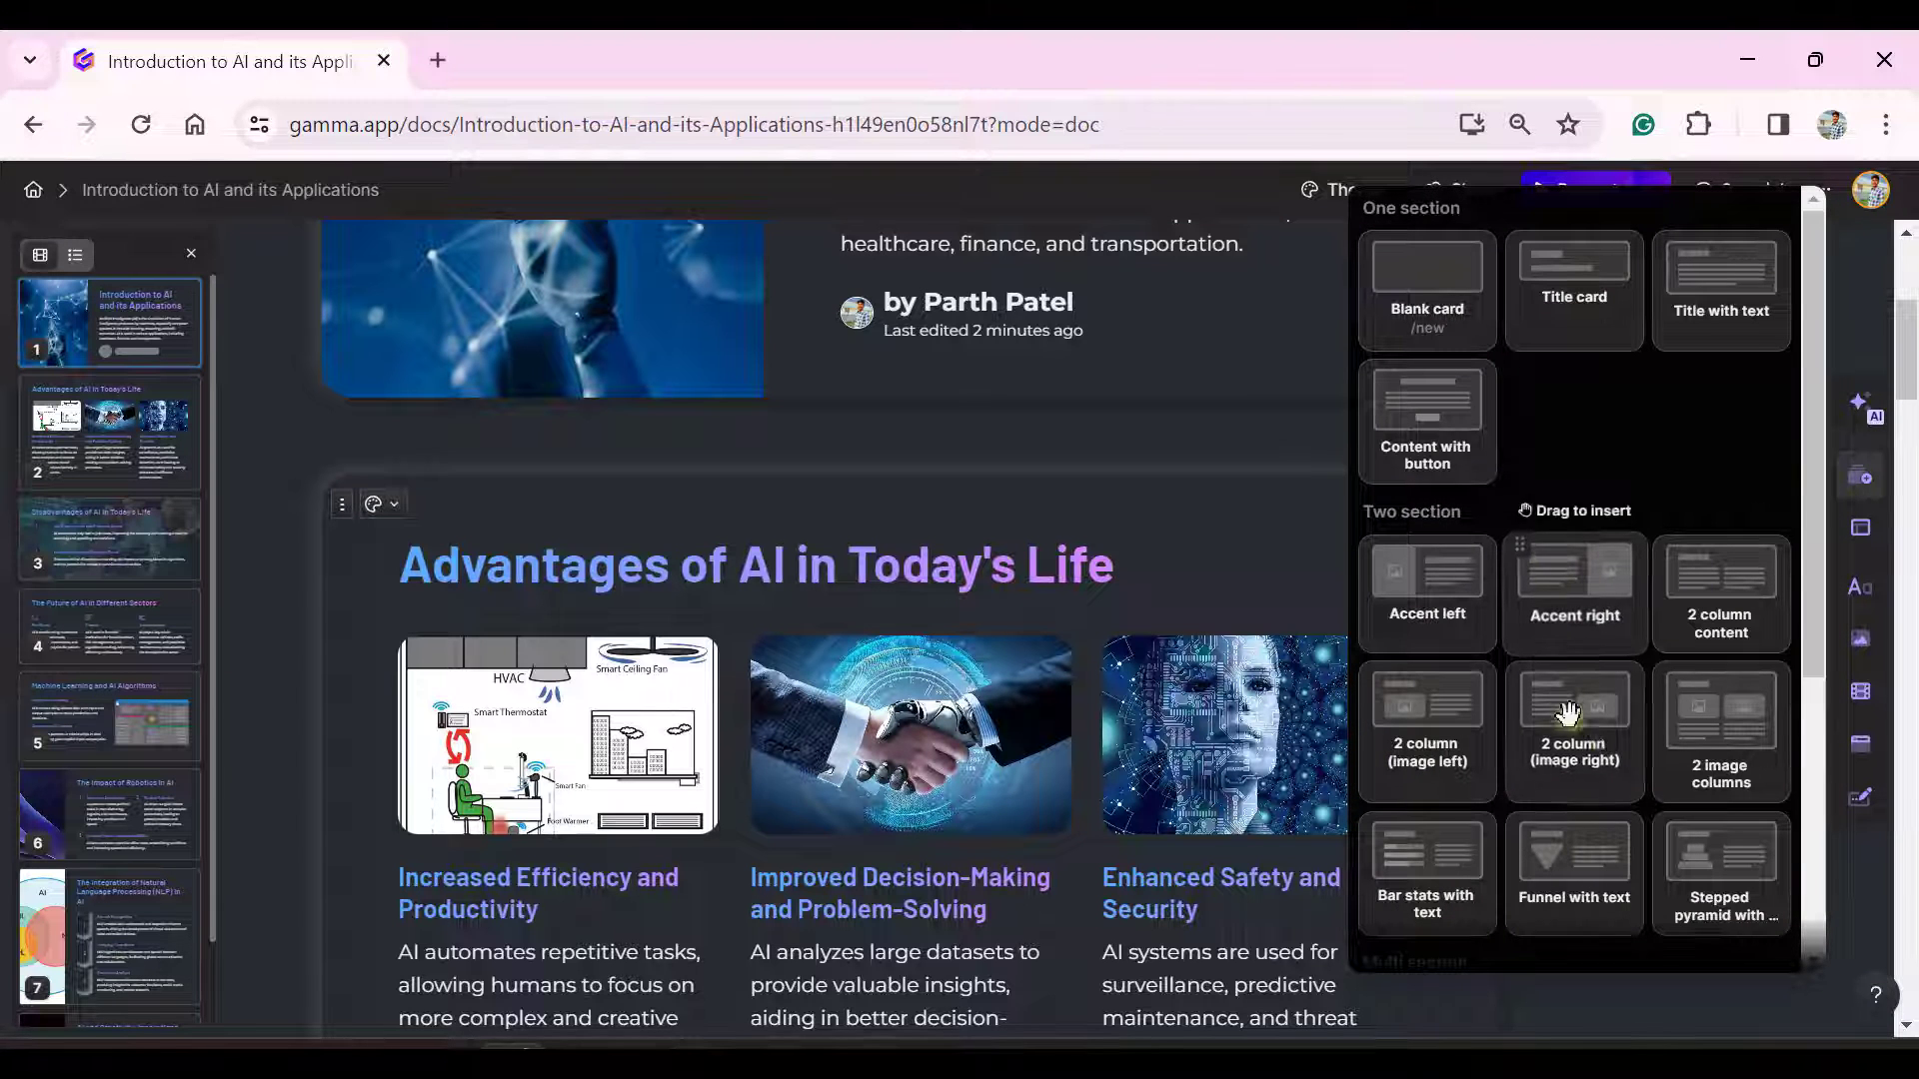
mouse_move(1531, 454)
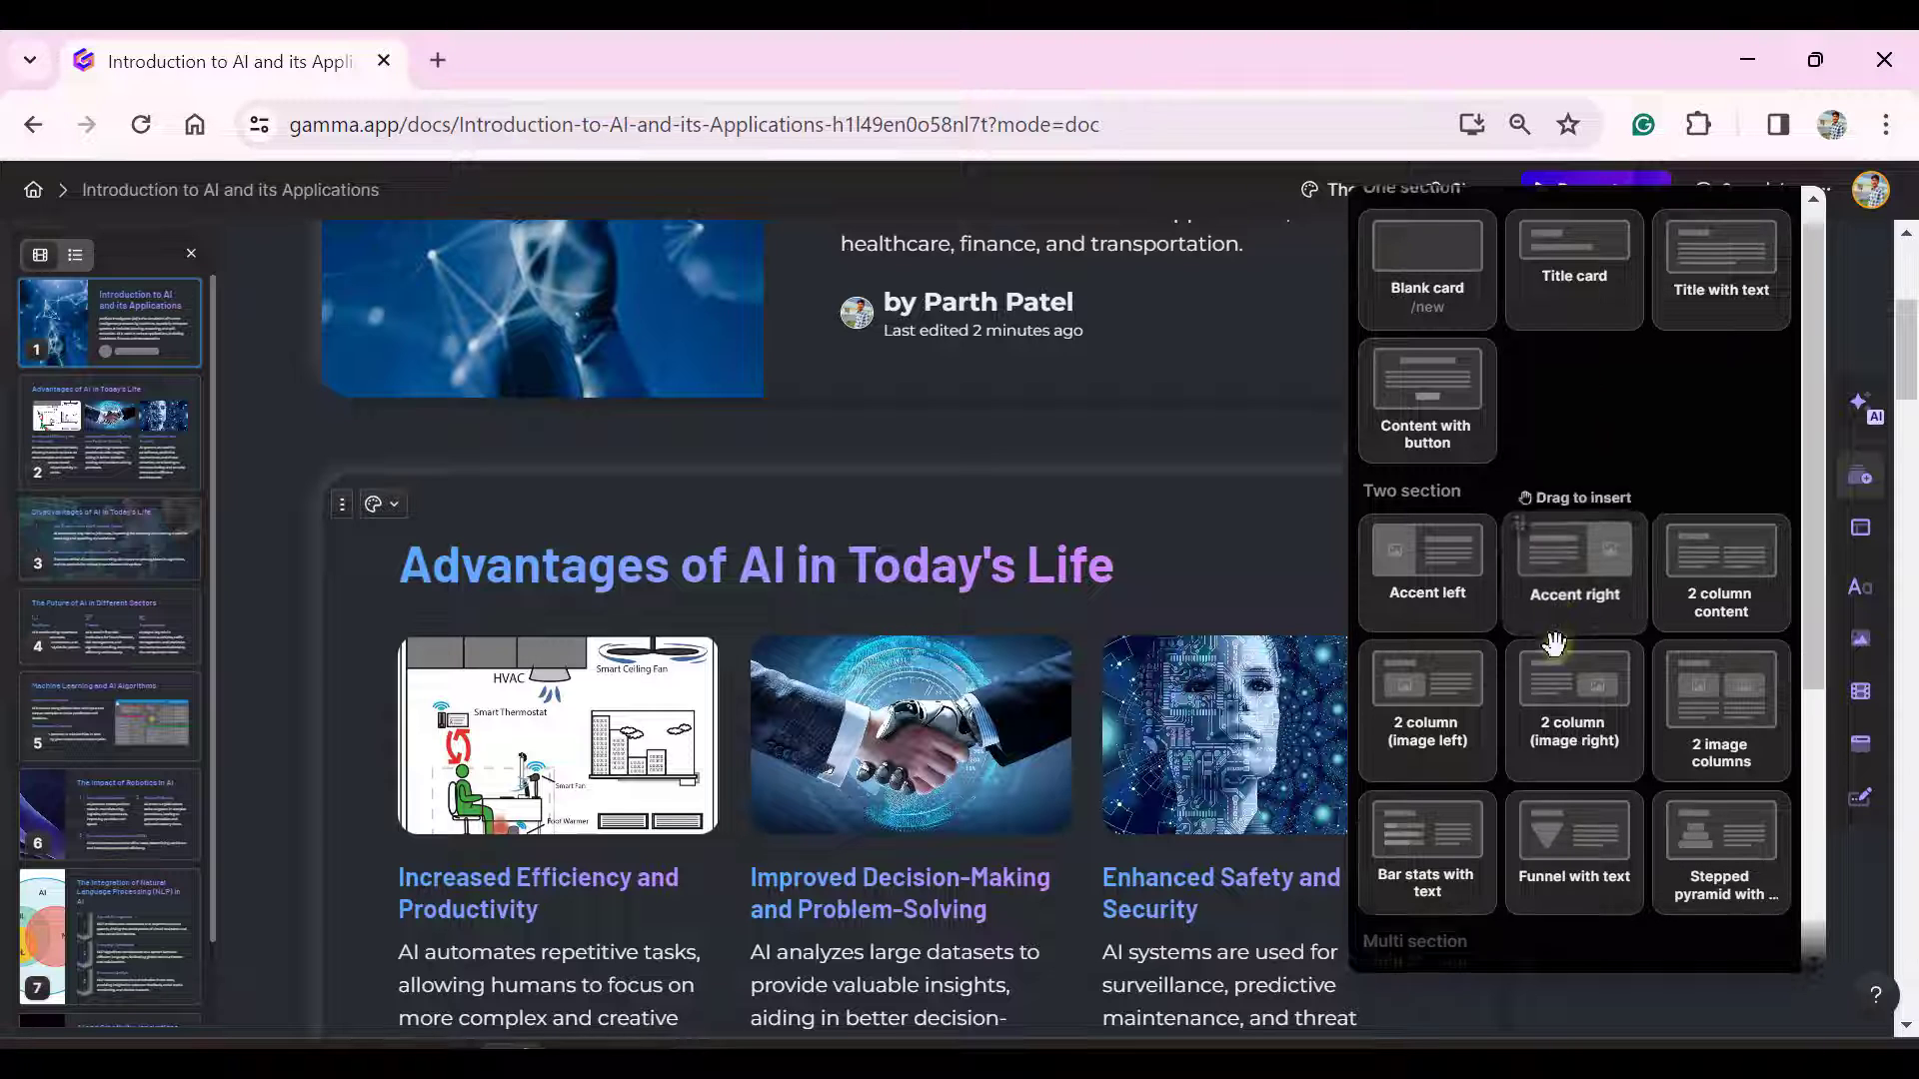
scroll("down", 3)
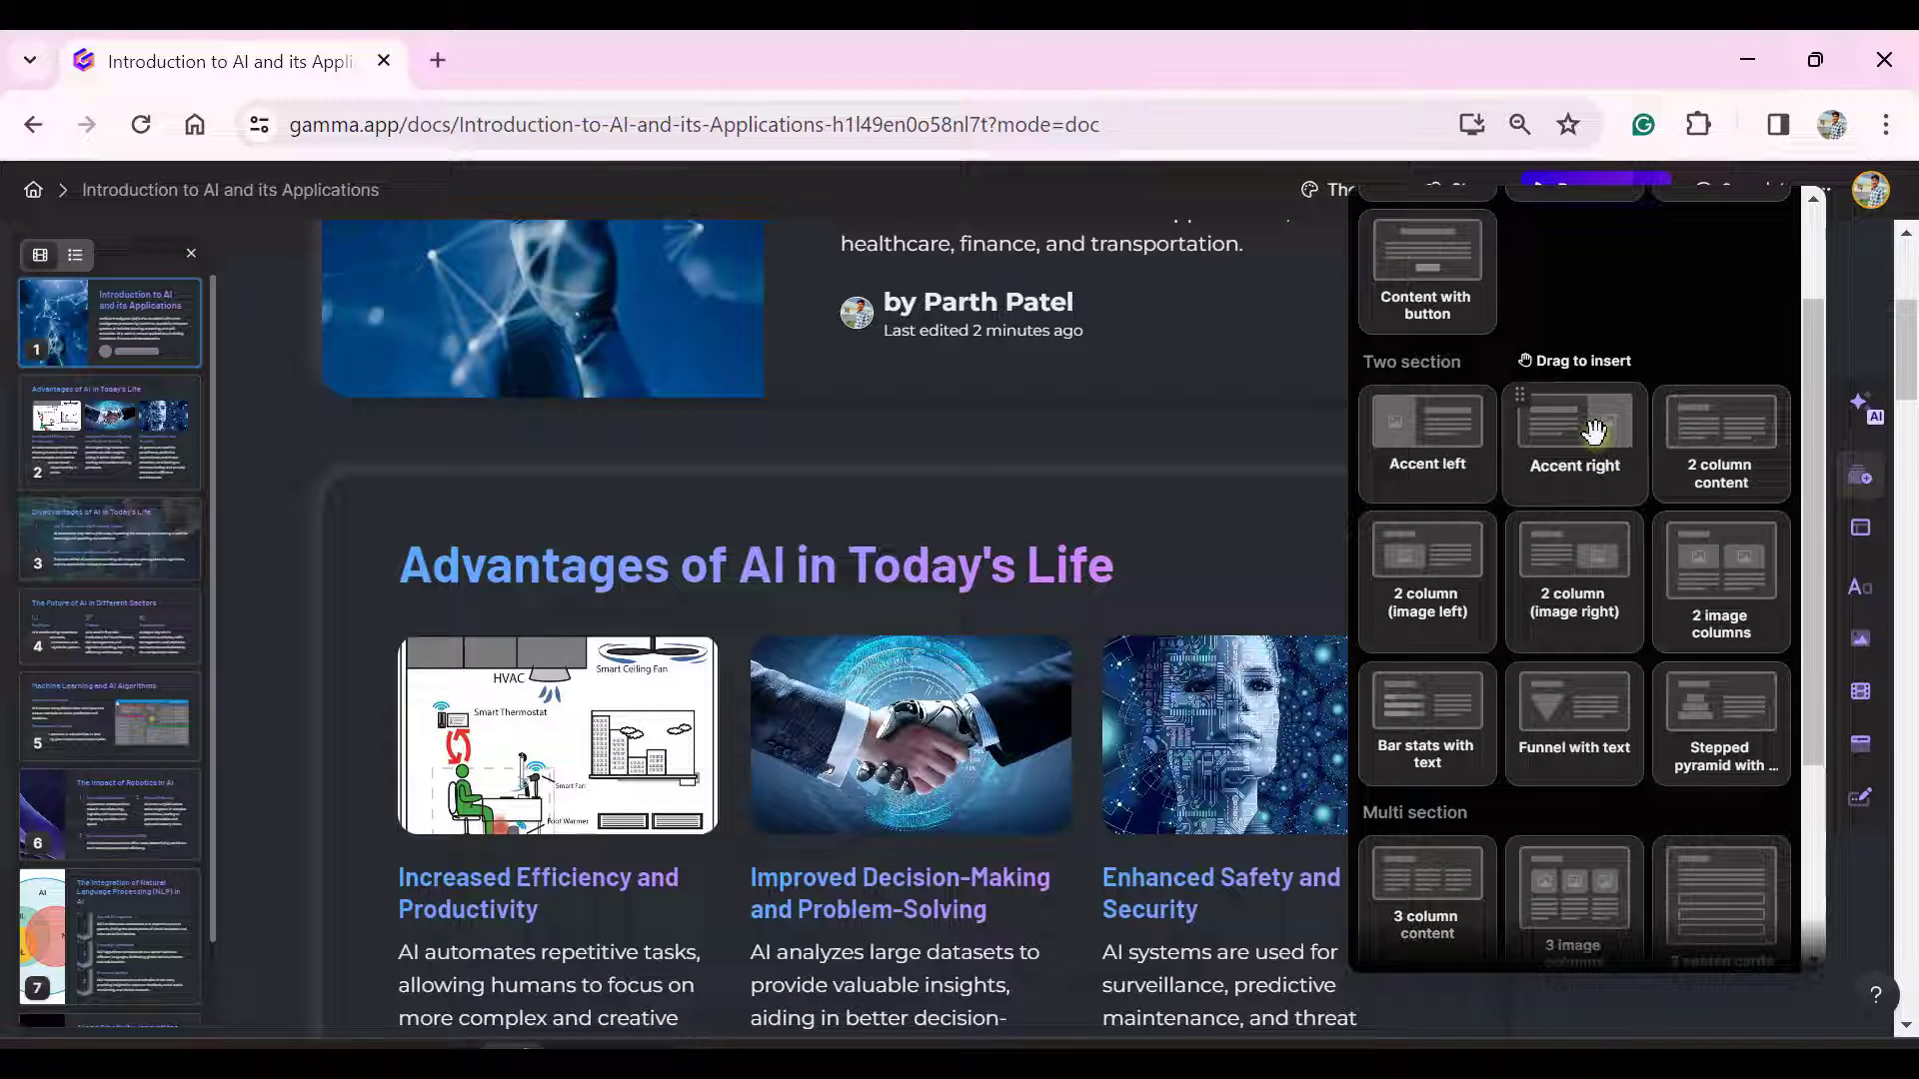
mouse_move(1555, 439)
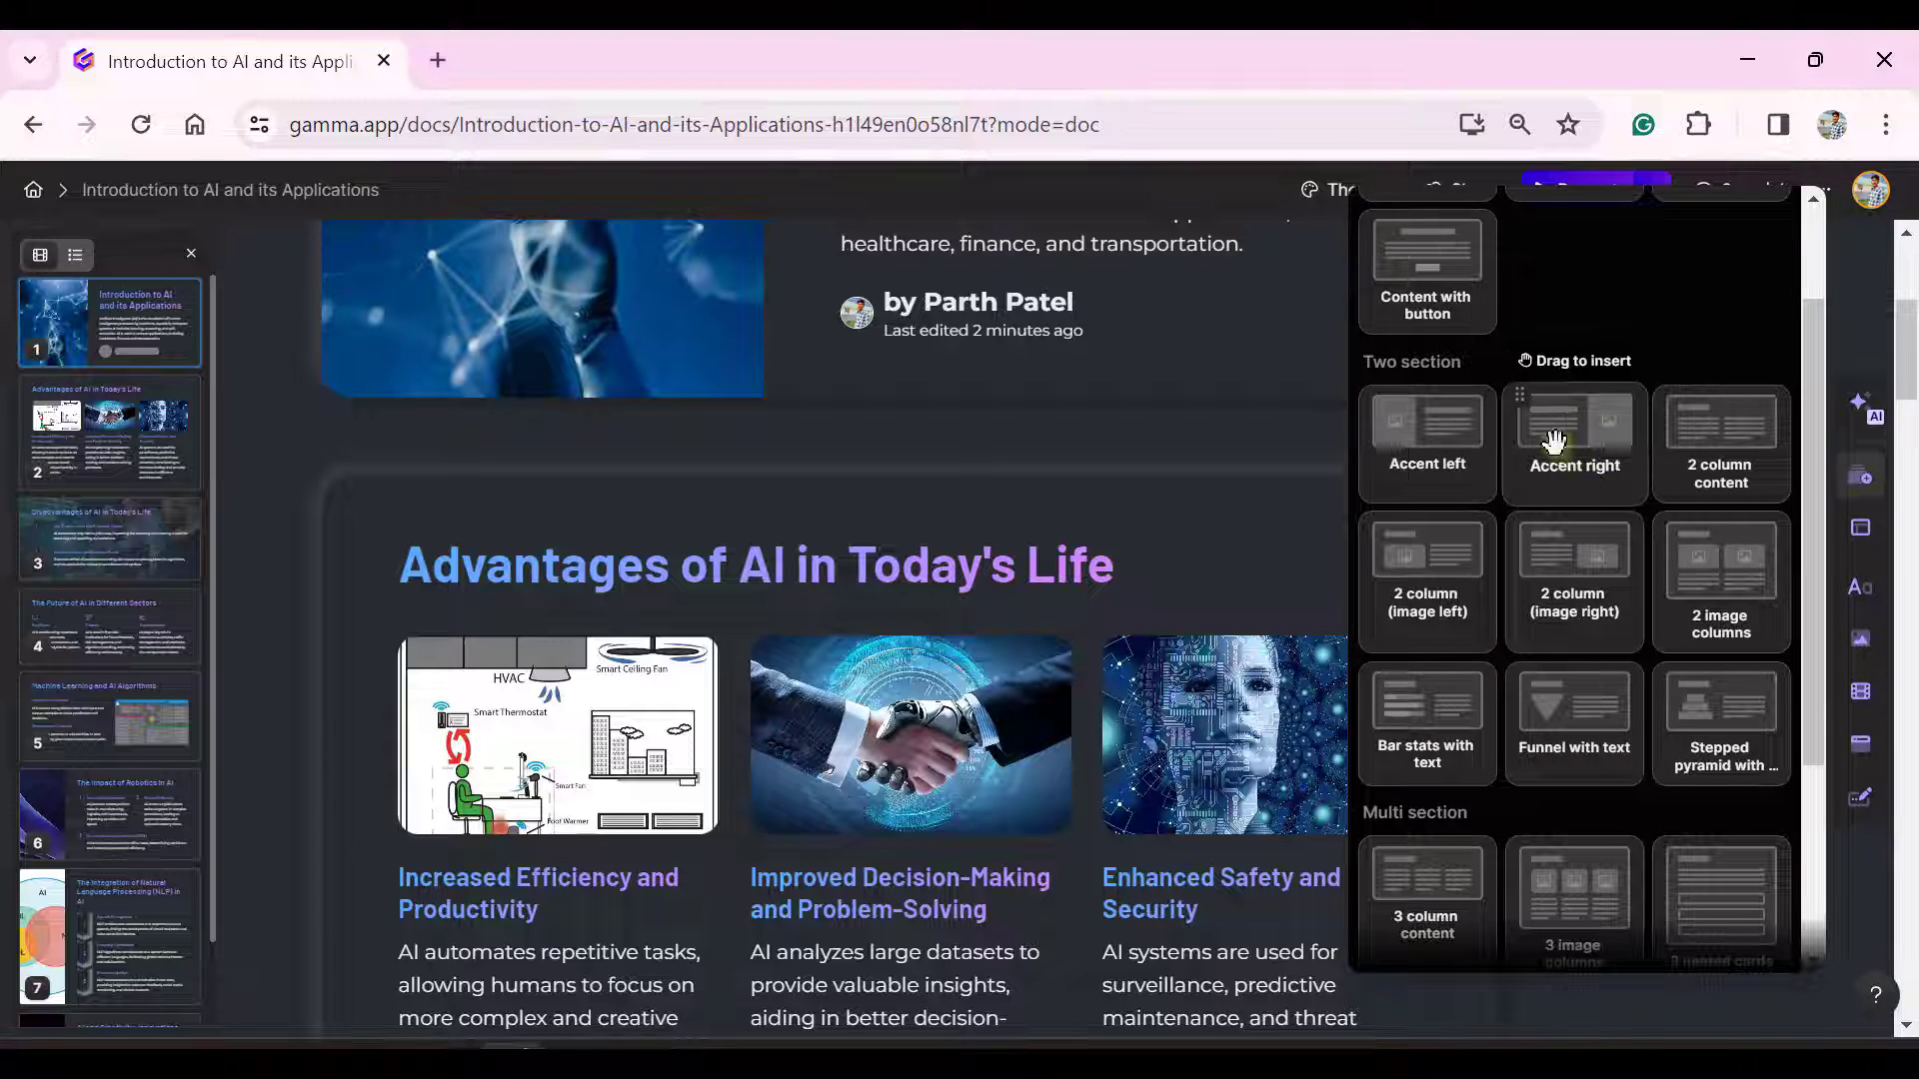
scroll("down", 3)
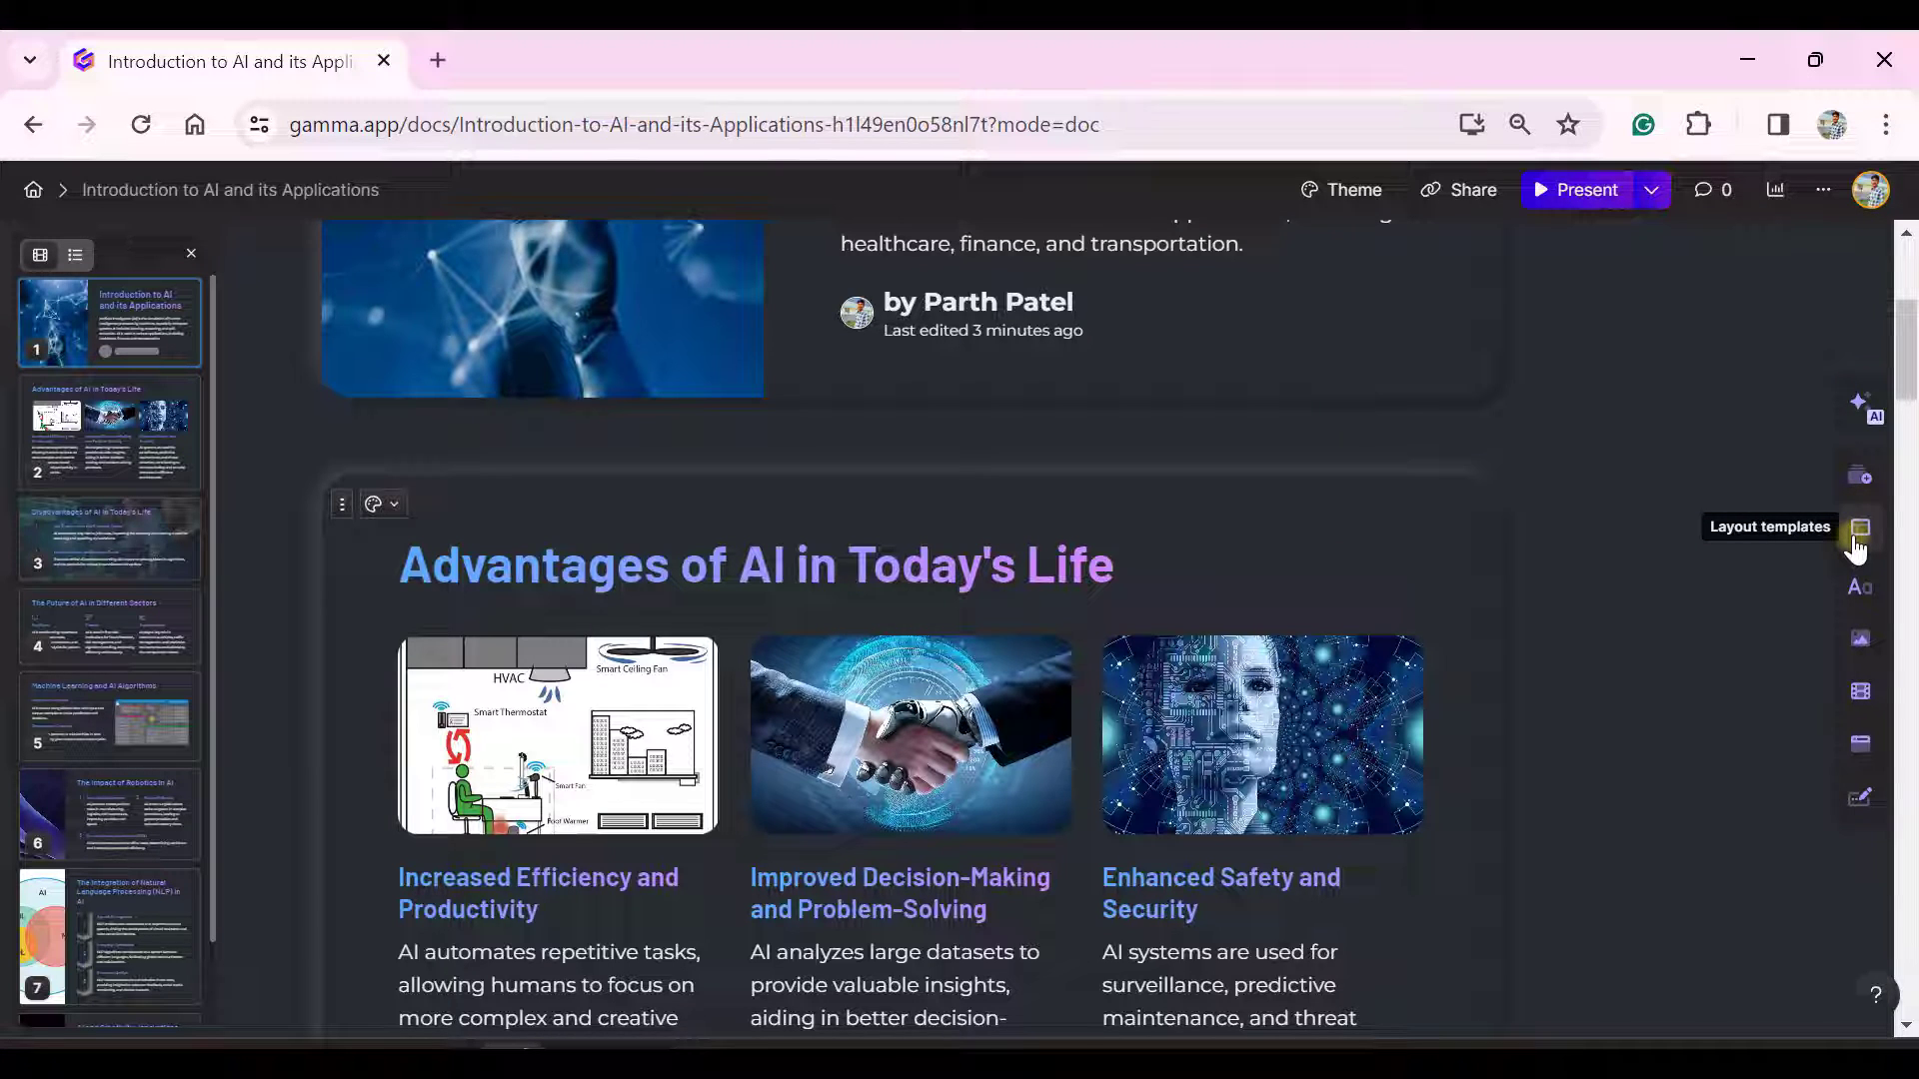
Bring up the smart layout templates gallery for the Advantages card.
left_click(1858, 528)
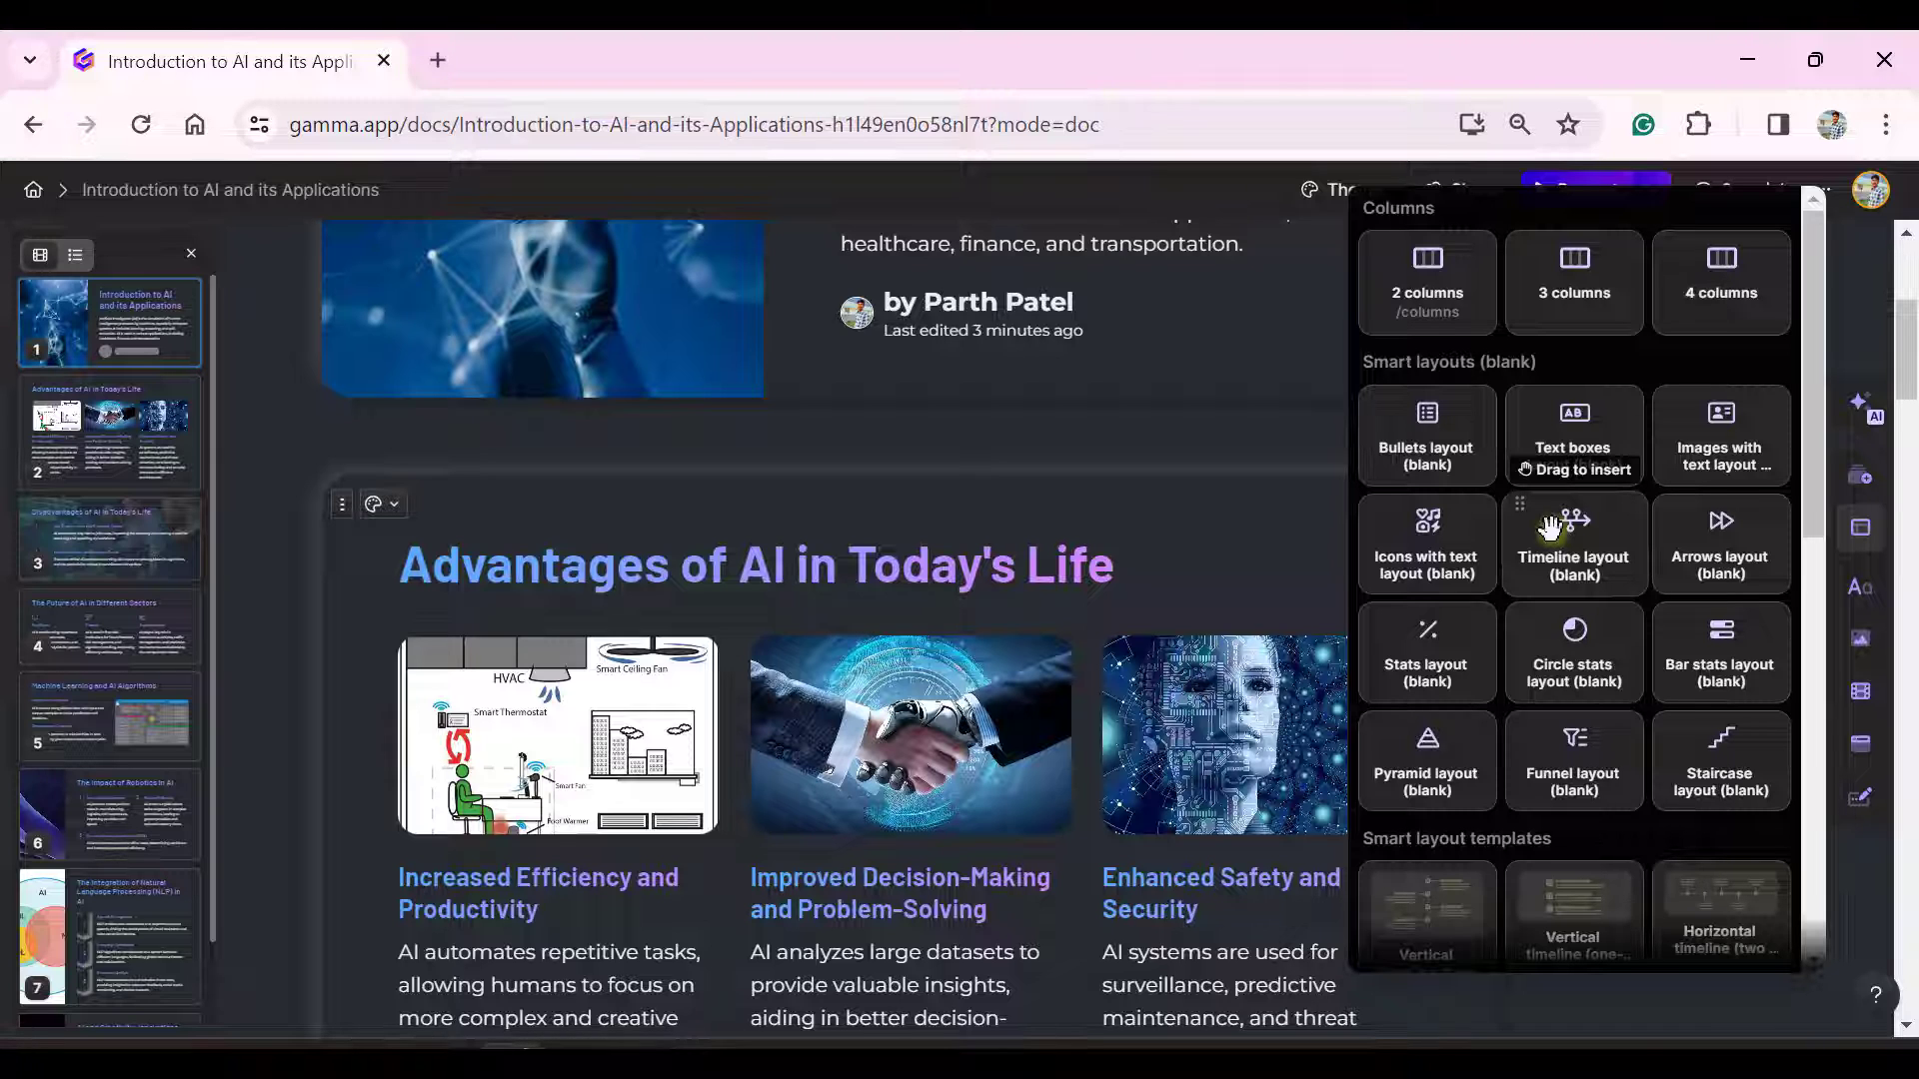
mouse_move(1473, 707)
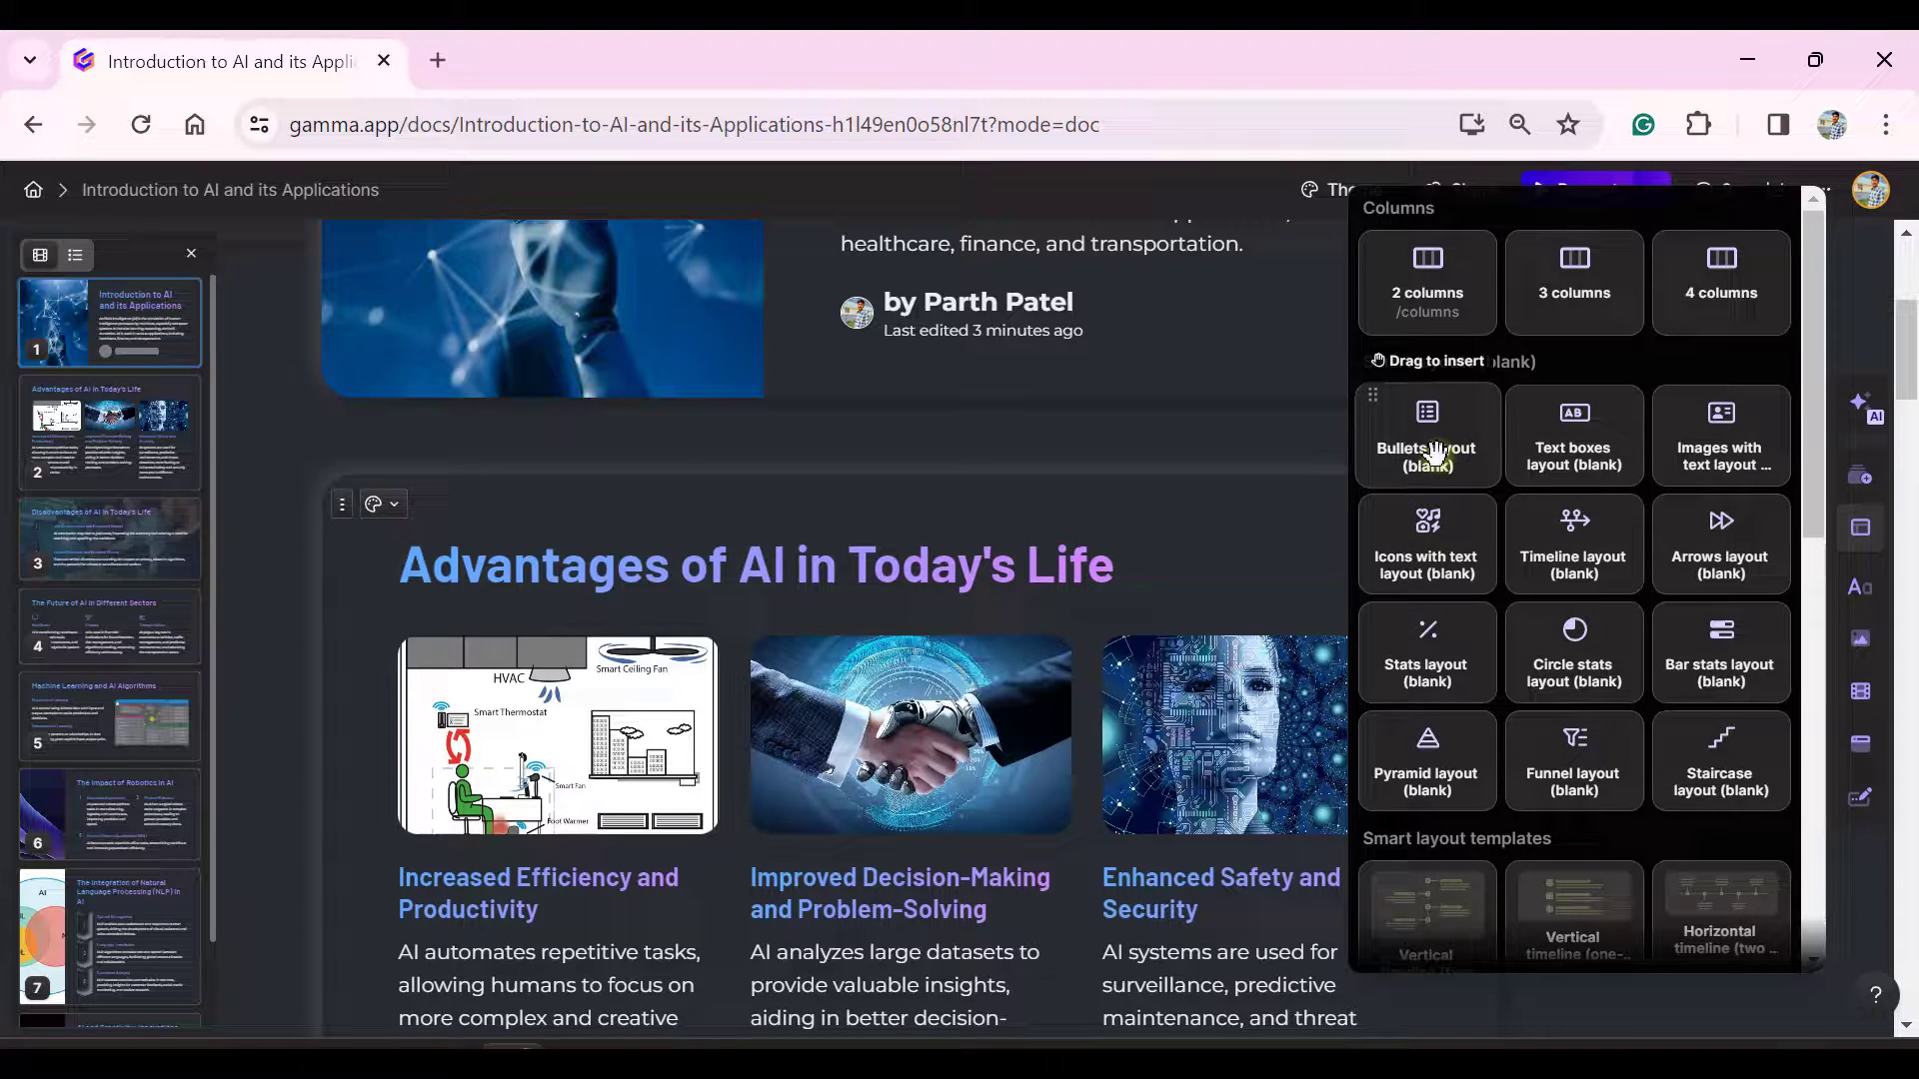
mouse_move(1425, 424)
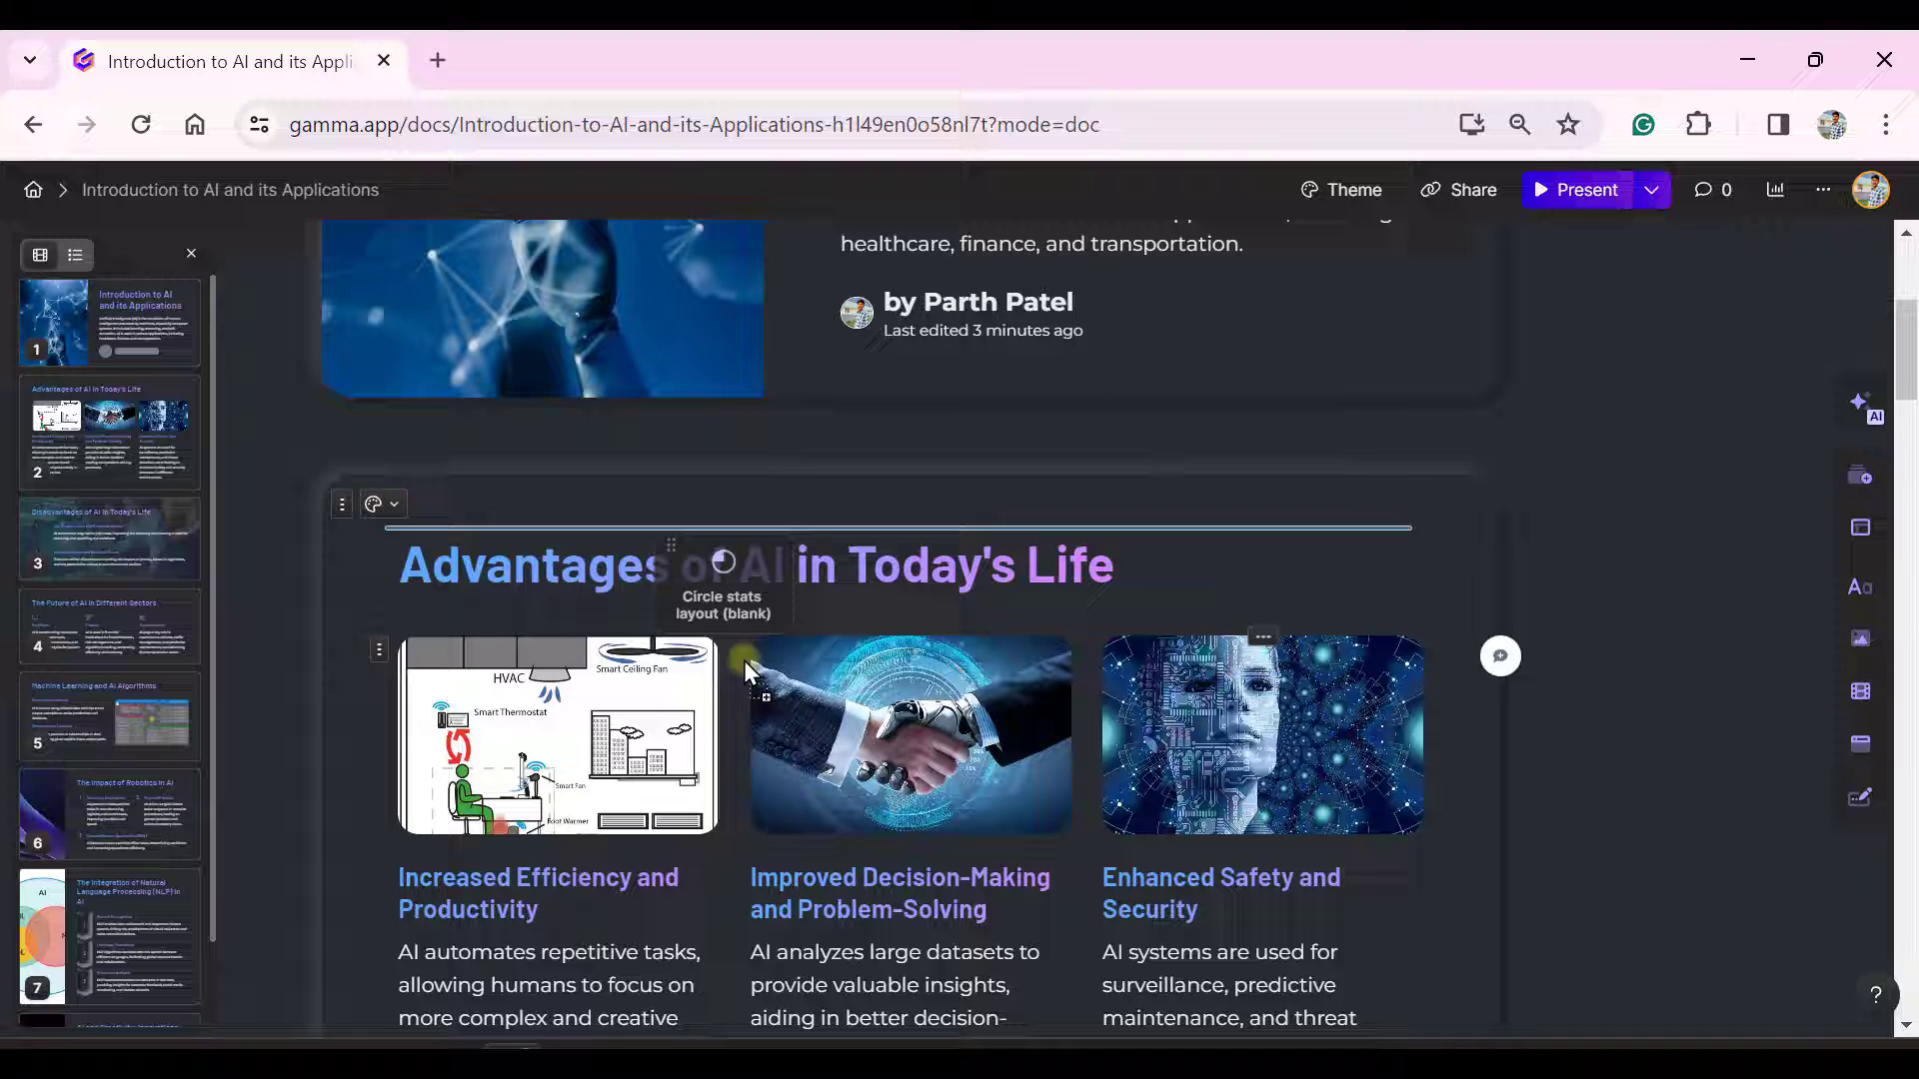
Place the circle stats layout on the Advantages card with rings at 90%, 40% and 50%.
left_click(721, 562)
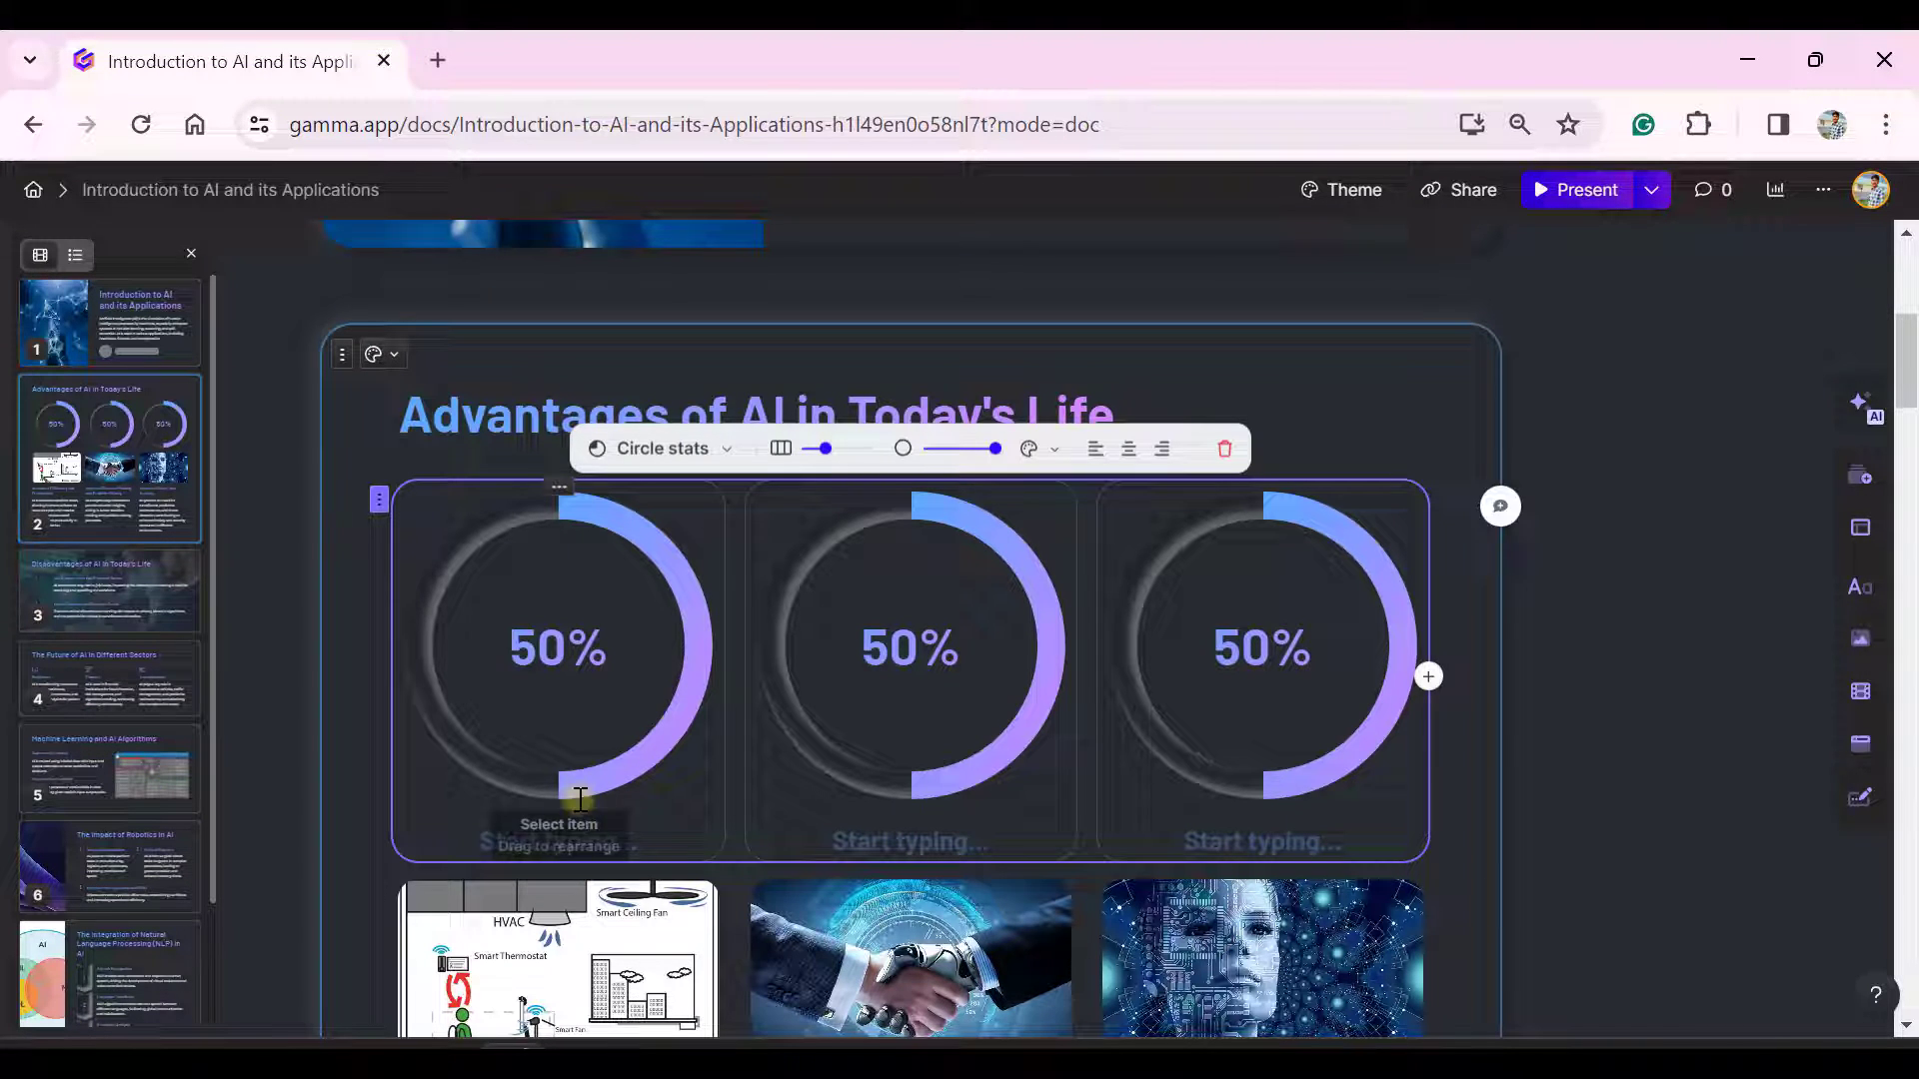
left_click(559, 649)
type("90")
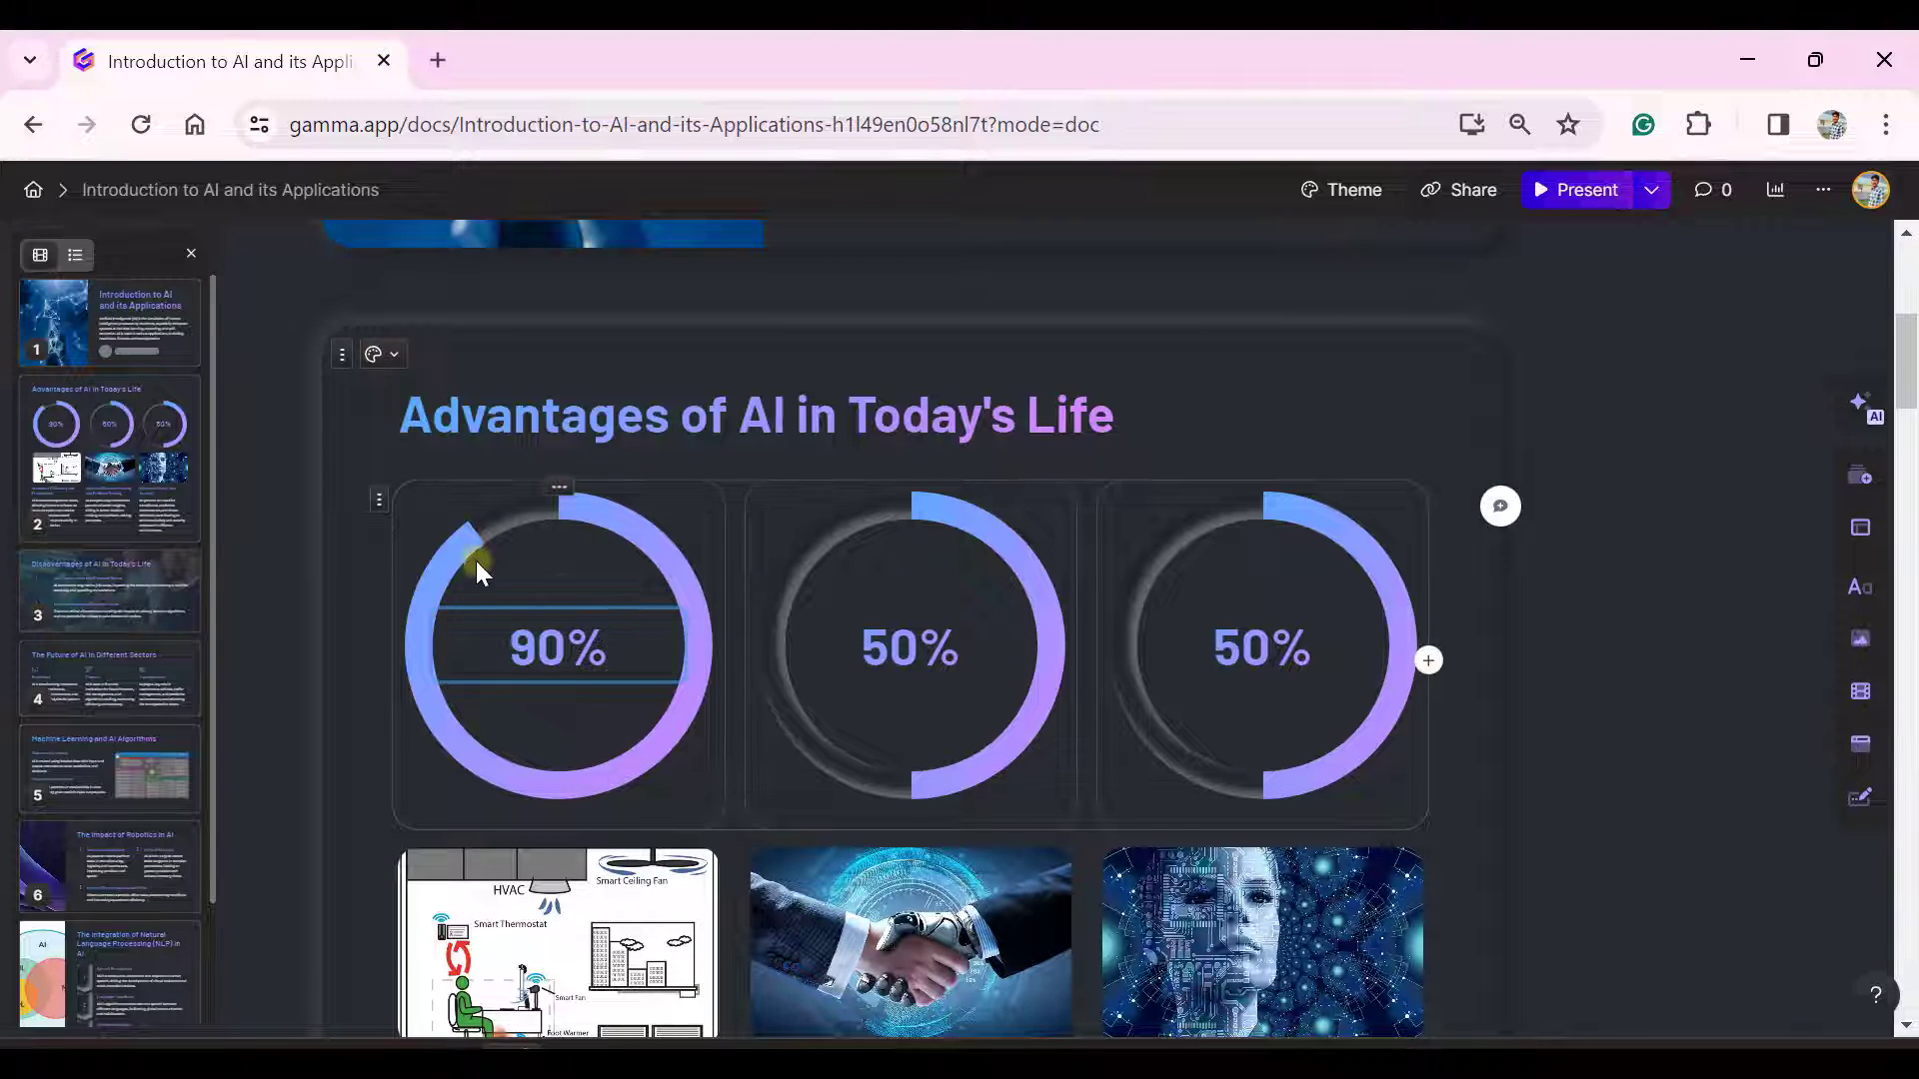
mouse_move(675, 794)
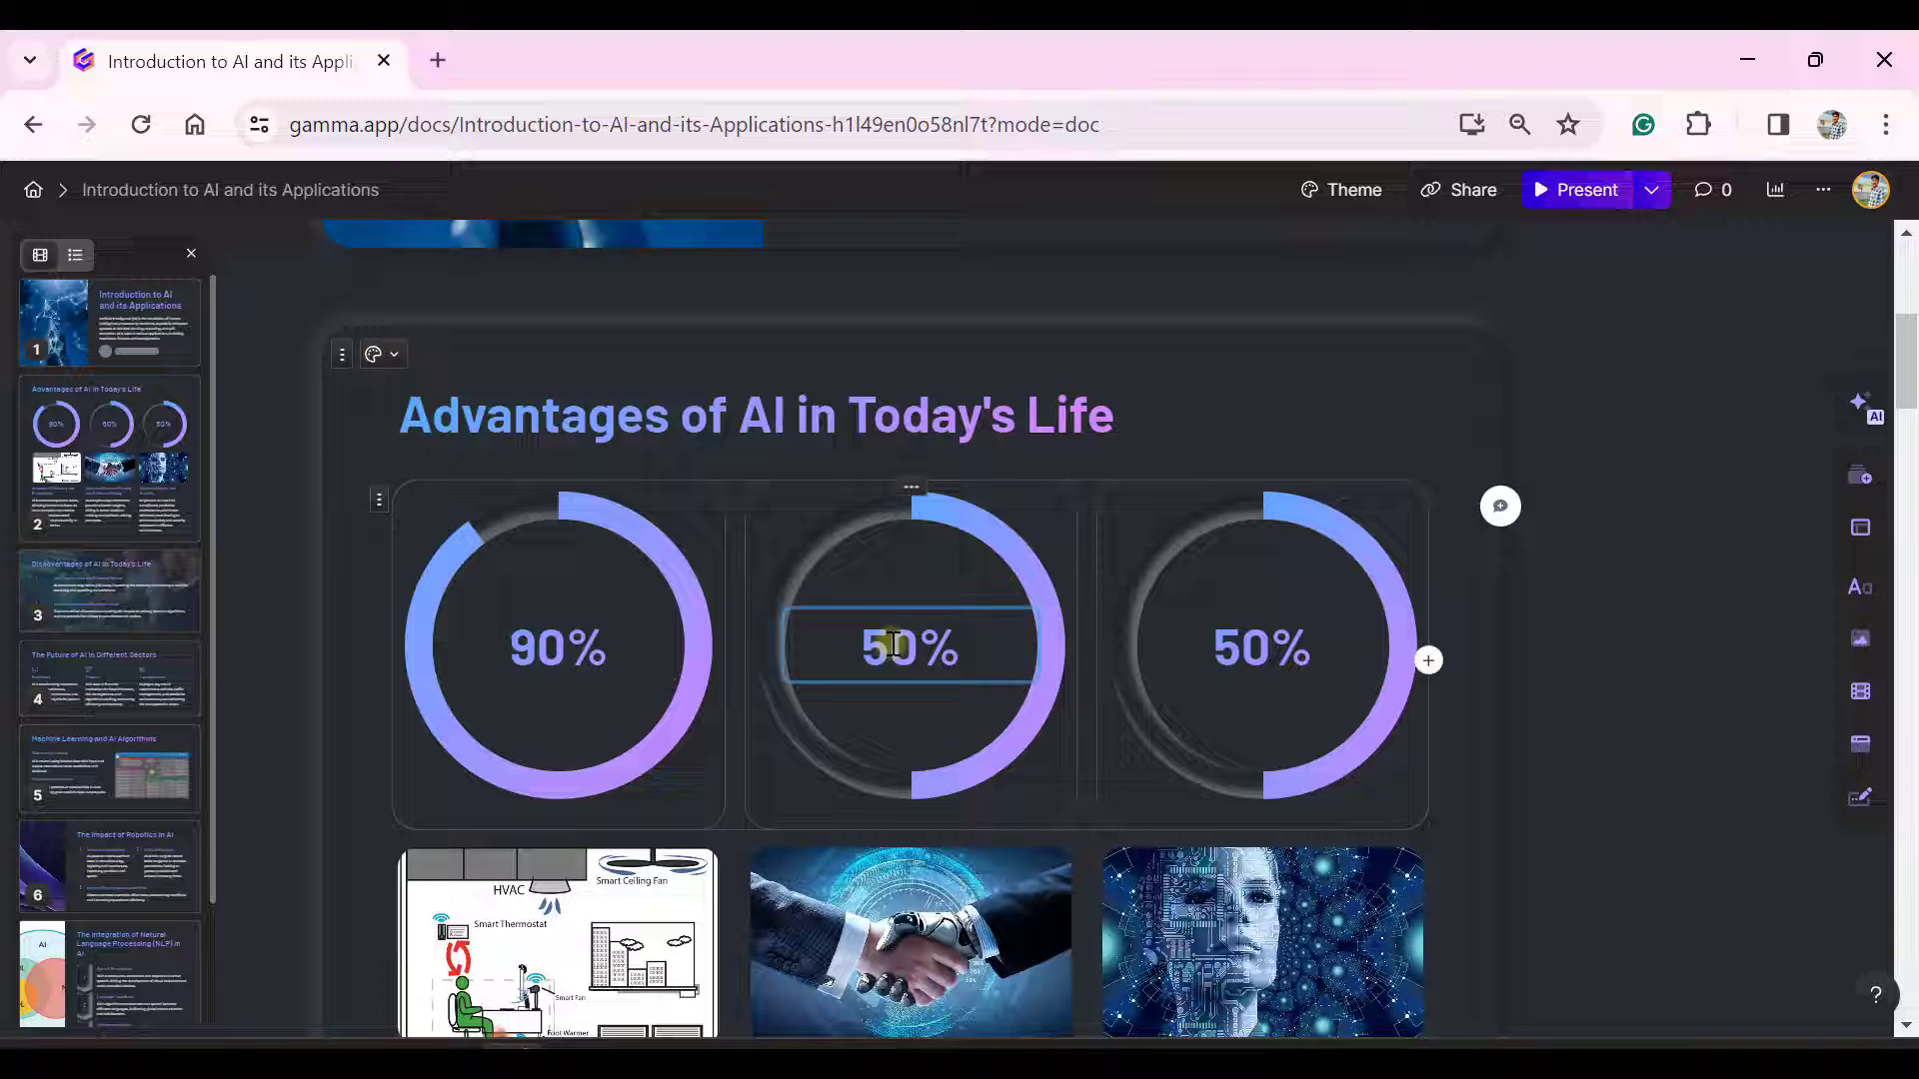
type("40")
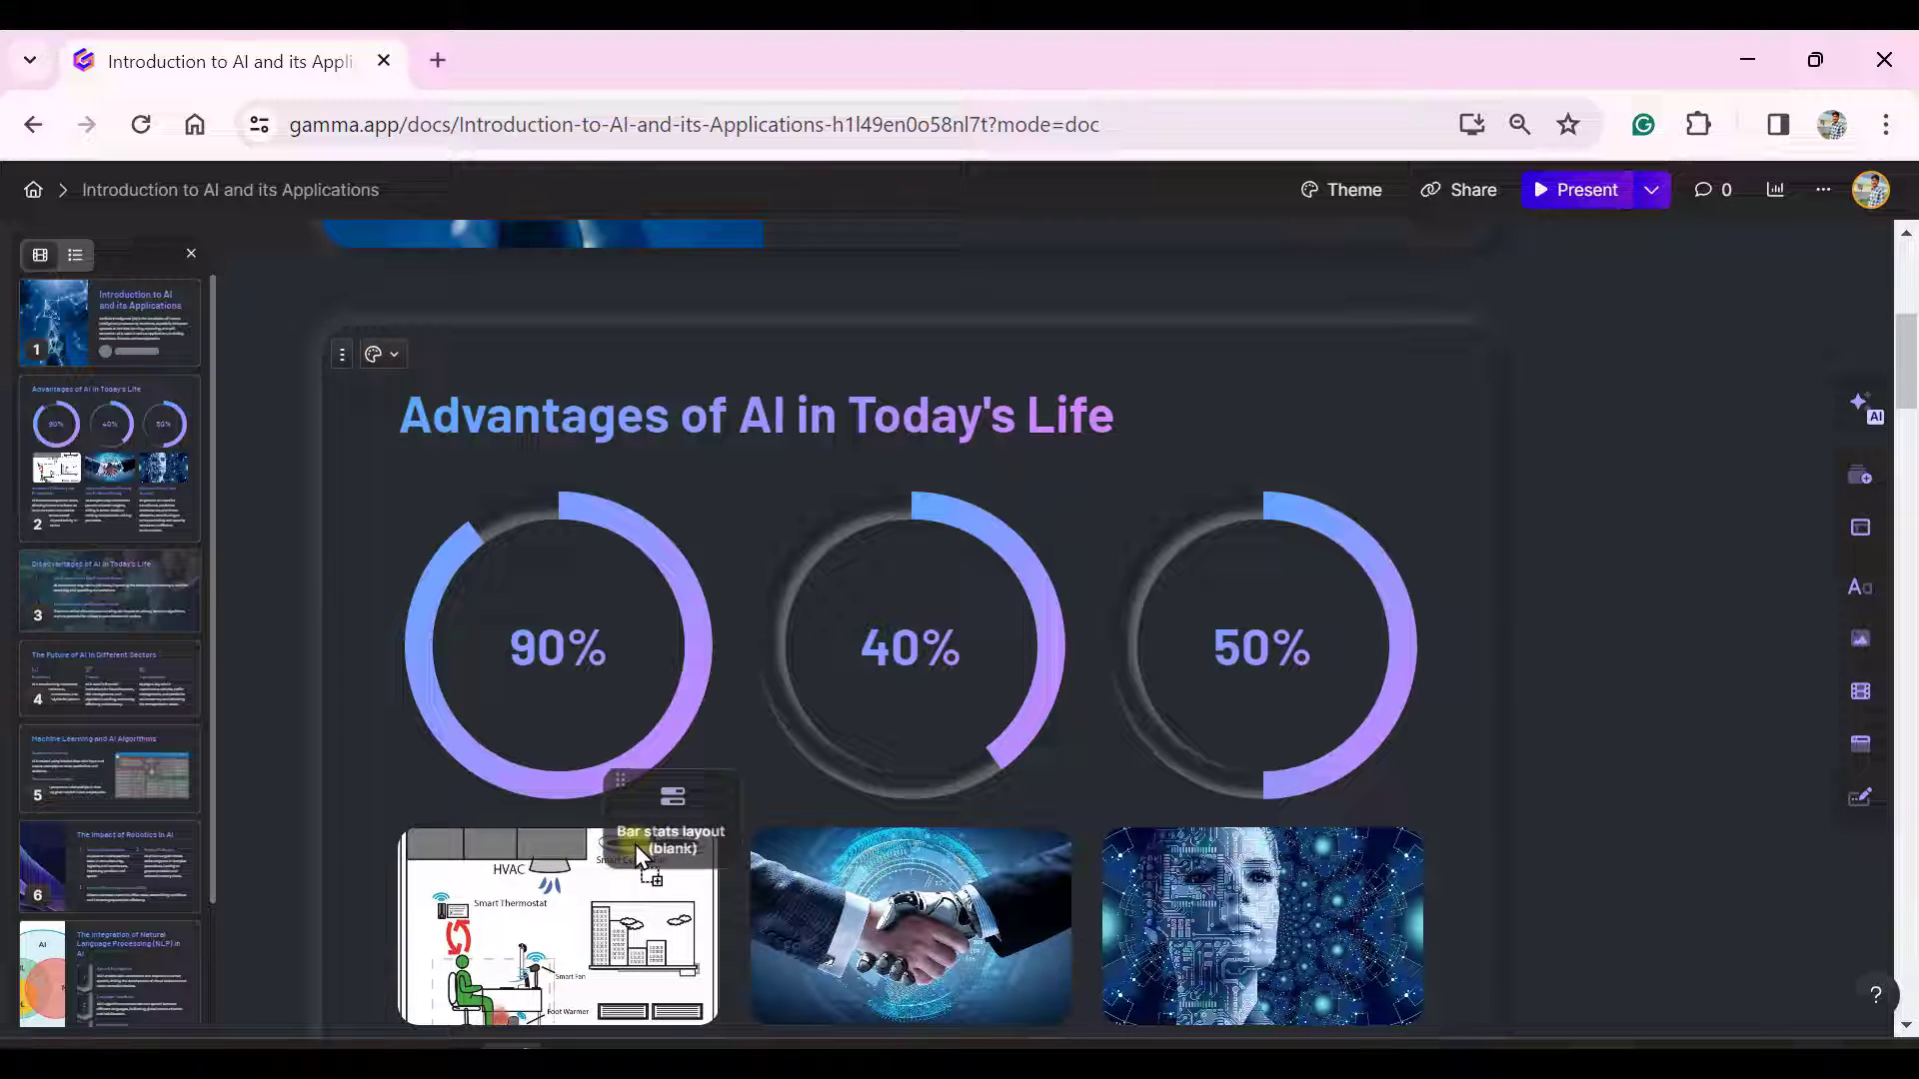
Insert a bar stats layout under the rings reading 90%, 50% and 50%.
scroll("down", 3)
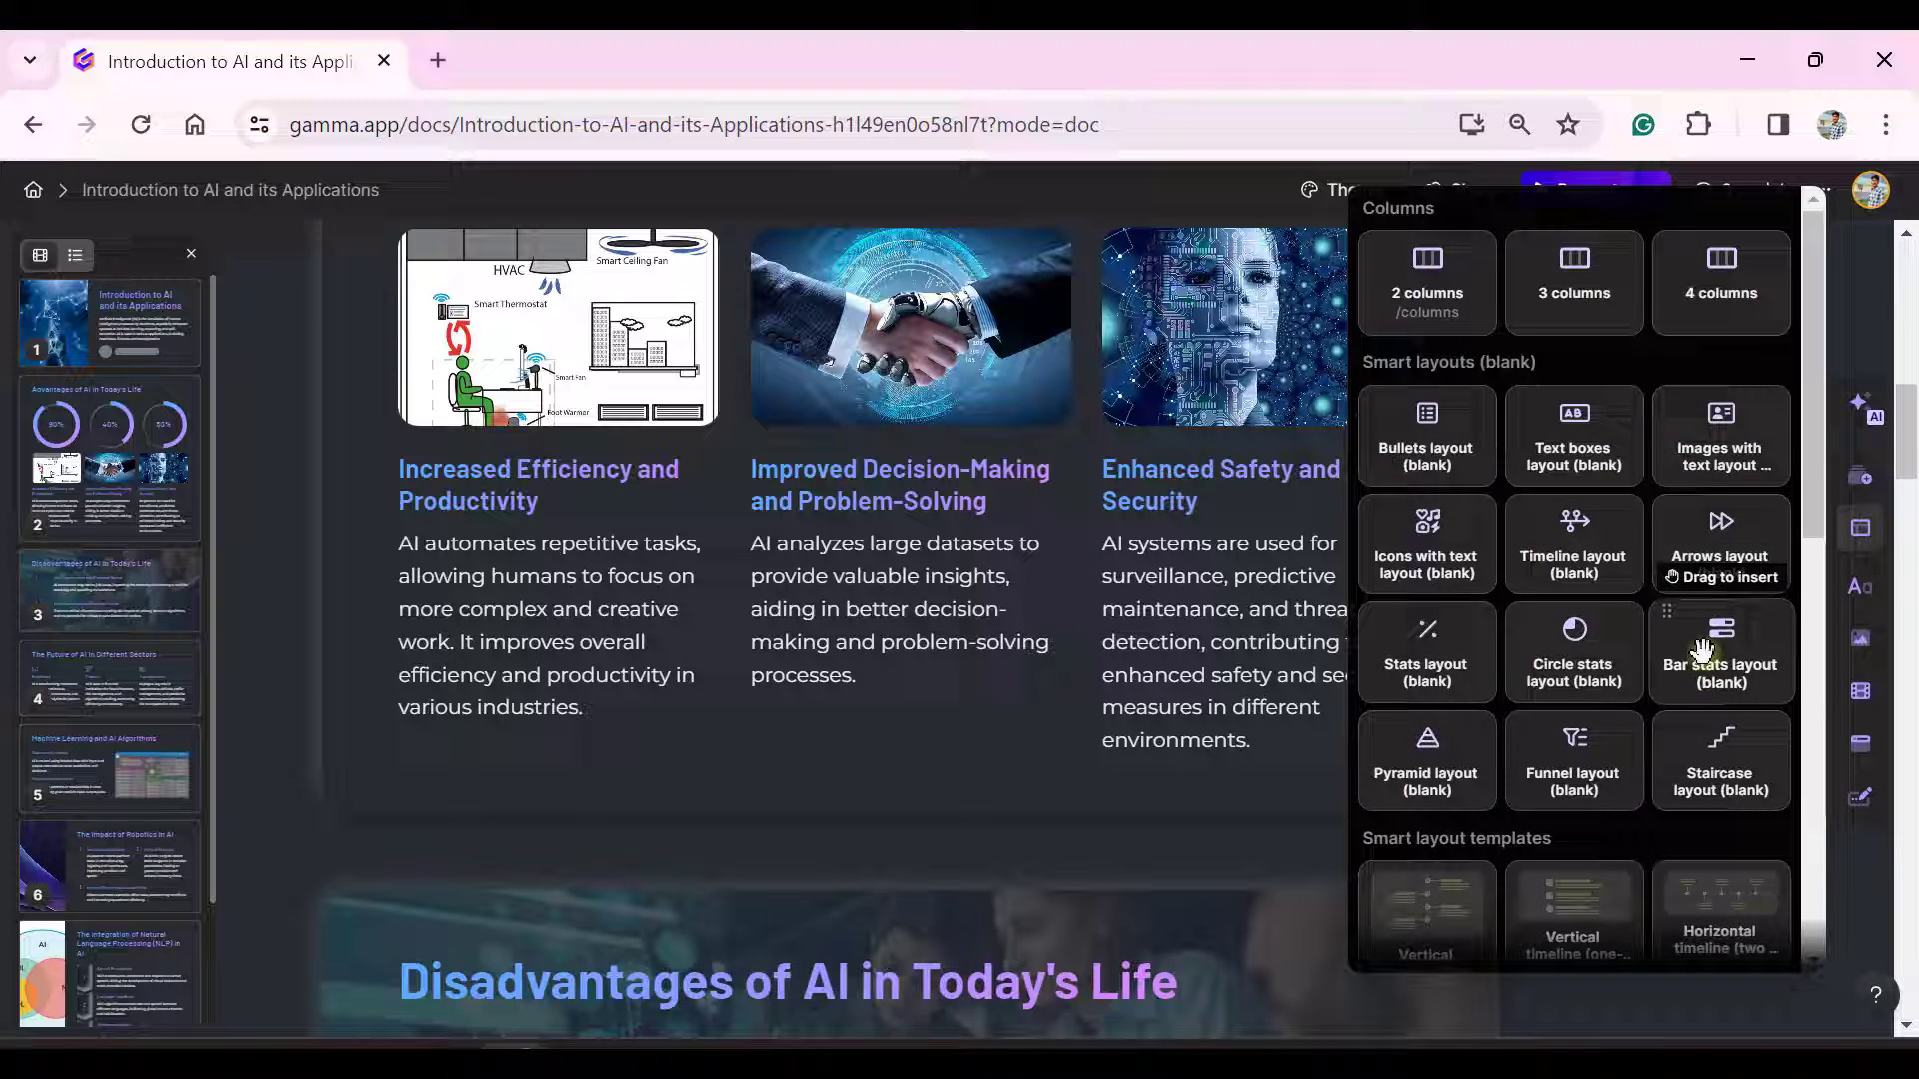
left_click(1721, 652)
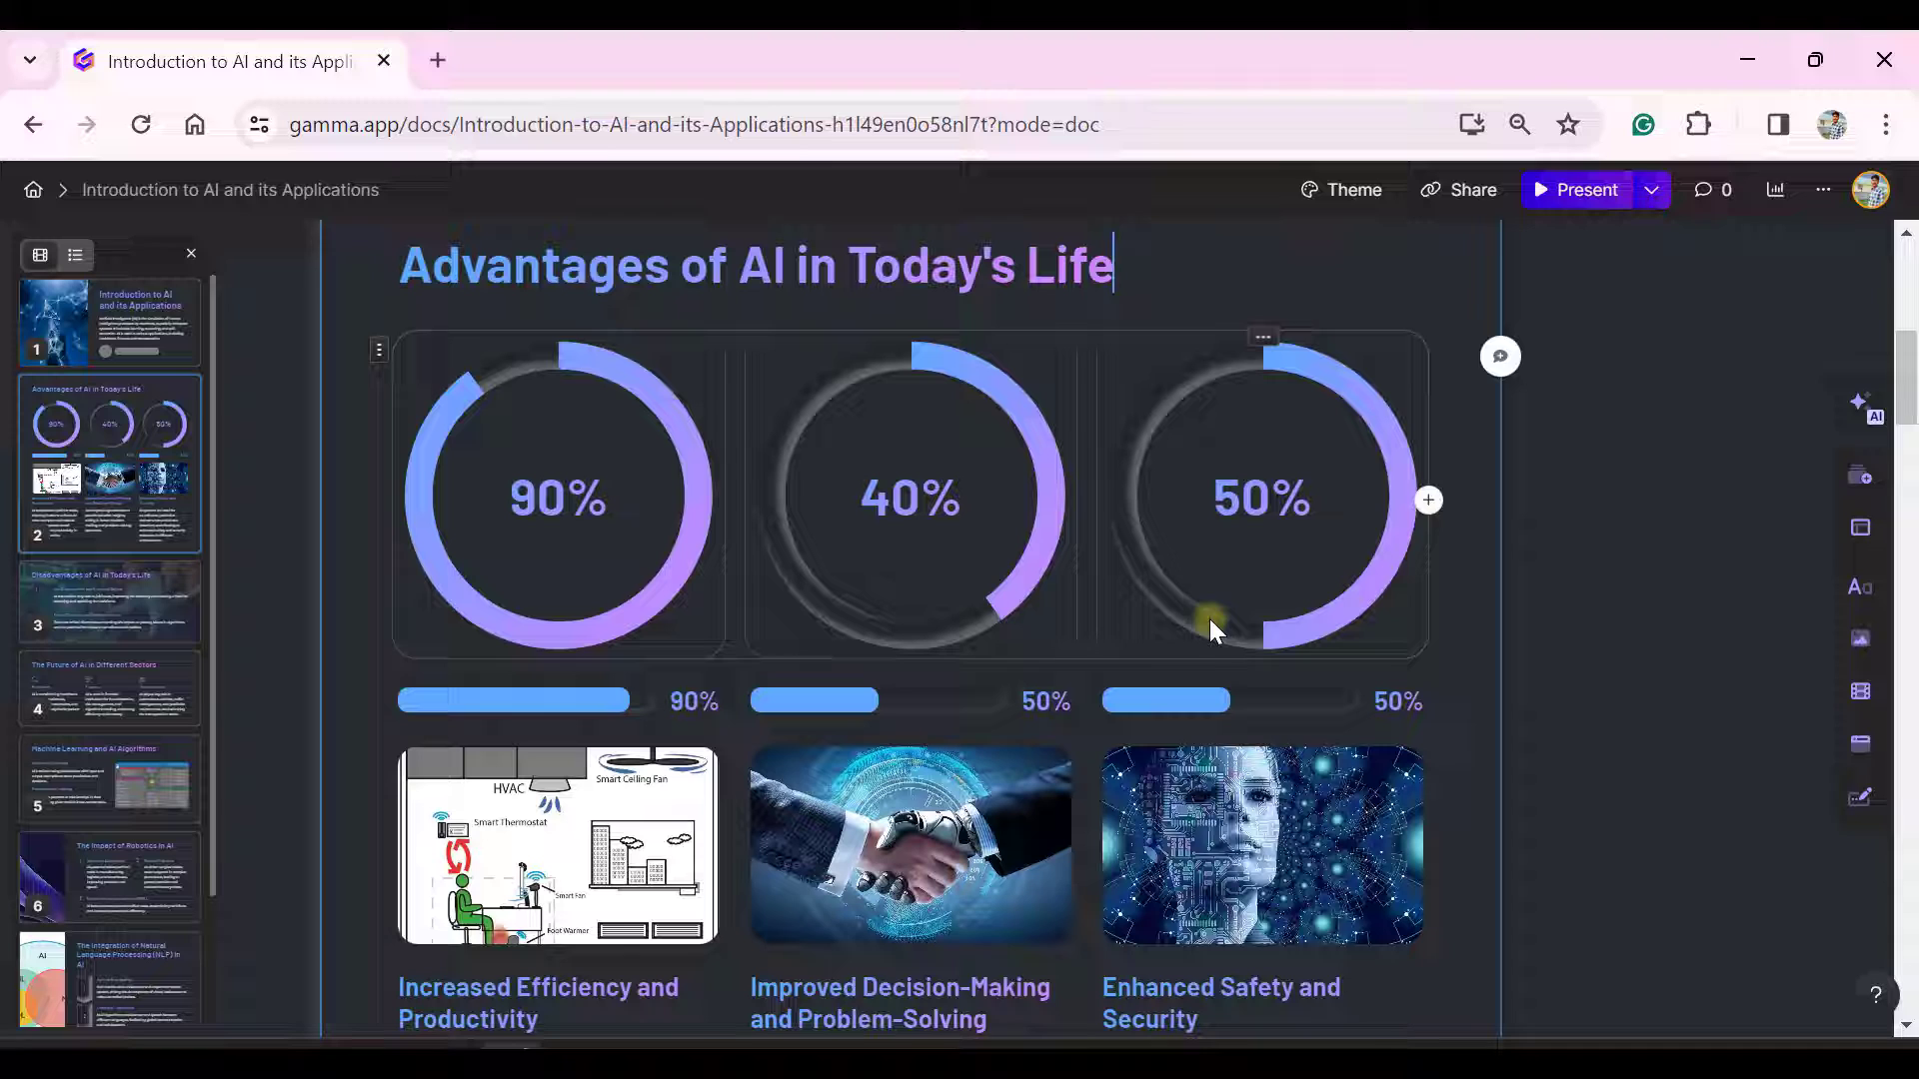
mouse_move(1139, 432)
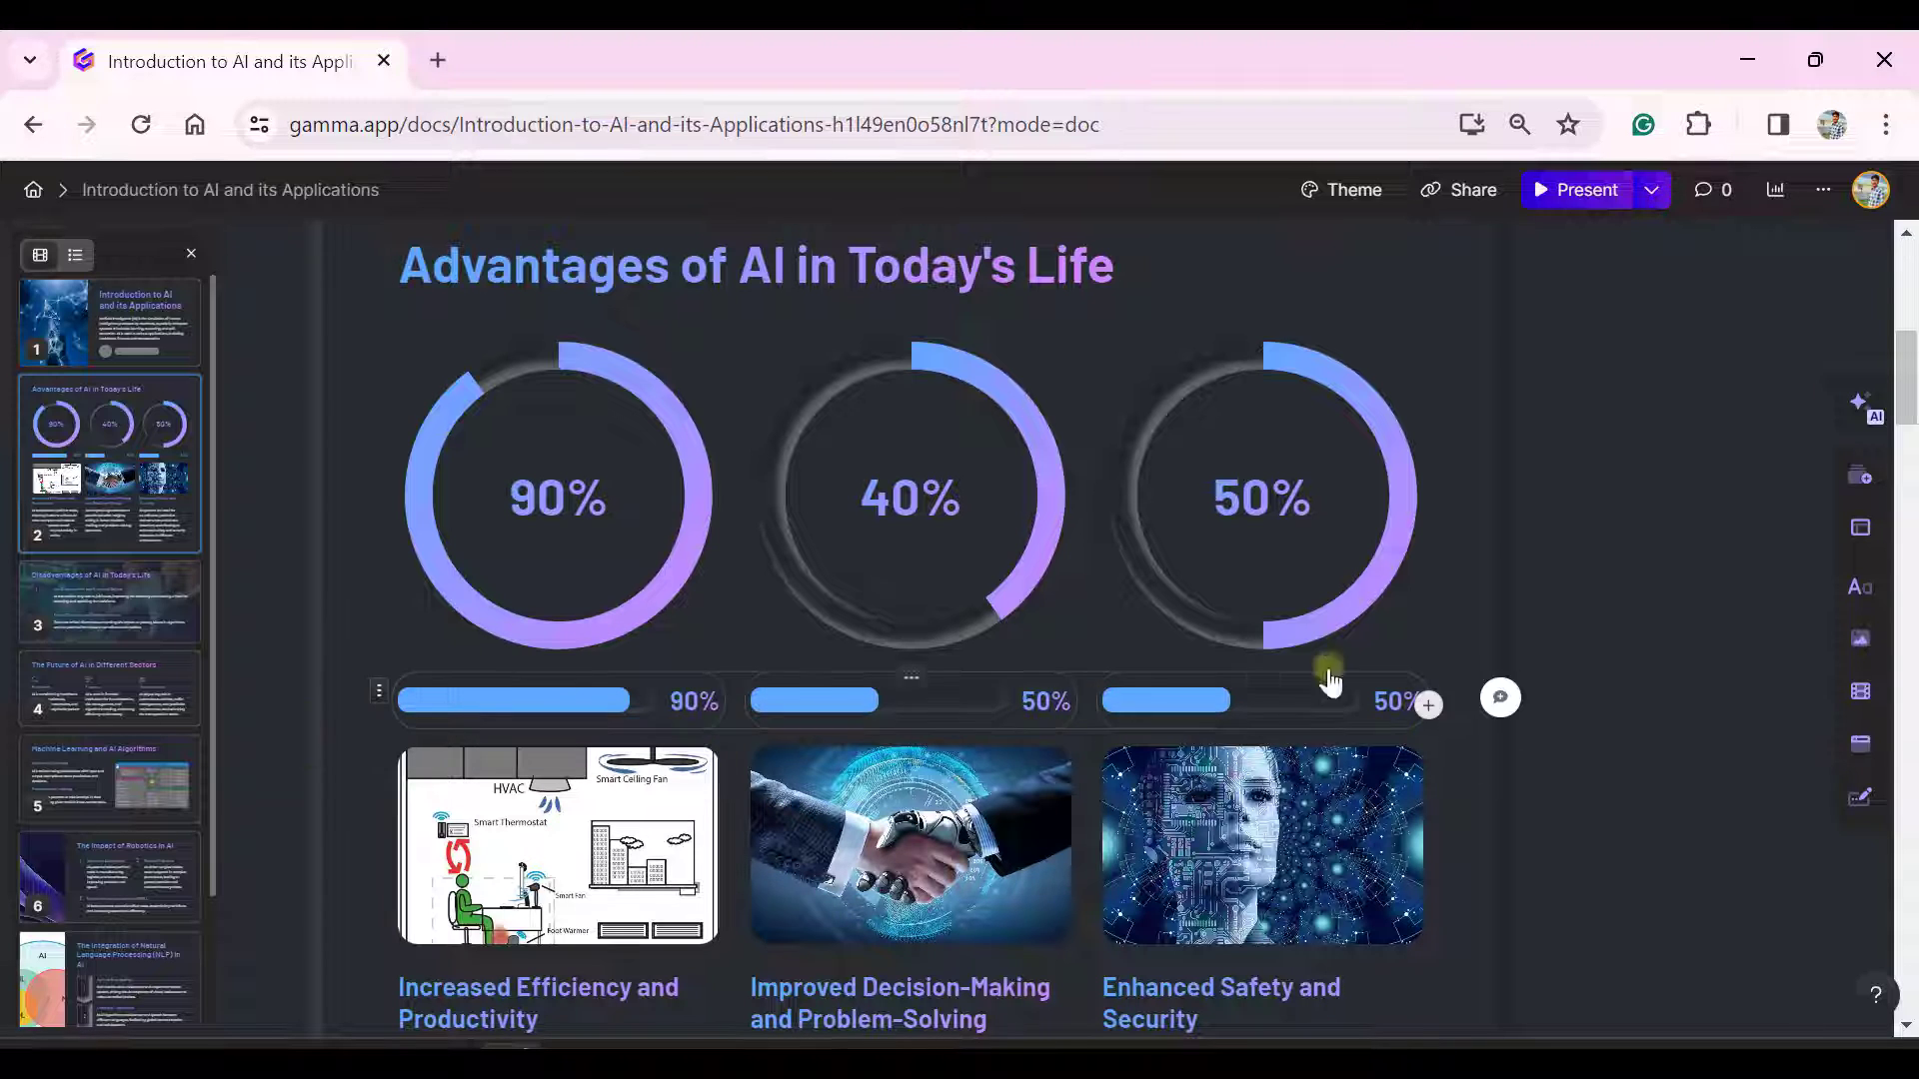
mouse_move(1859, 528)
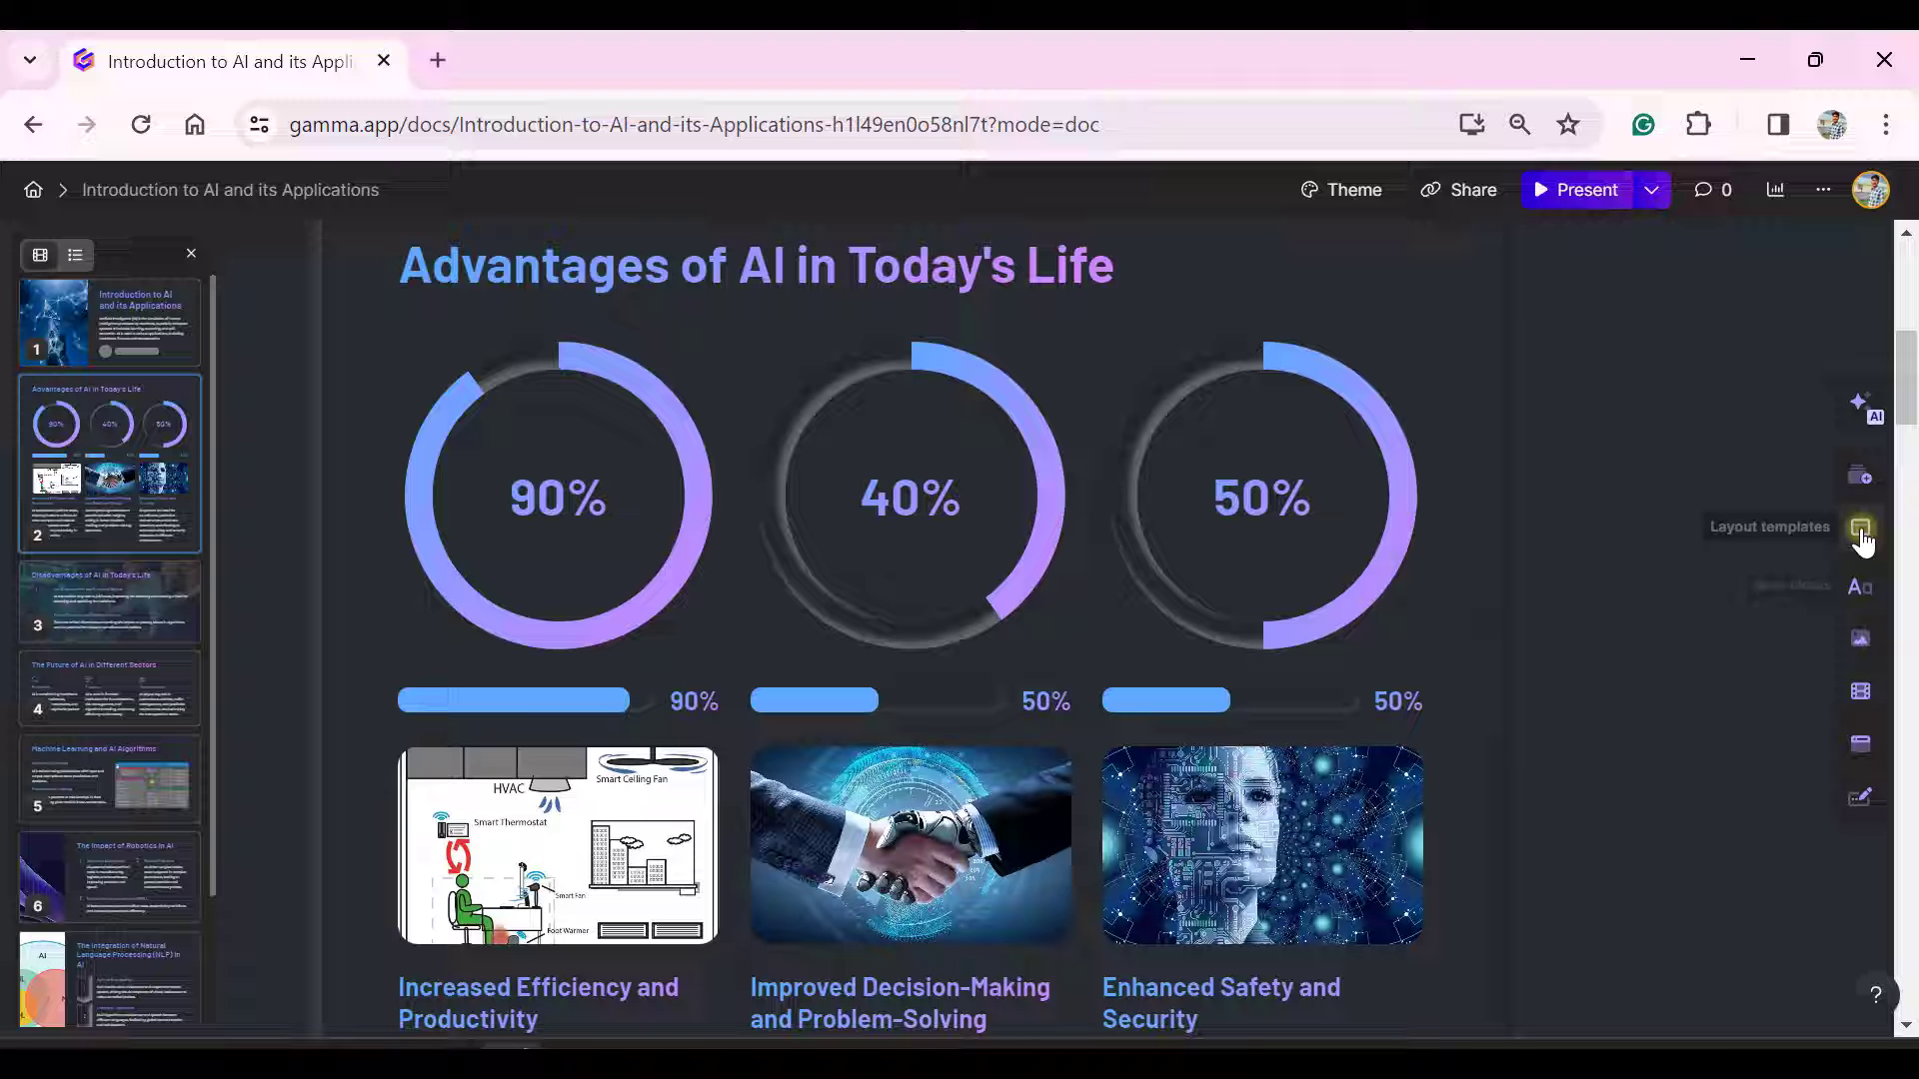
Browse the smart layouts, then scroll through the basic blocks gallery of tables, lists and callouts.
left_click(1859, 528)
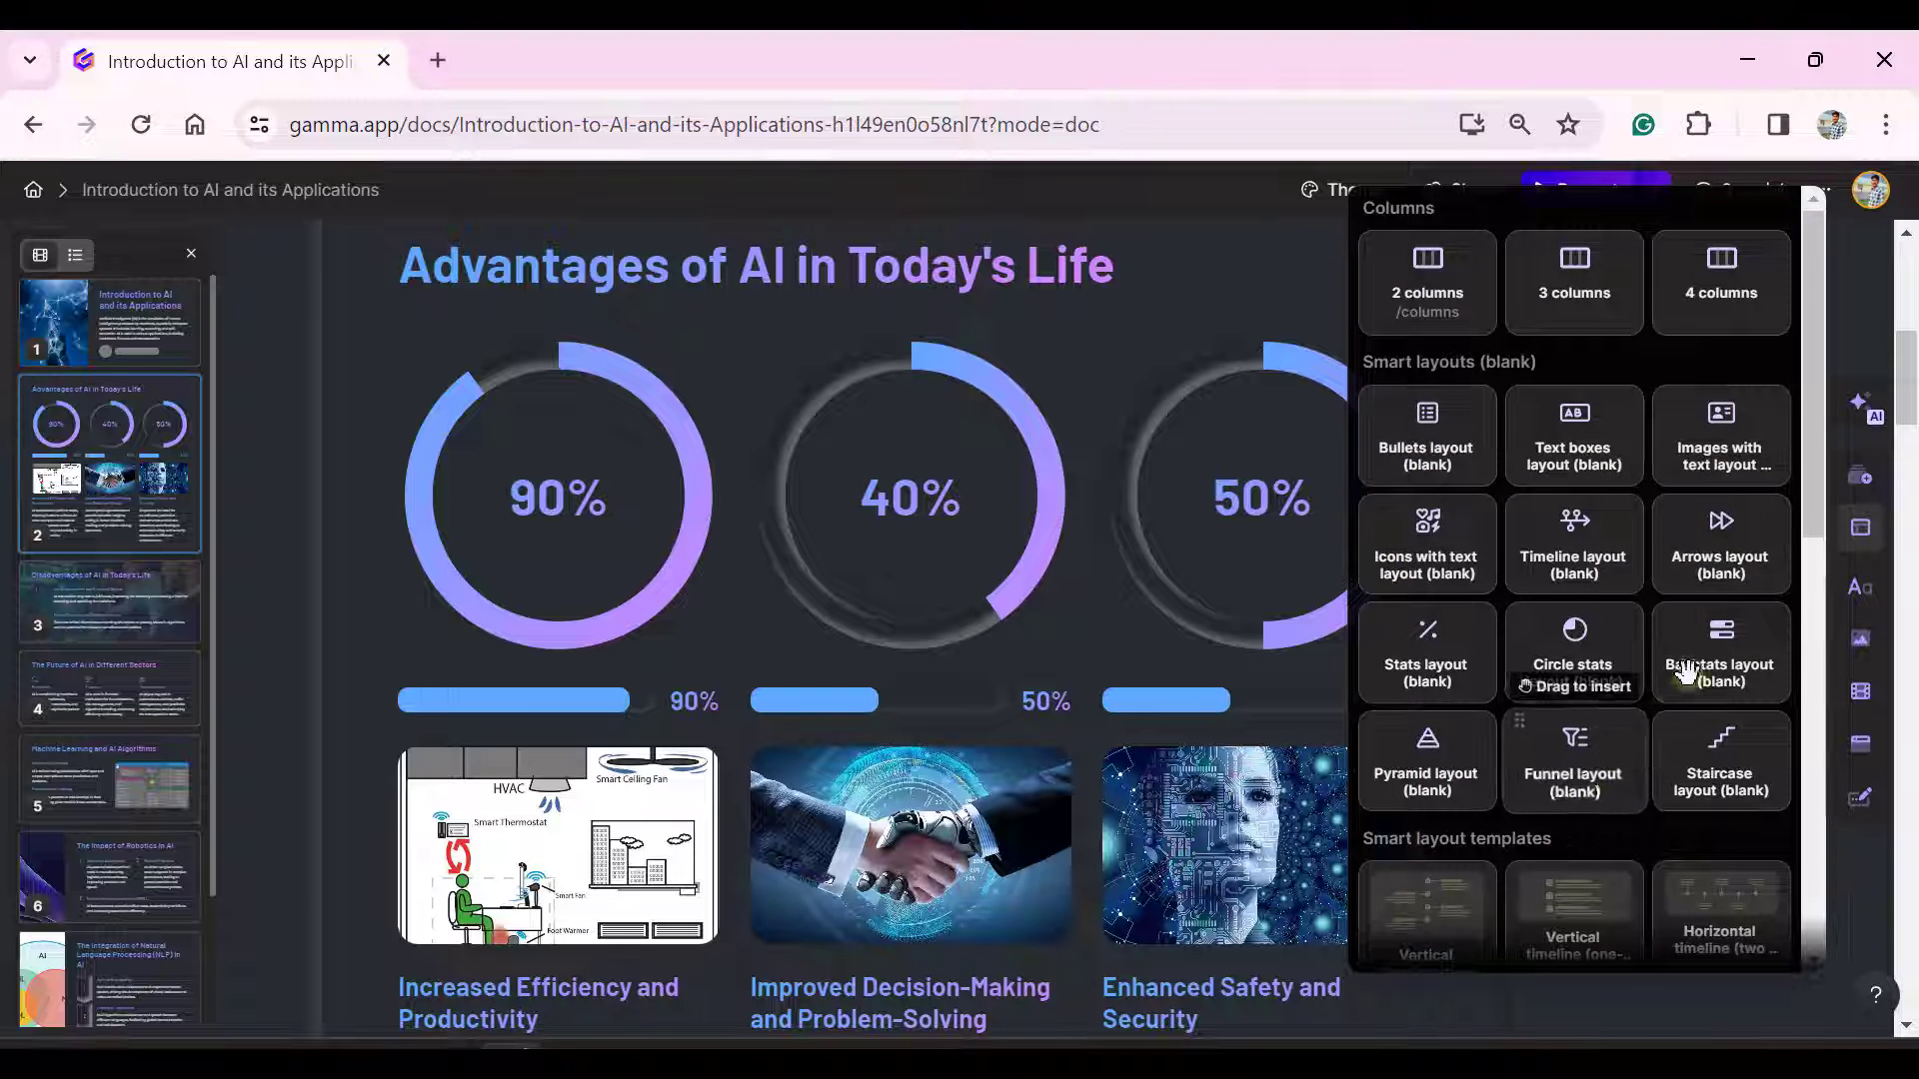
scroll("down", 3)
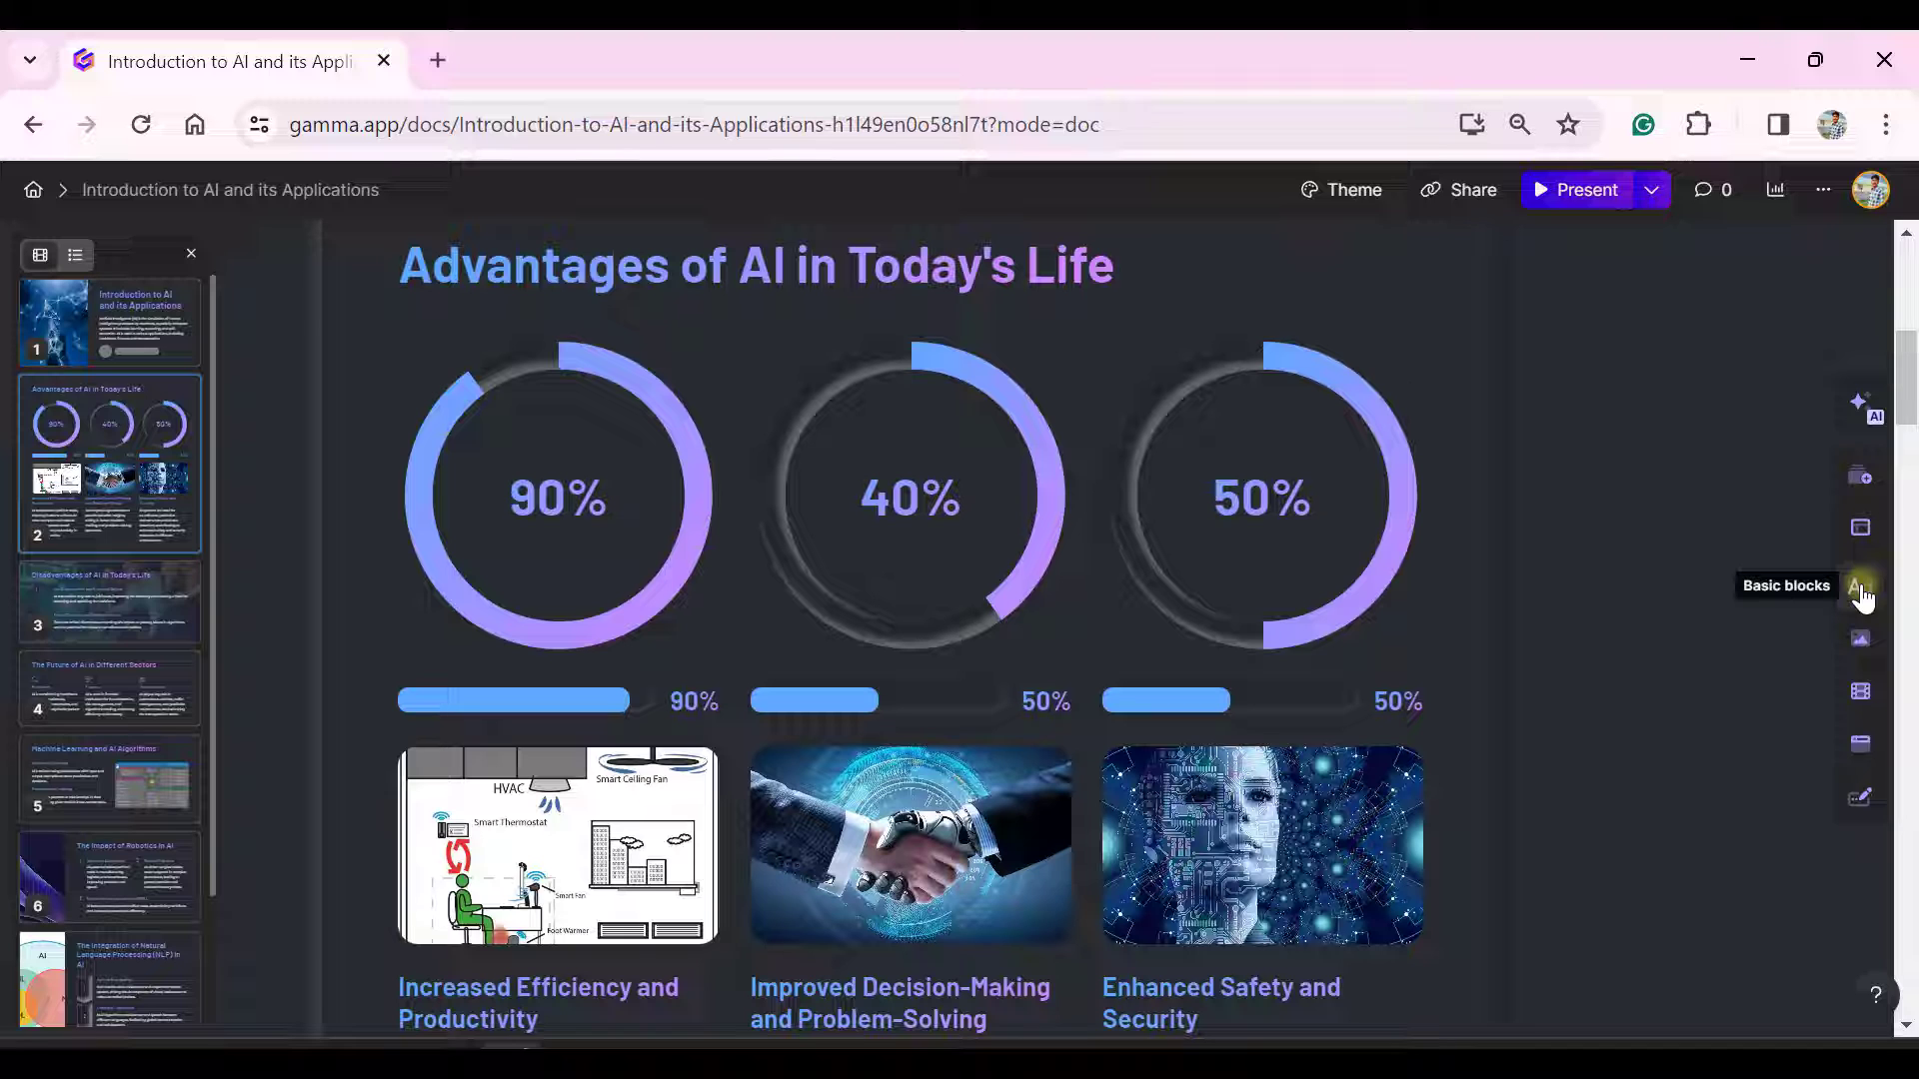
left_click(1859, 588)
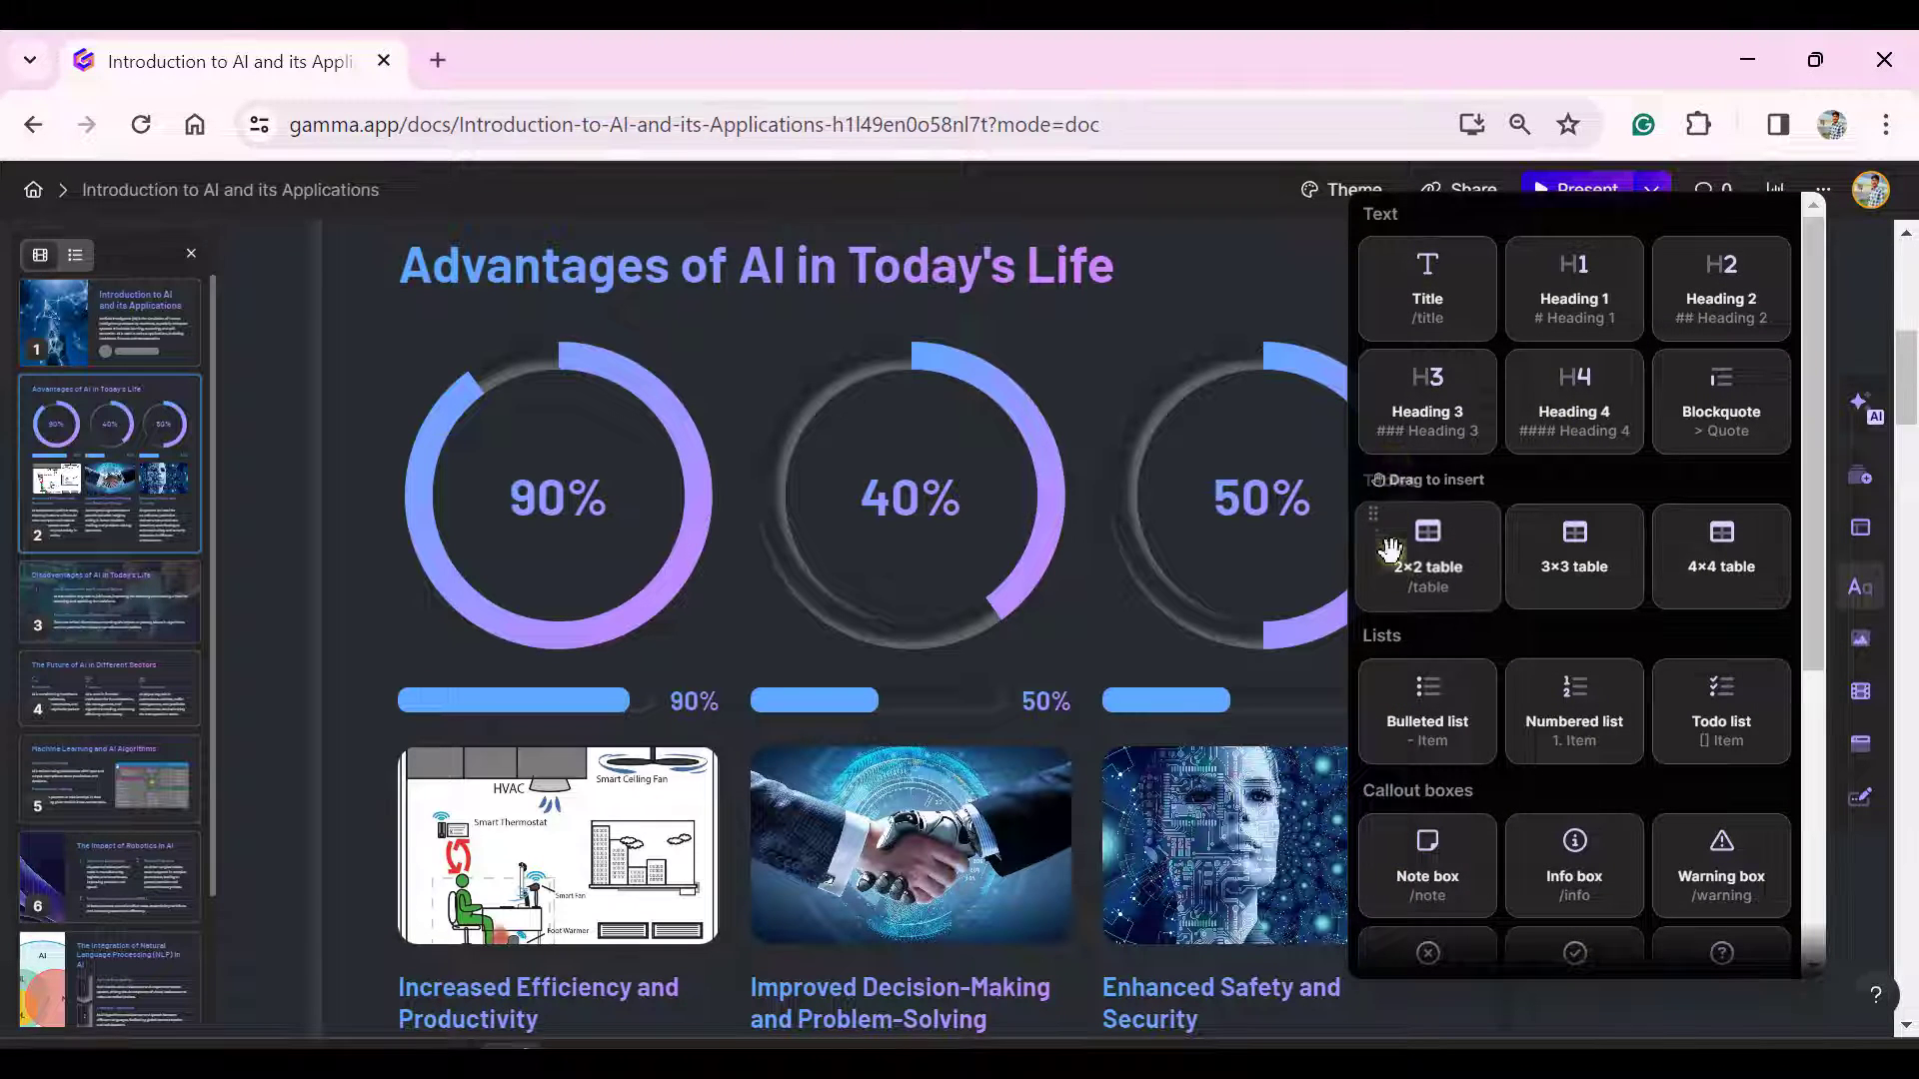
scroll("down", 3)
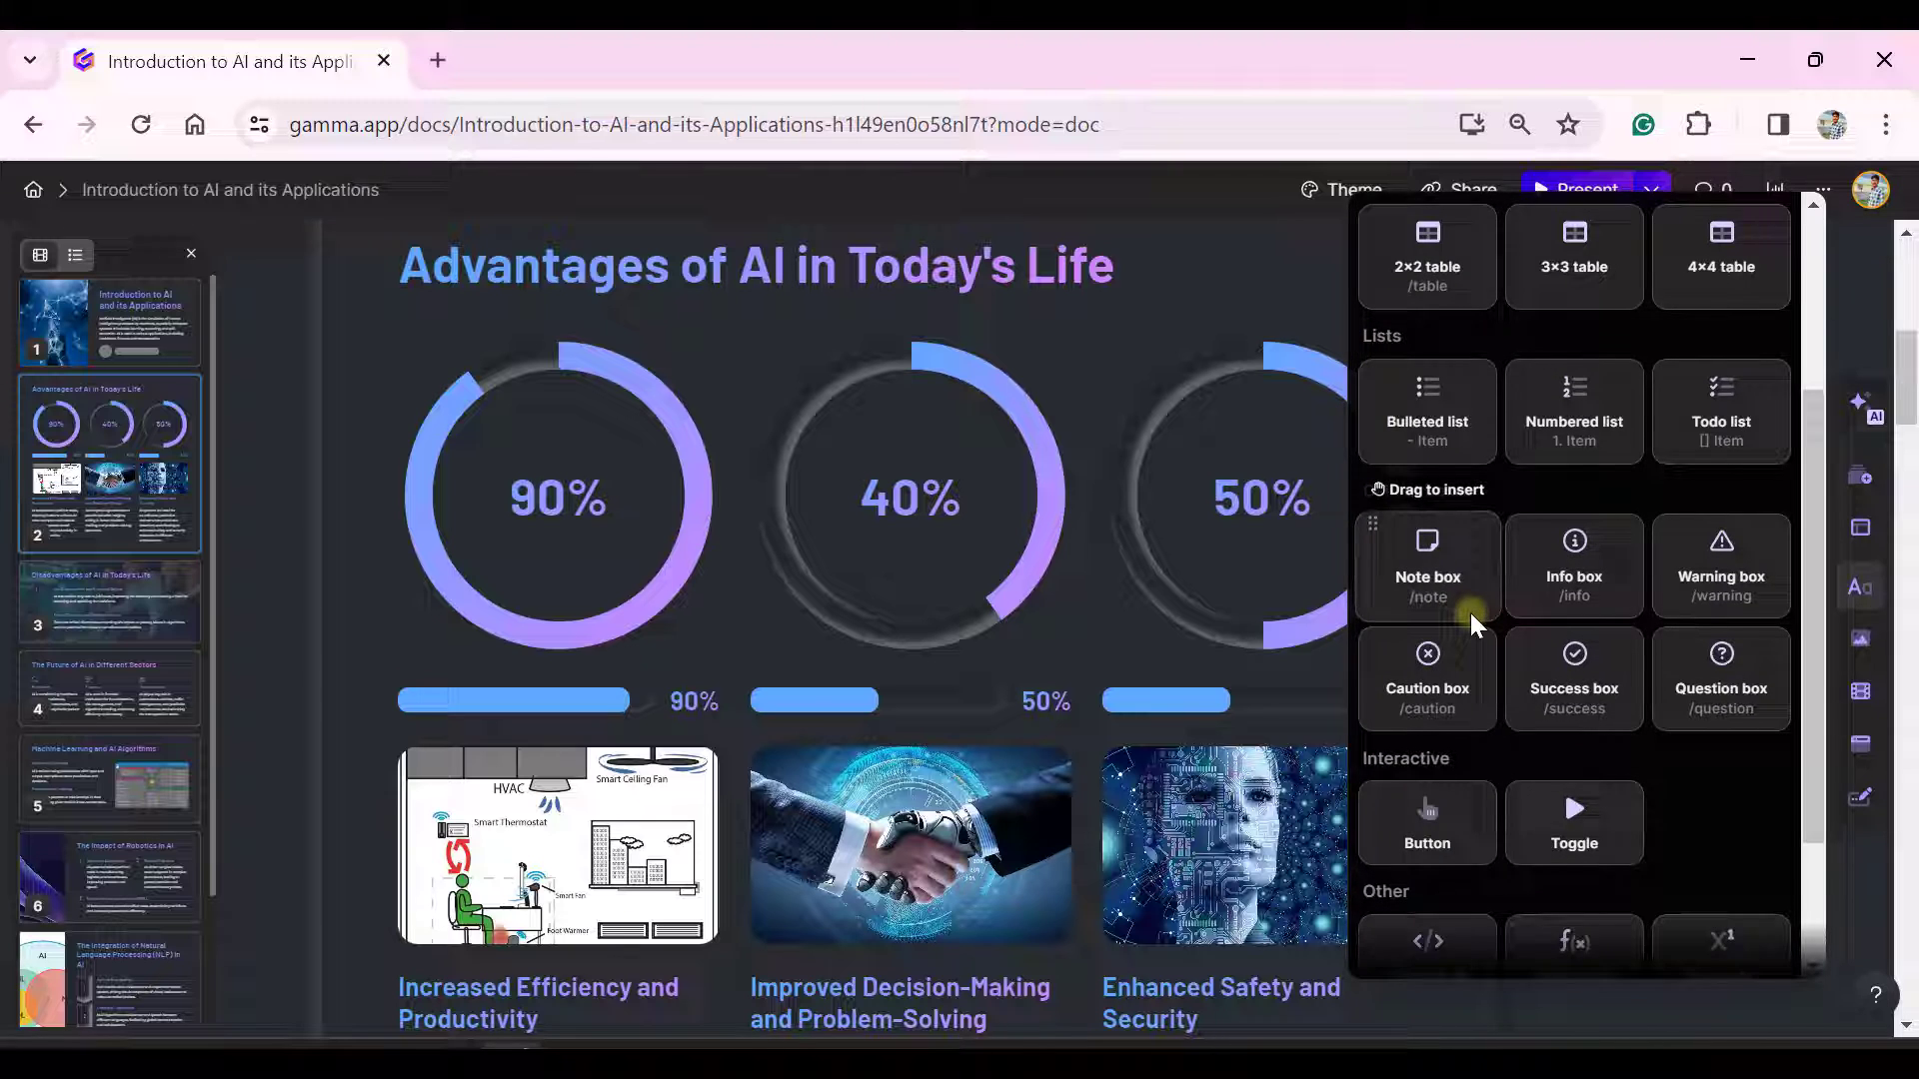
scroll("down", 3)
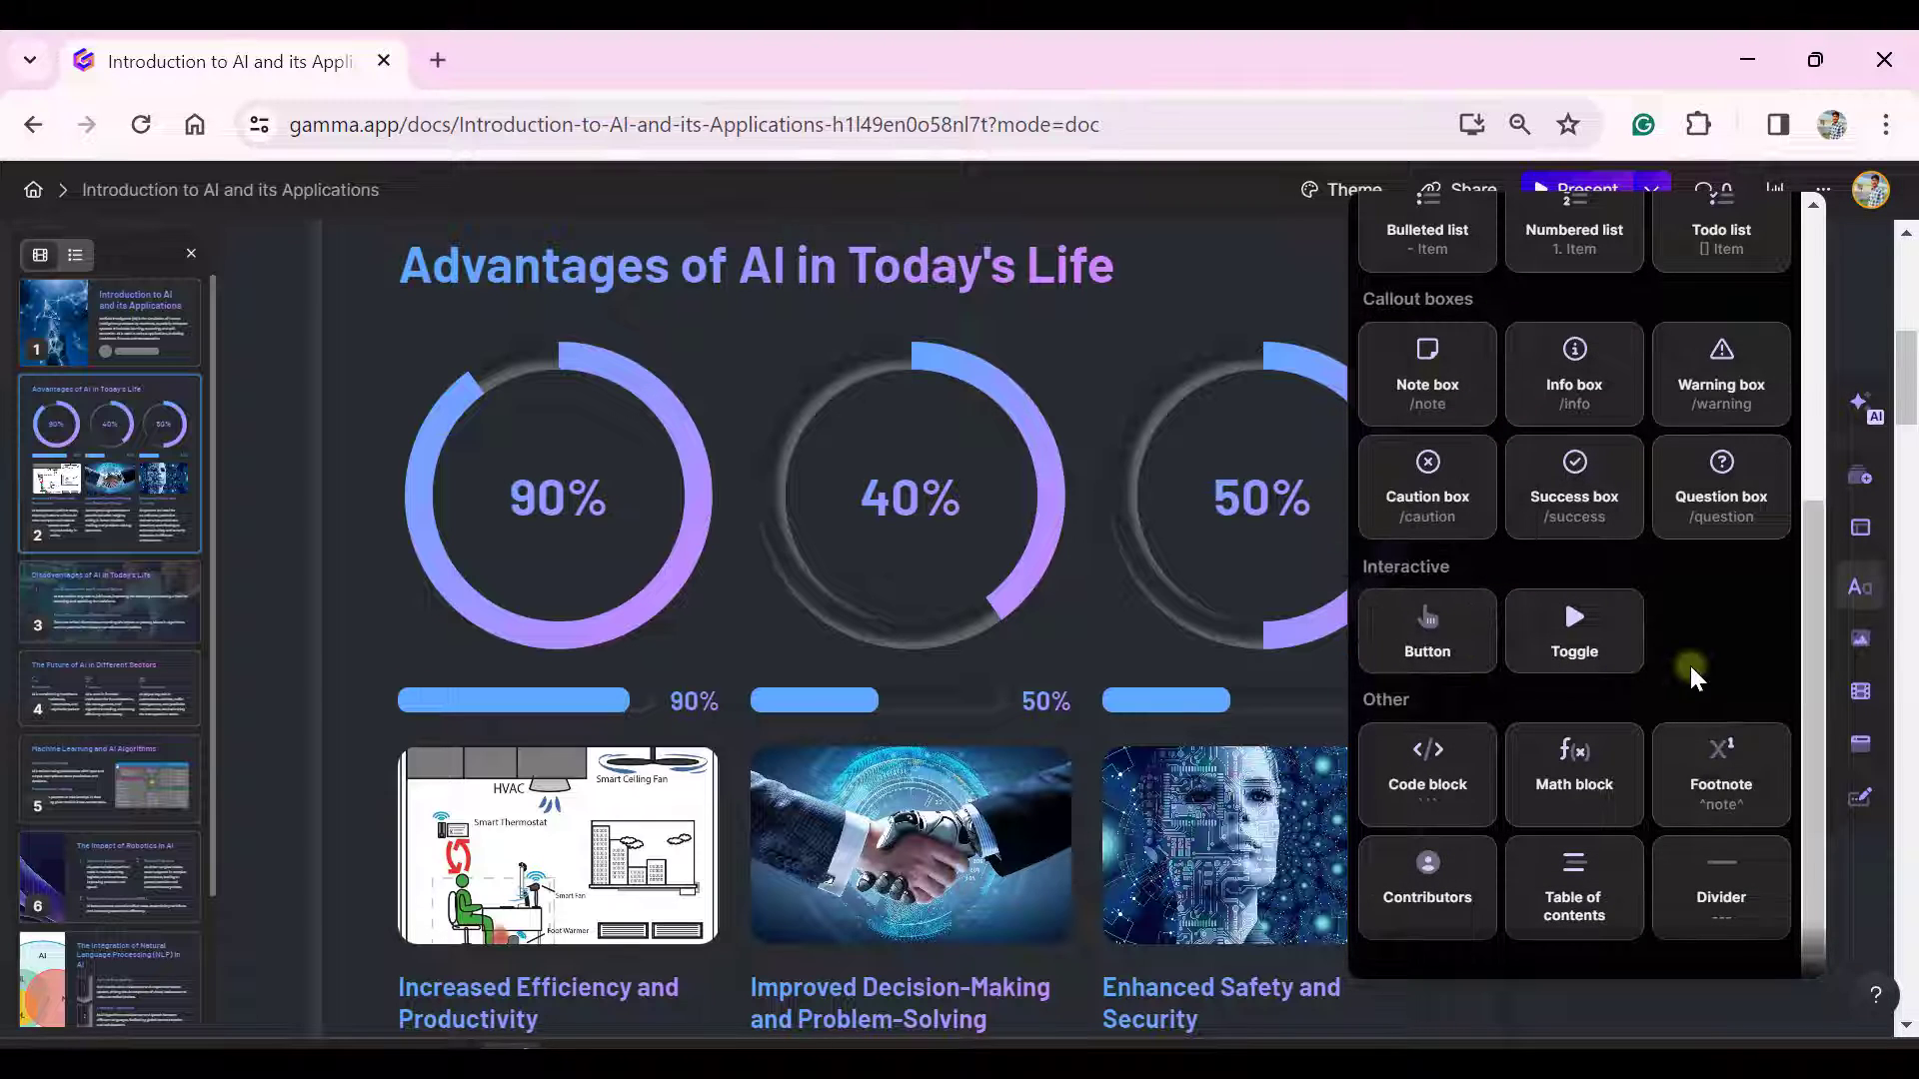
mouse_move(1435, 792)
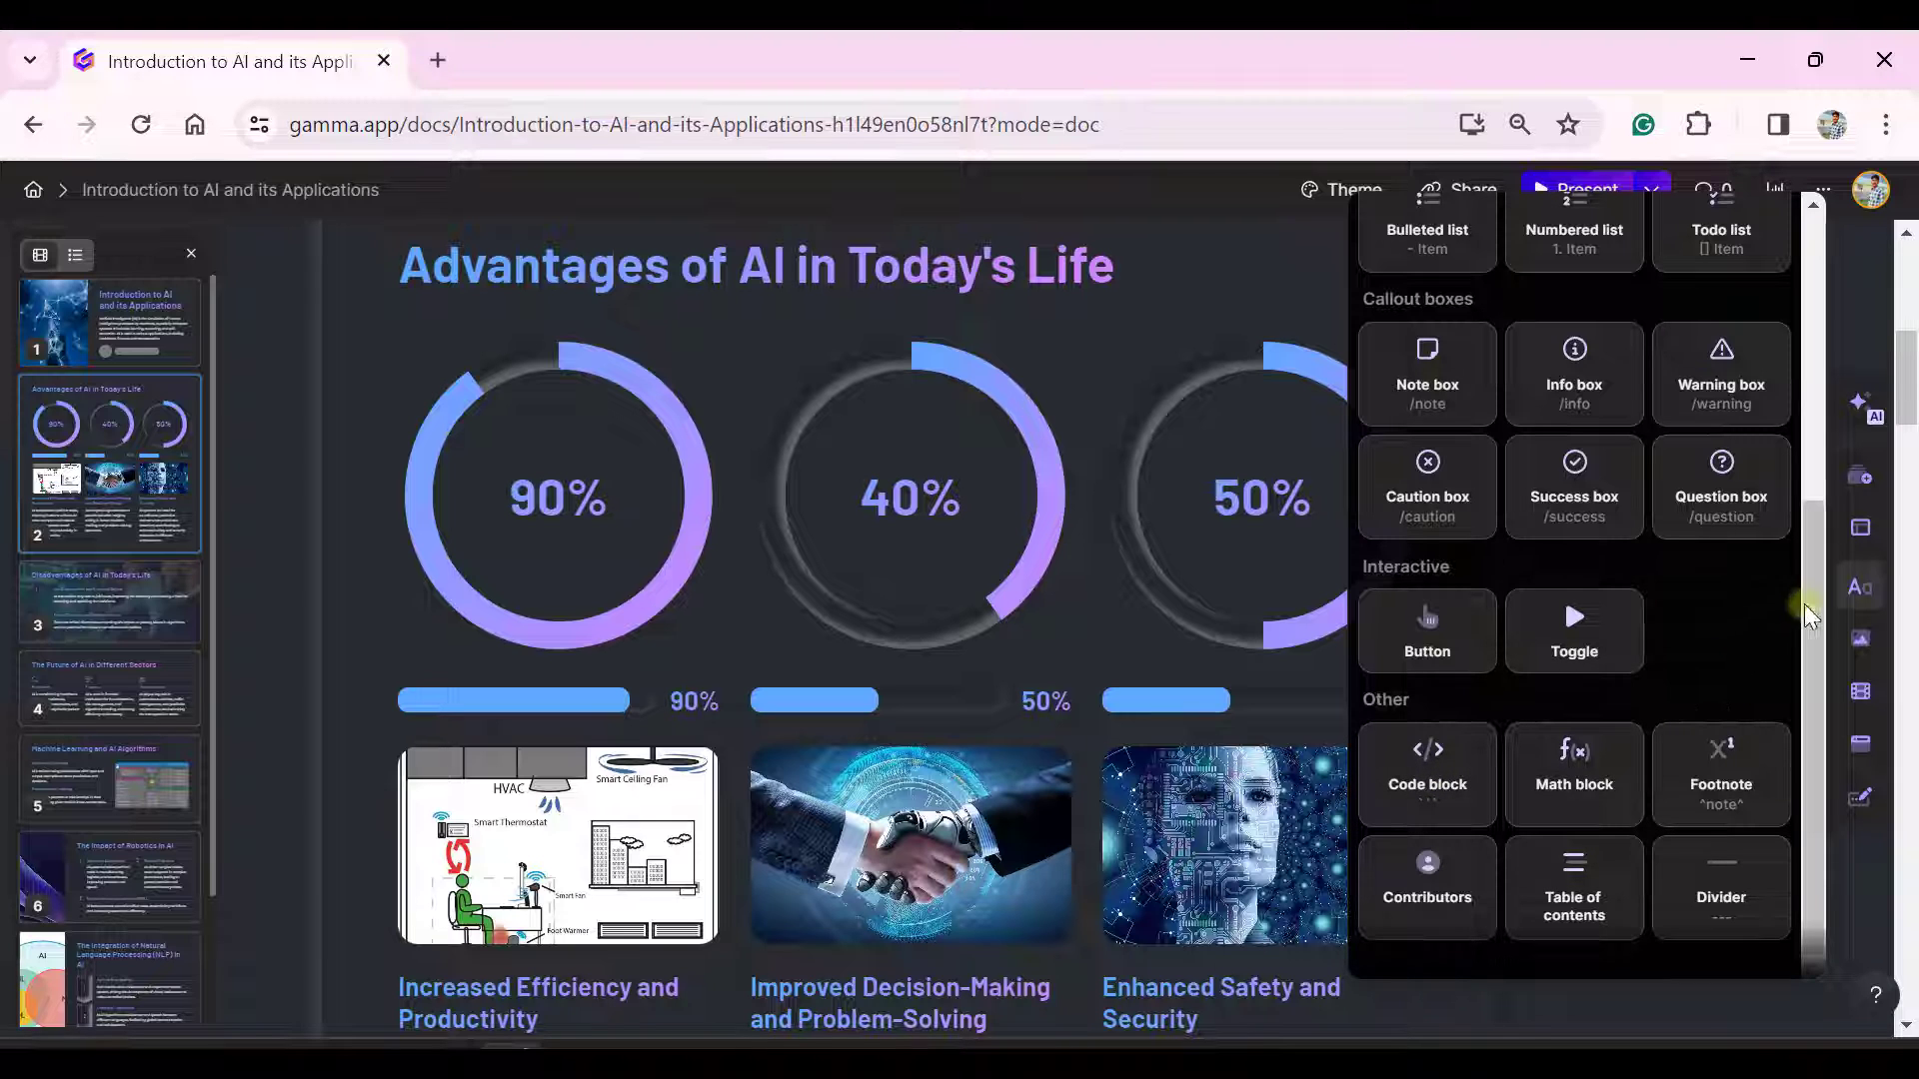
Browse the images gallery and then the videos & media embedding options.
left_click(1859, 639)
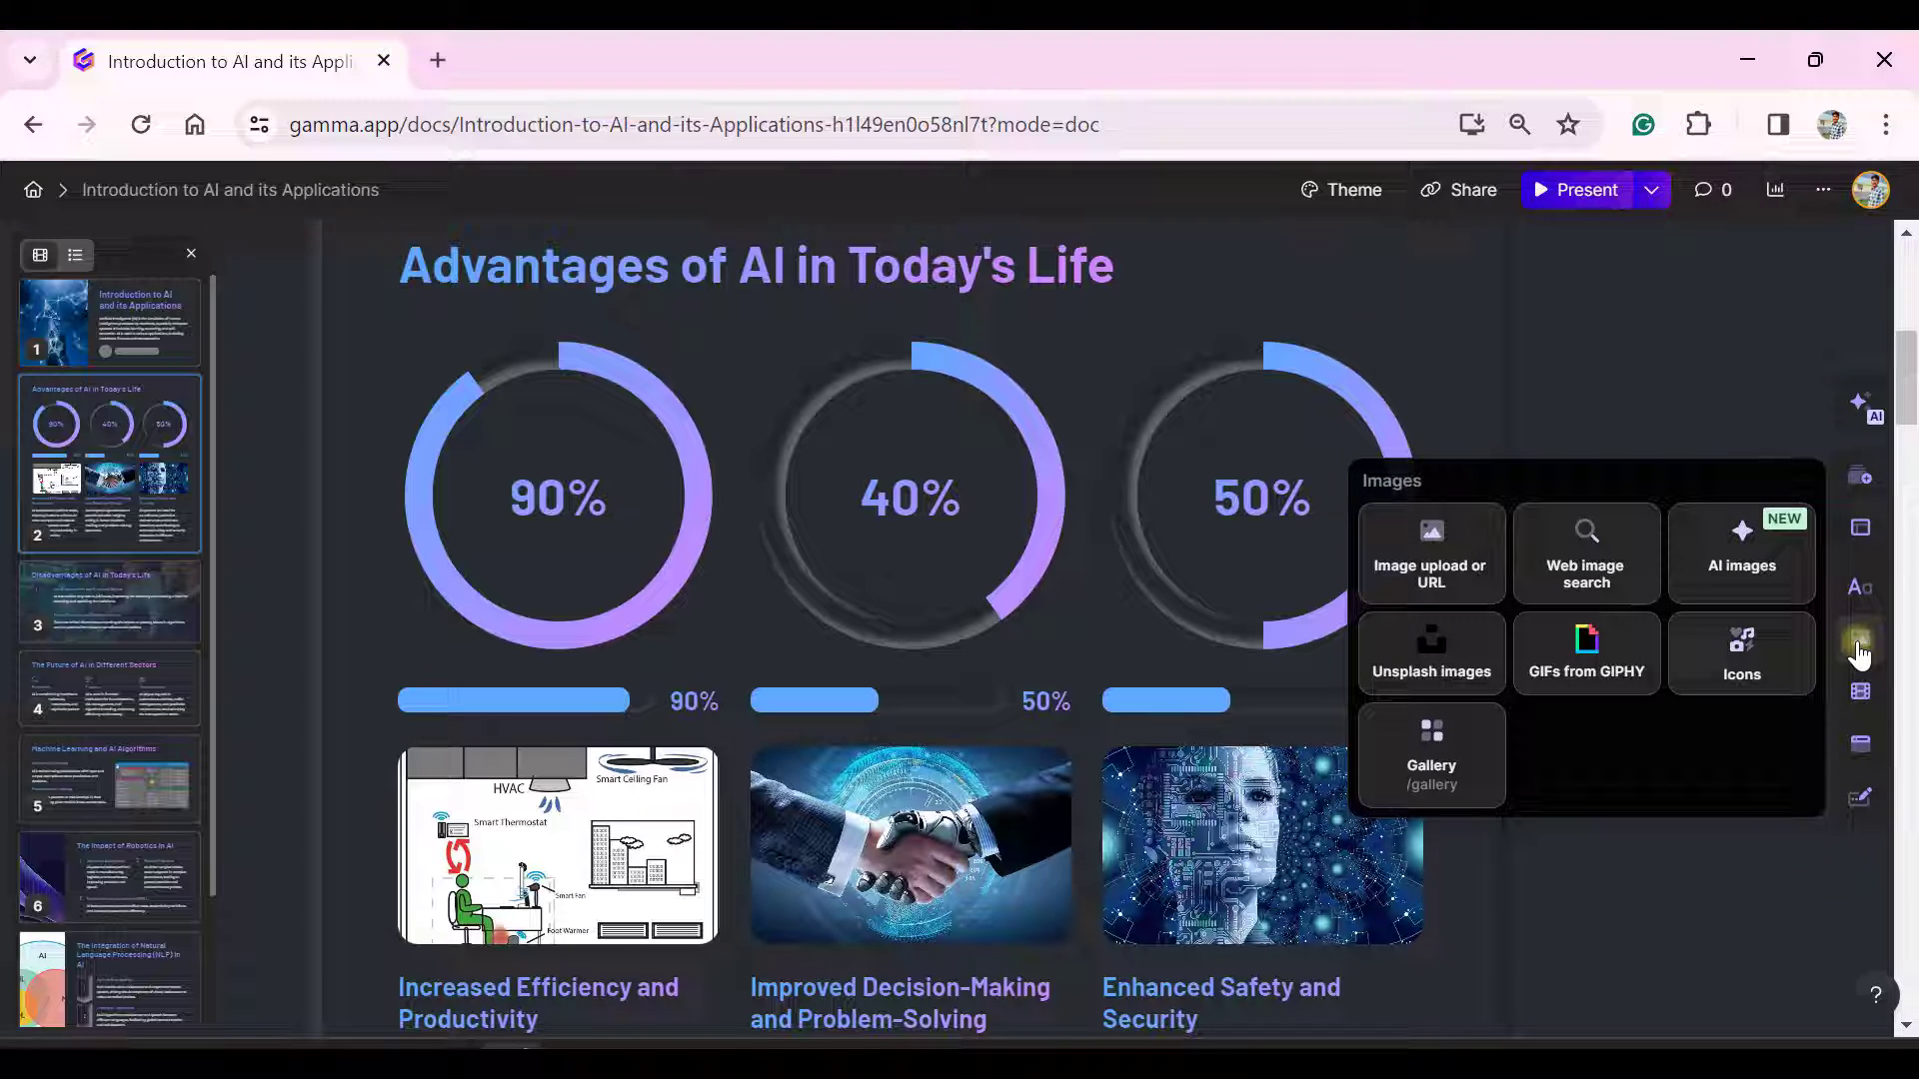
mouse_move(1431, 559)
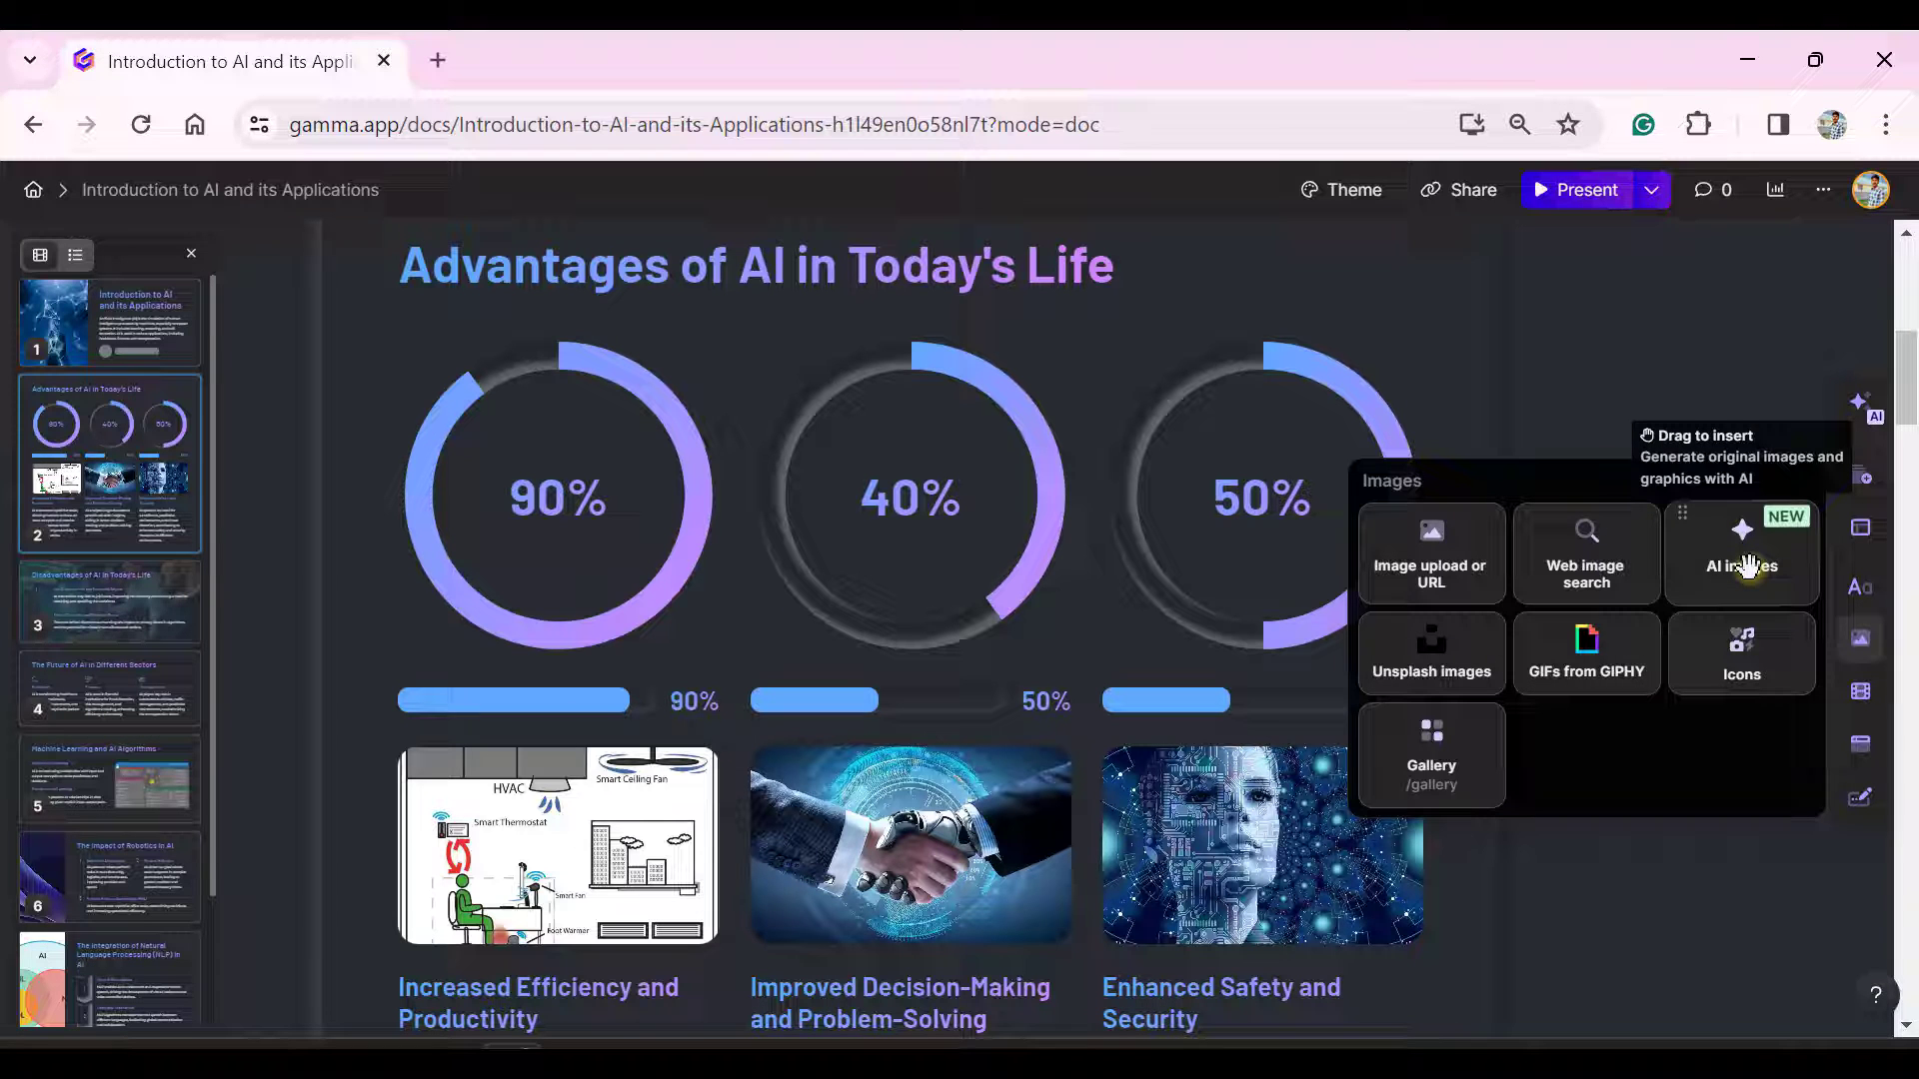
mouse_move(1746, 659)
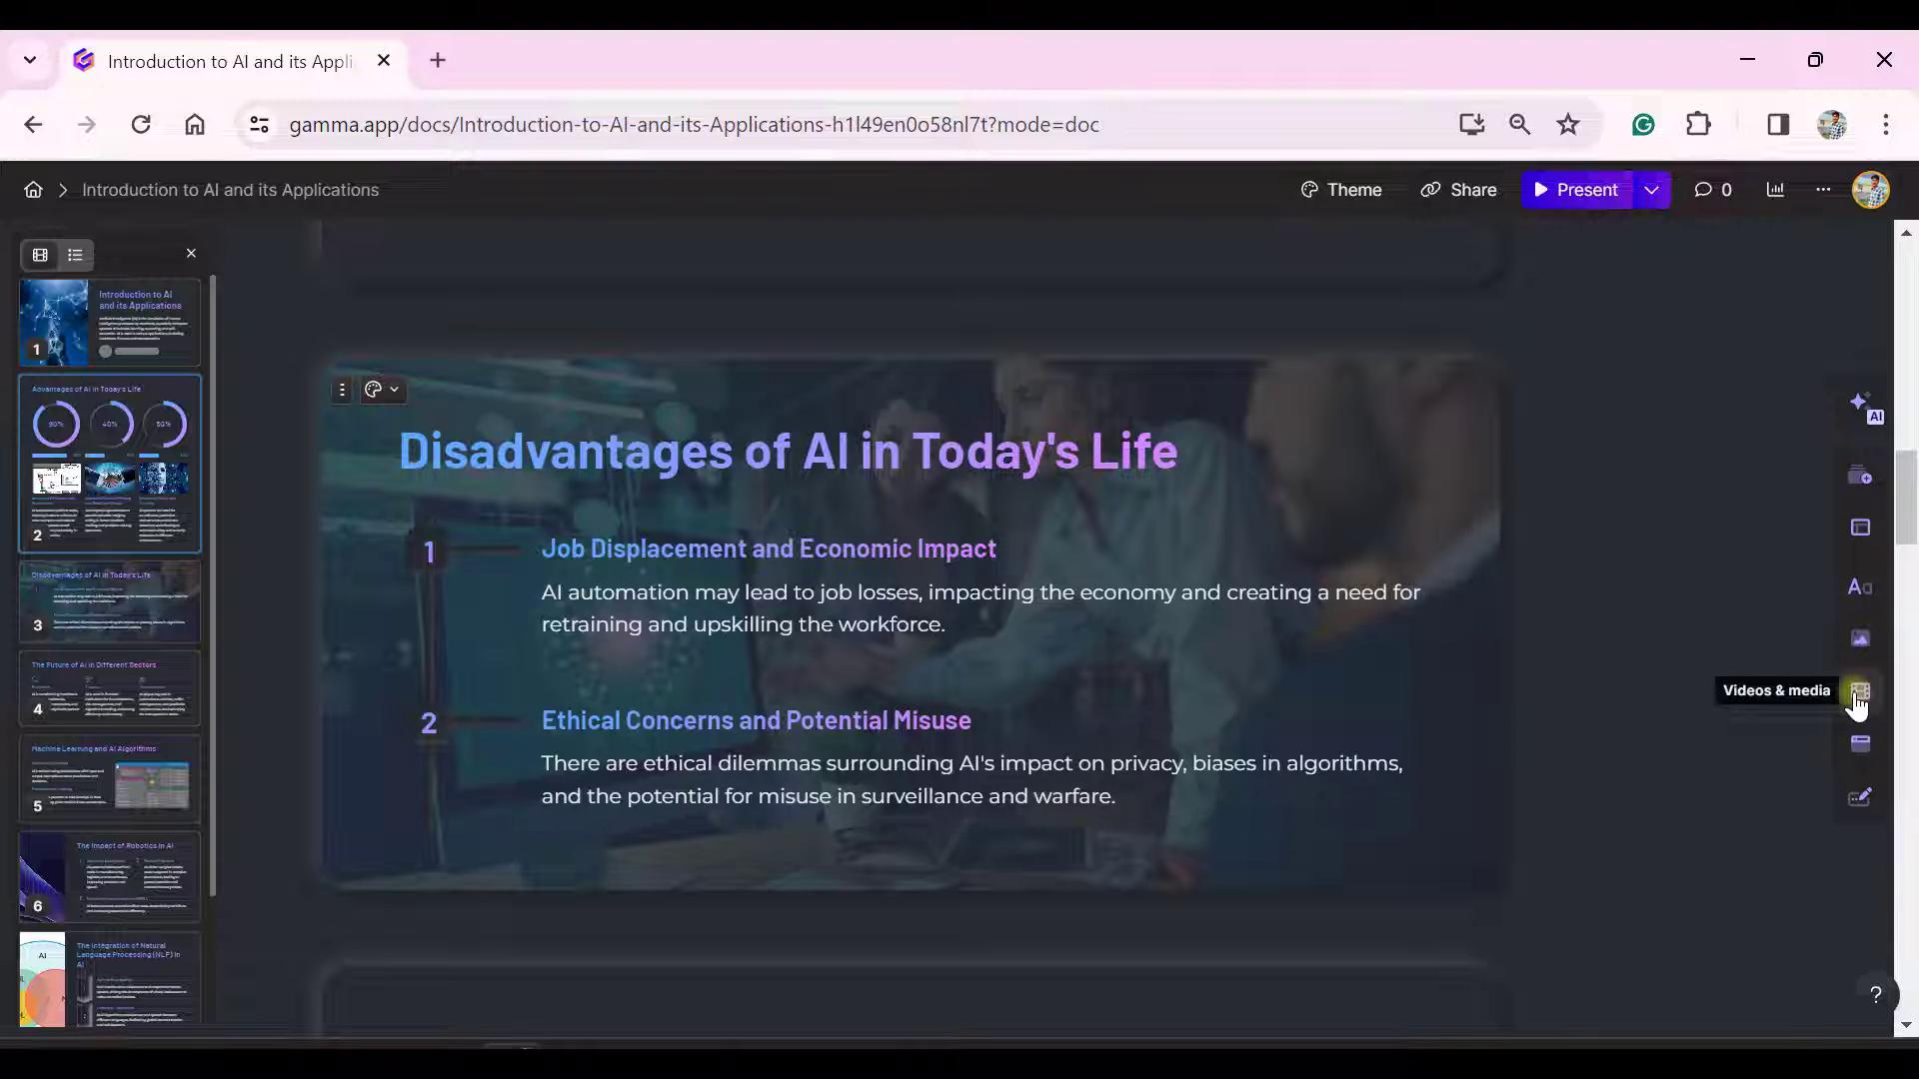
left_click(1858, 690)
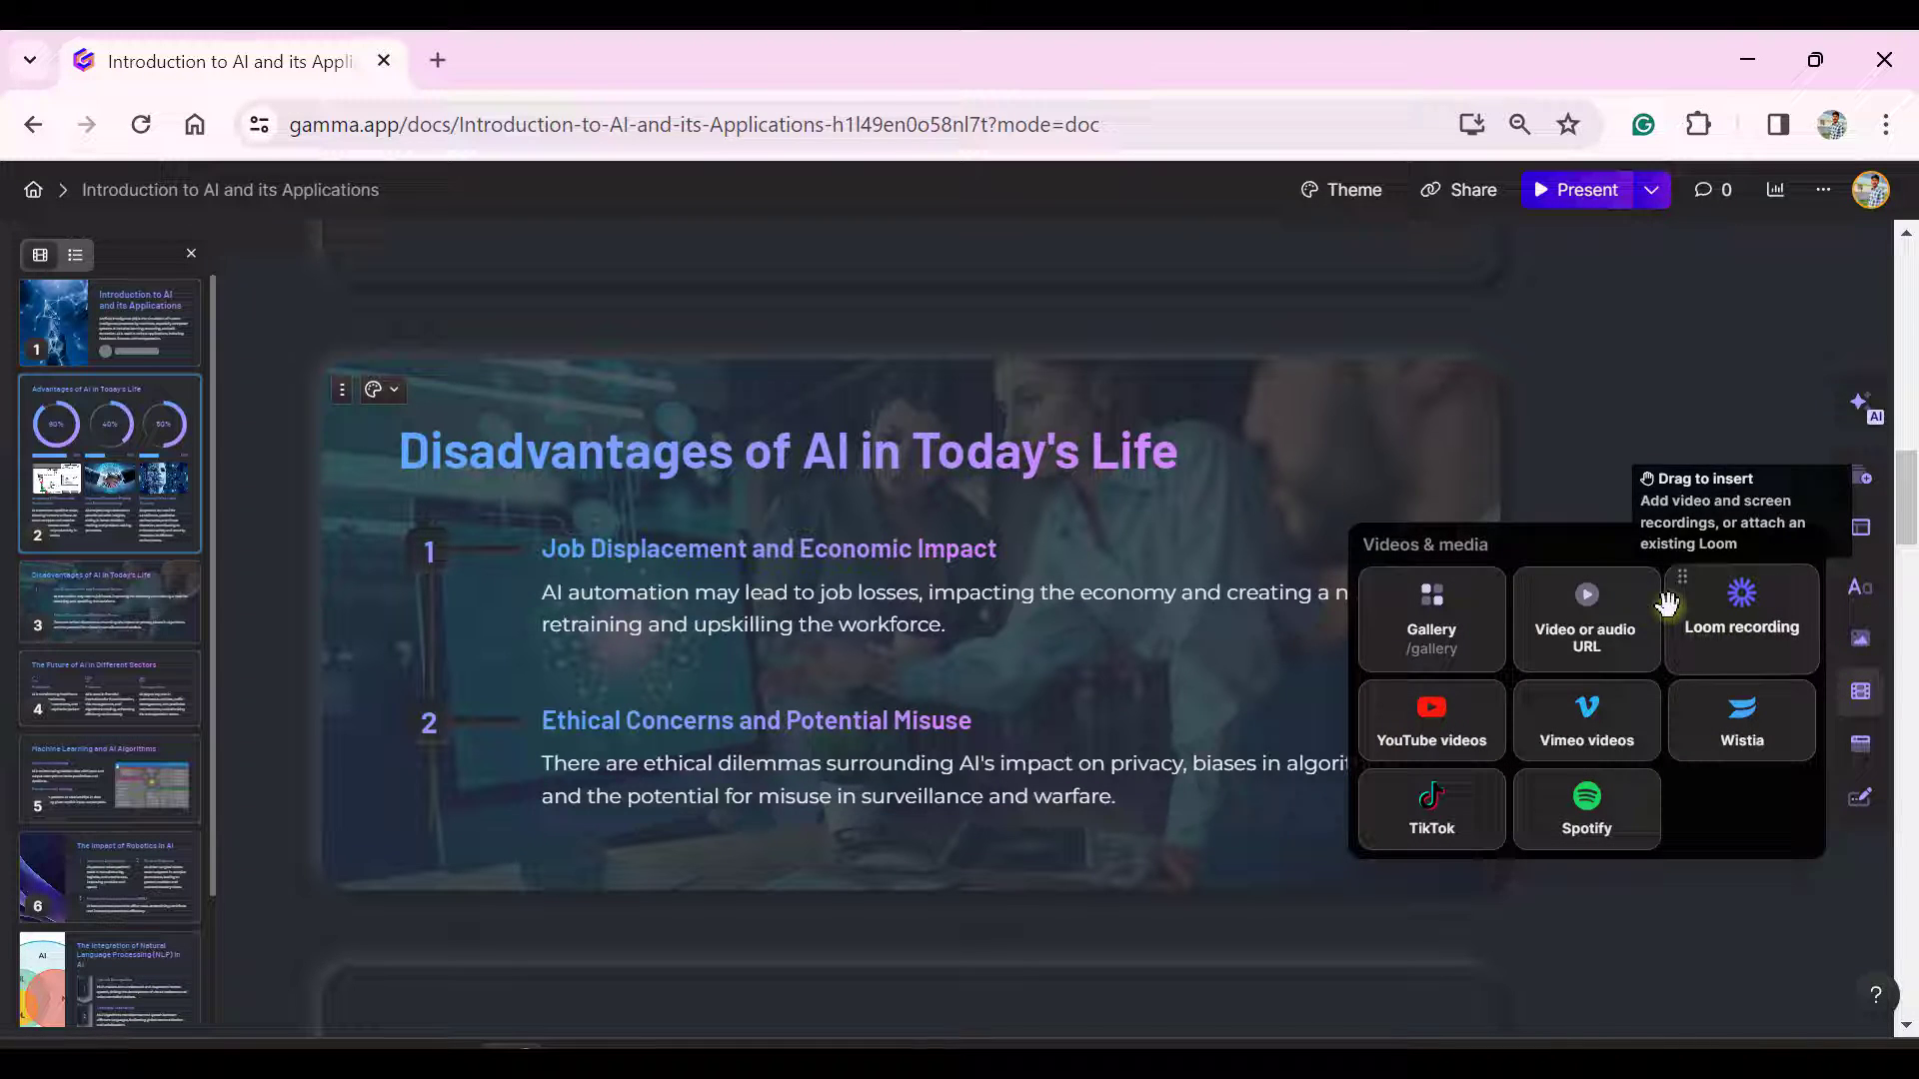
mouse_move(1415, 624)
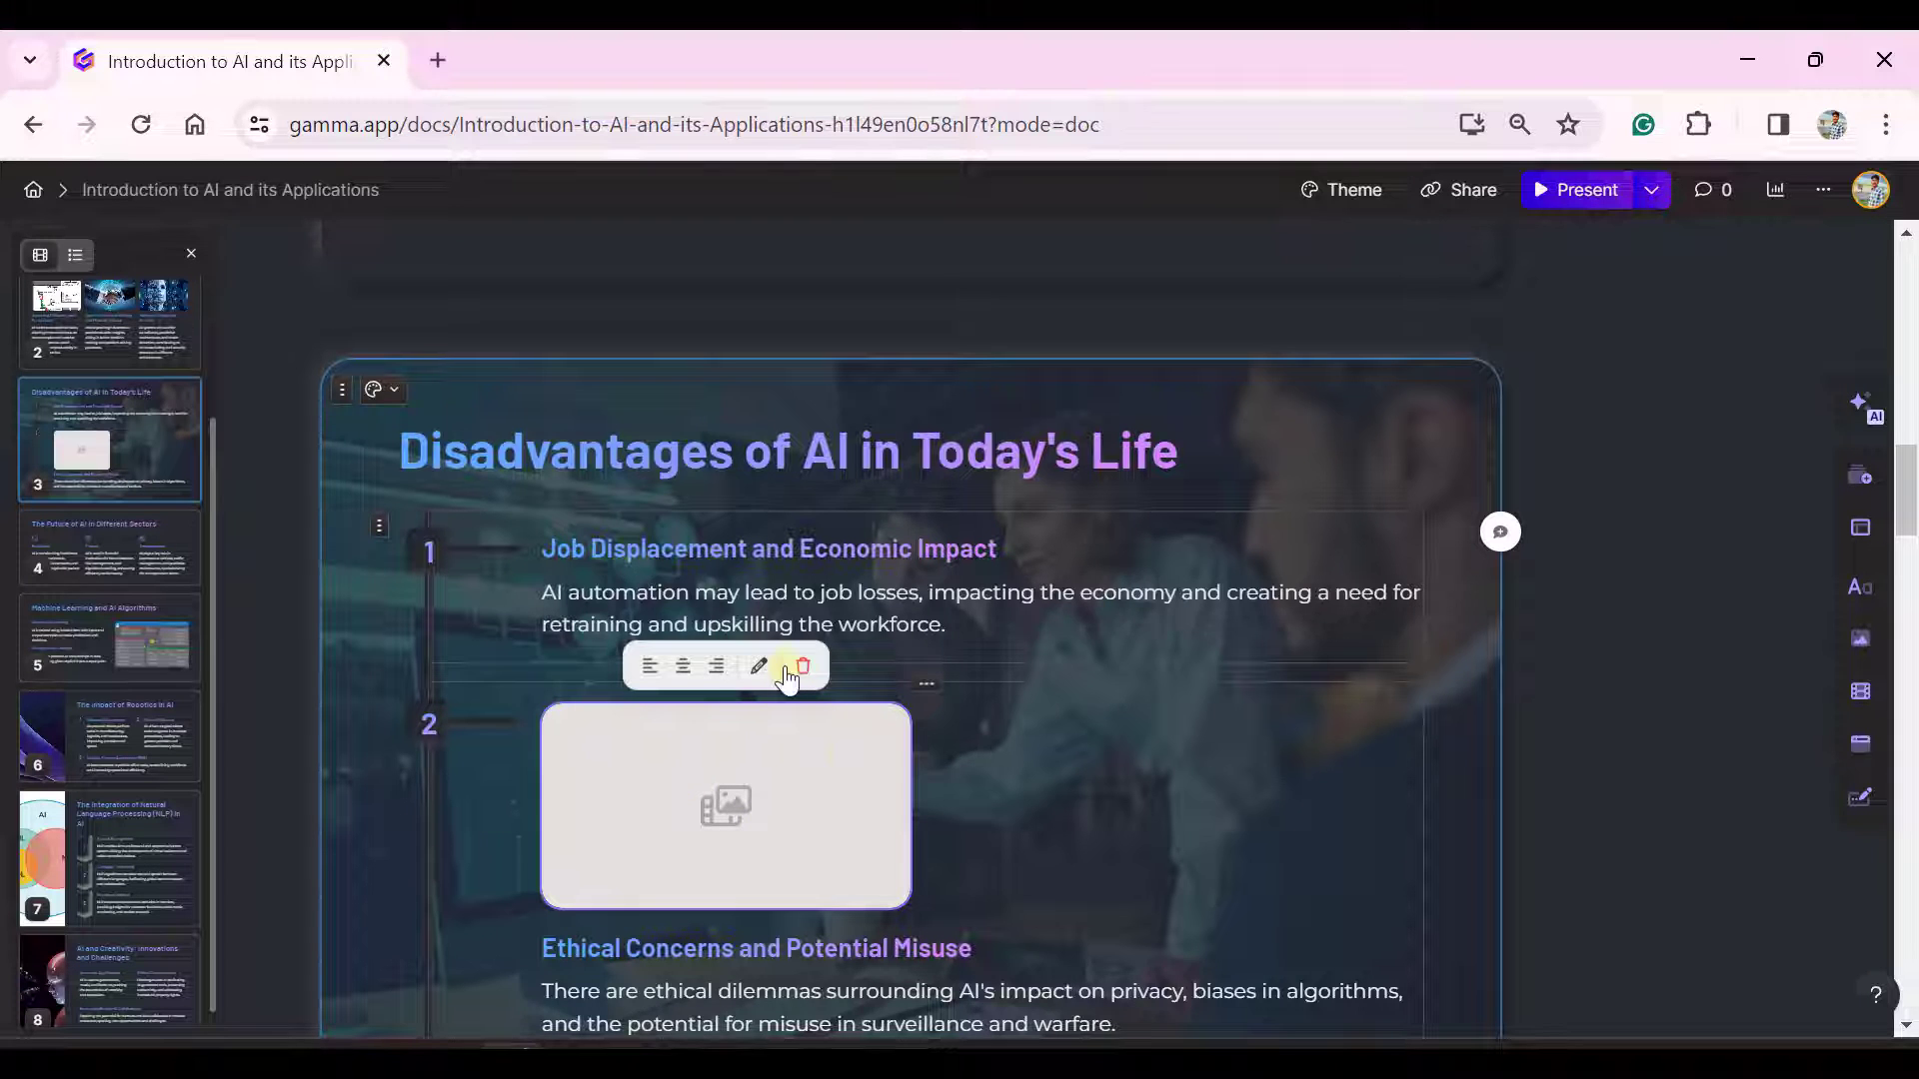
mouse_move(991, 814)
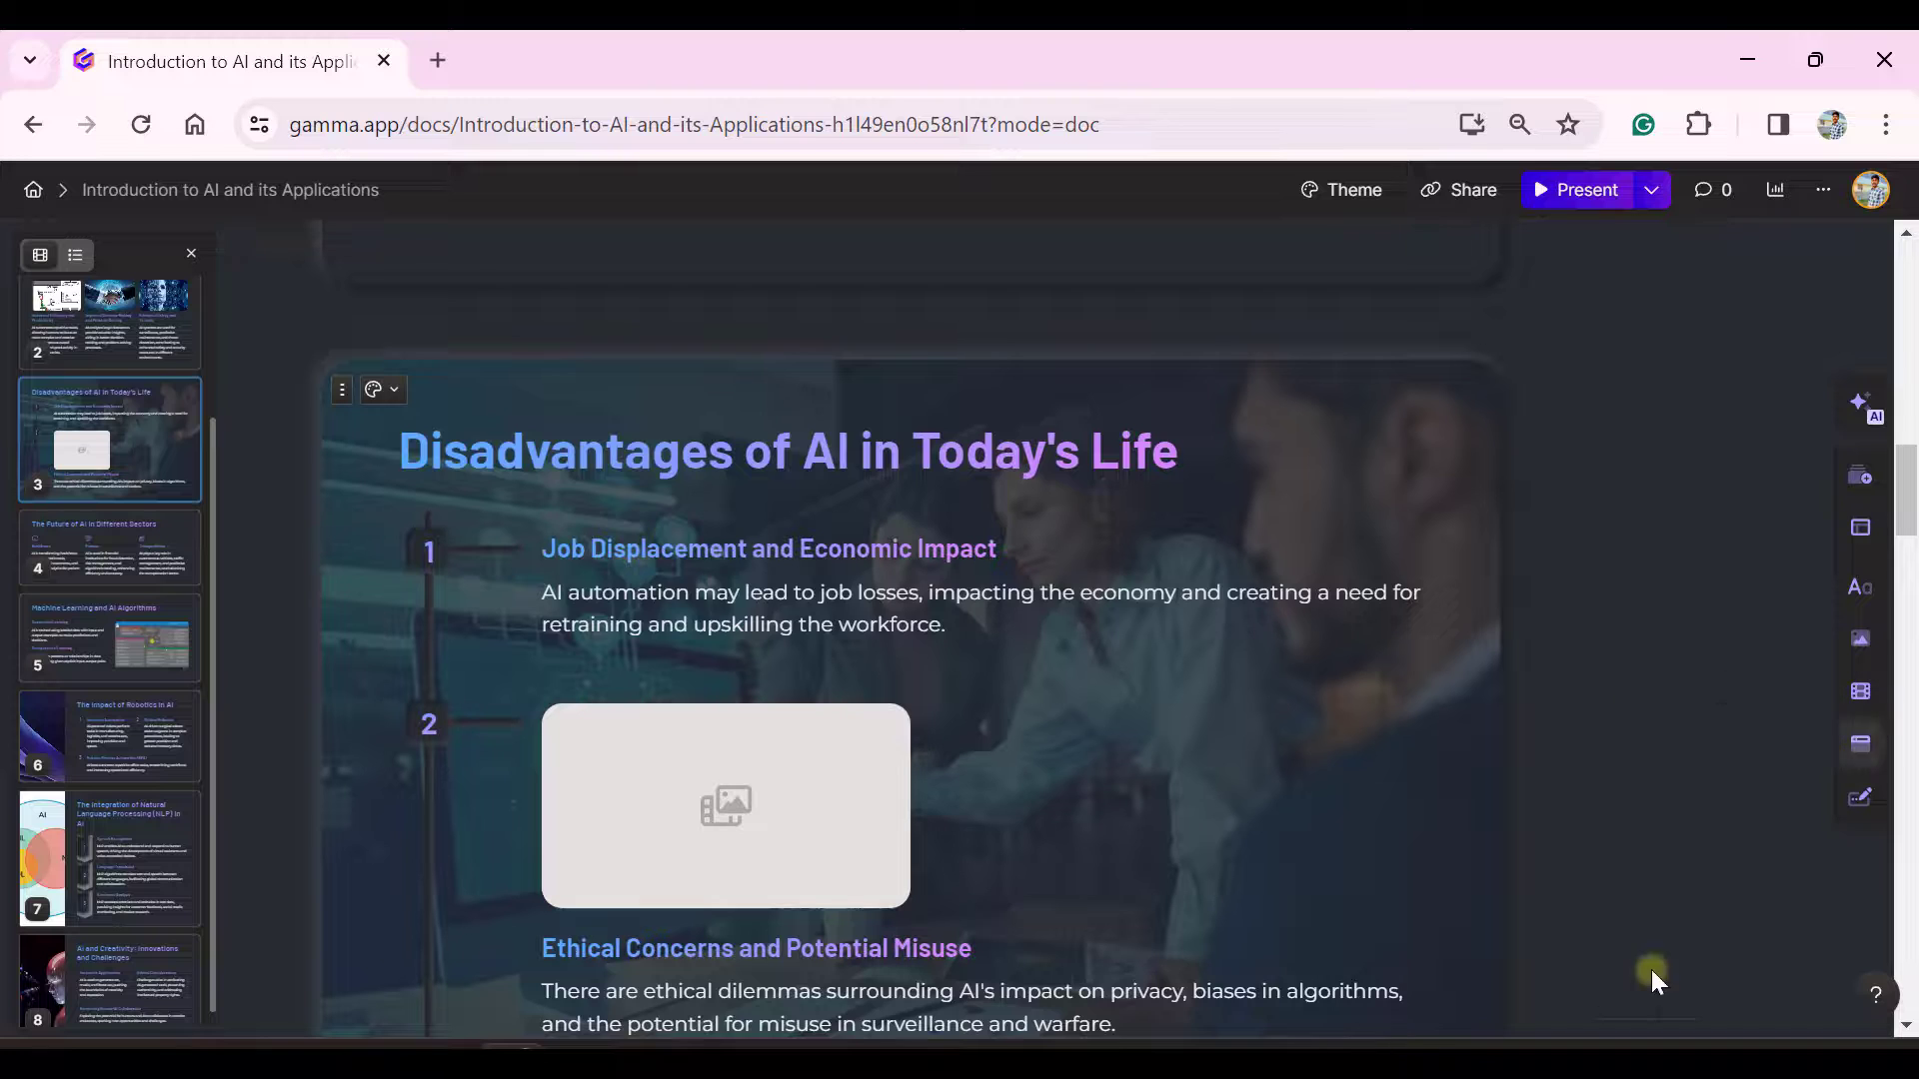
left_click(1859, 743)
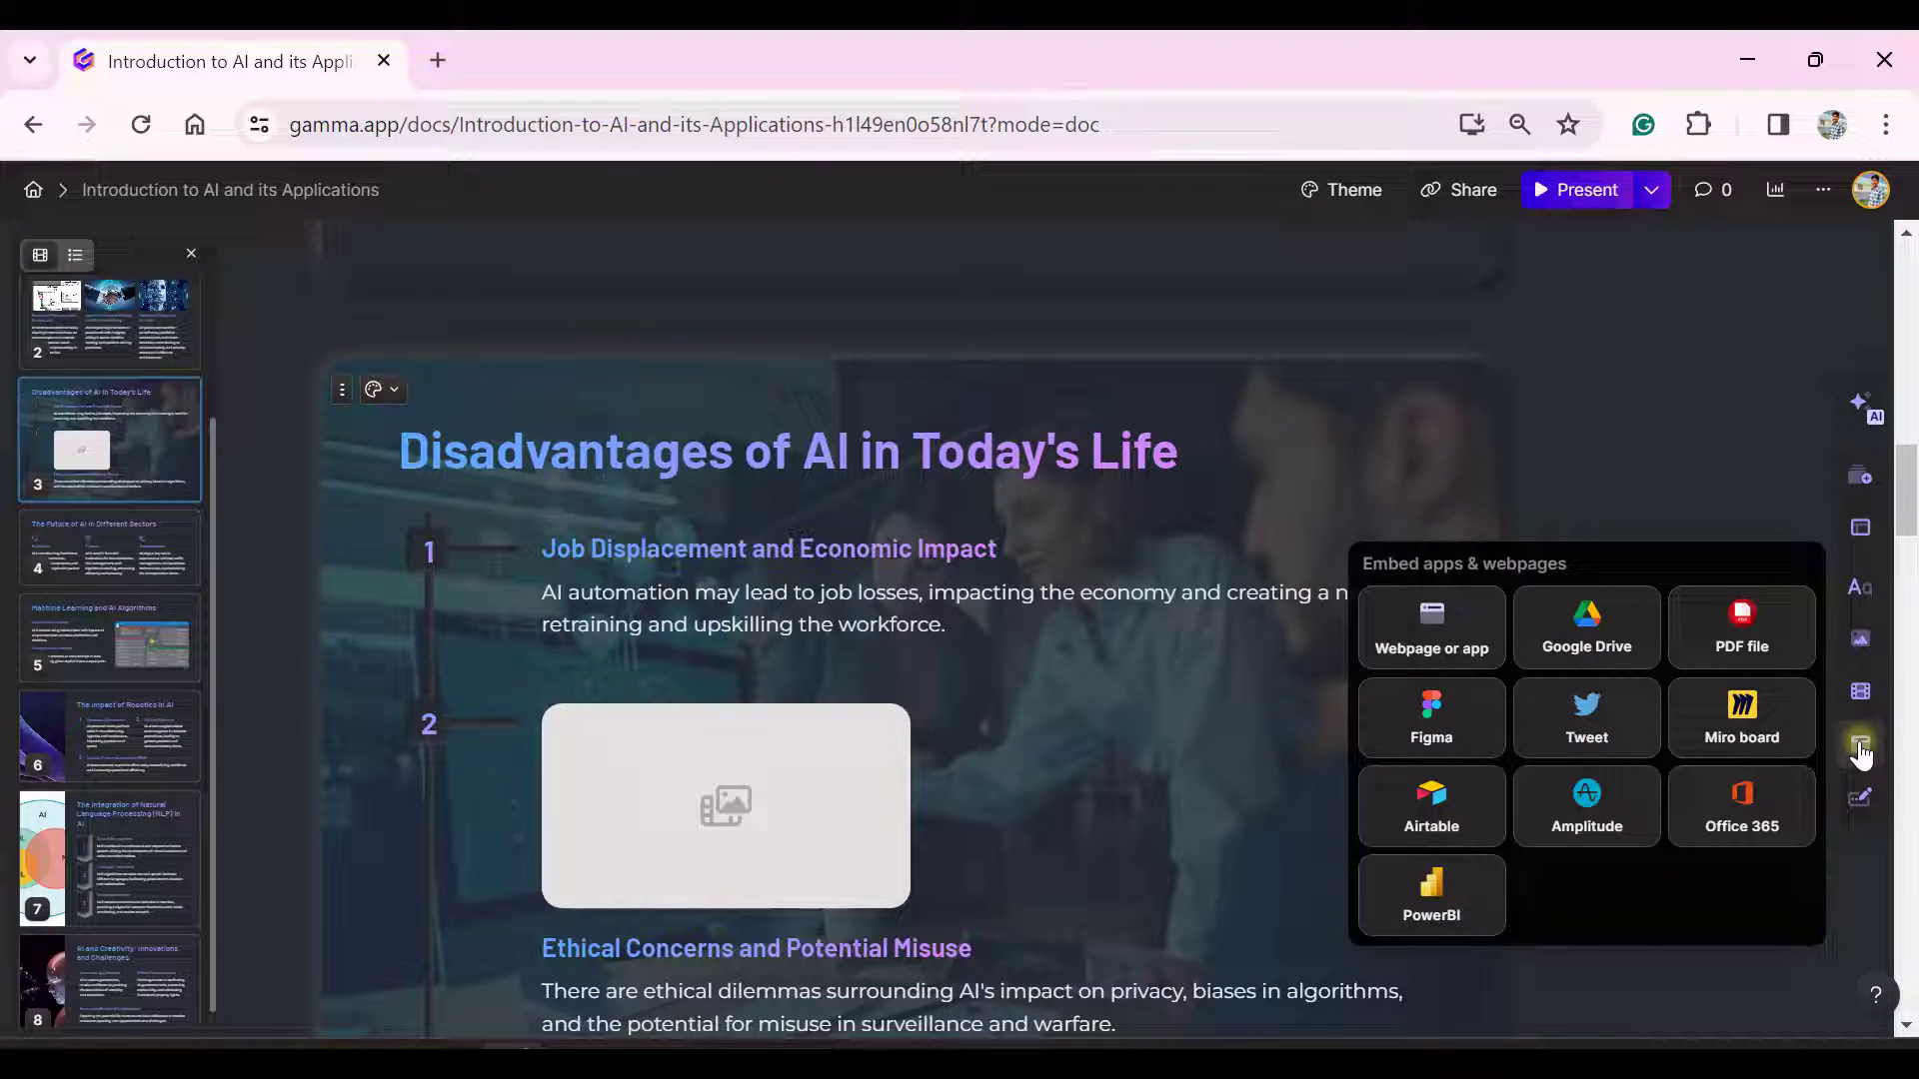
mouse_move(1579, 639)
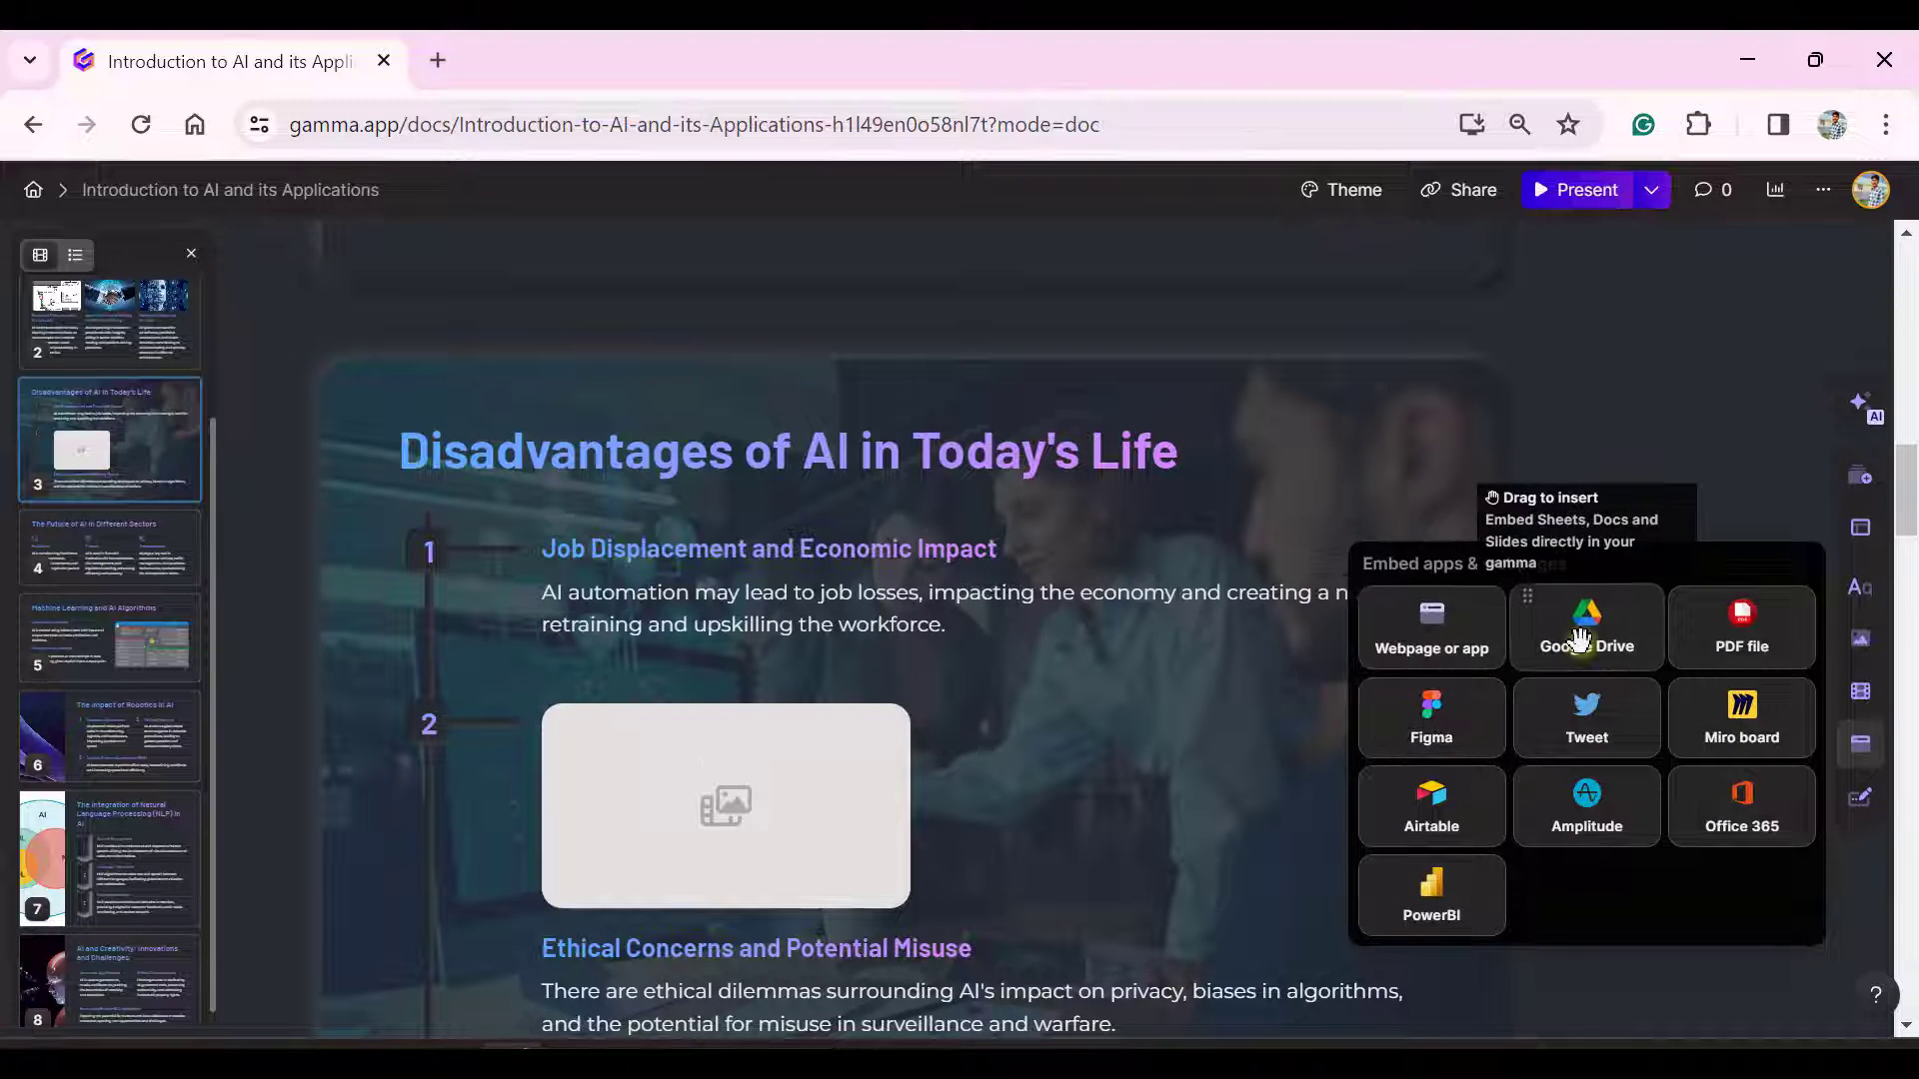
left_click_drag(1585, 624, 1077, 808)
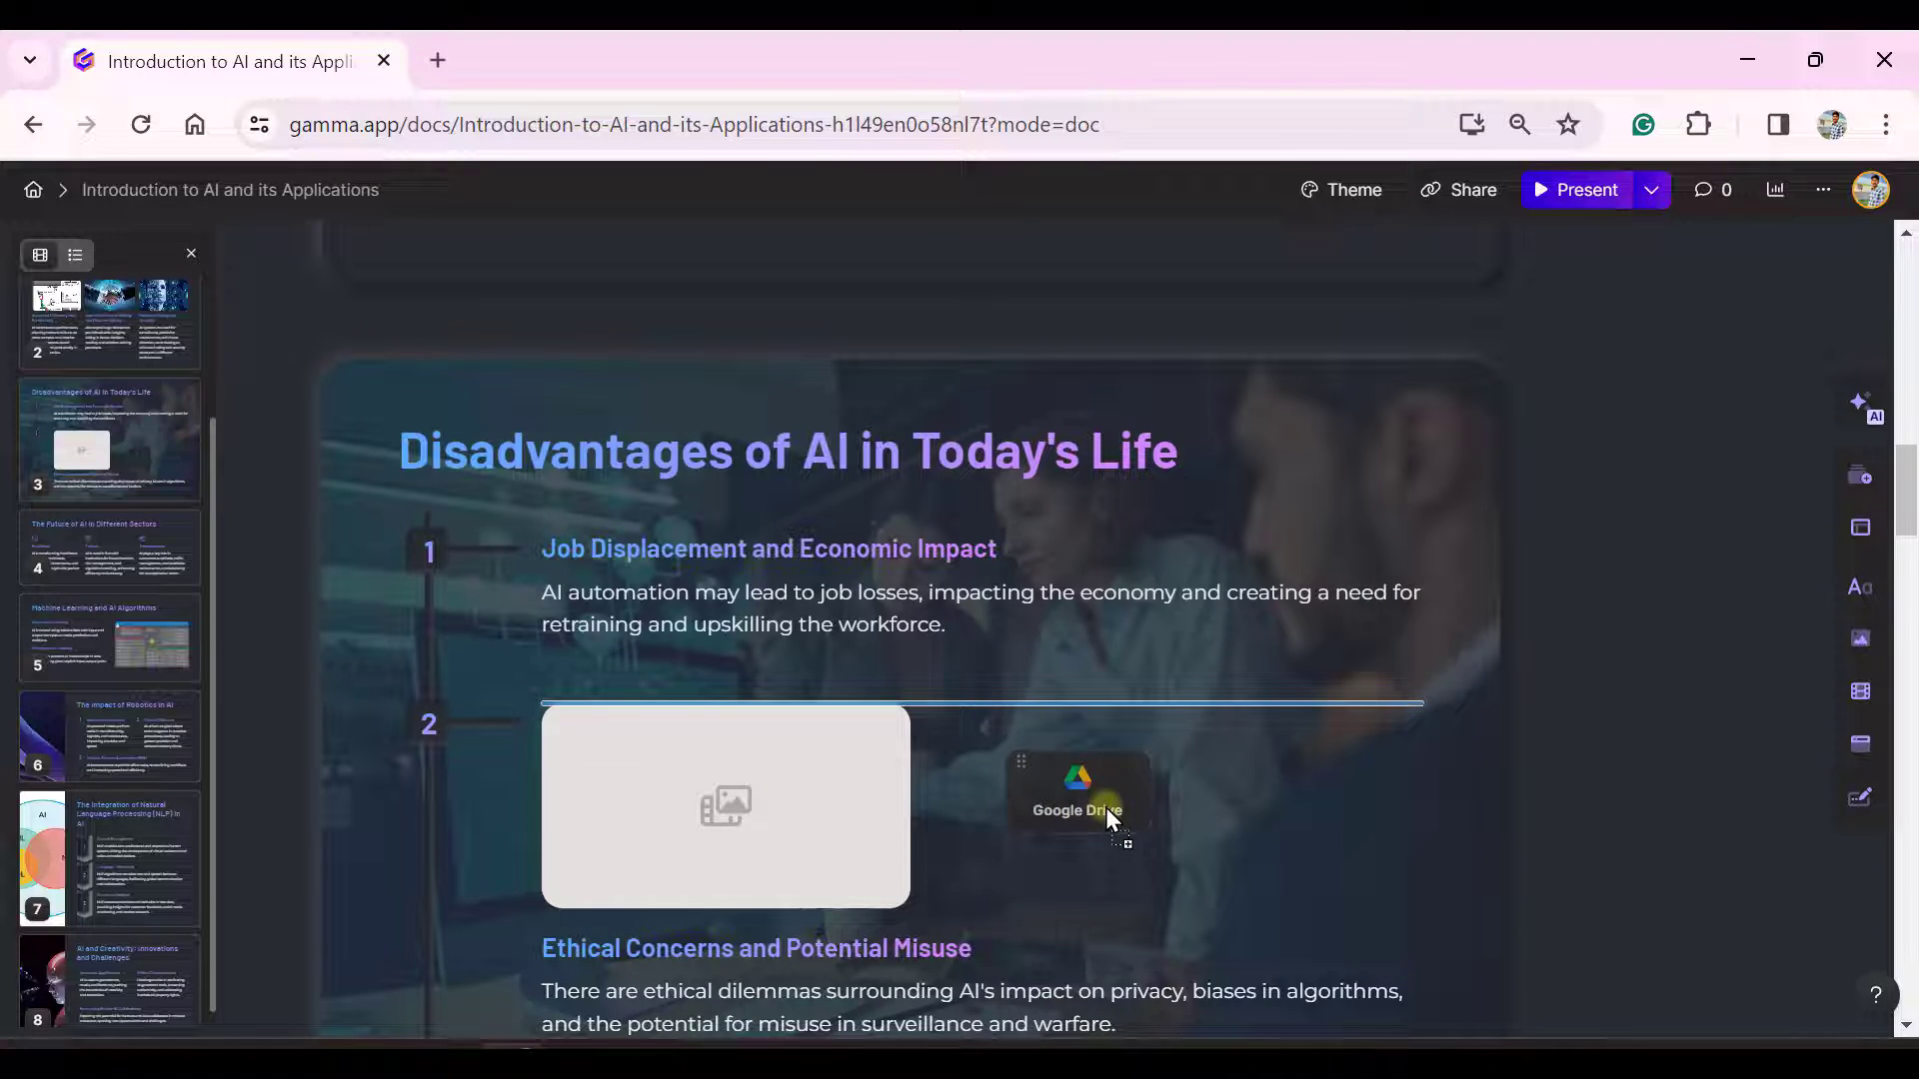
left_click(1075, 809)
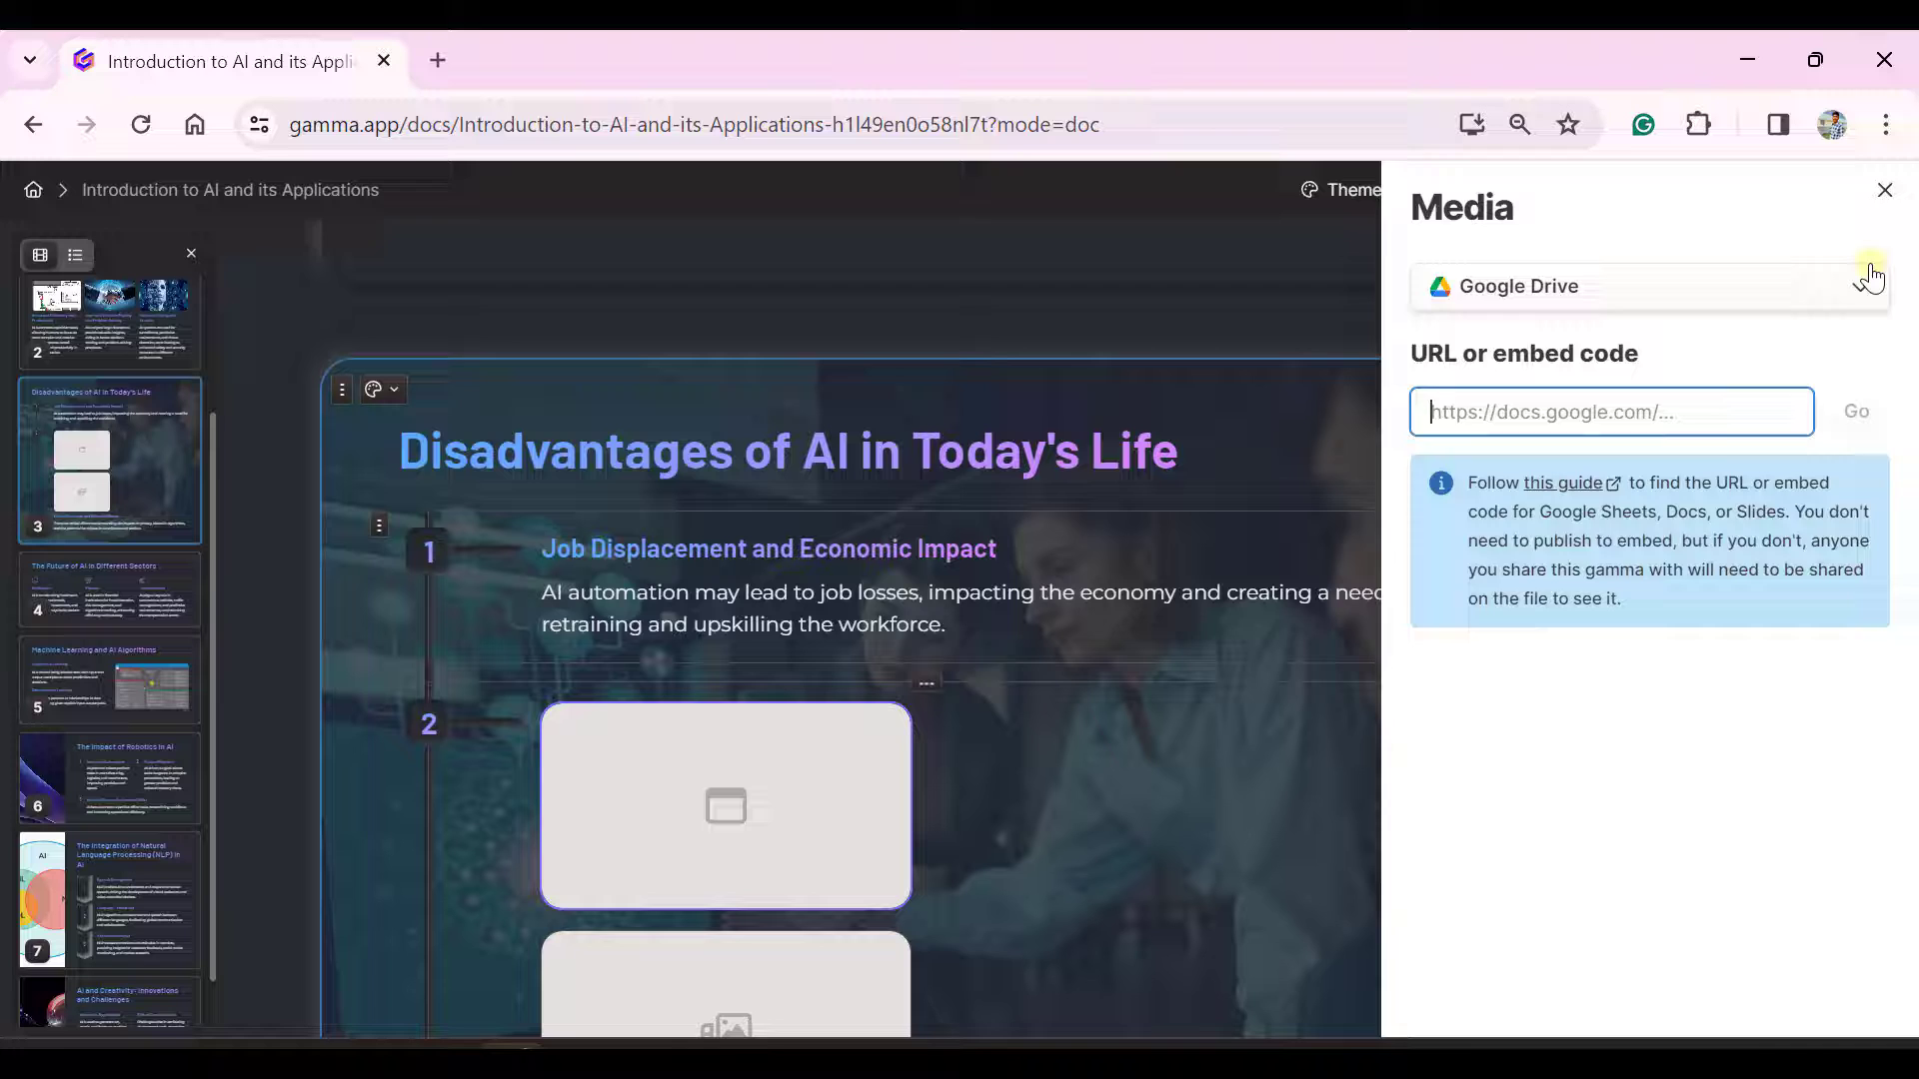
left_click(1882, 190)
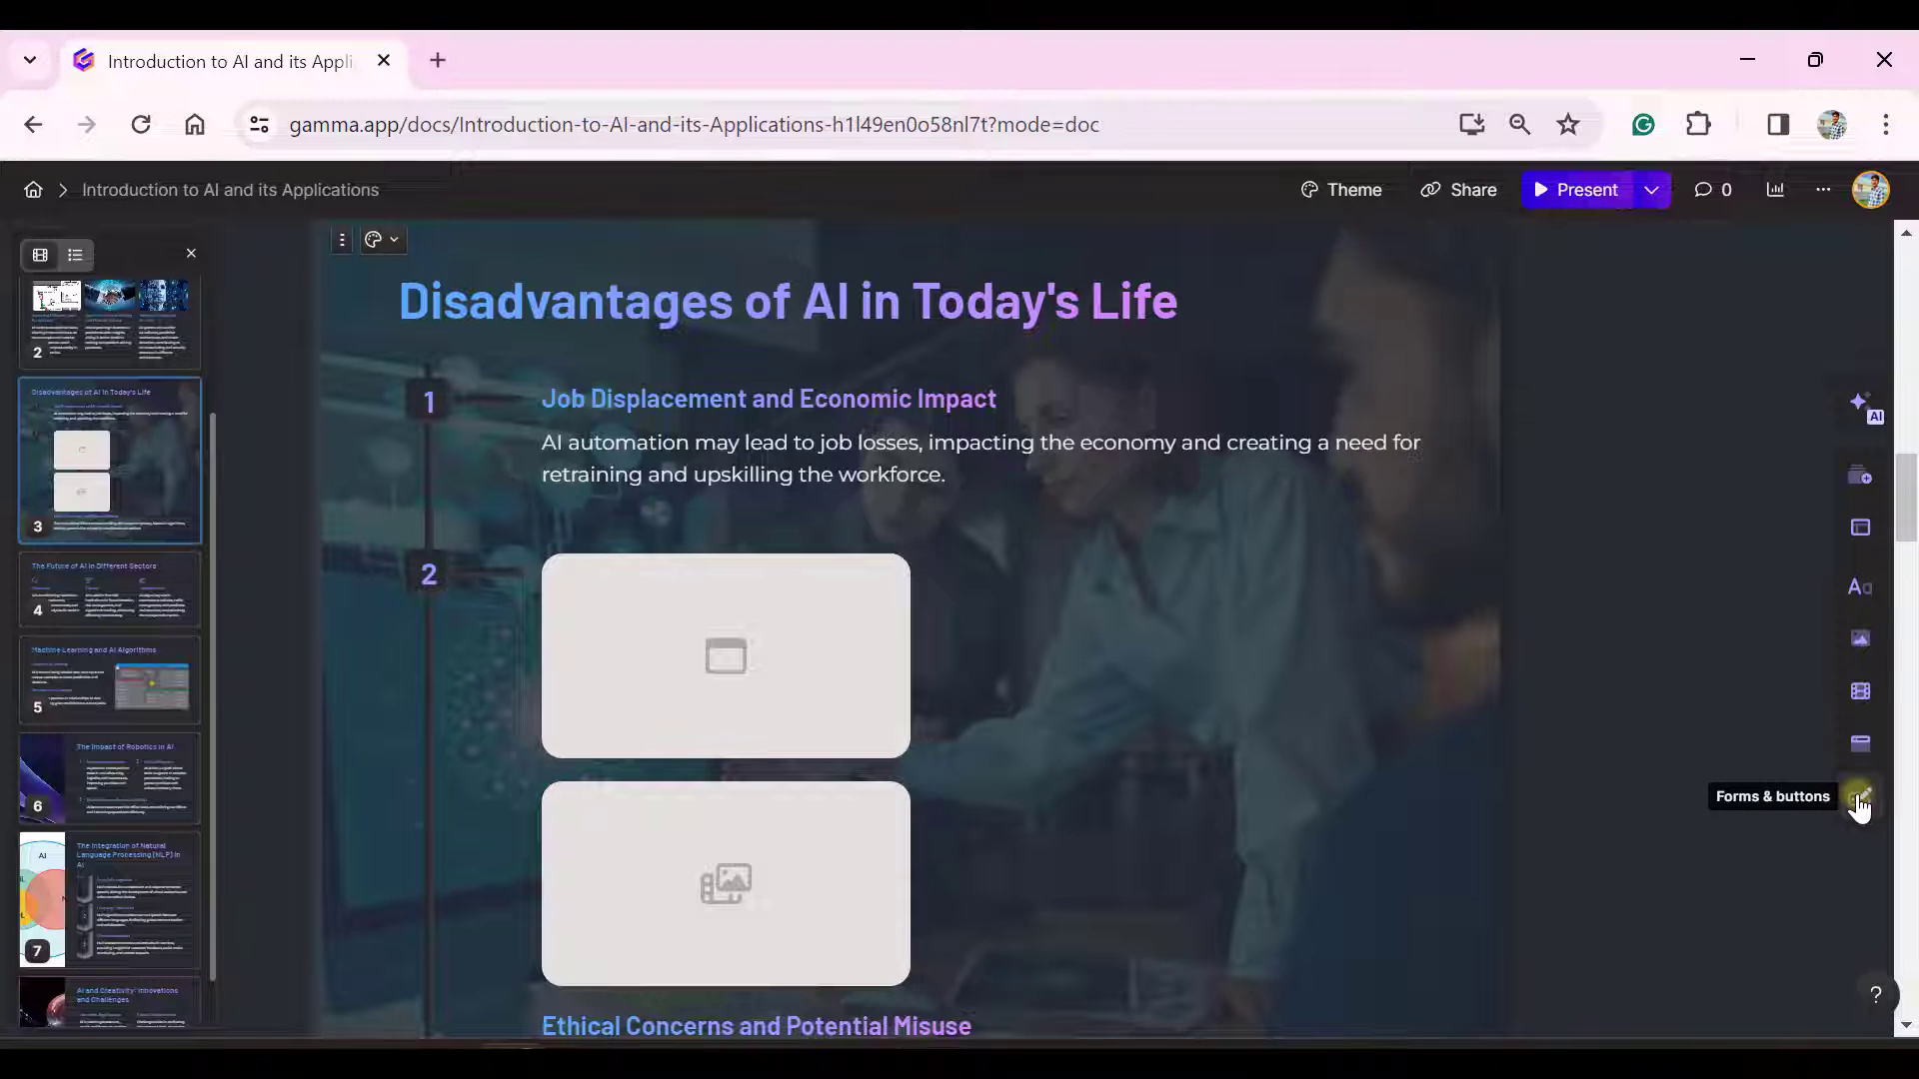
left_click(1859, 798)
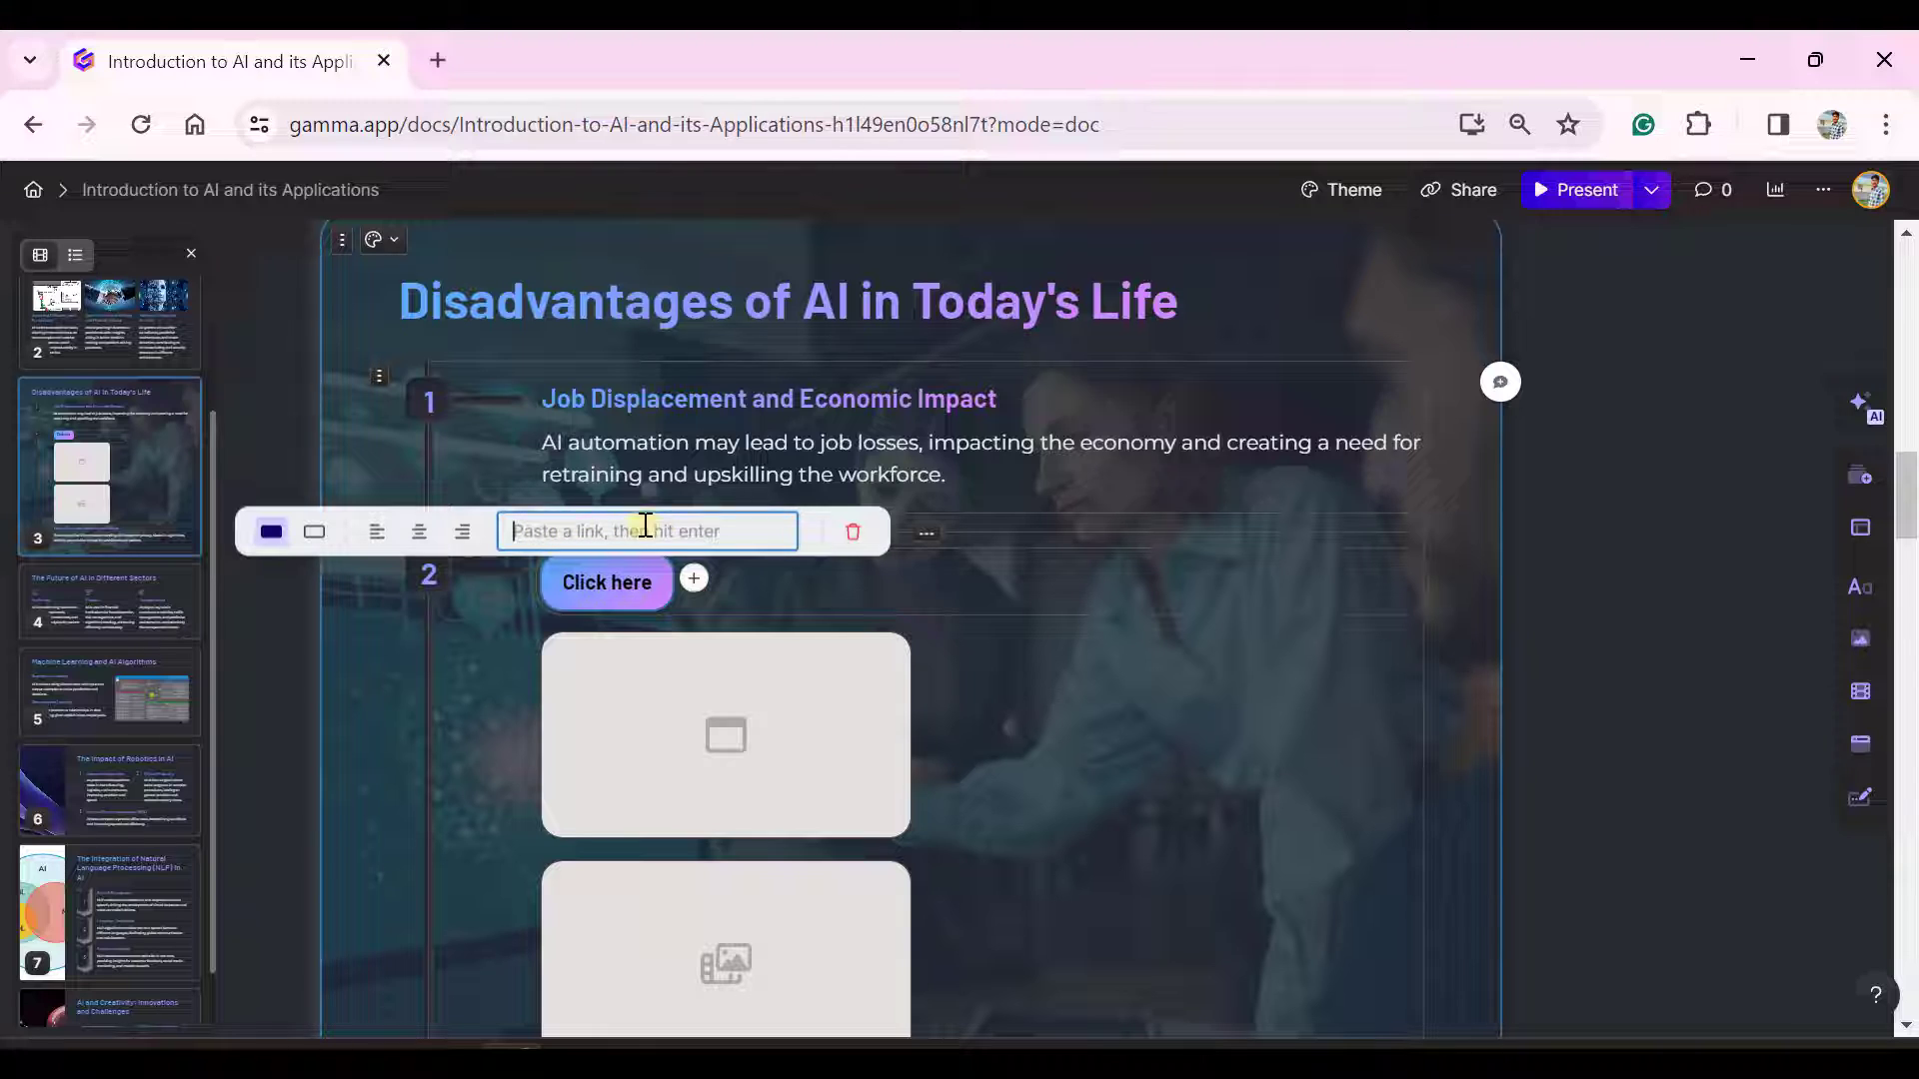
mouse_move(852, 531)
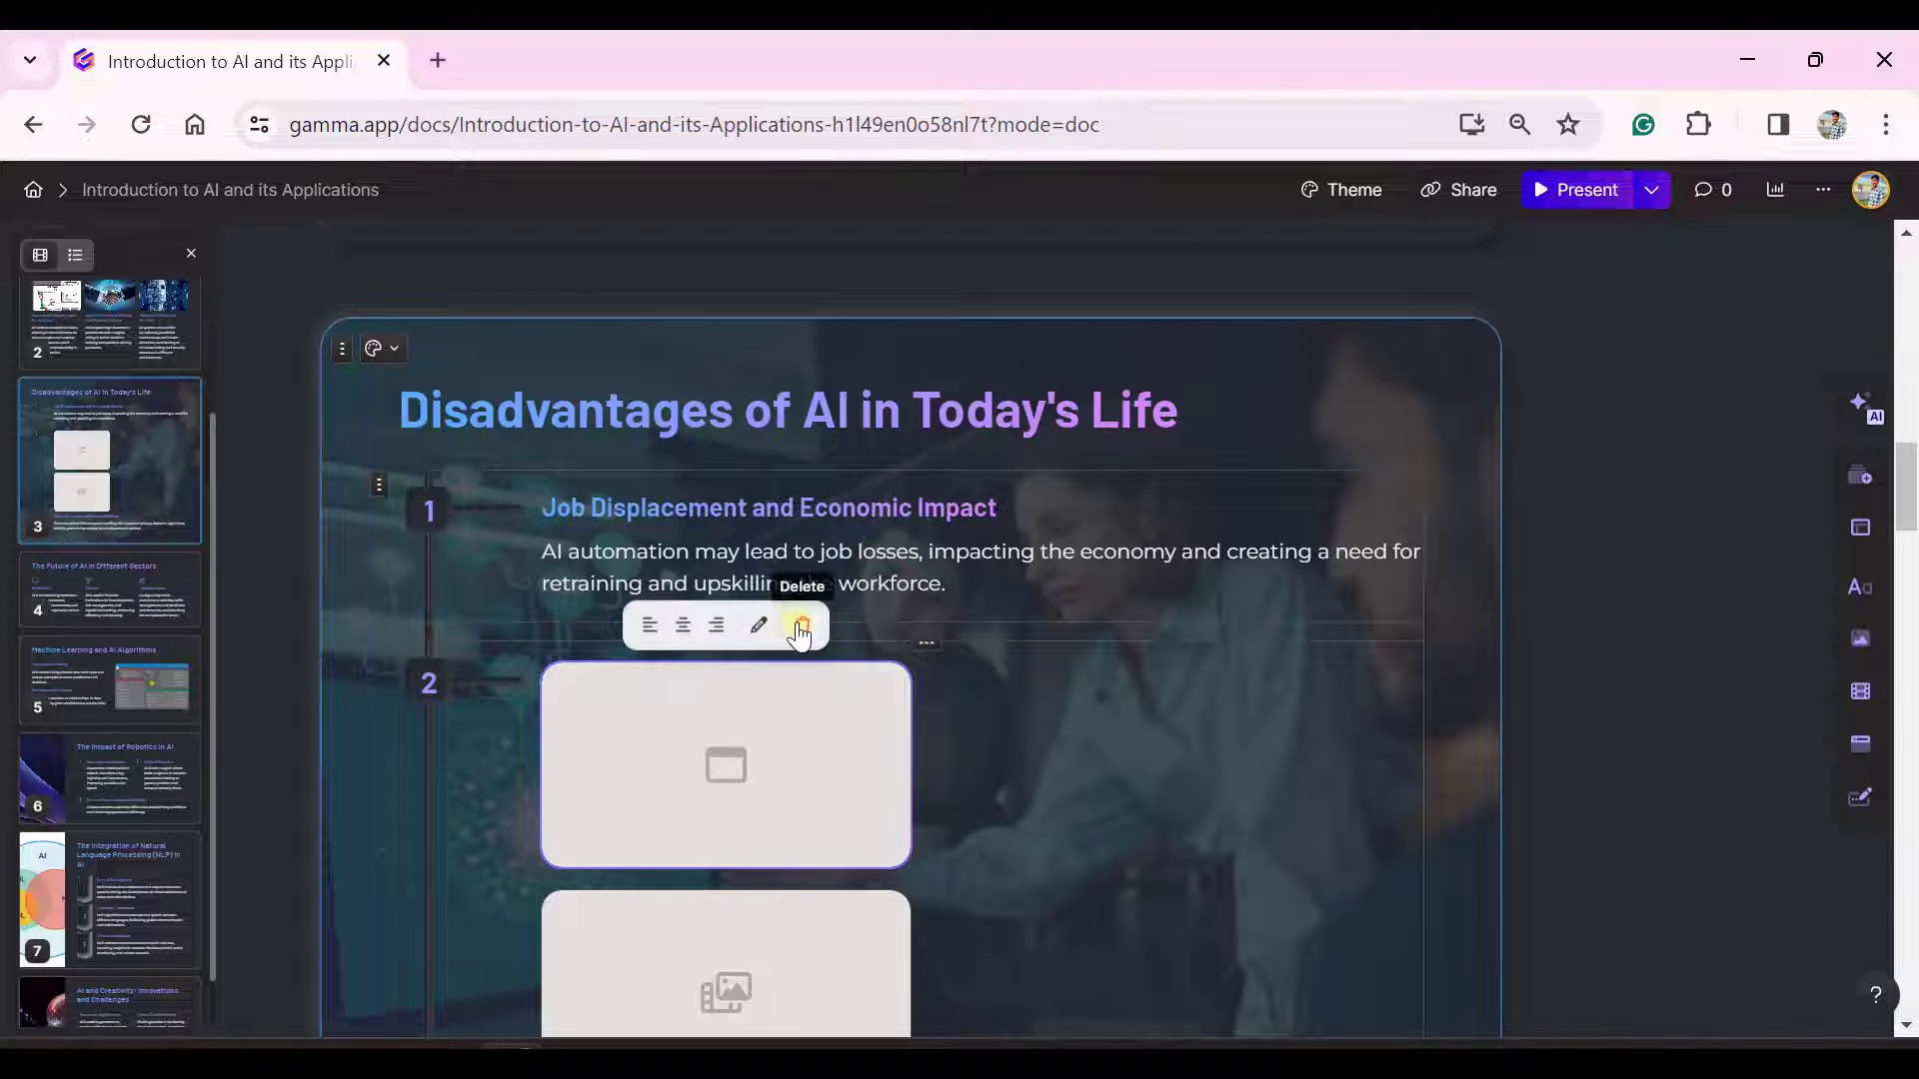
left_click(803, 625)
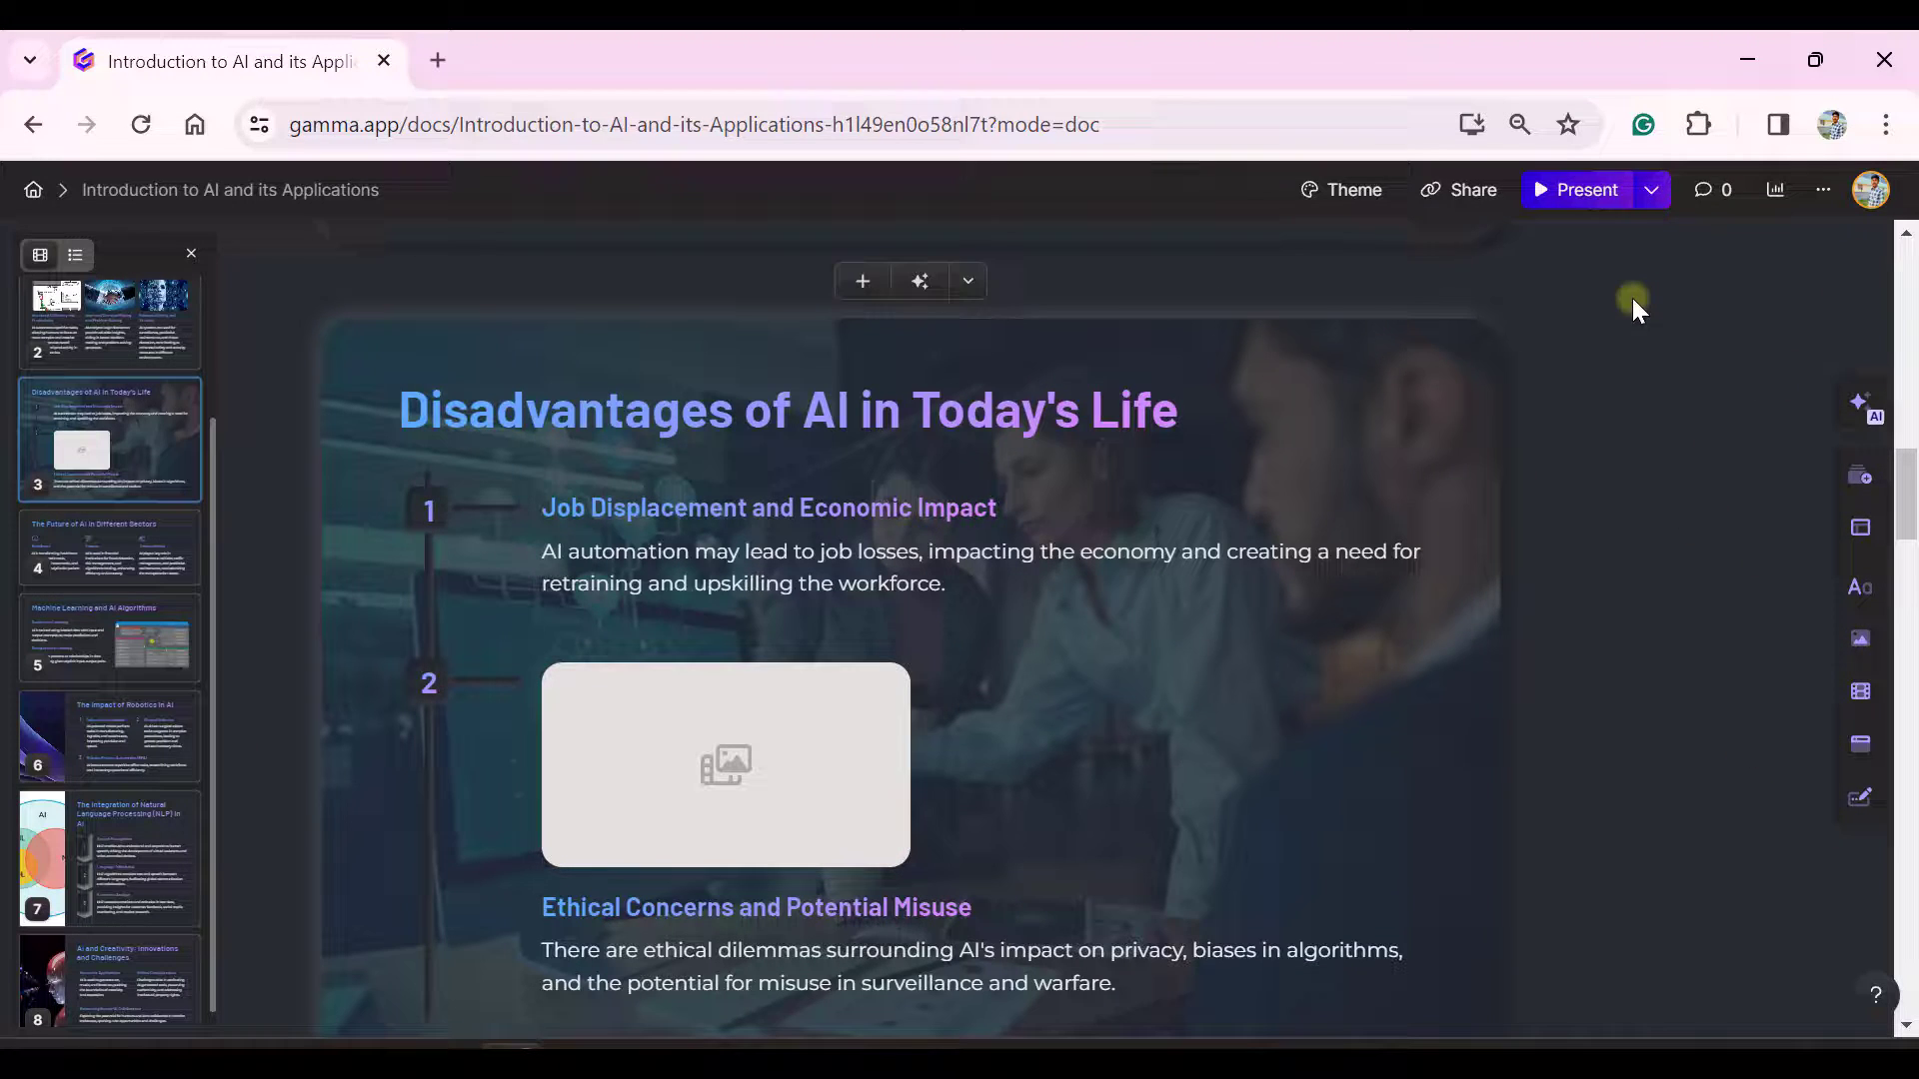
mouse_move(1353, 196)
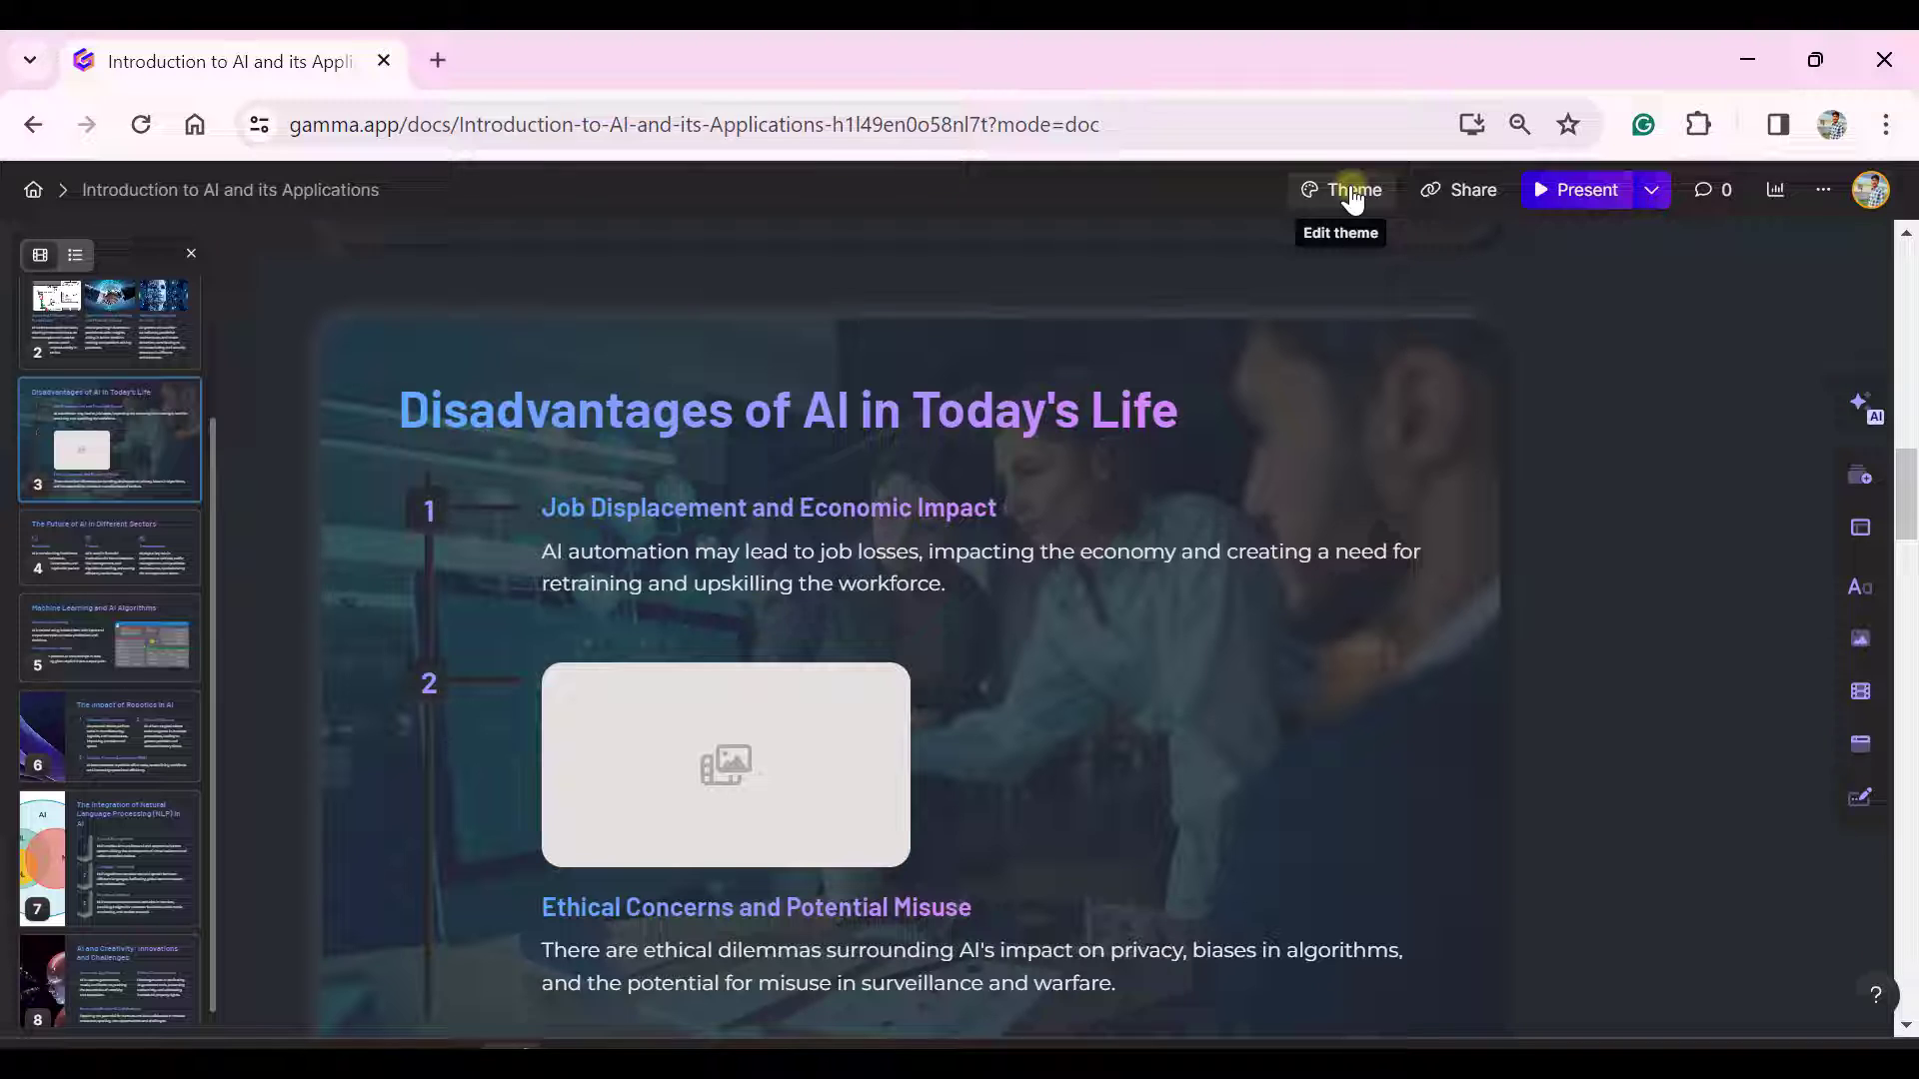
left_click(1355, 190)
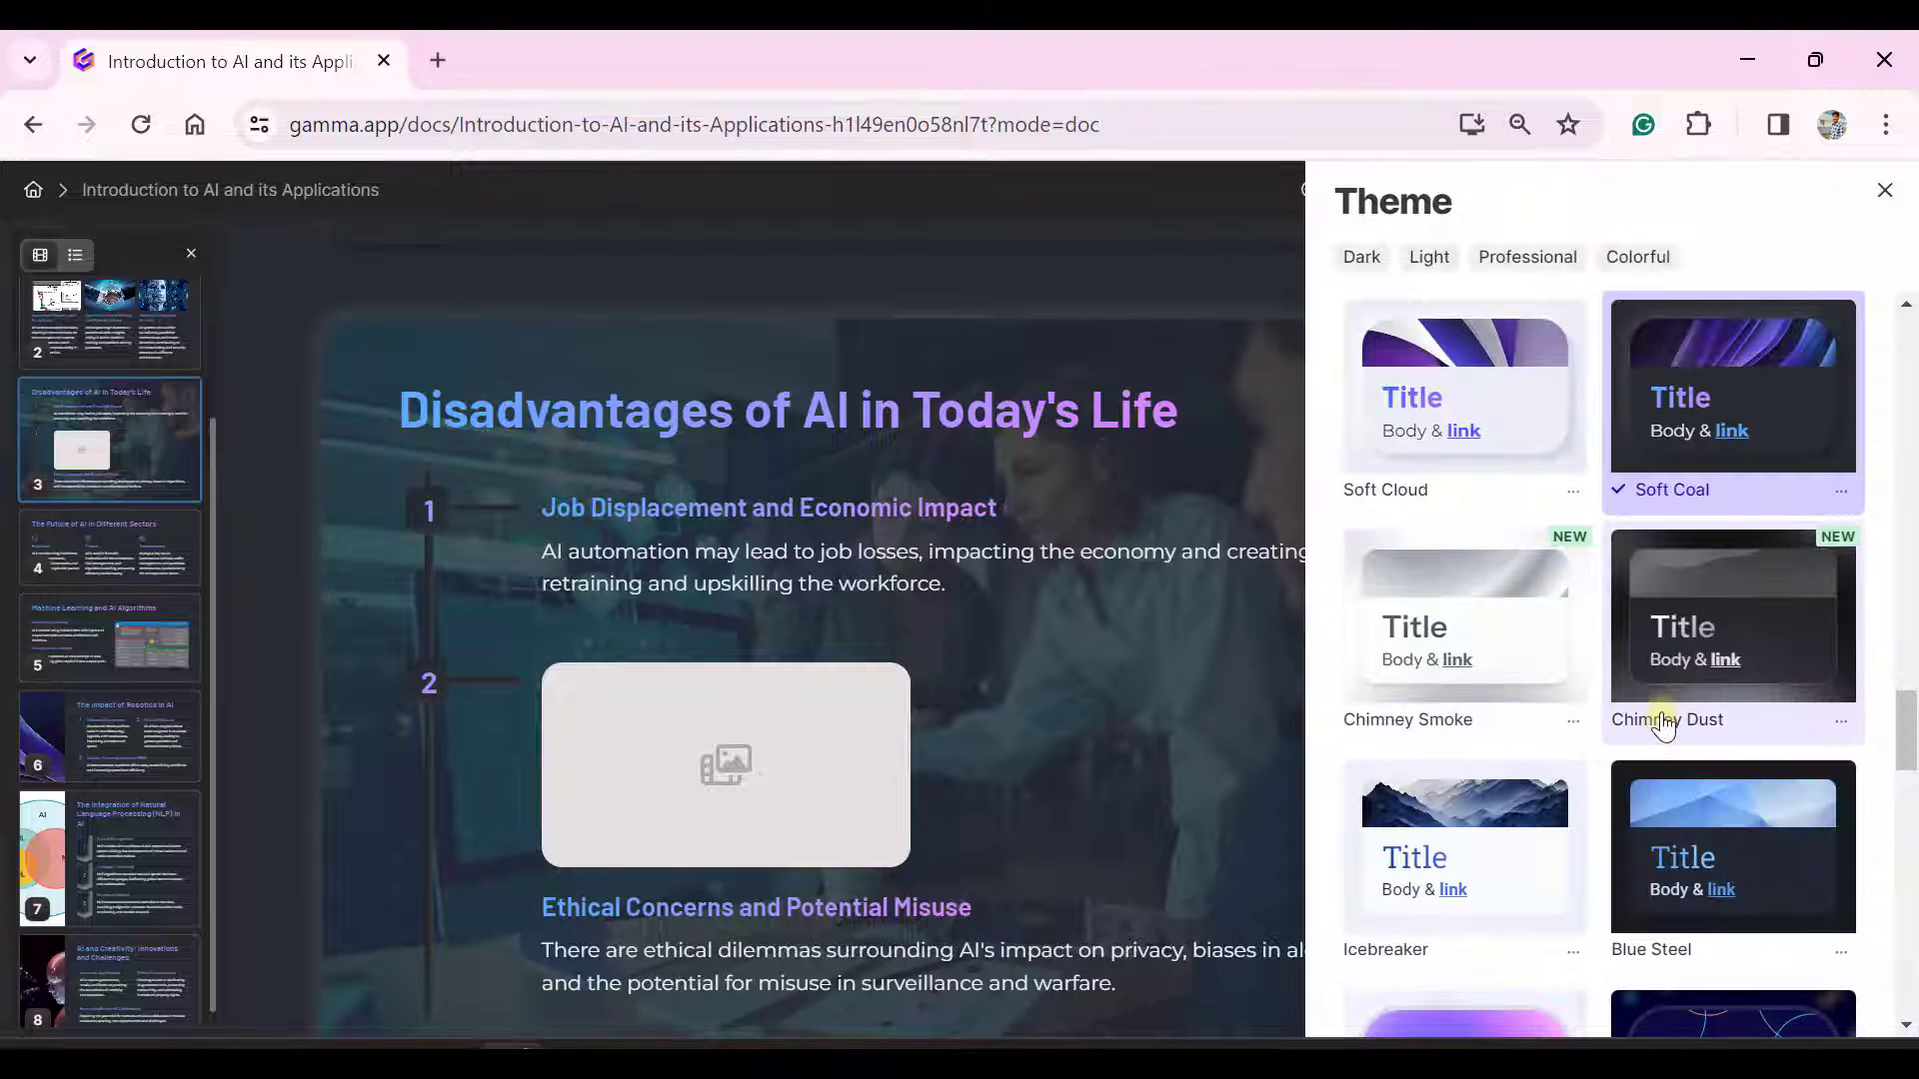
scroll("down", 3)
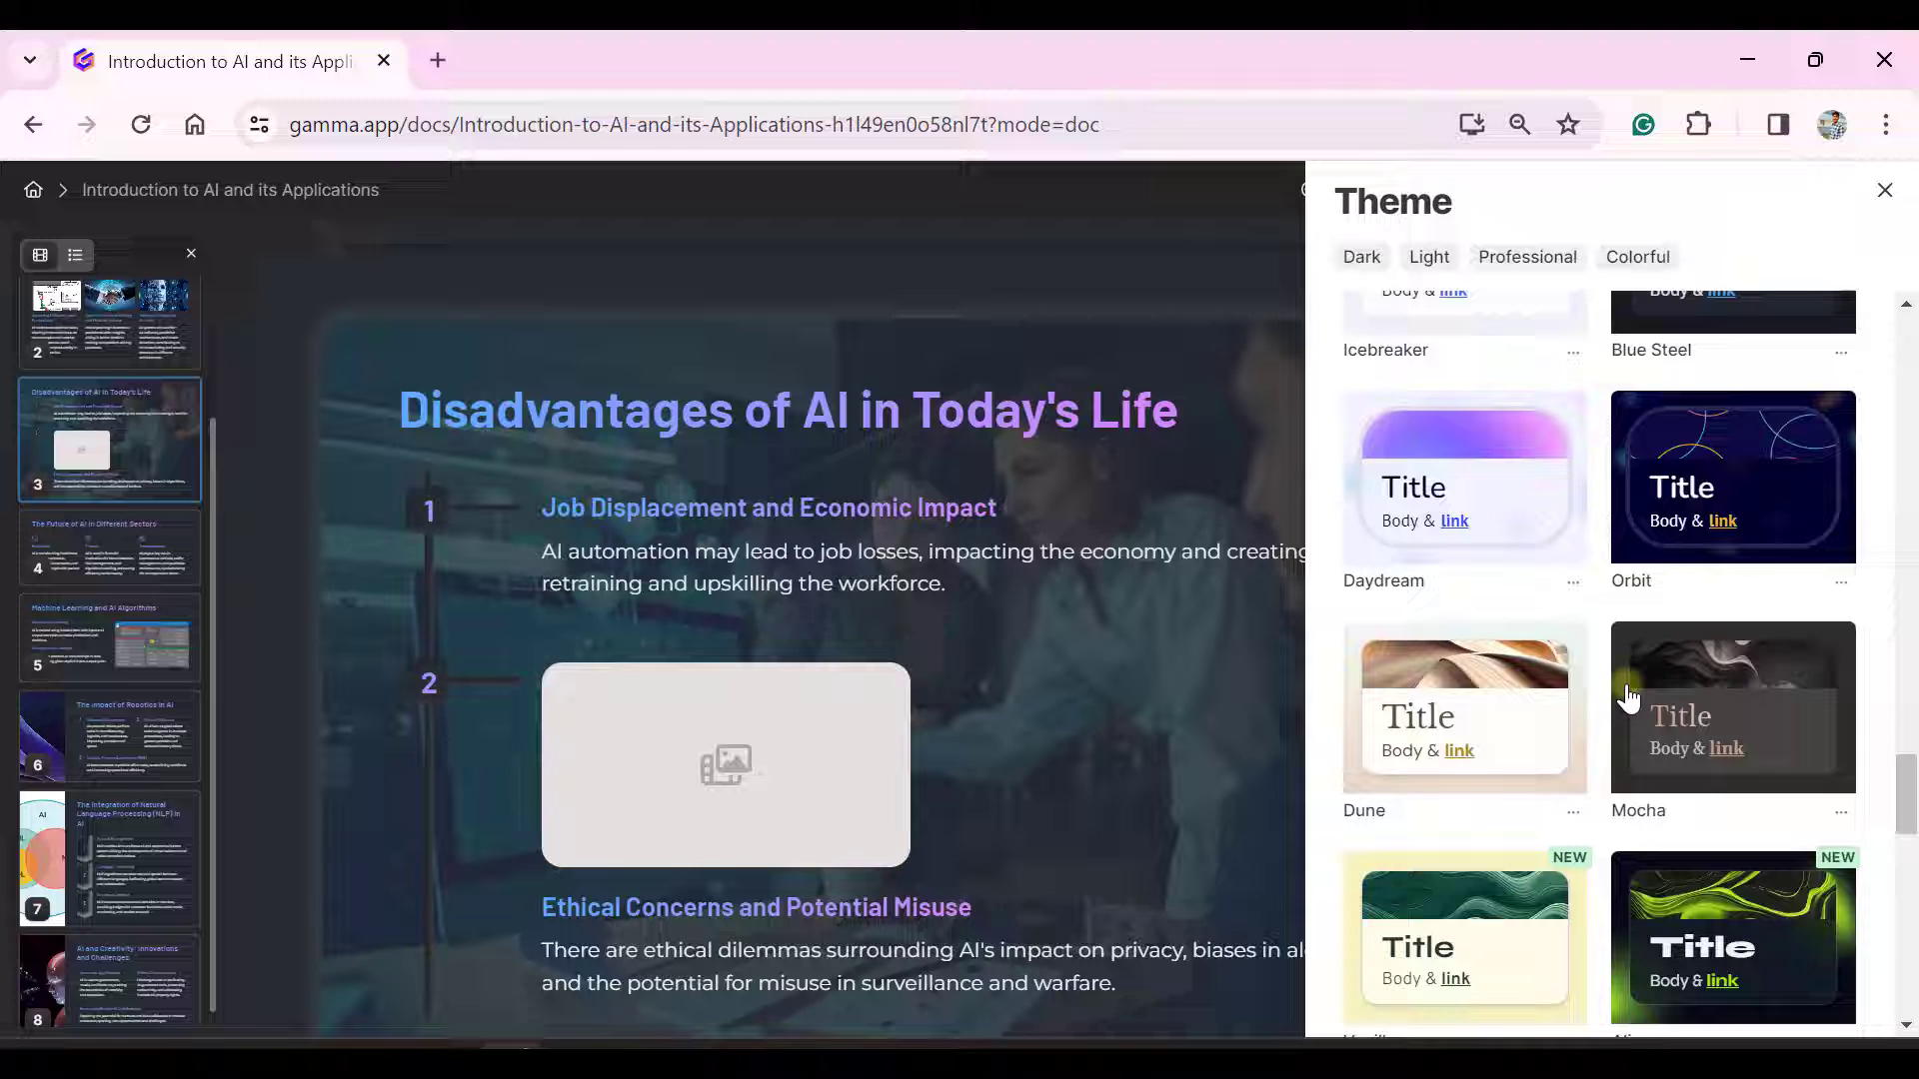
left_click(1884, 190)
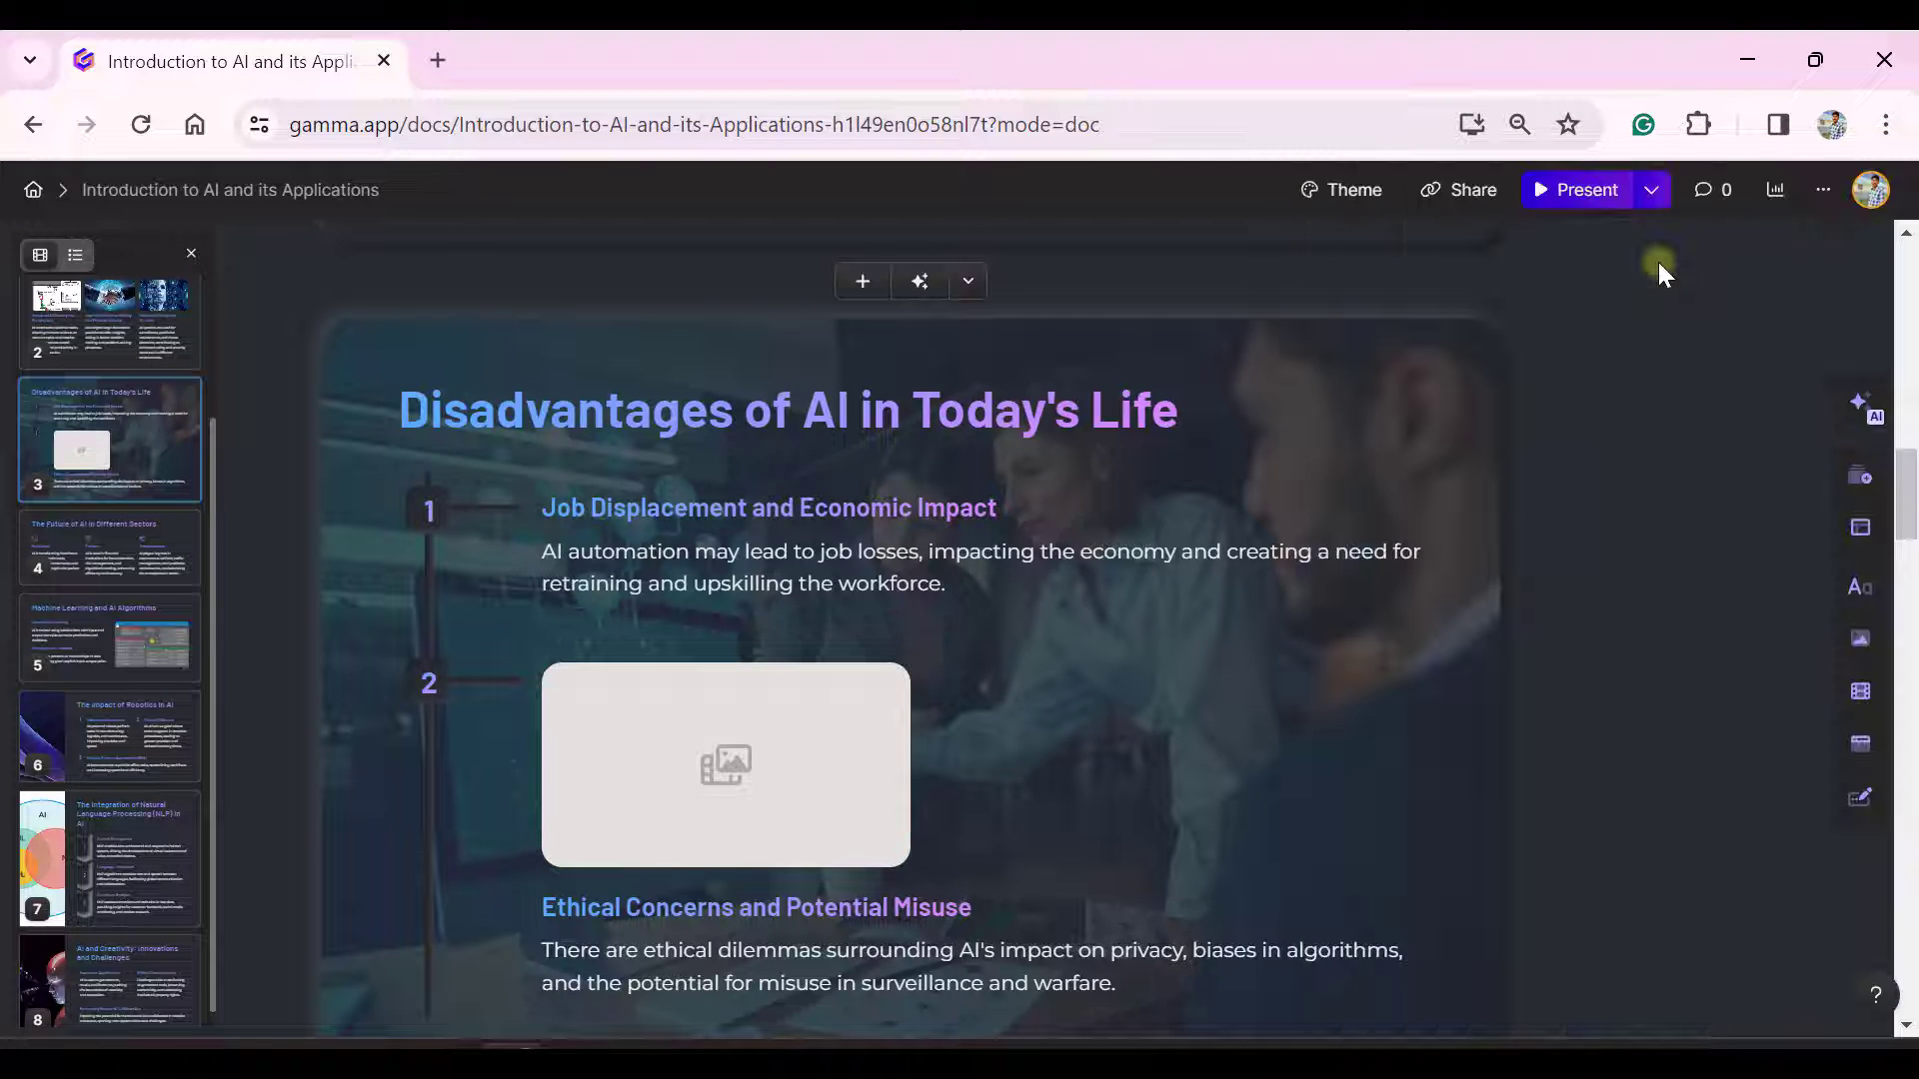
left_click(1651, 189)
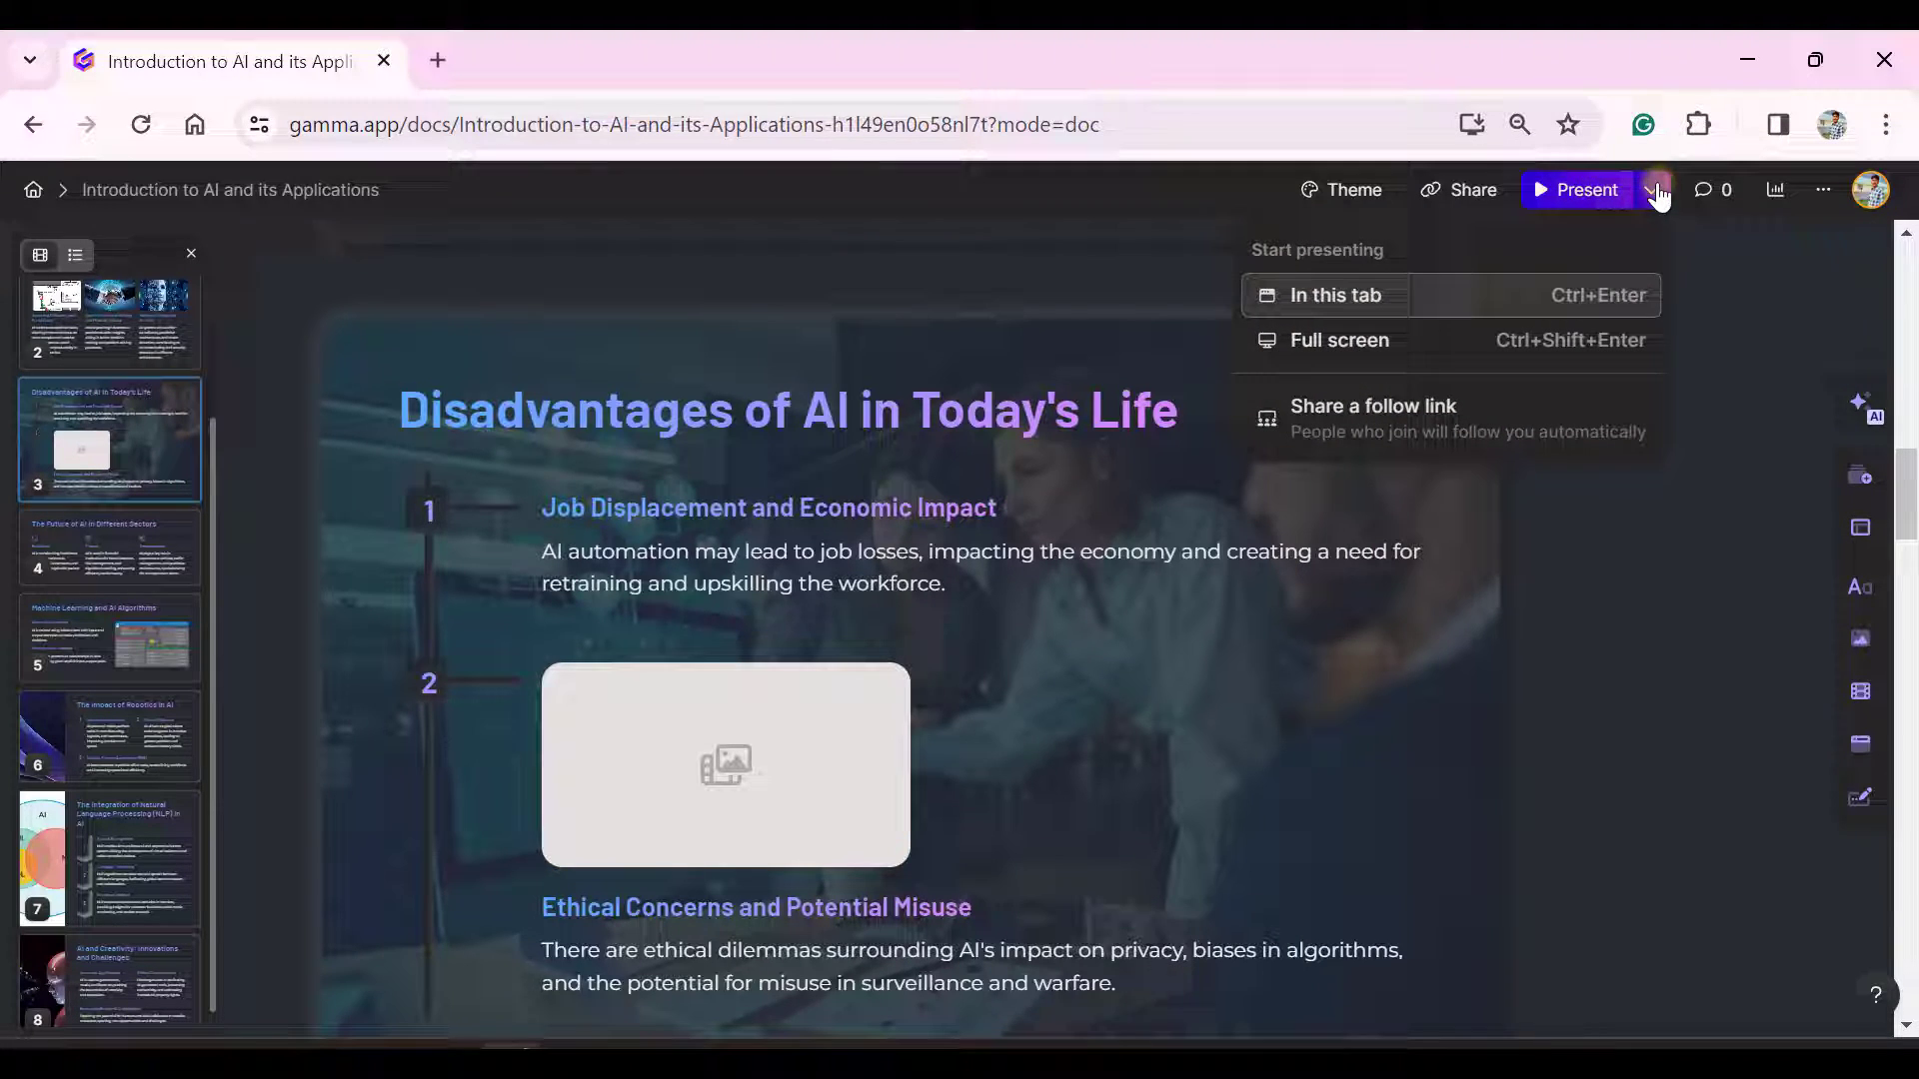
mouse_move(1317, 300)
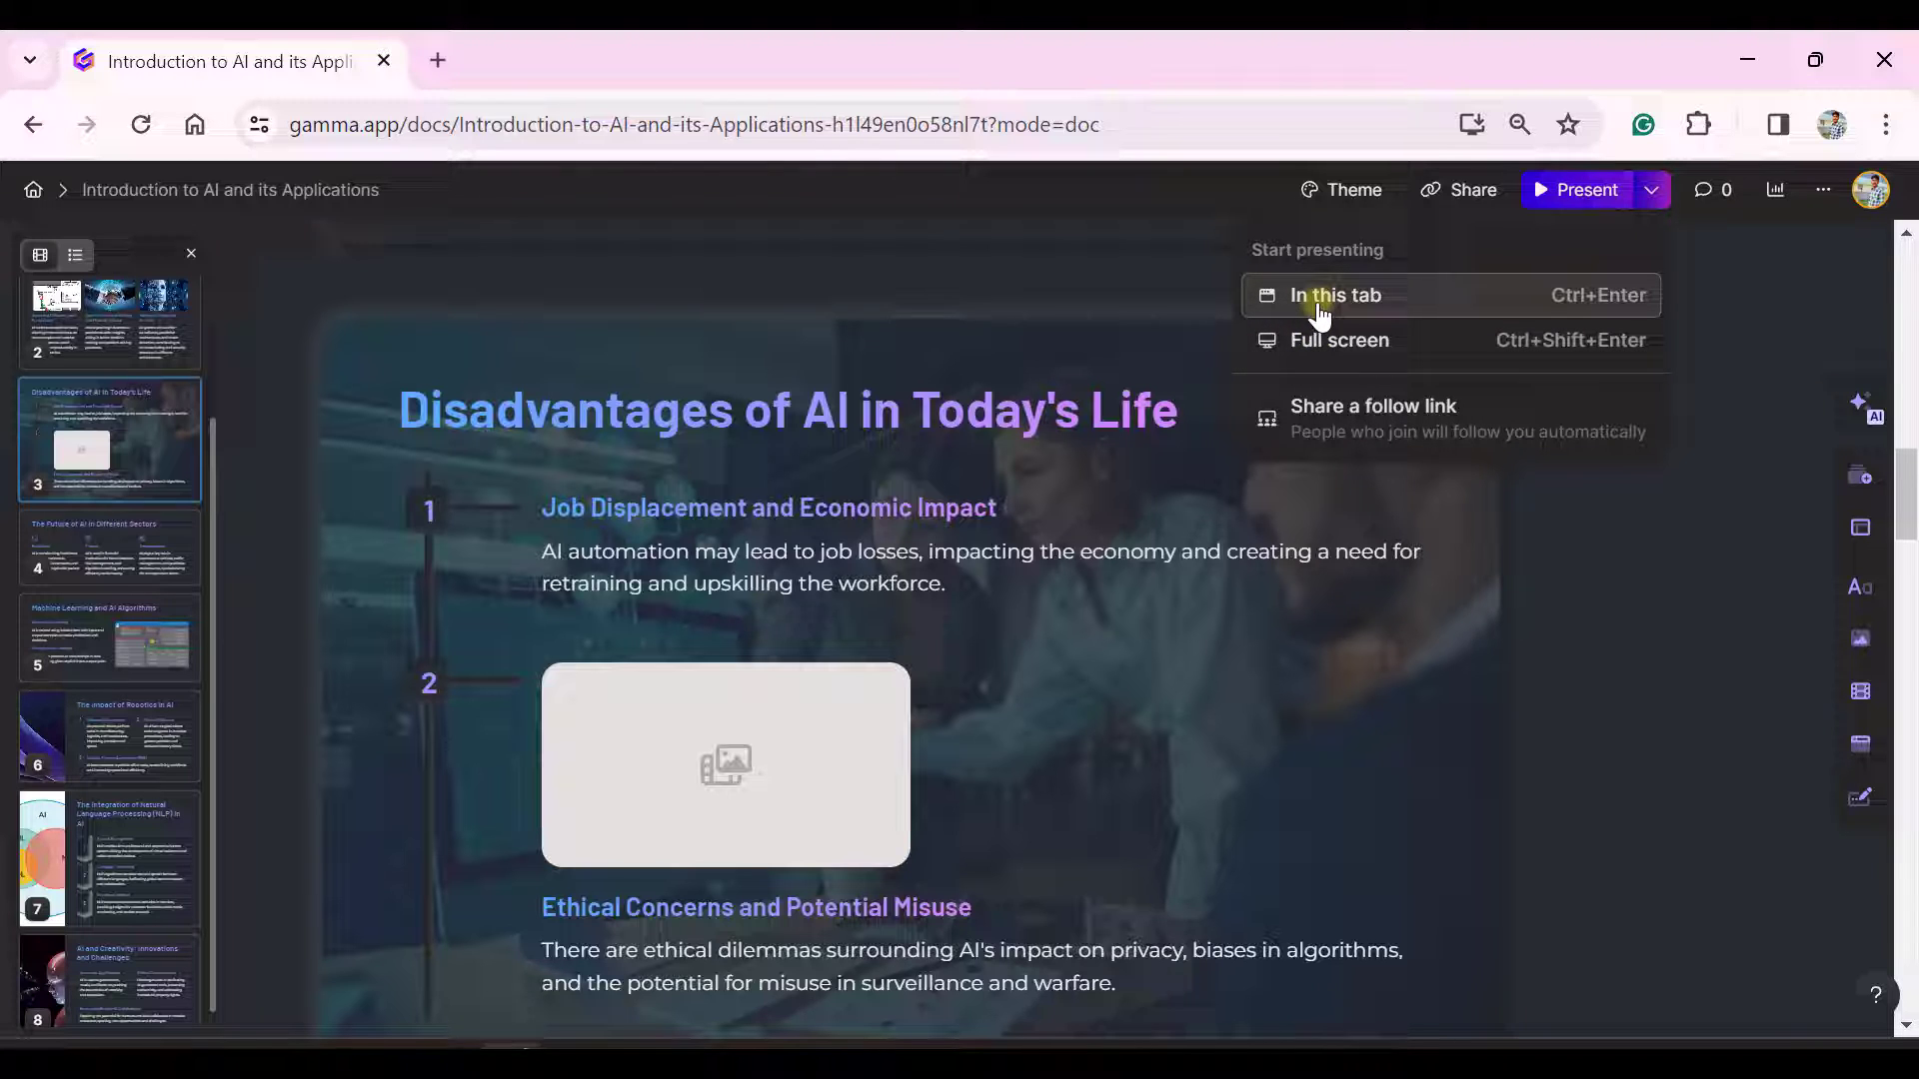
left_click(1333, 295)
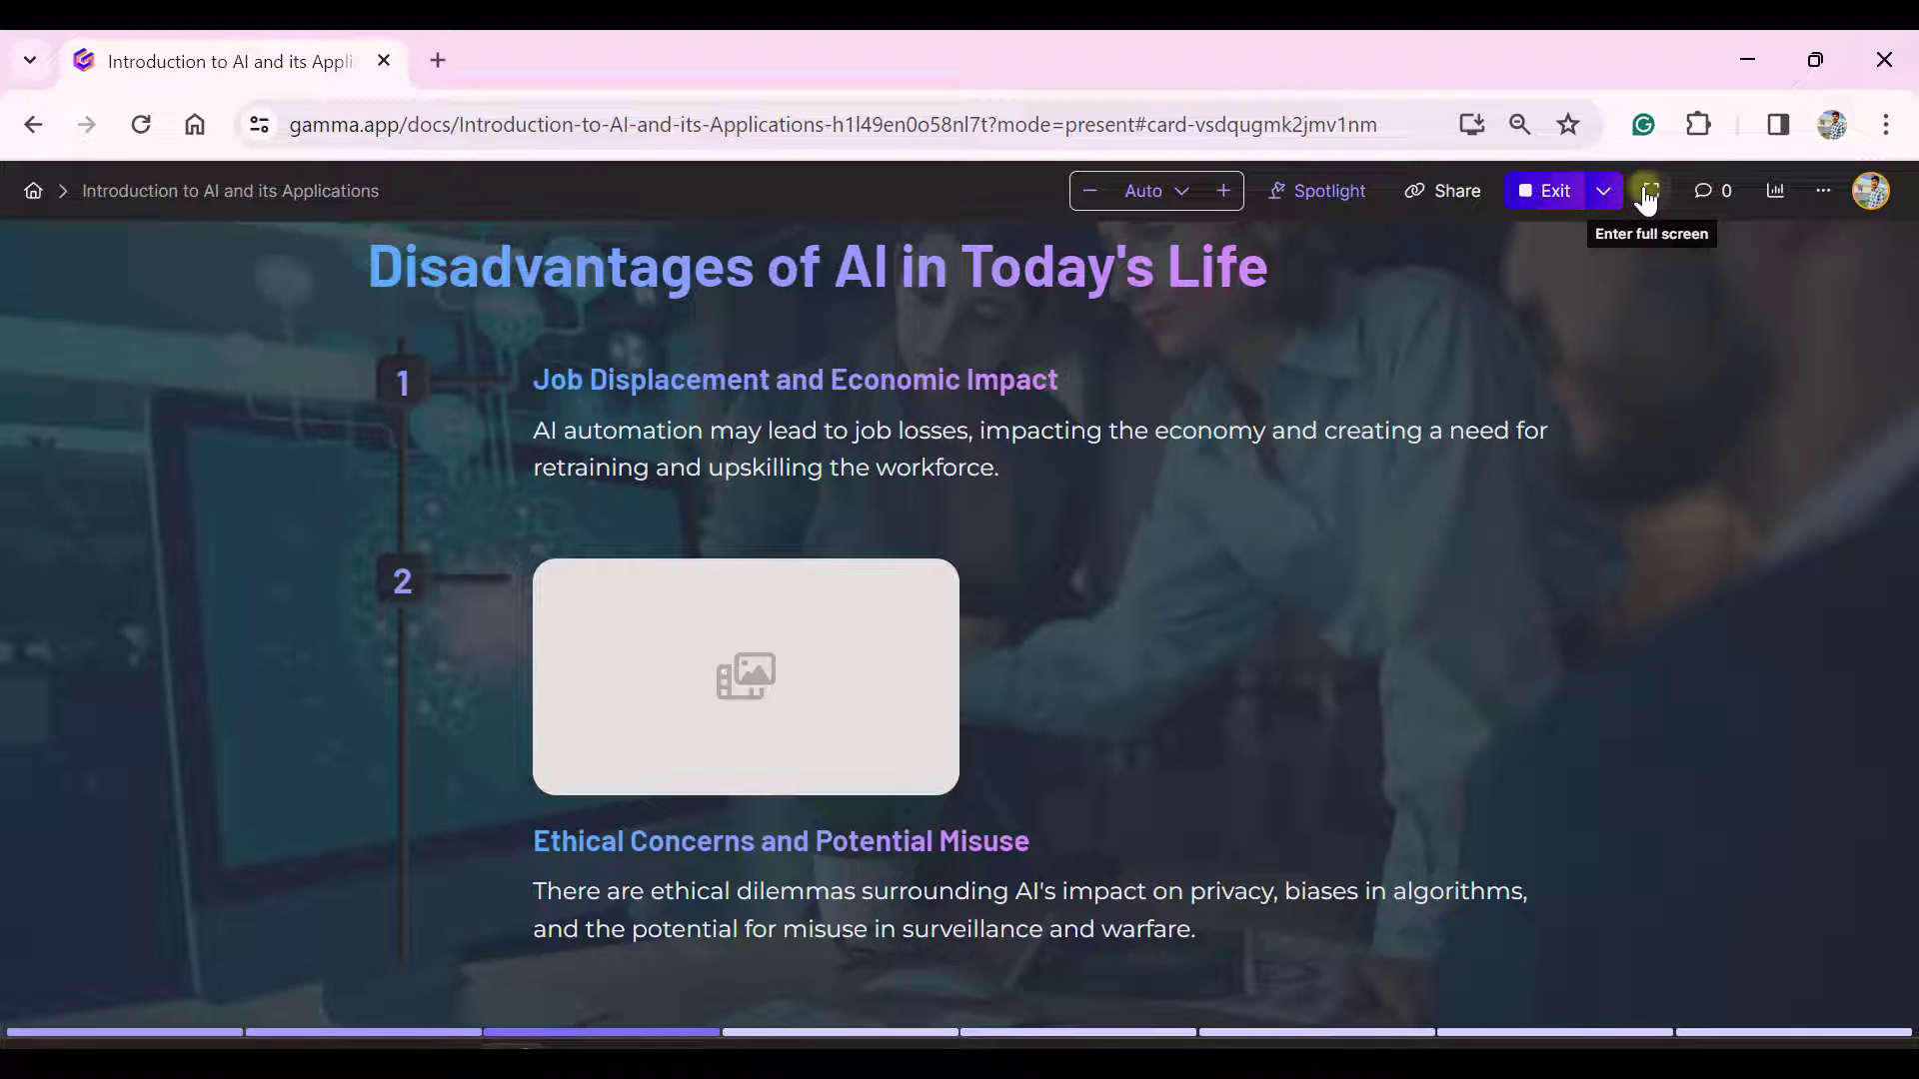
left_click(1647, 192)
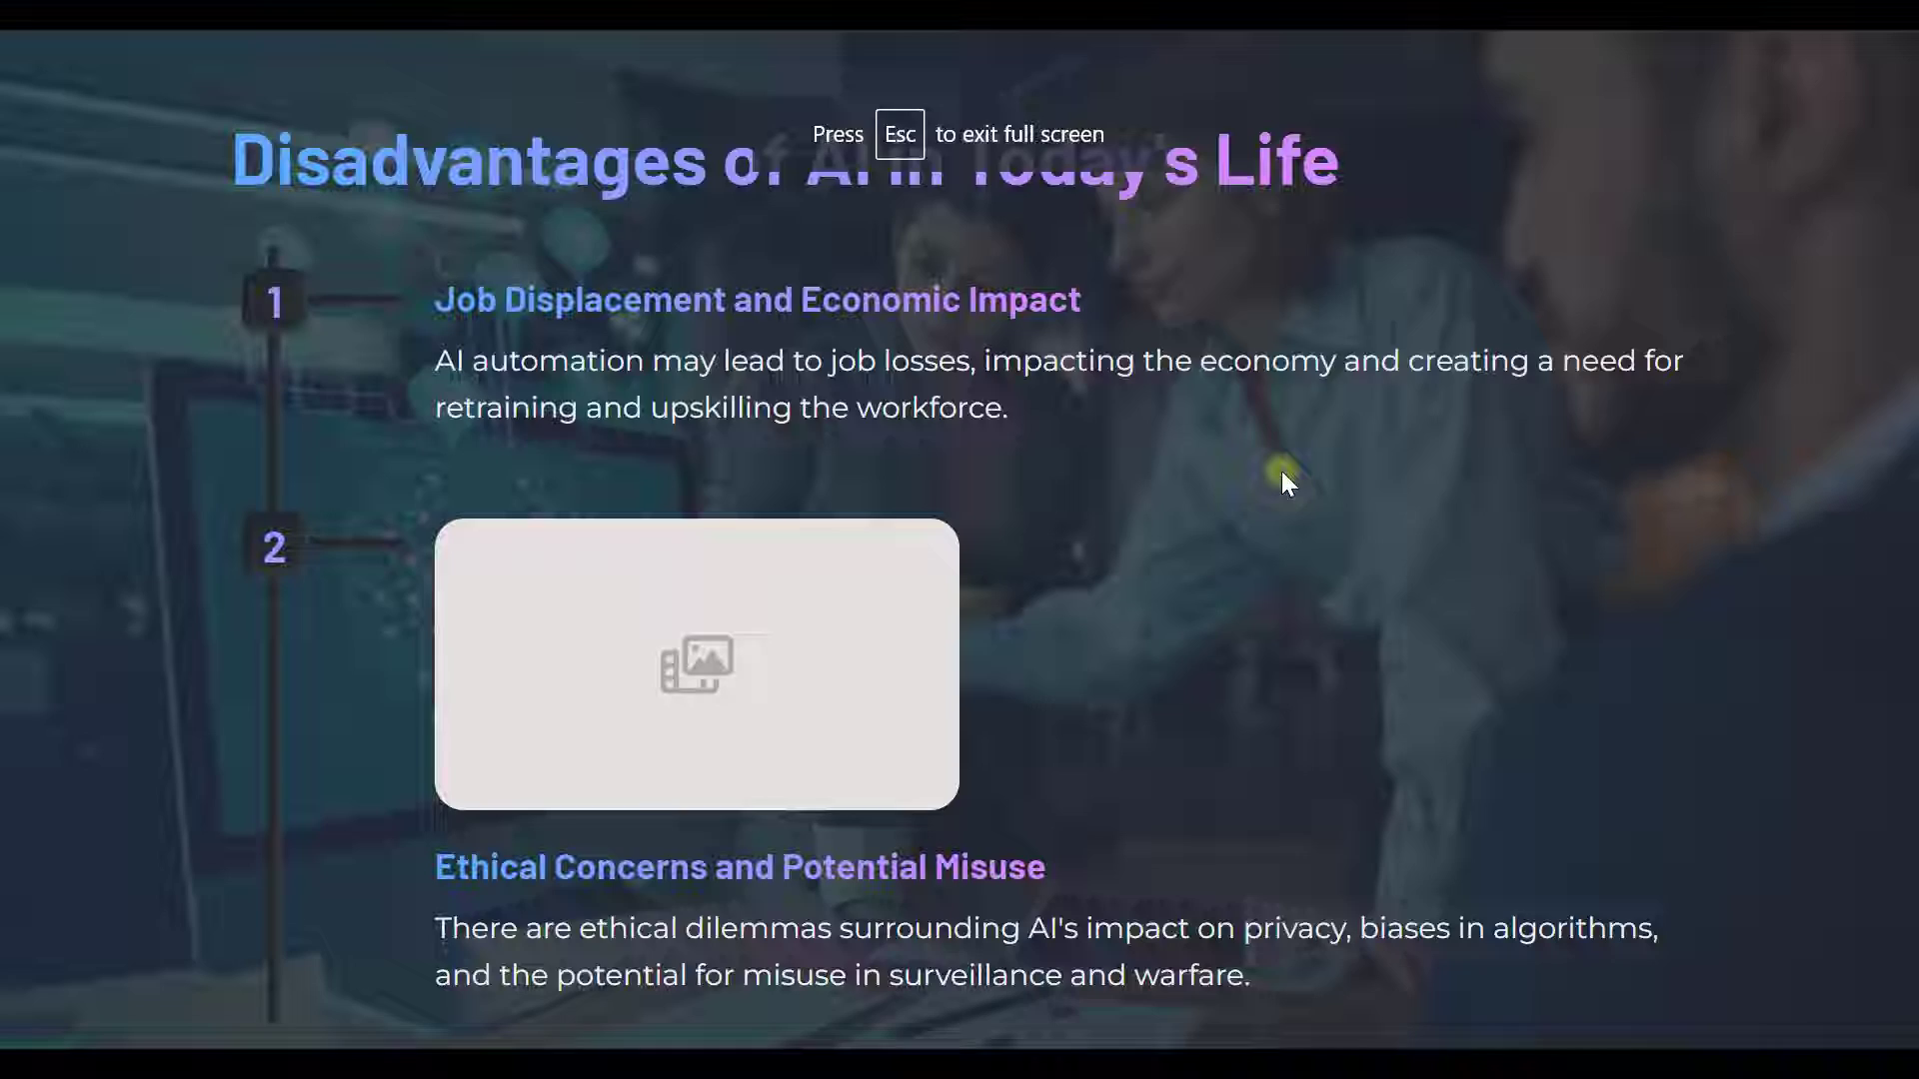
key("Escape")
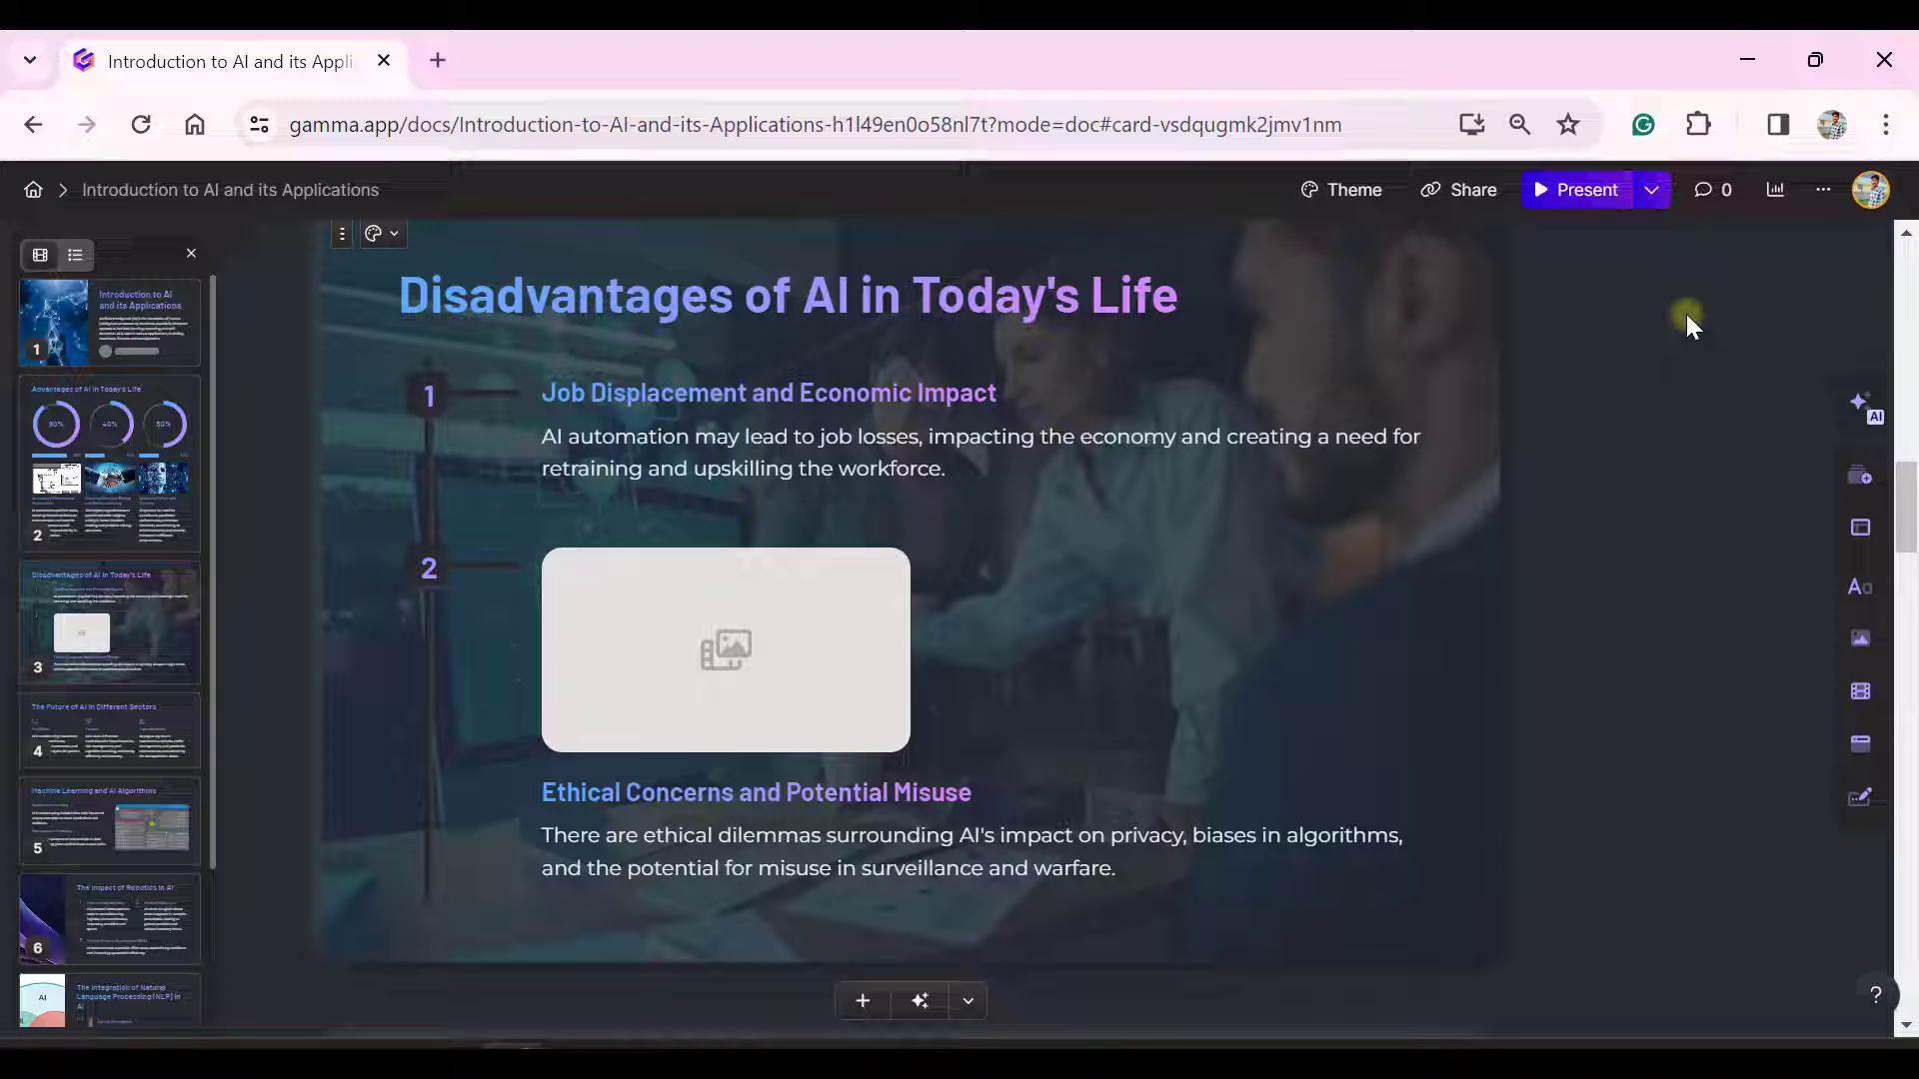
mouse_move(1443, 190)
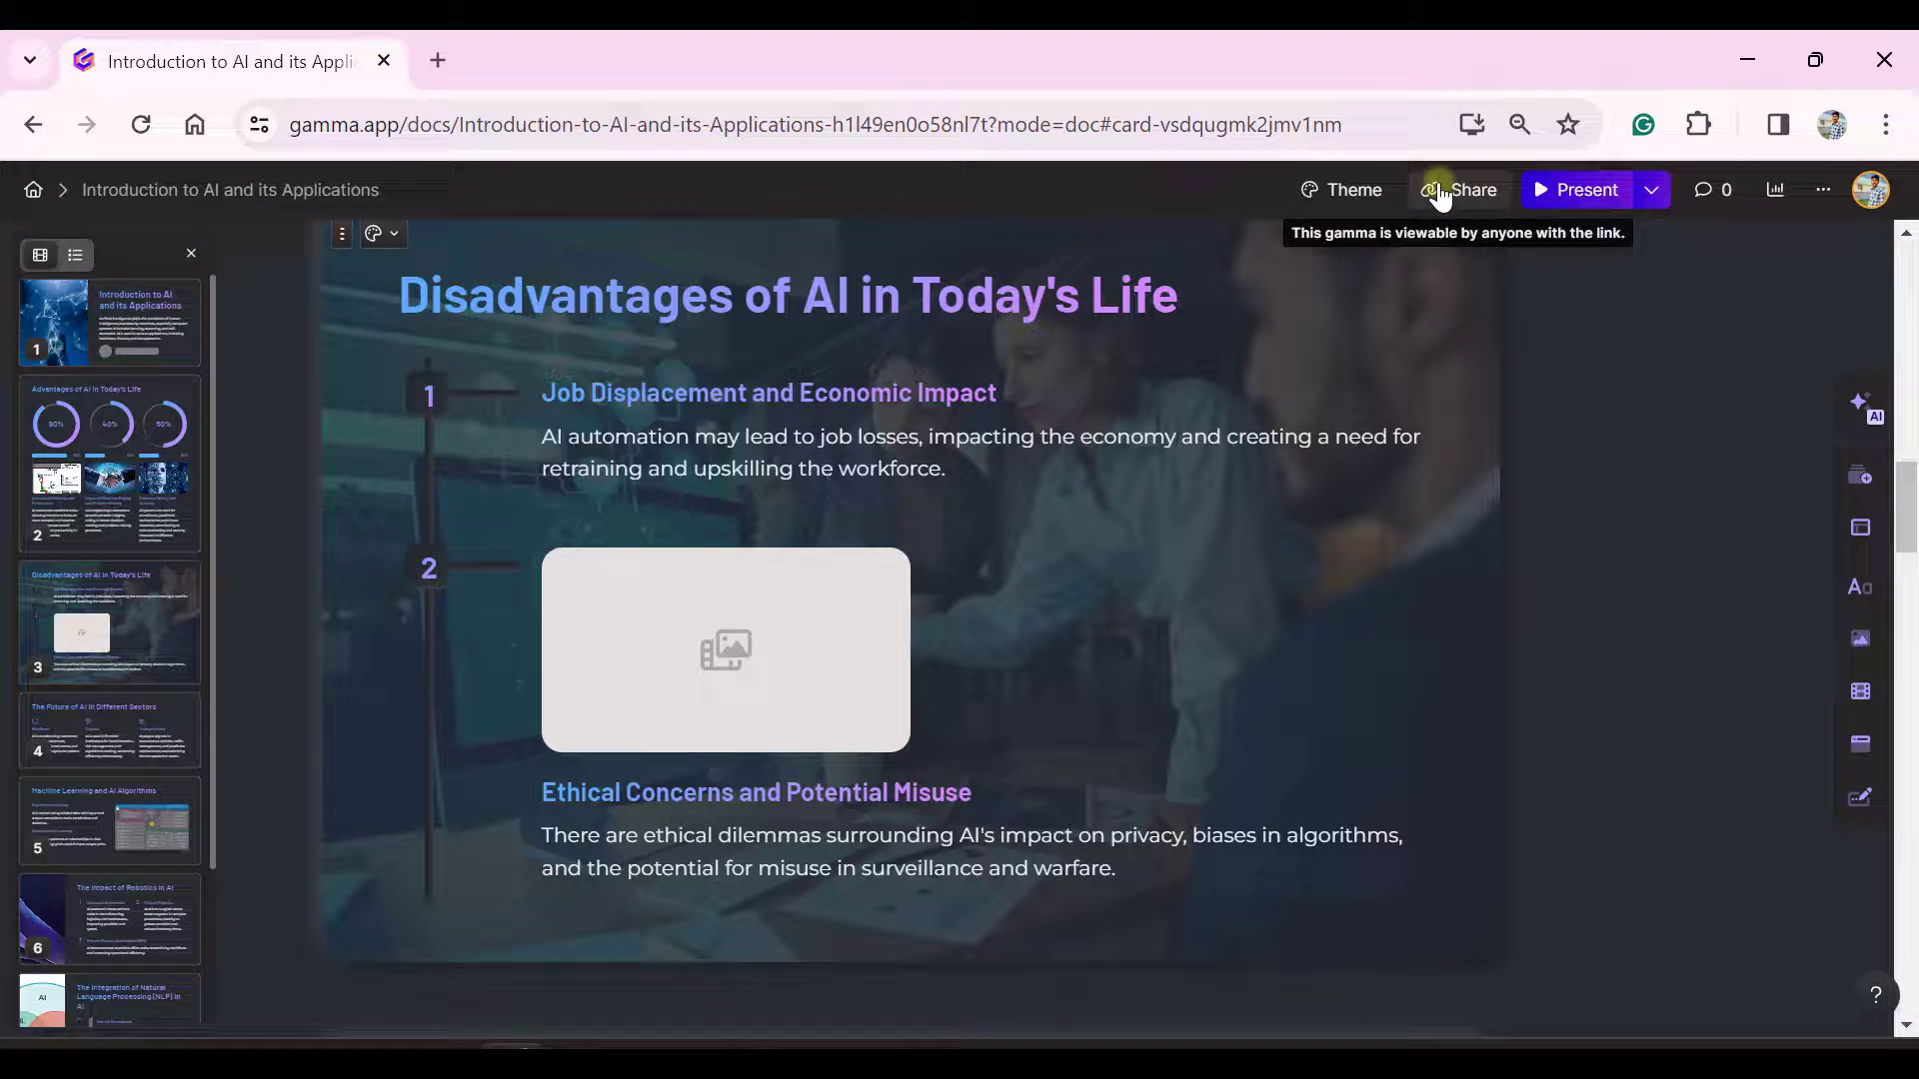
left_click(1459, 190)
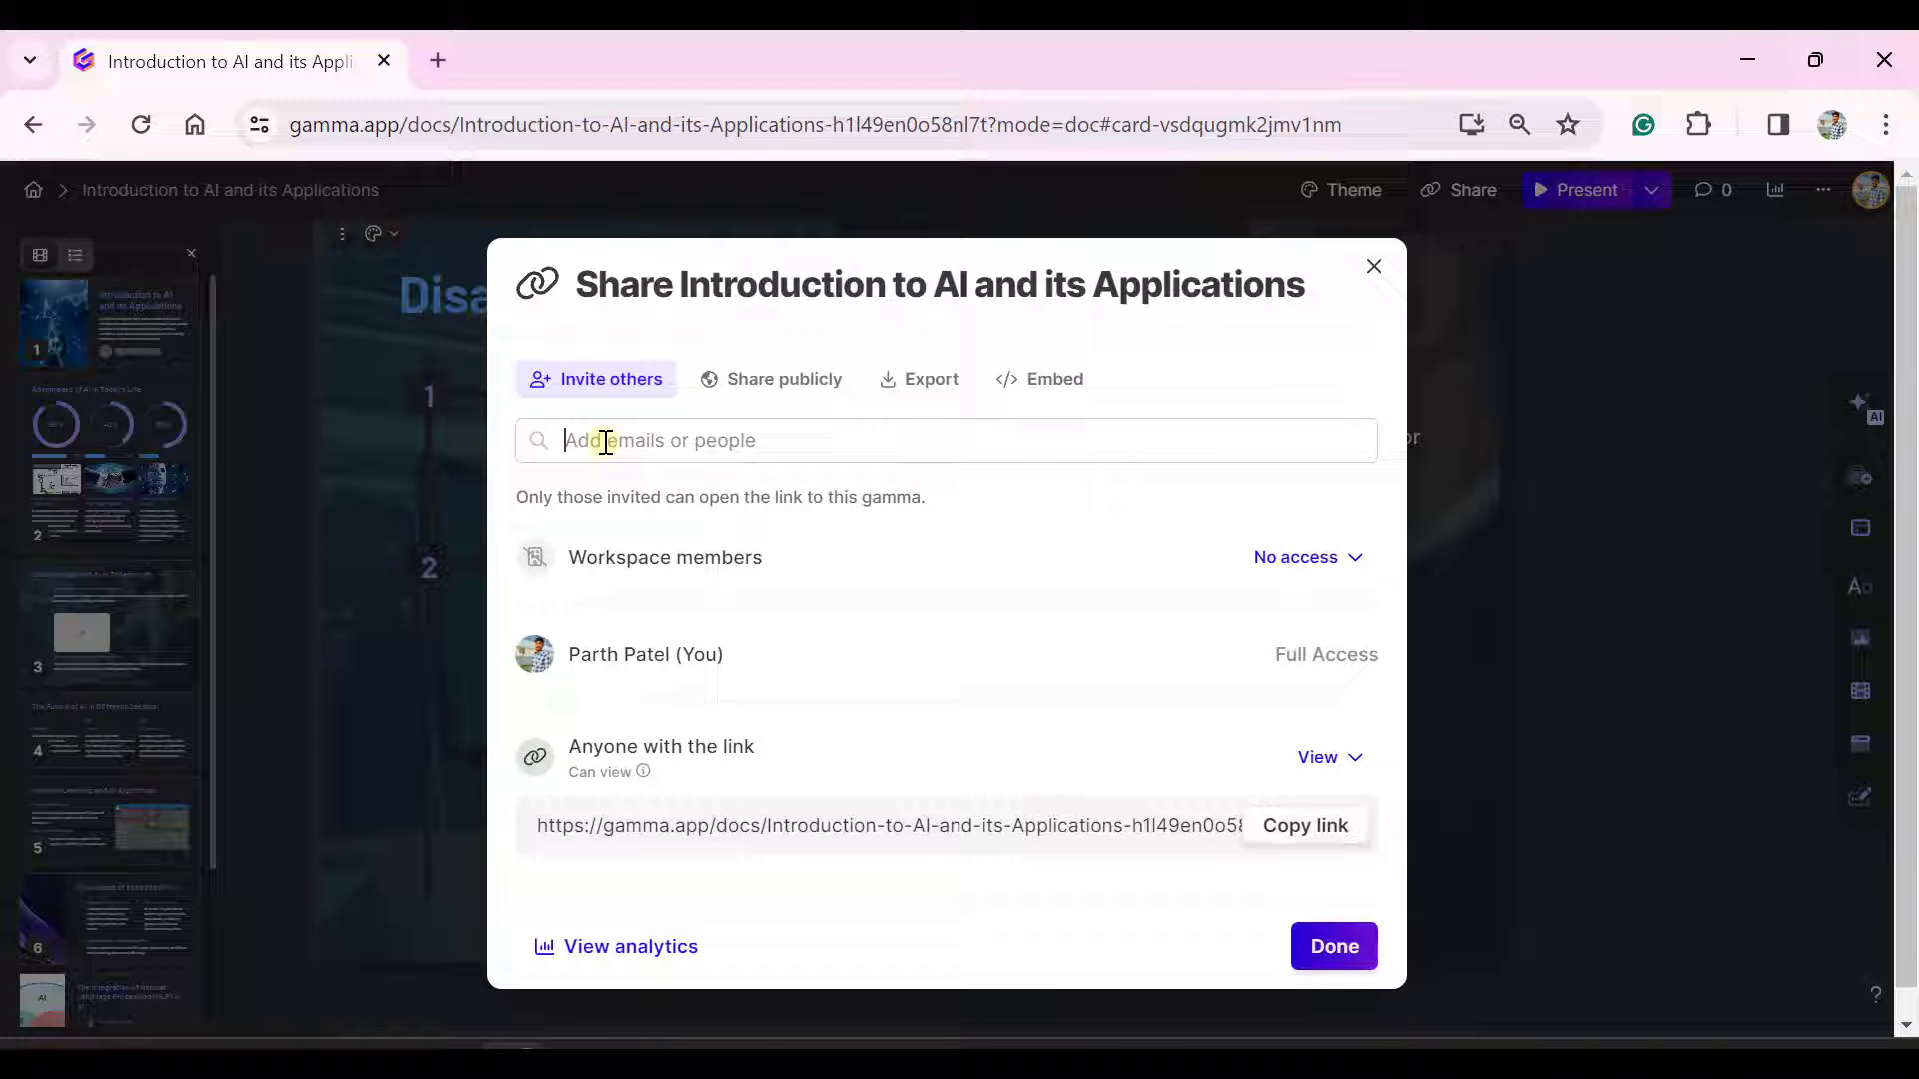
left_click(927, 379)
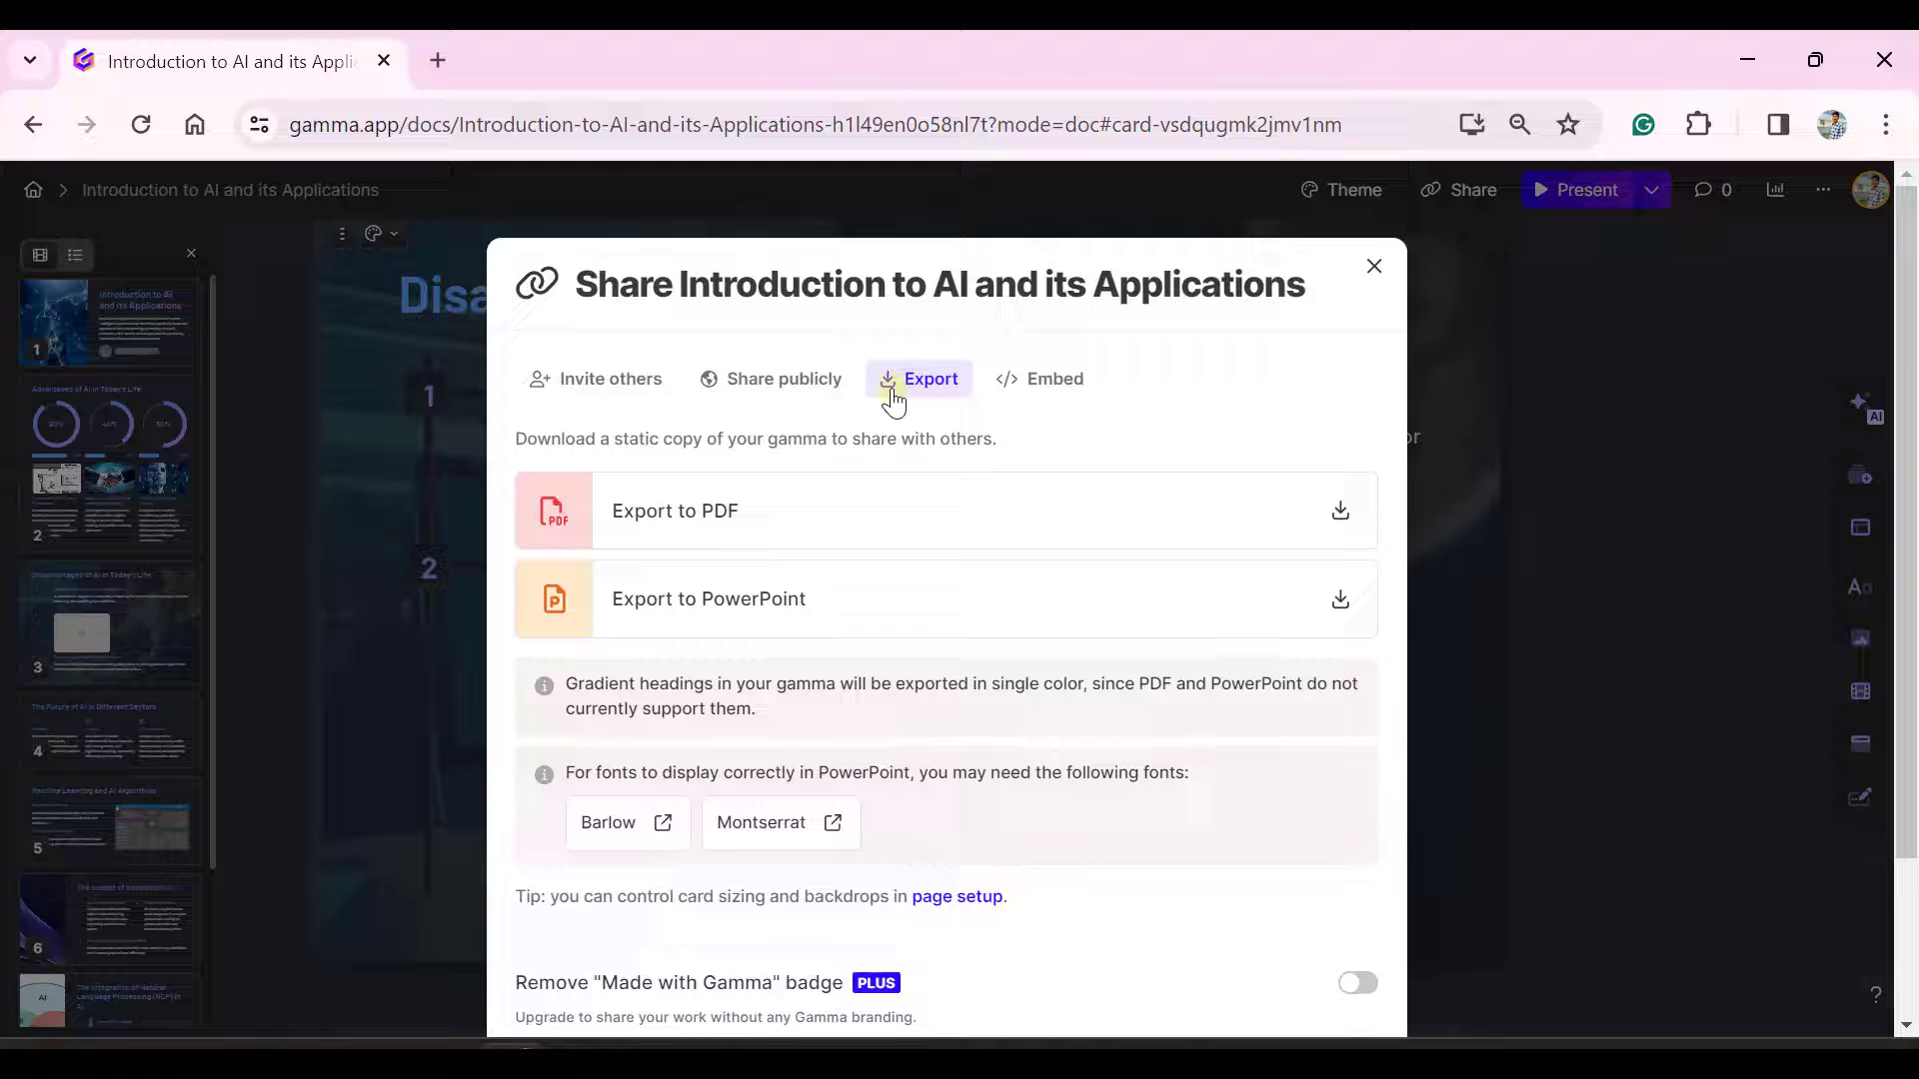
mouse_move(658, 621)
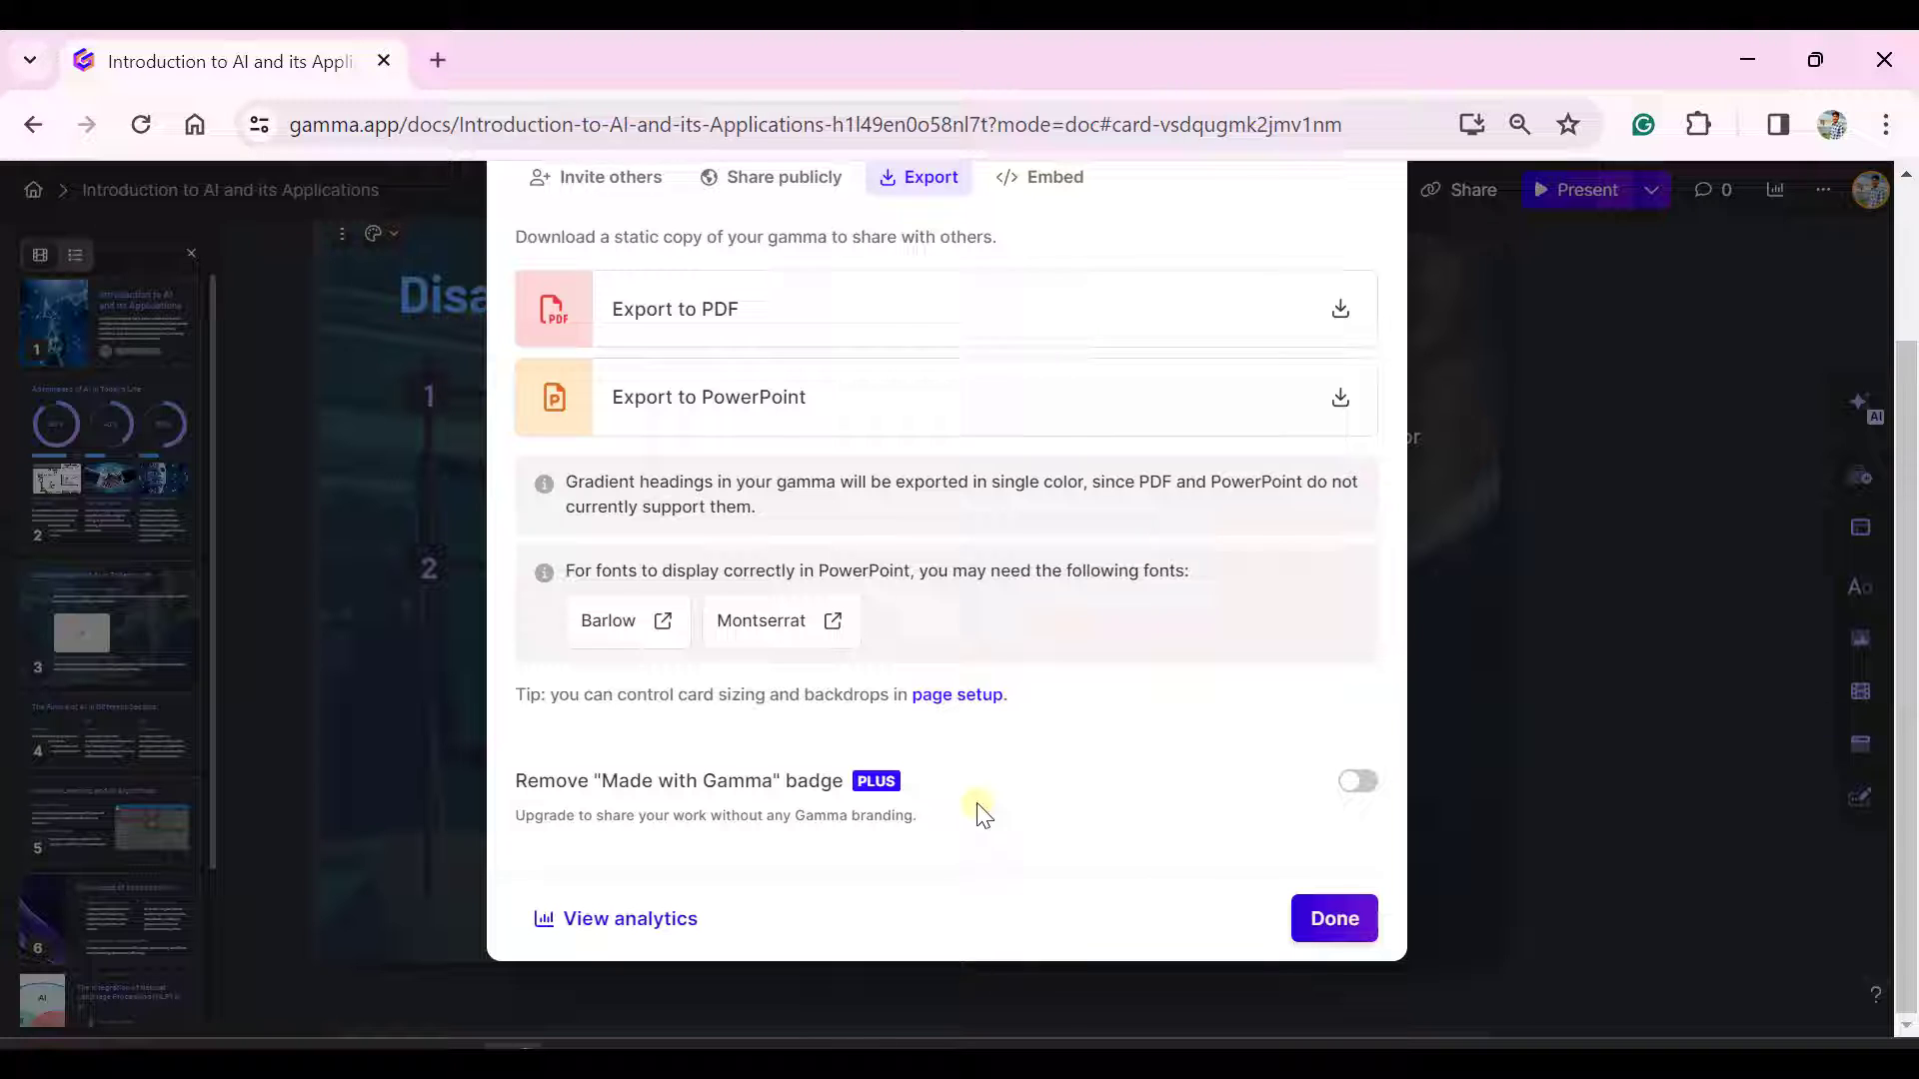
left_click(1335, 918)
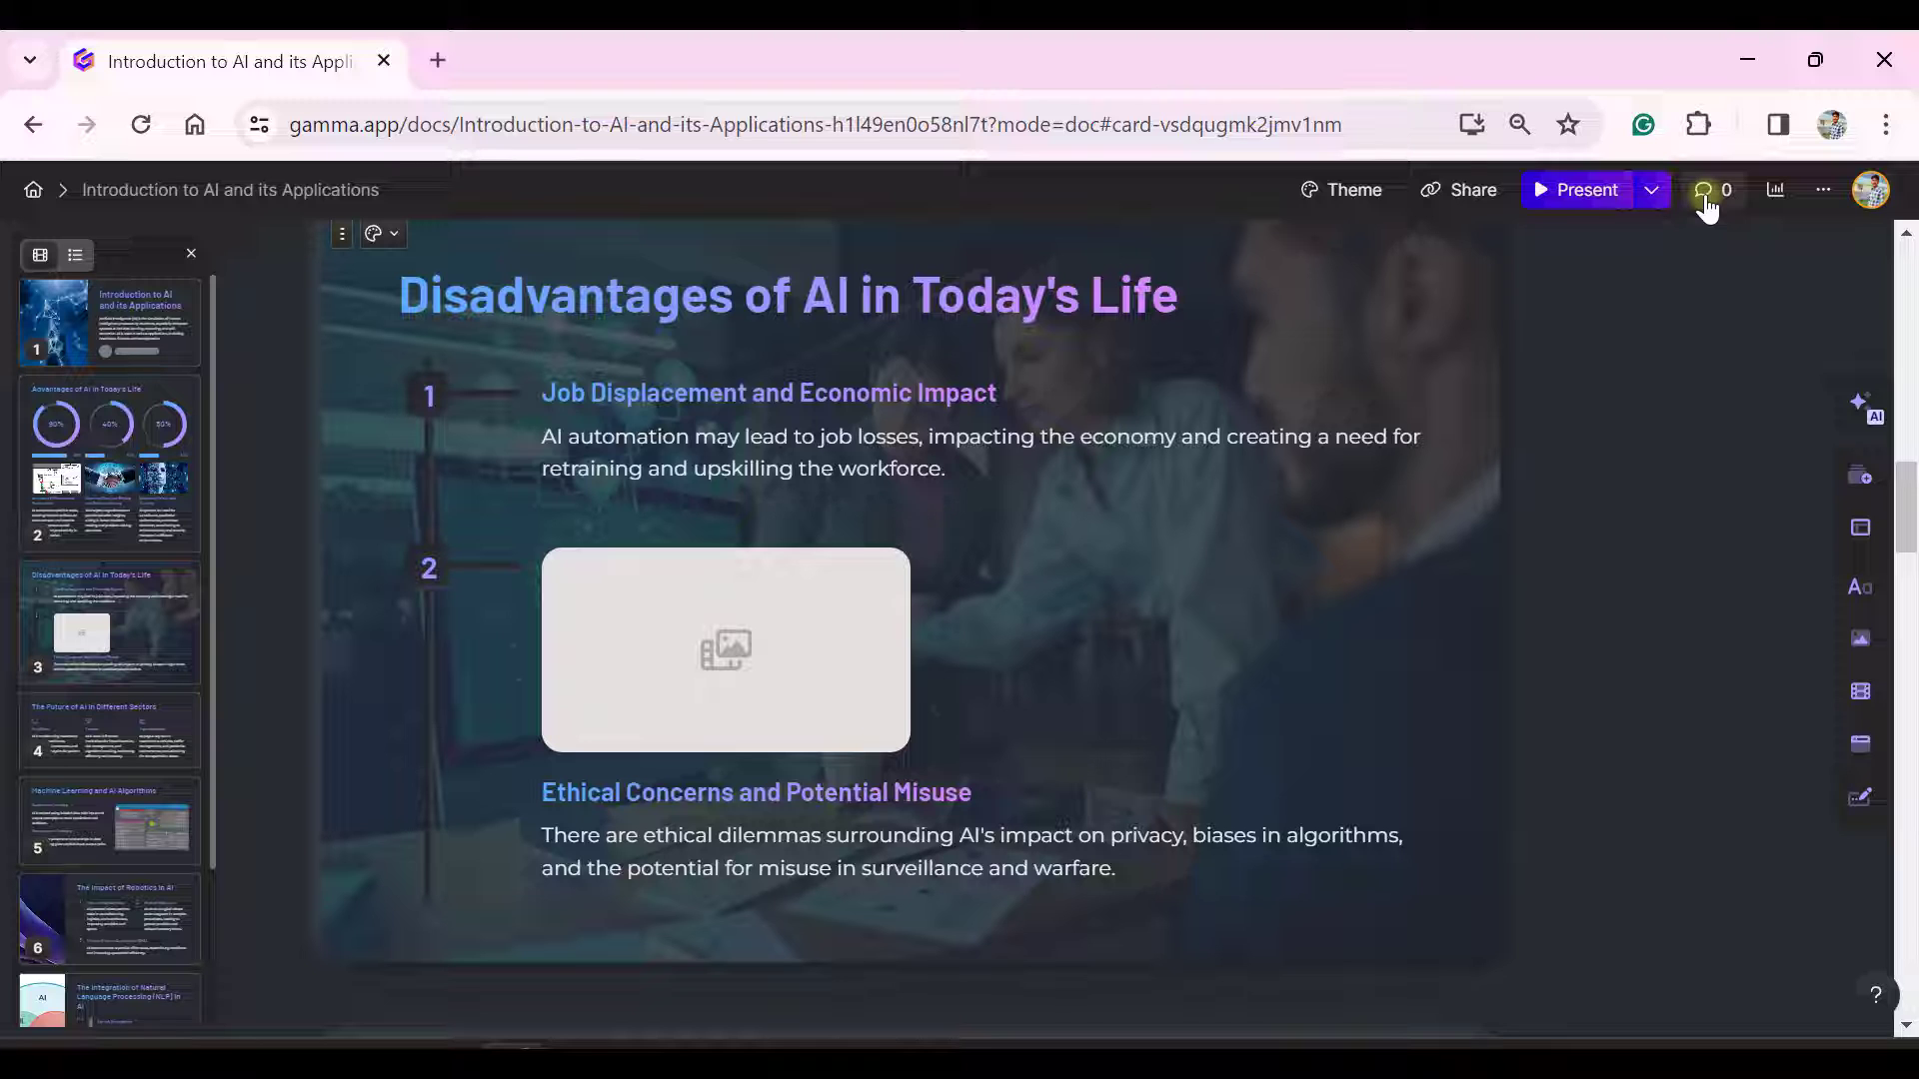
mouse_move(1797, 200)
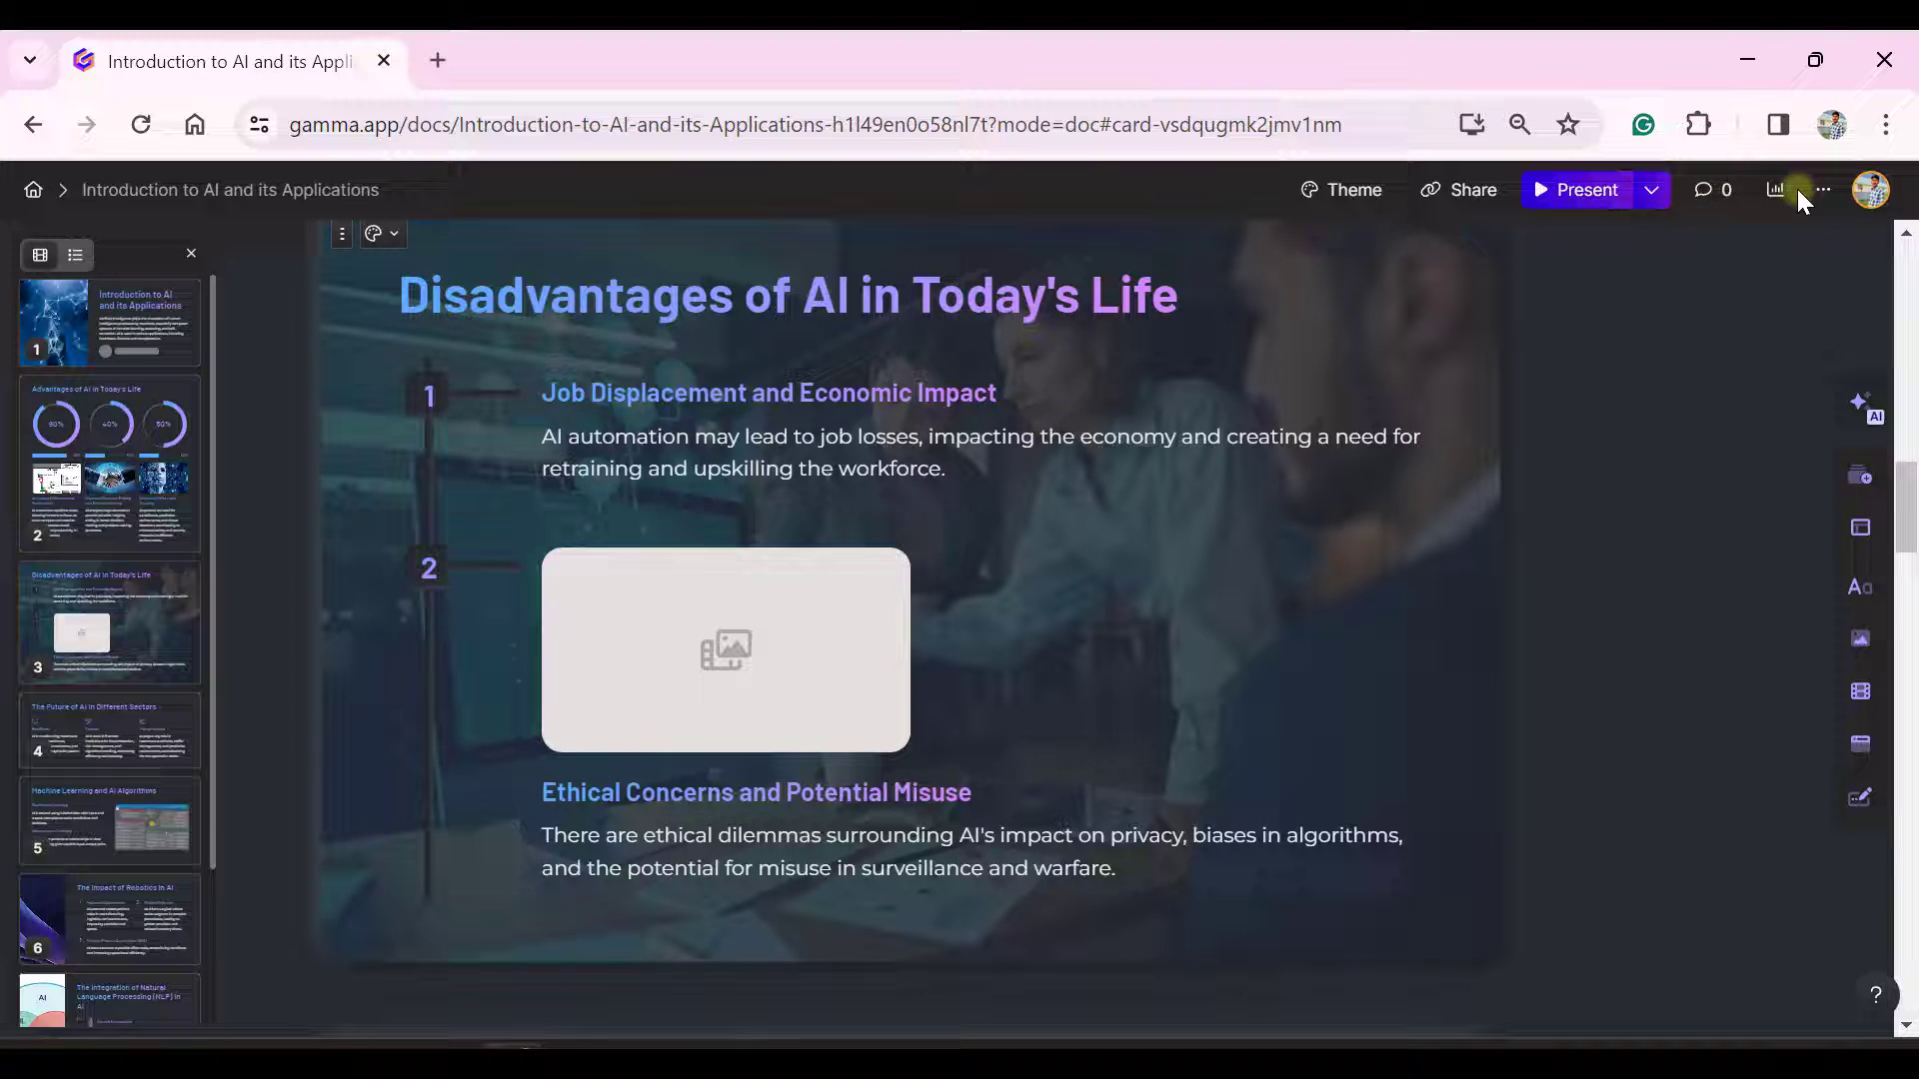
left_click(1775, 188)
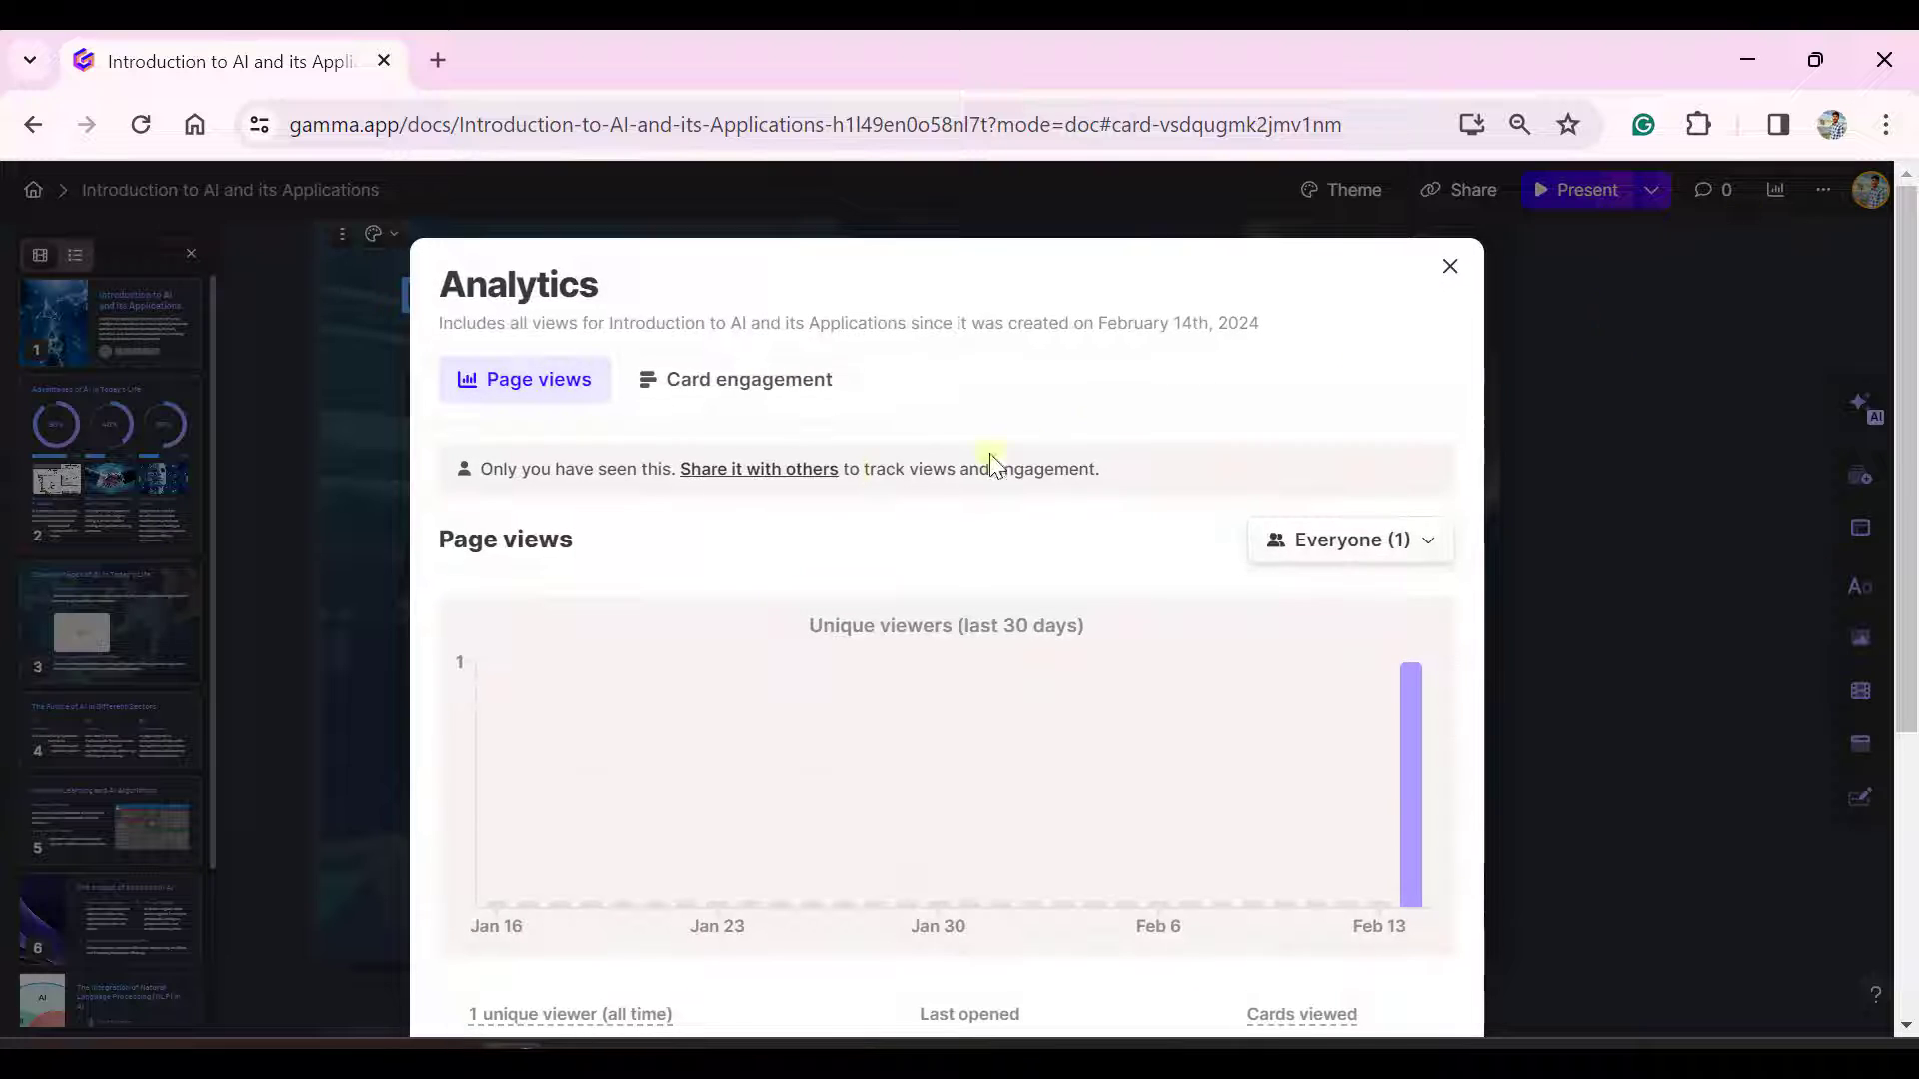
mouse_move(662, 546)
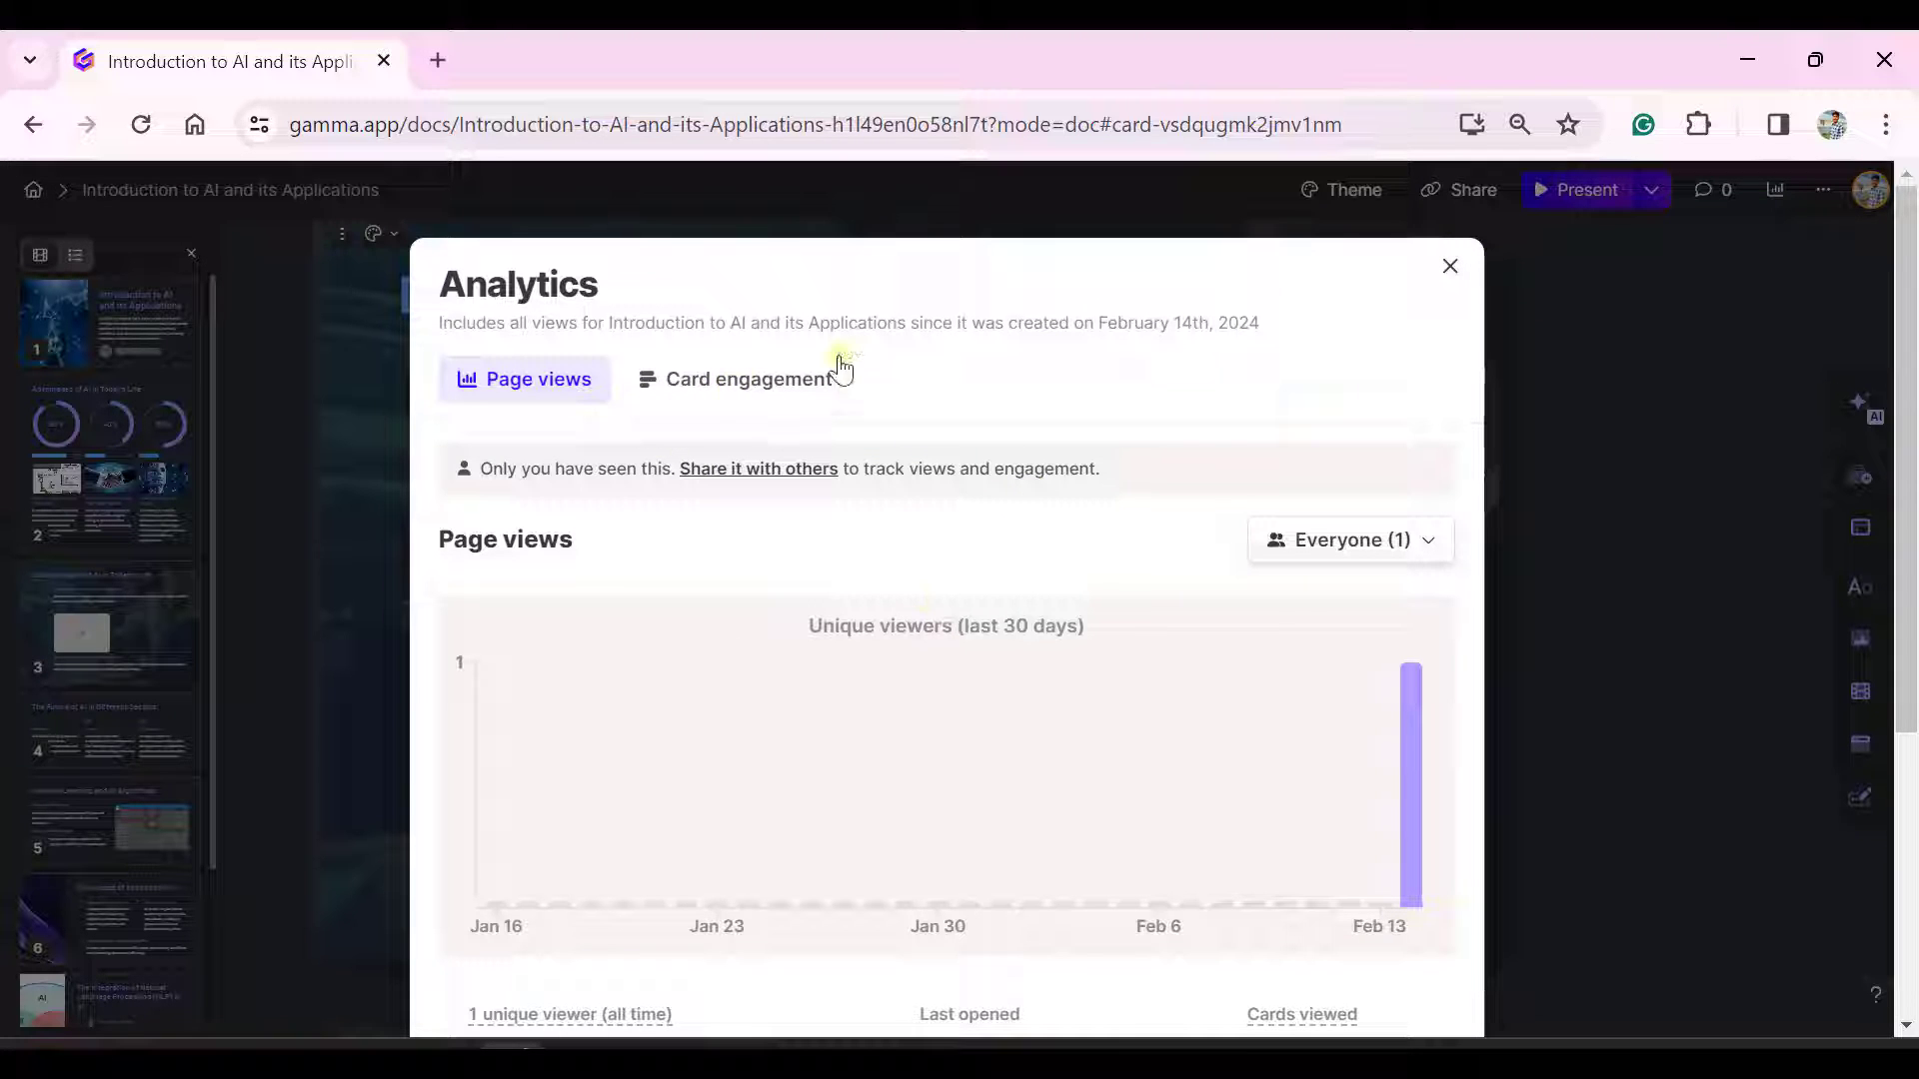
left_click(1451, 266)
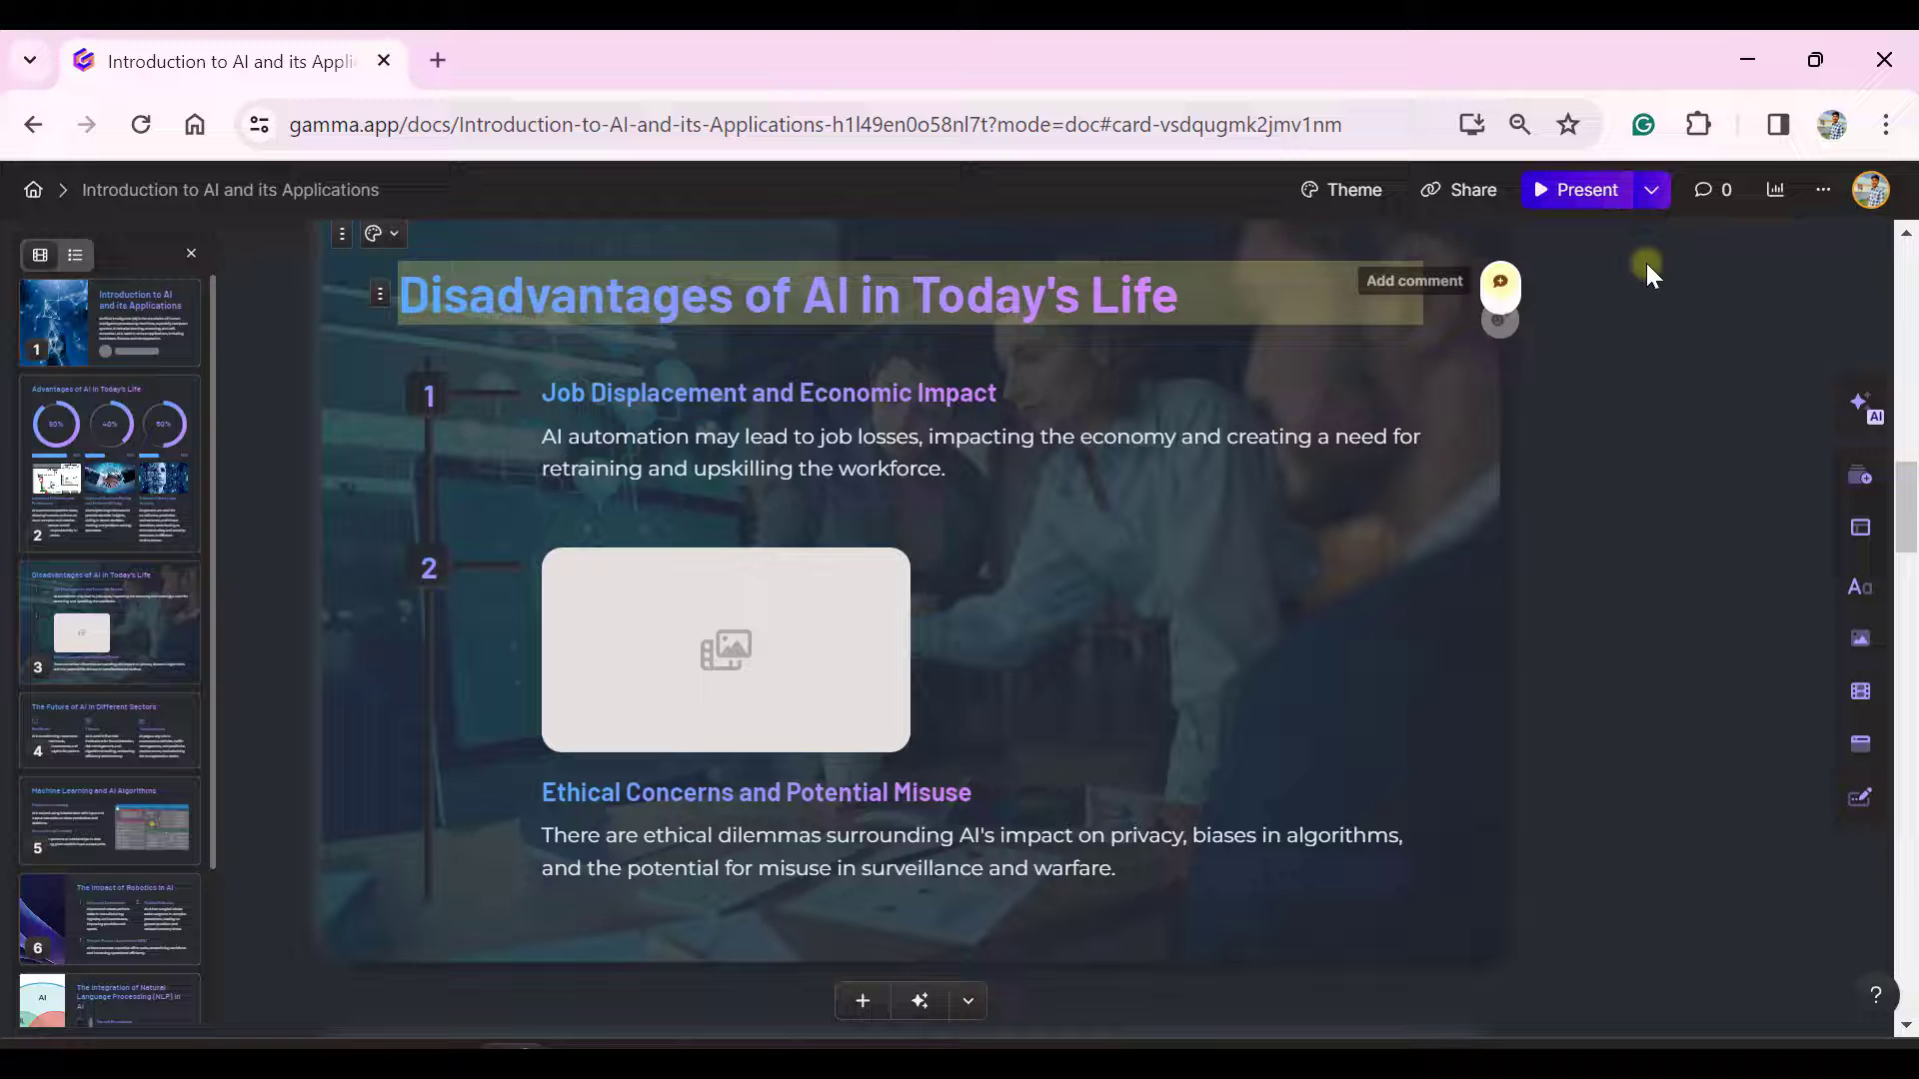